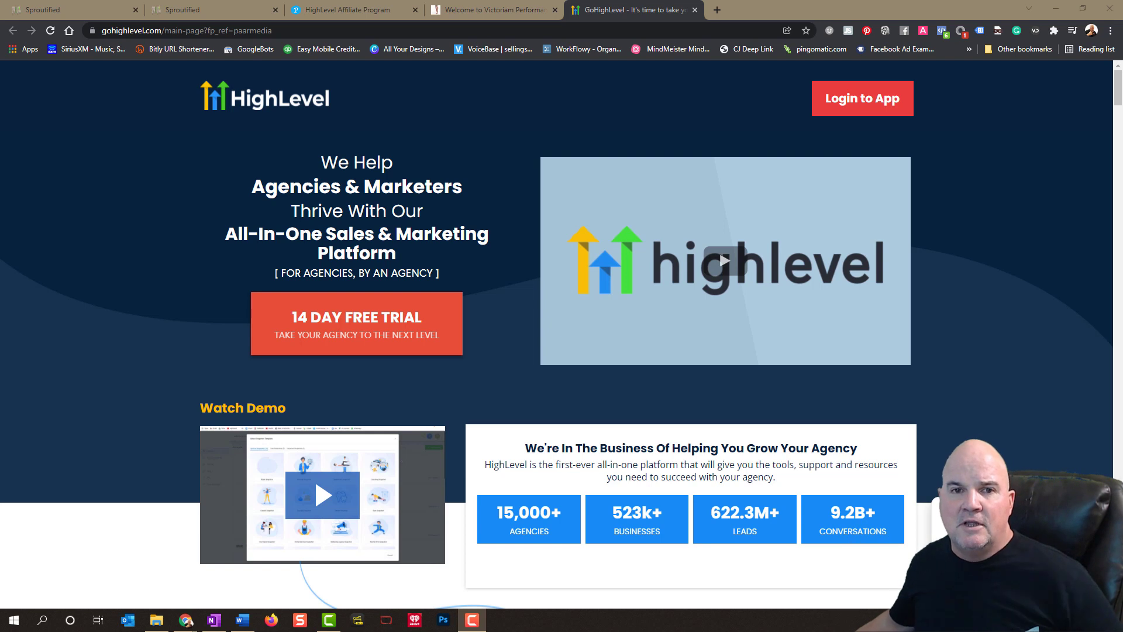
{"action": "mouse_move", "coordinate": [79, 583]}
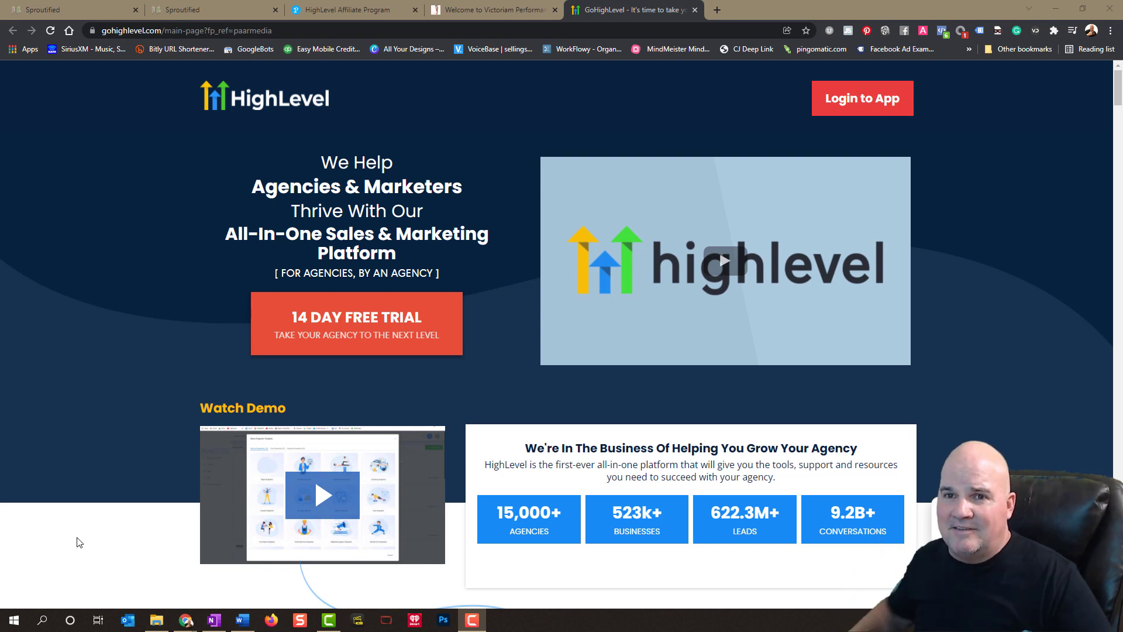
{"action": "mouse_move", "coordinate": [117, 380]}
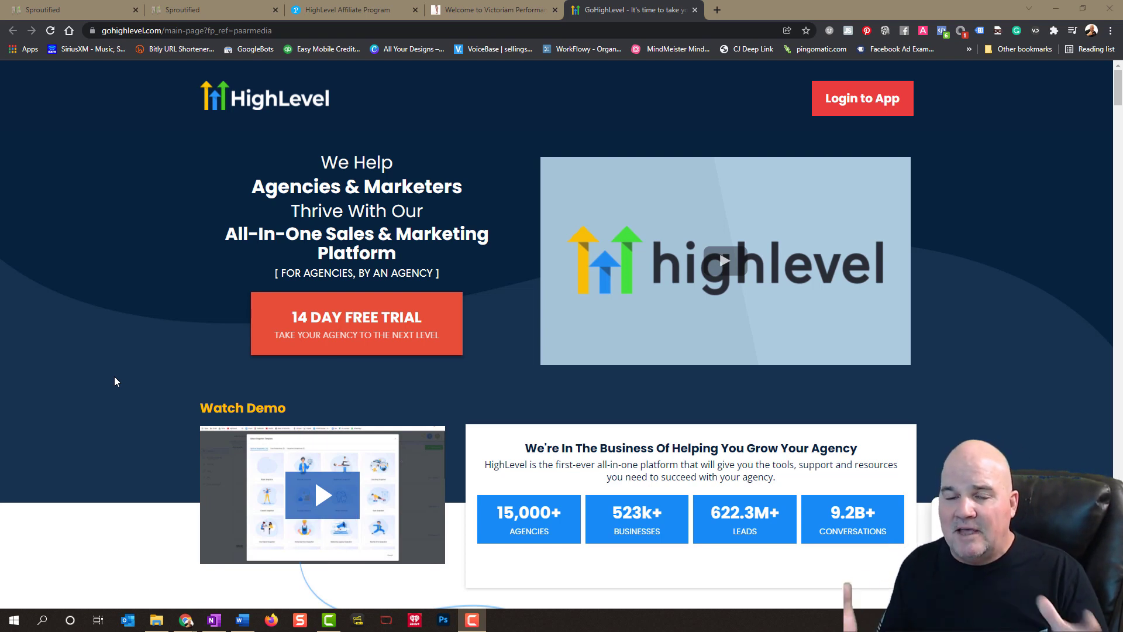
{"action": "mouse_move", "coordinate": [107, 375]}
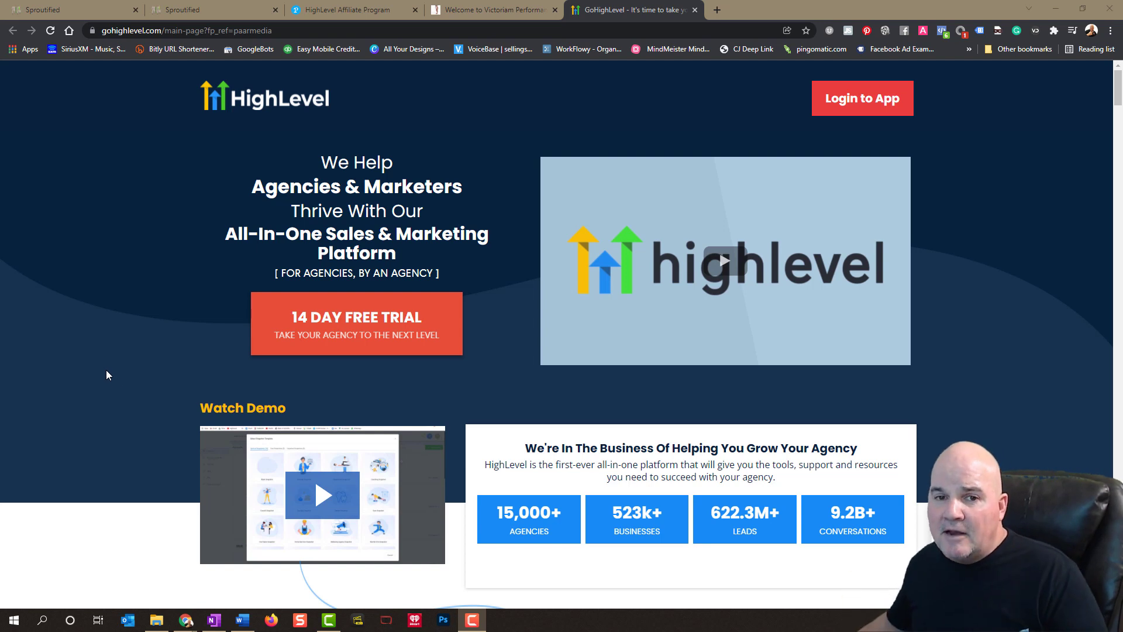
{"action": "mouse_move", "coordinate": [104, 511]}
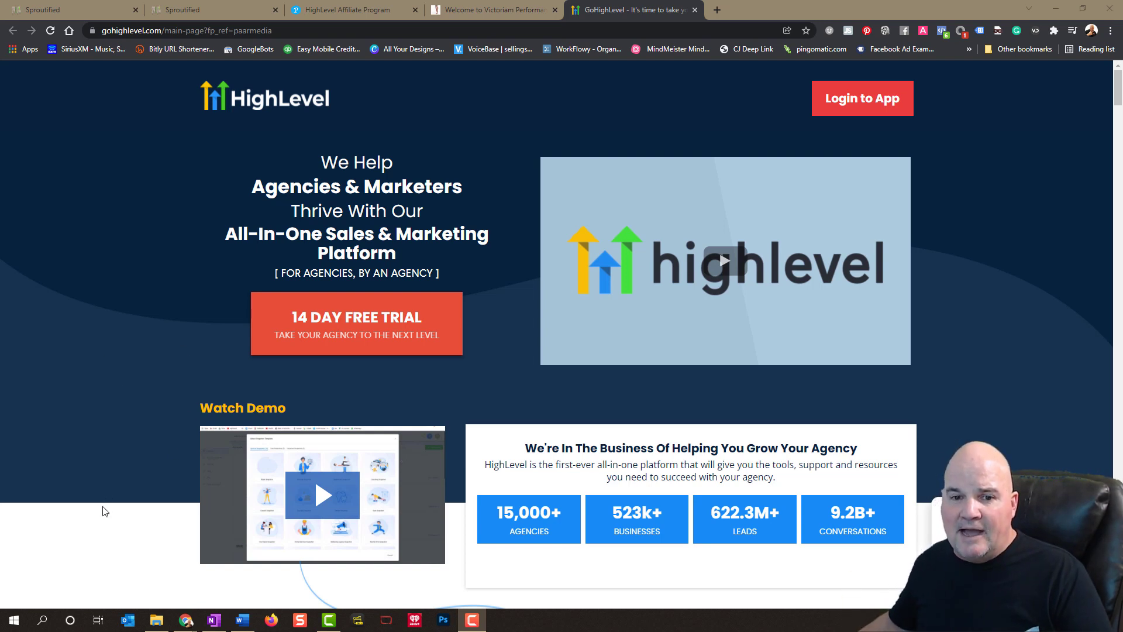
{"action": "mouse_move", "coordinate": [99, 546]}
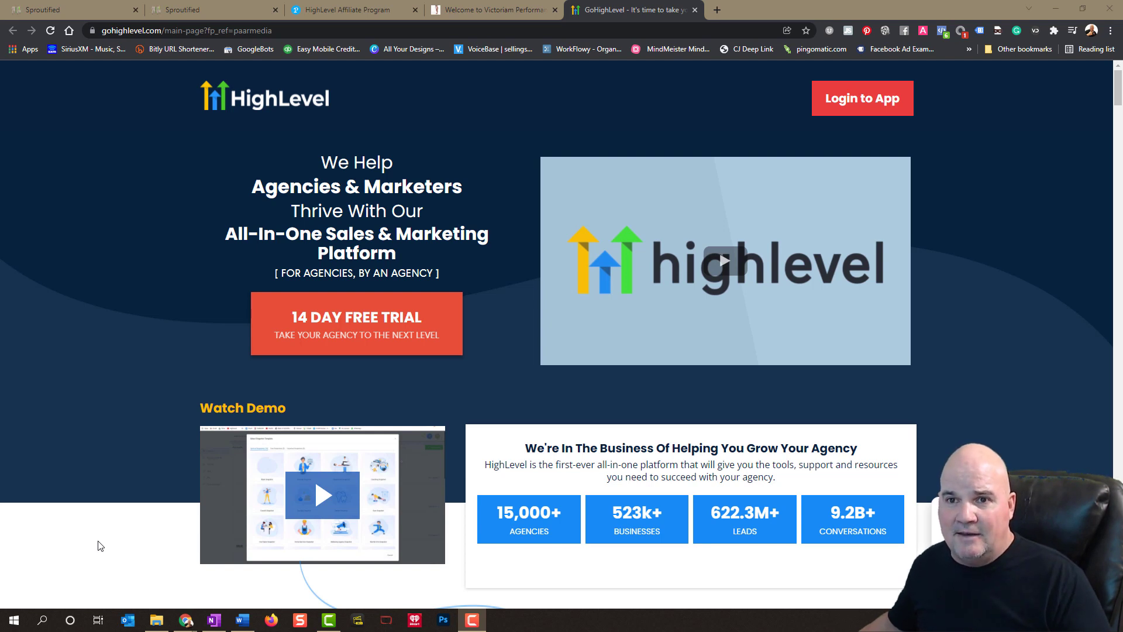
{"action": "mouse_move", "coordinate": [103, 534]}
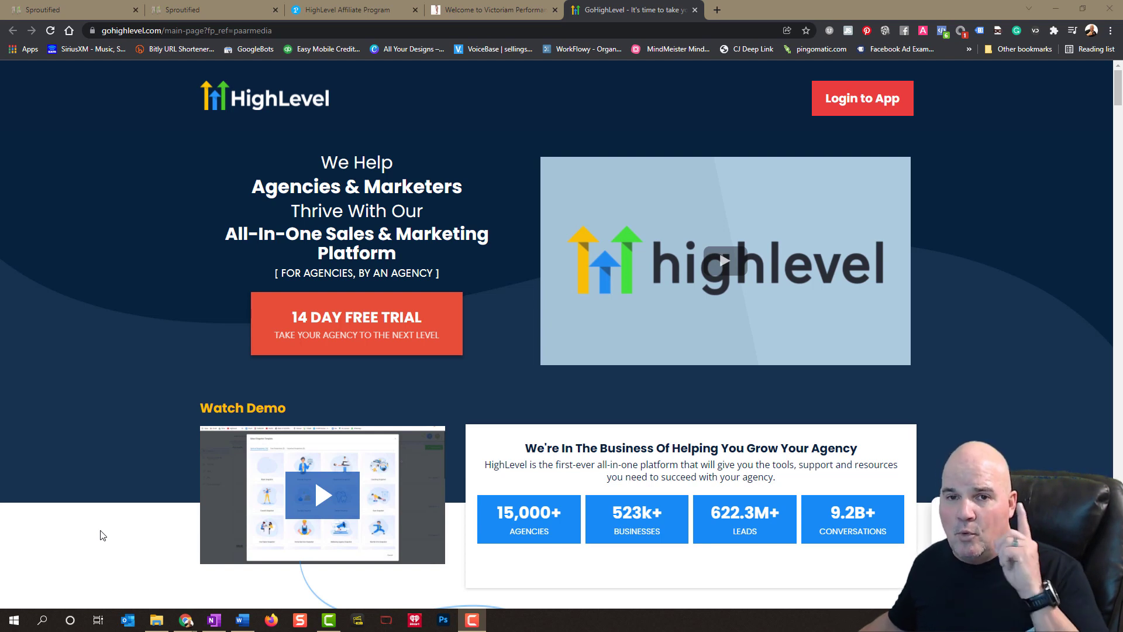
{"action": "mouse_move", "coordinate": [111, 494]}
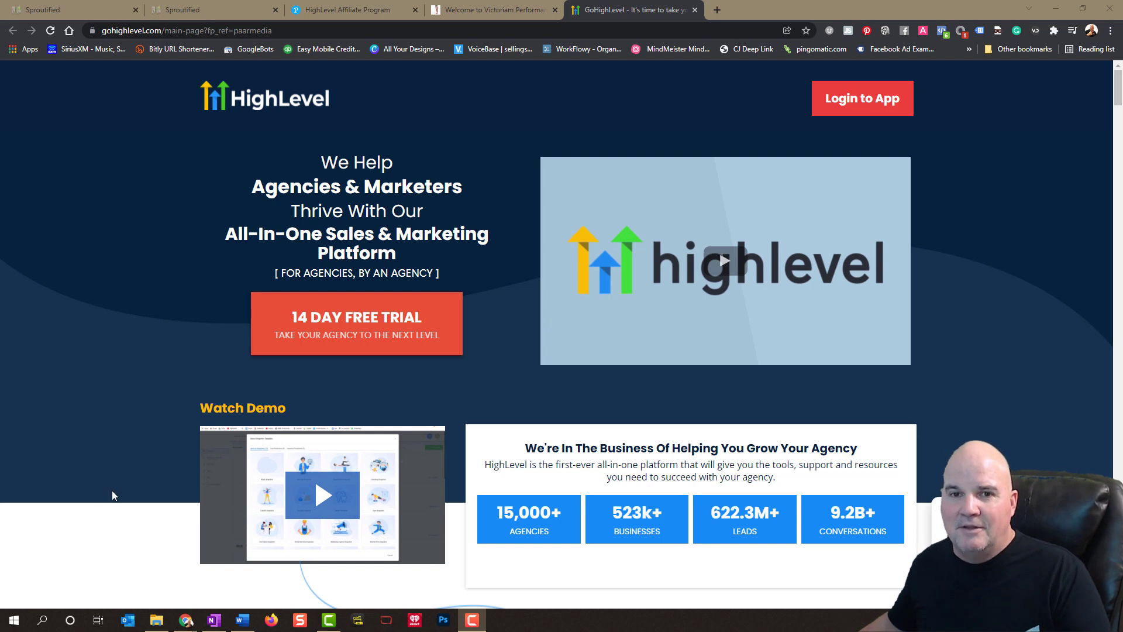
{"action": "mouse_move", "coordinate": [1030, 247]}
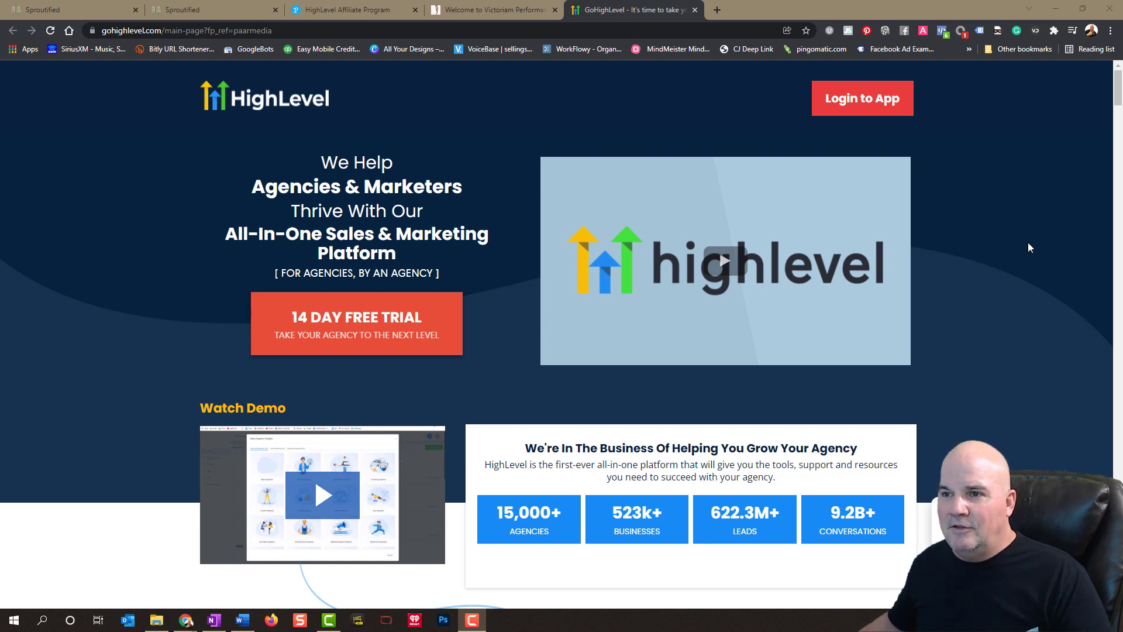
{"action": "mouse_move", "coordinate": [830, 230]}
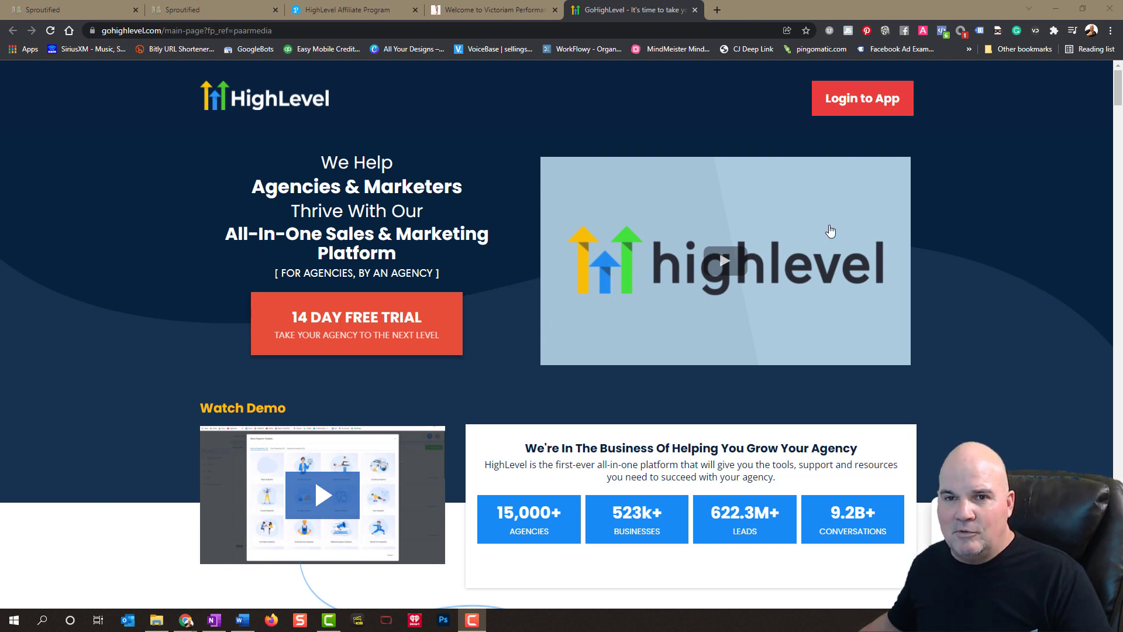
{"action": "mouse_move", "coordinate": [141, 326]}
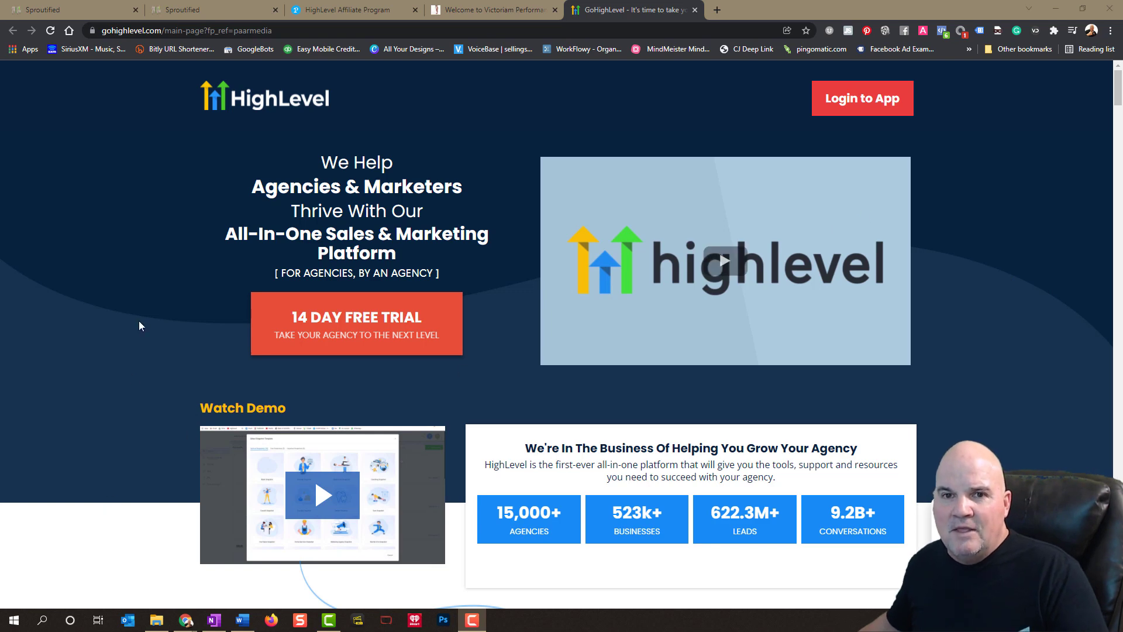
- Scroll the GoHighLevel homepage to 'Do You Want More Customers?' and its agency testimonial
{"action": "scroll", "scroll_direction": "down", "scroll_amount": 3}
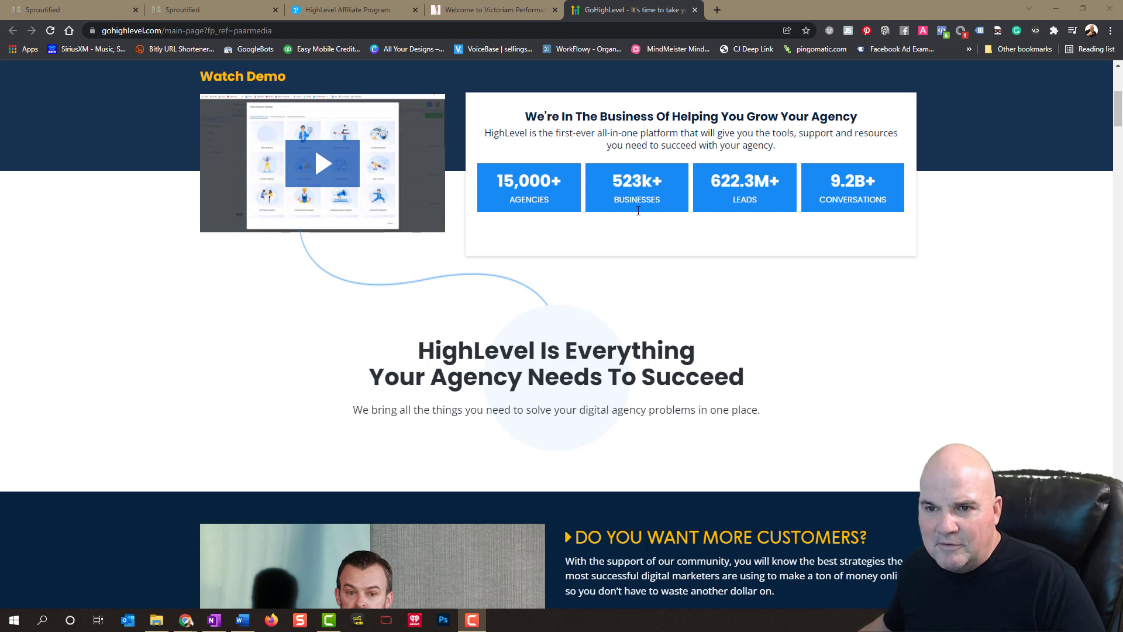
{"action": "mouse_move", "coordinate": [667, 219]}
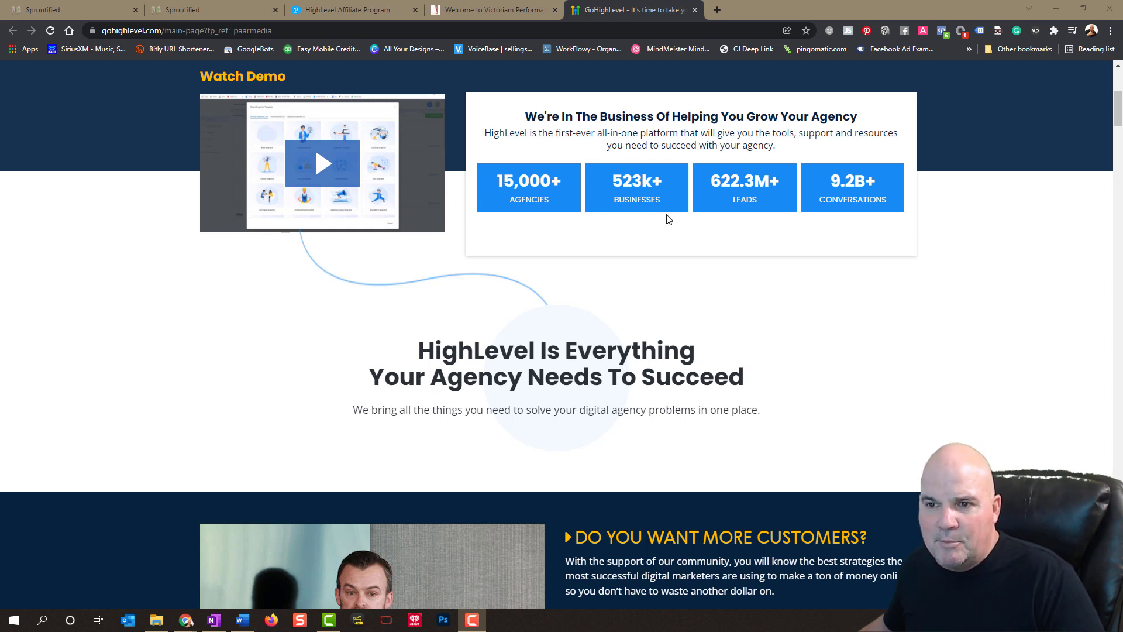
{"action": "mouse_move", "coordinate": [929, 242]}
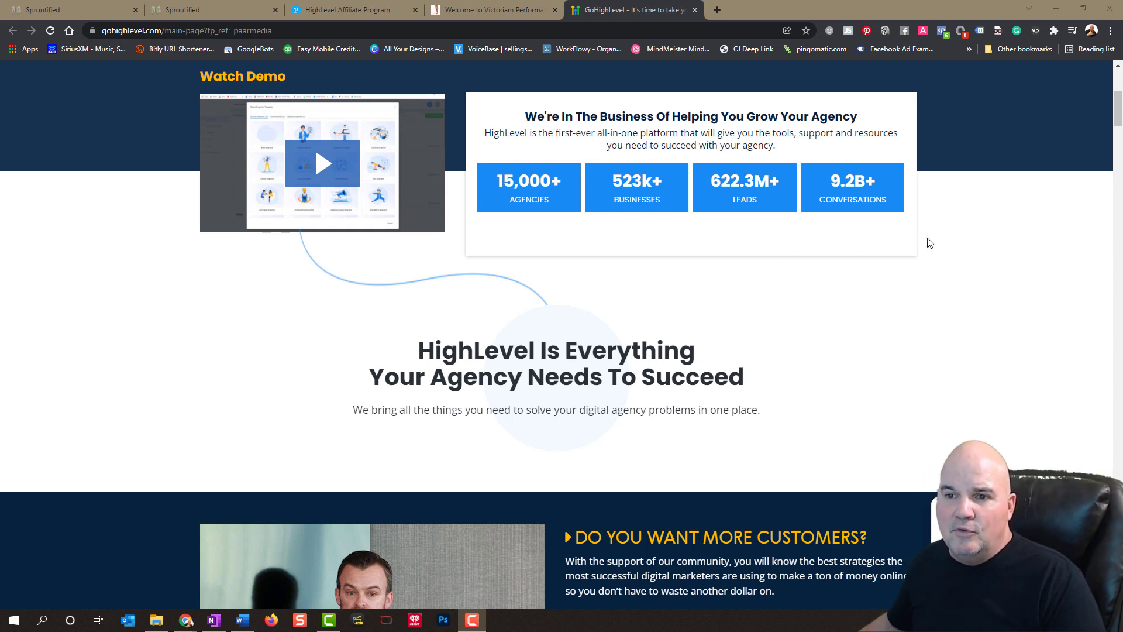
{"action": "mouse_move", "coordinate": [873, 312]}
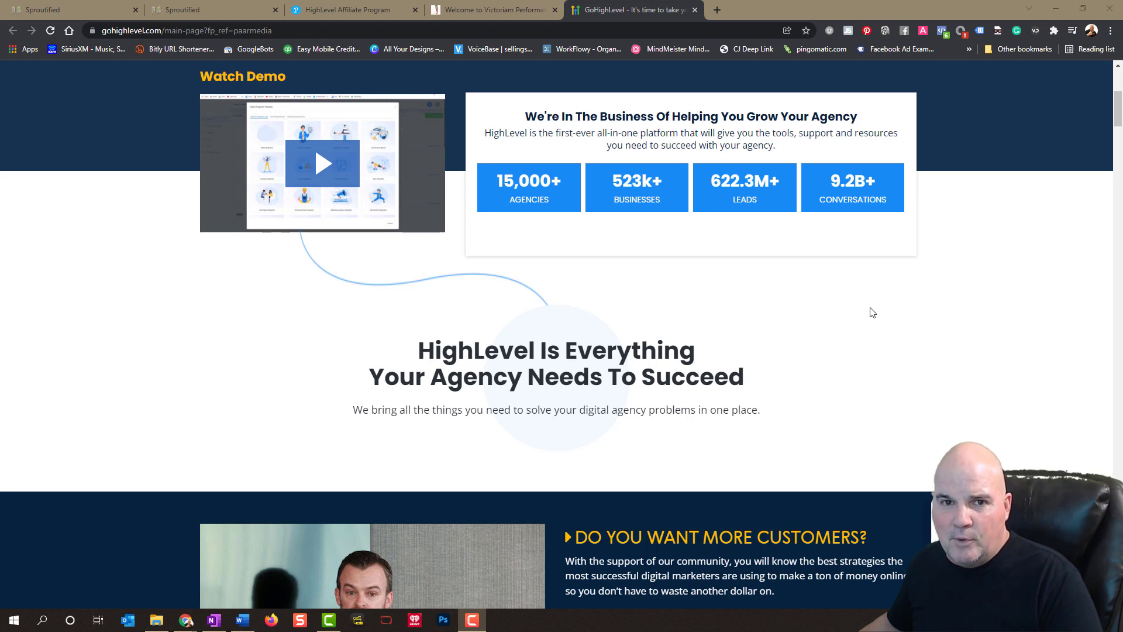
{"action": "scroll", "scroll_direction": "up", "scroll_amount": 3}
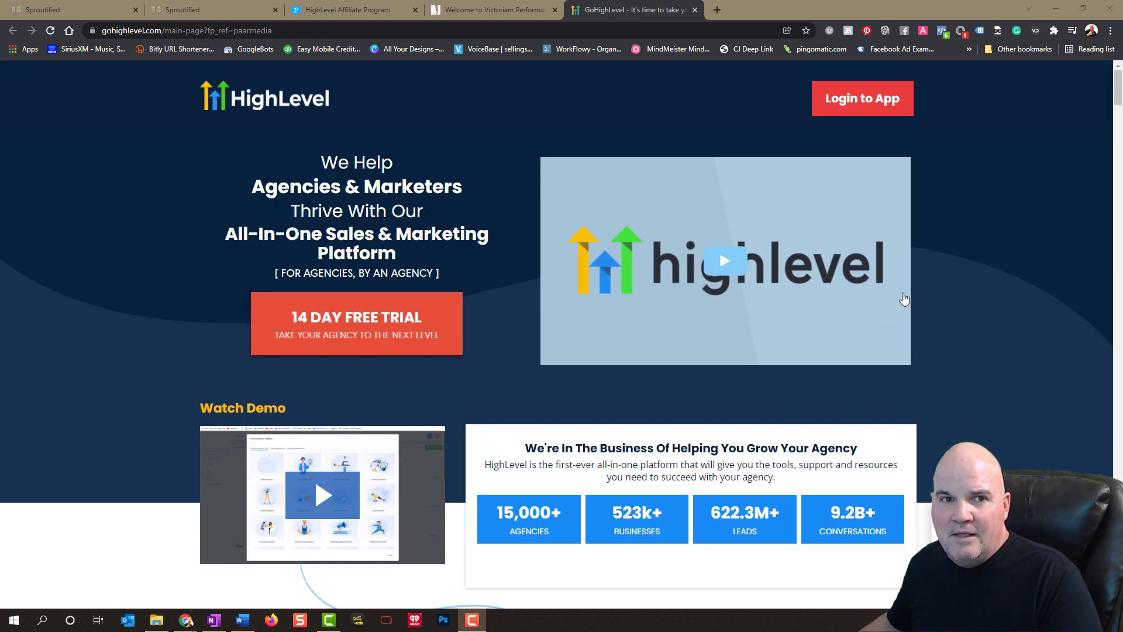
{"action": "mouse_move", "coordinate": [913, 291]}
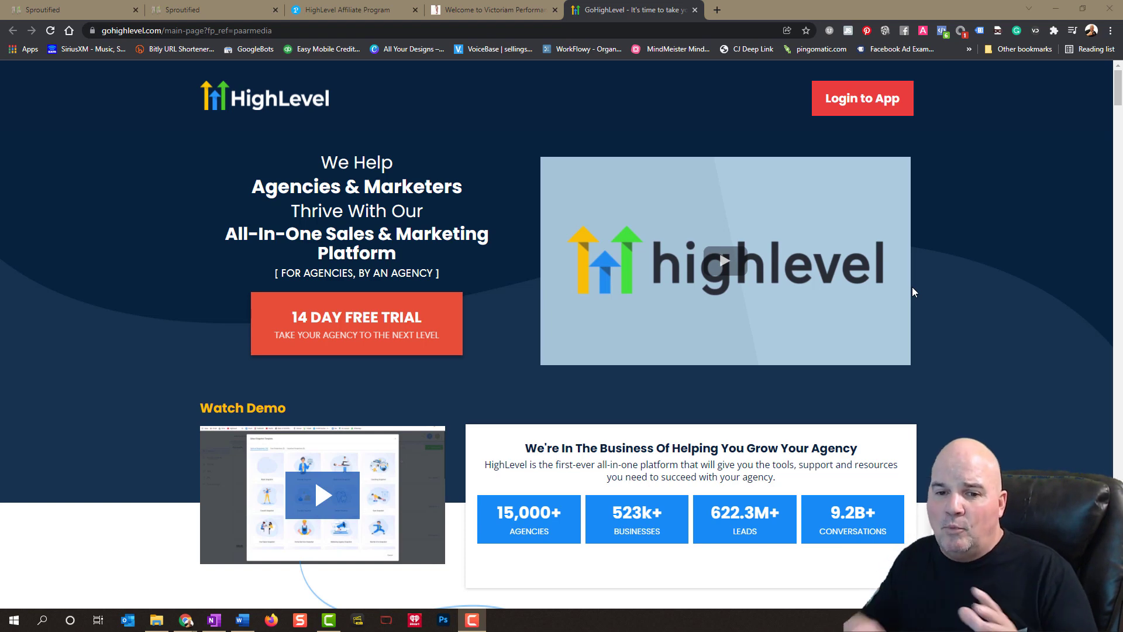
{"action": "scroll", "scroll_direction": "down", "scroll_amount": 3}
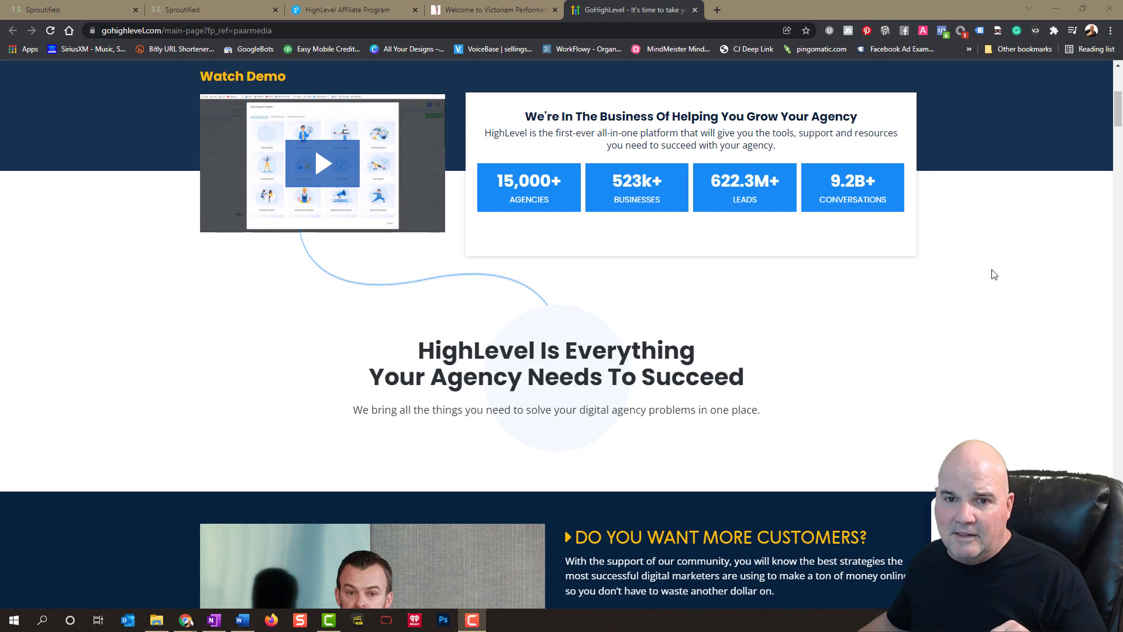
{"action": "scroll", "scroll_direction": "down", "scroll_amount": 3}
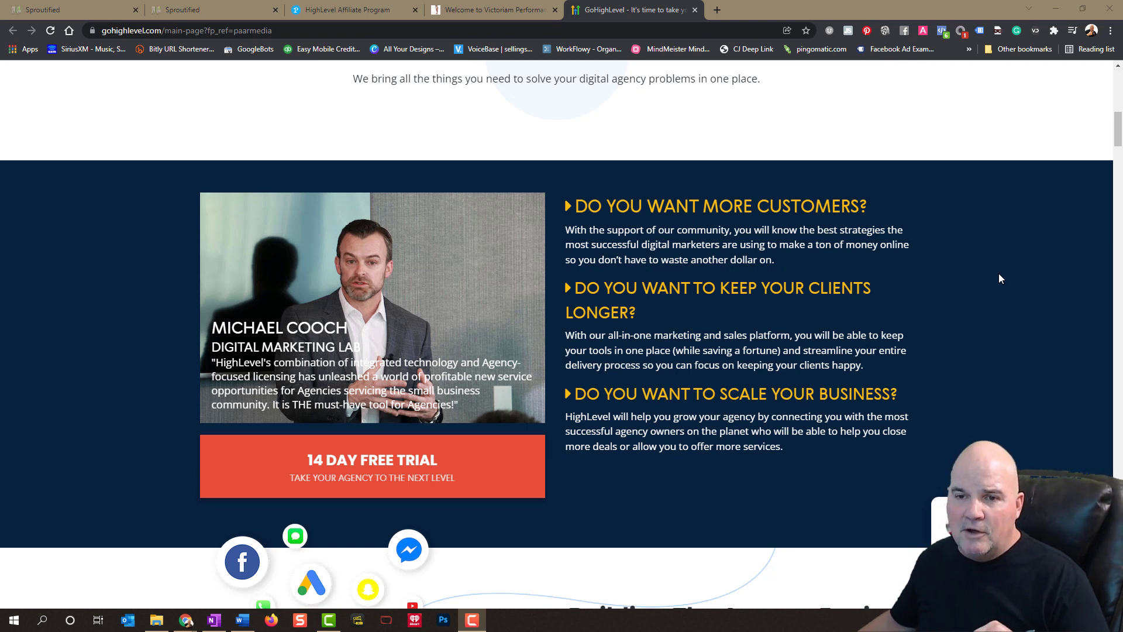
{"action": "mouse_move", "coordinate": [1028, 238]}
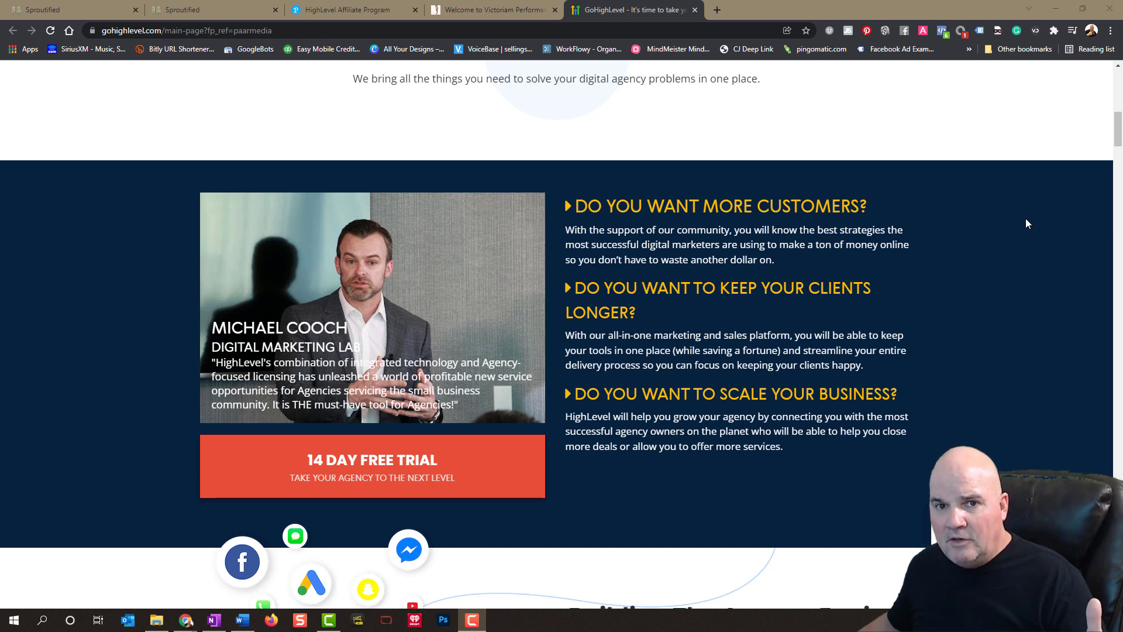
{"action": "mouse_move", "coordinate": [1028, 263]}
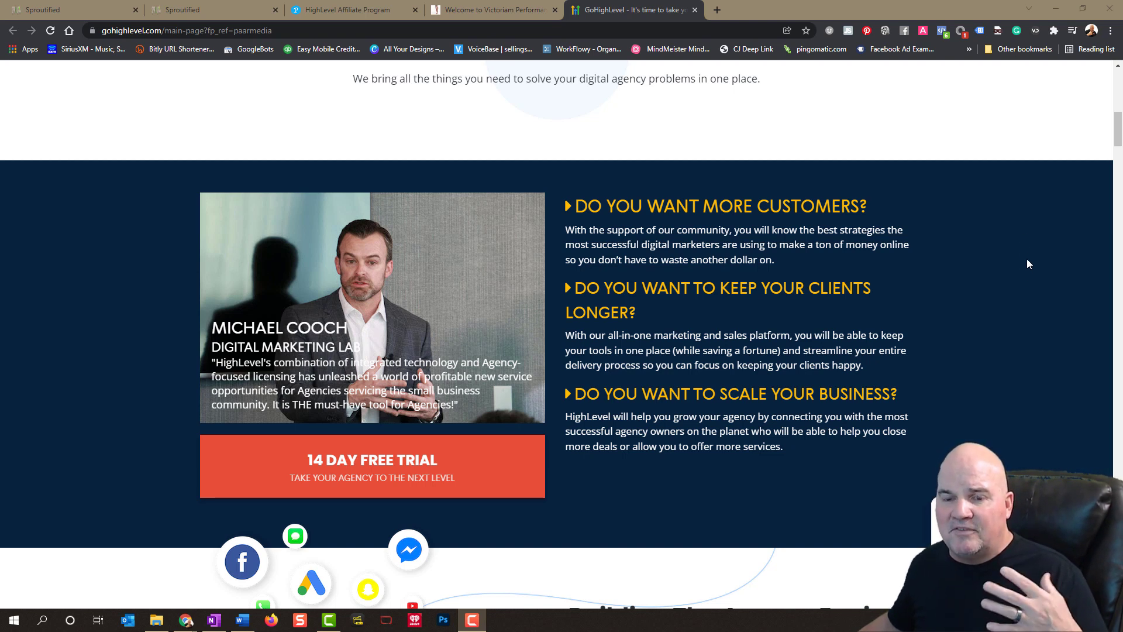
- Scroll past the 'Building The Agency Engine' funnel to the 'Capture New Leads' page-builder section
{"action": "scroll", "scroll_direction": "down", "scroll_amount": 3}
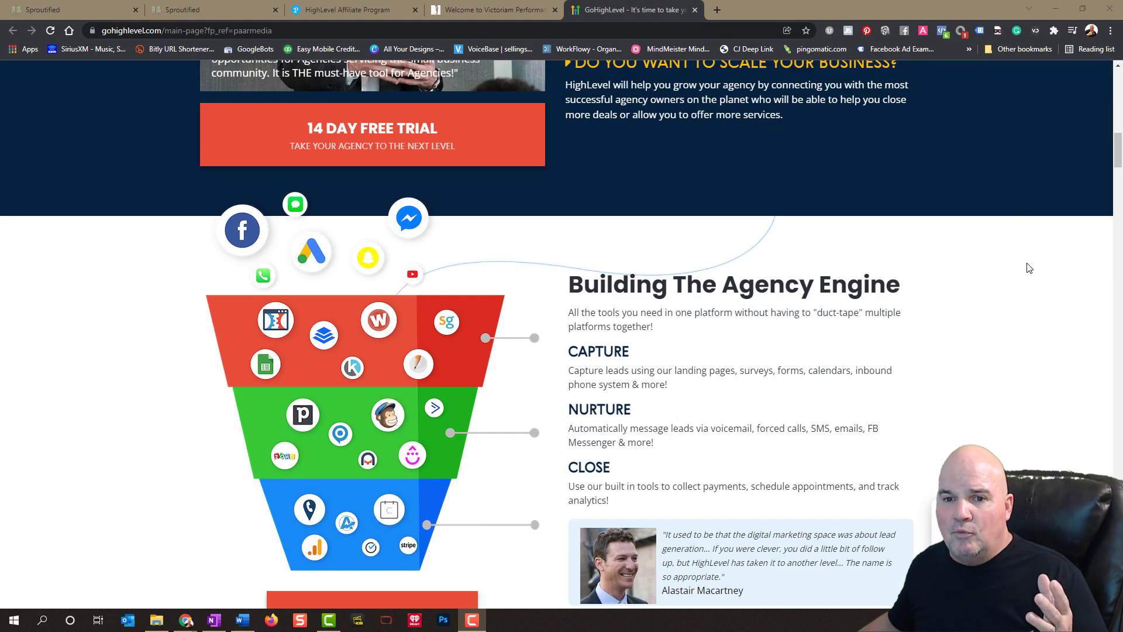
{"action": "mouse_move", "coordinate": [1019, 290]}
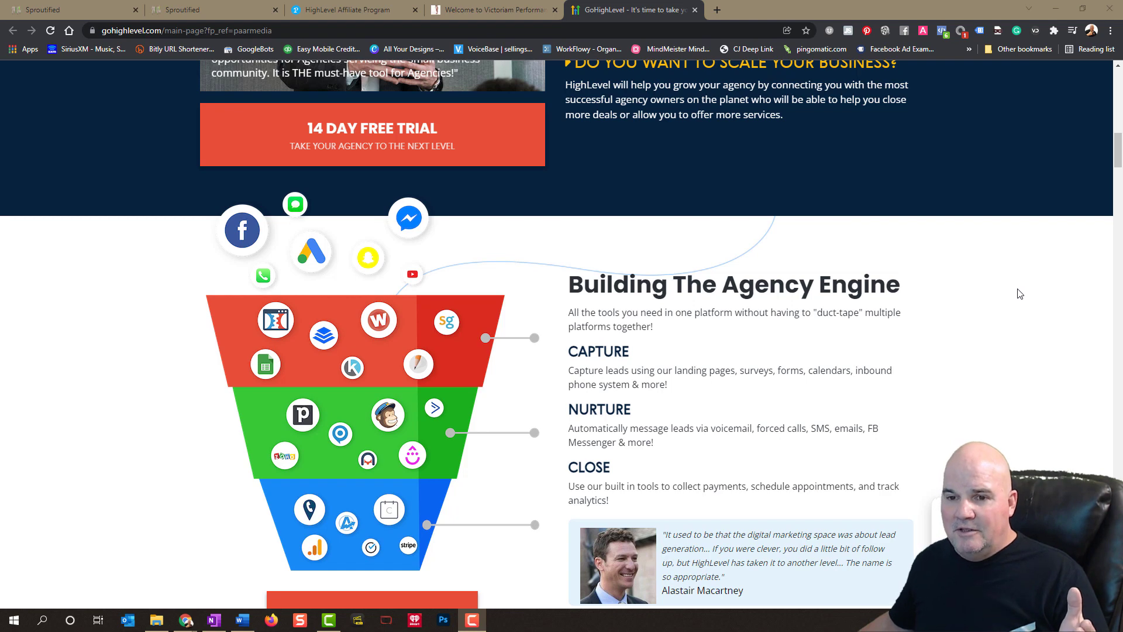
{"action": "scroll", "scroll_direction": "down", "scroll_amount": 3}
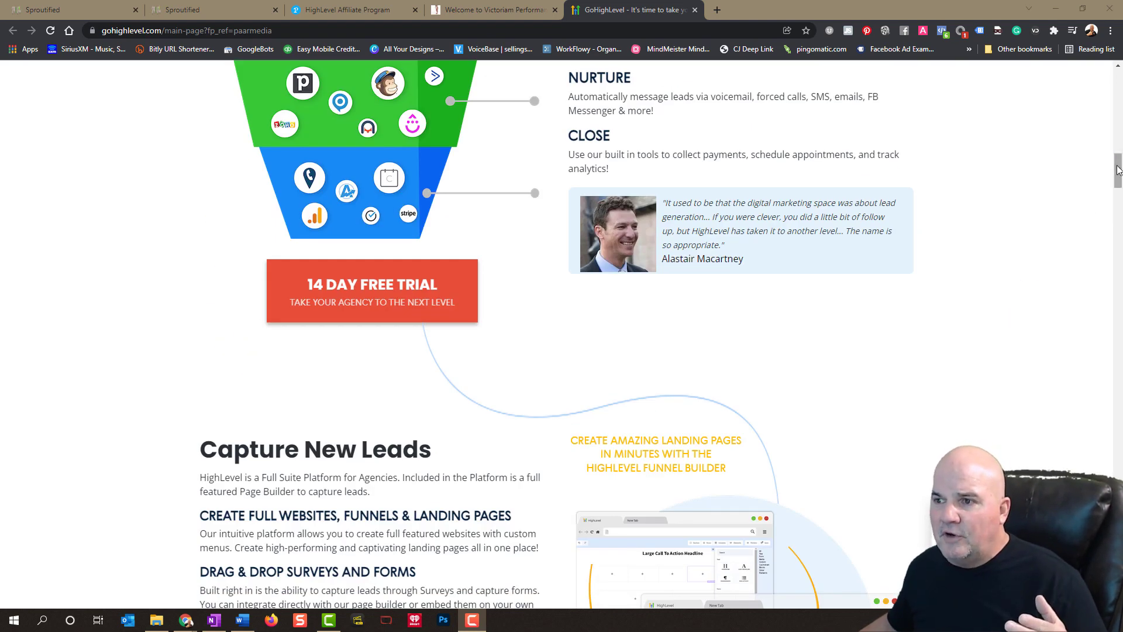
{"action": "scroll", "scroll_direction": "up", "scroll_amount": 3}
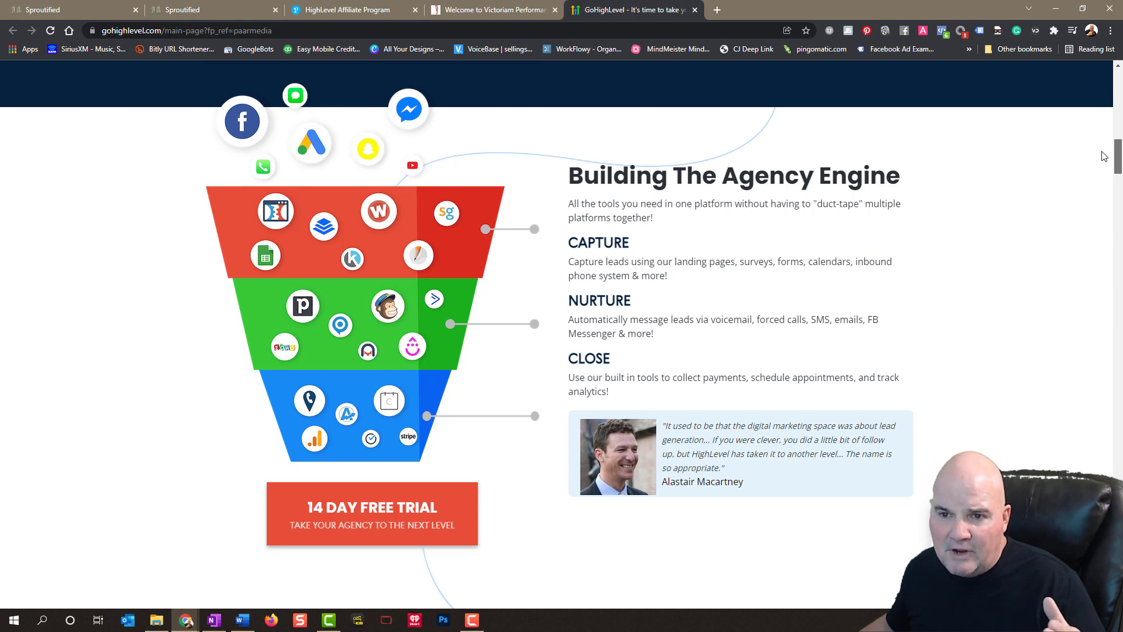
{"action": "scroll", "scroll_direction": "down", "scroll_amount": 3}
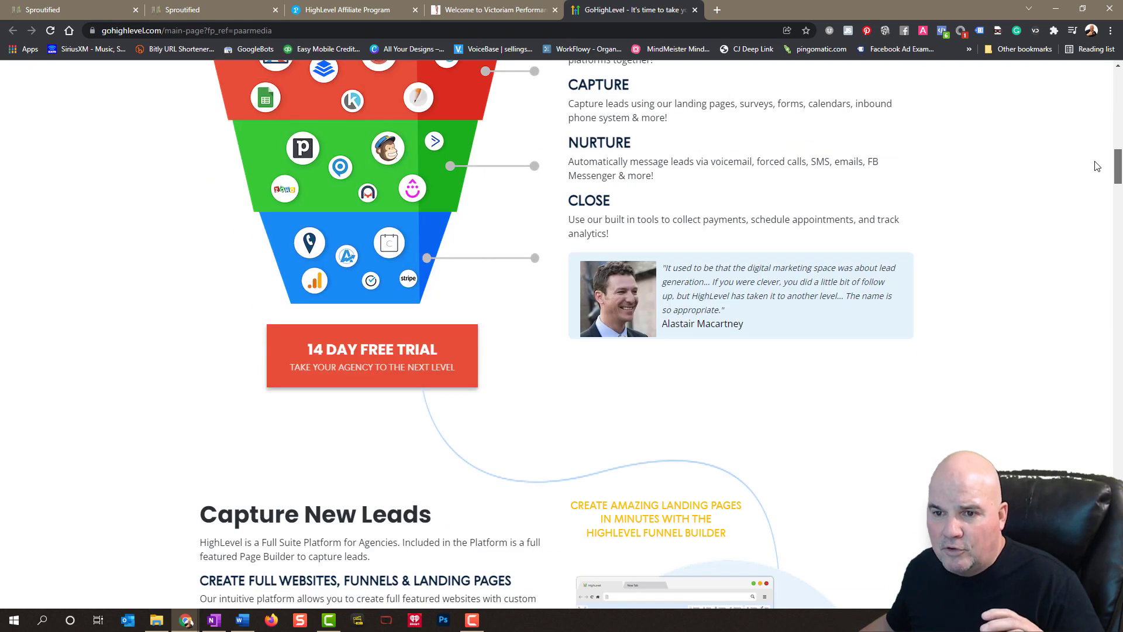
{"action": "scroll", "scroll_direction": "down", "scroll_amount": 3}
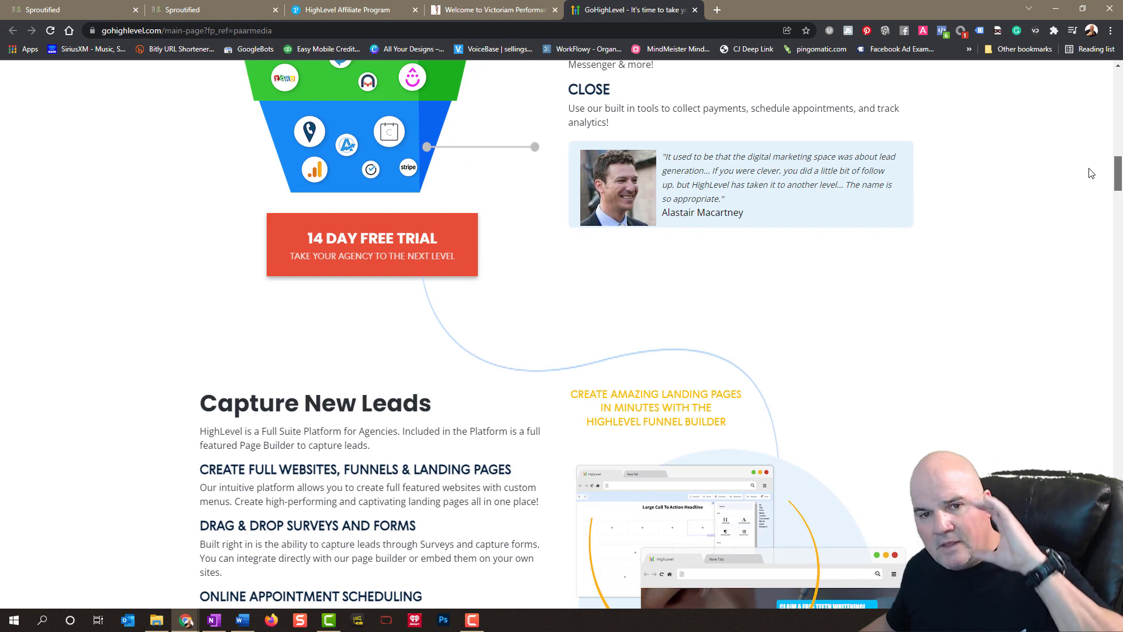
{"action": "scroll", "scroll_direction": "down", "scroll_amount": 3}
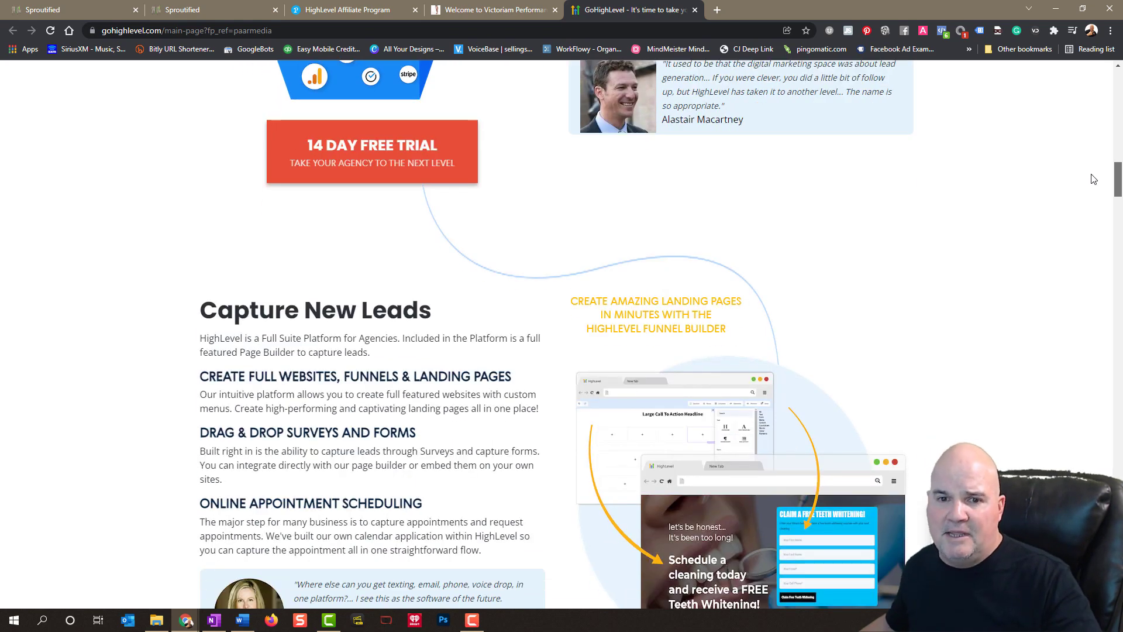
{"action": "scroll", "scroll_direction": "down", "scroll_amount": 3}
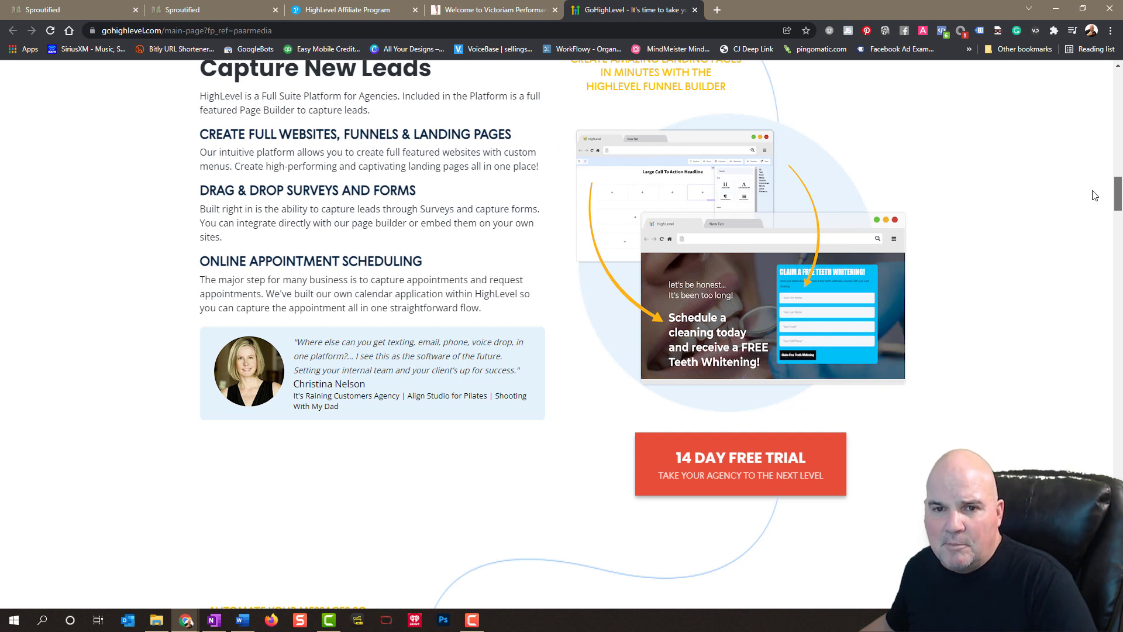
{"action": "mouse_move", "coordinate": [1087, 216]}
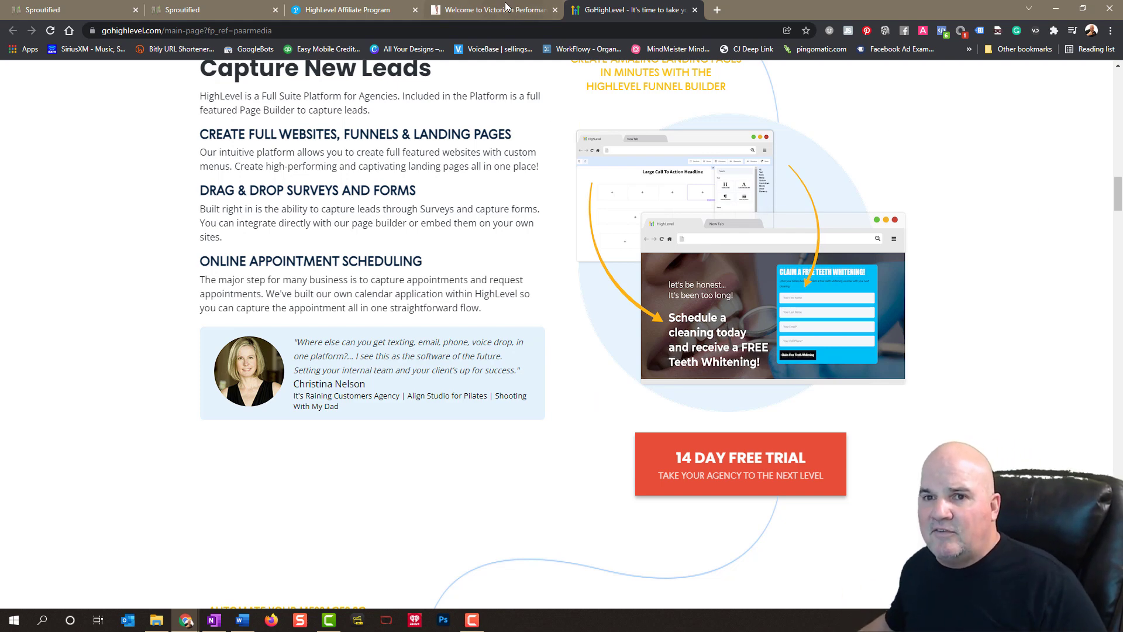
- View the iamvictoriam.com homepage, scrolling to the Victor I Am text and back up
{"action": "left_click", "coordinate": [492, 9]}
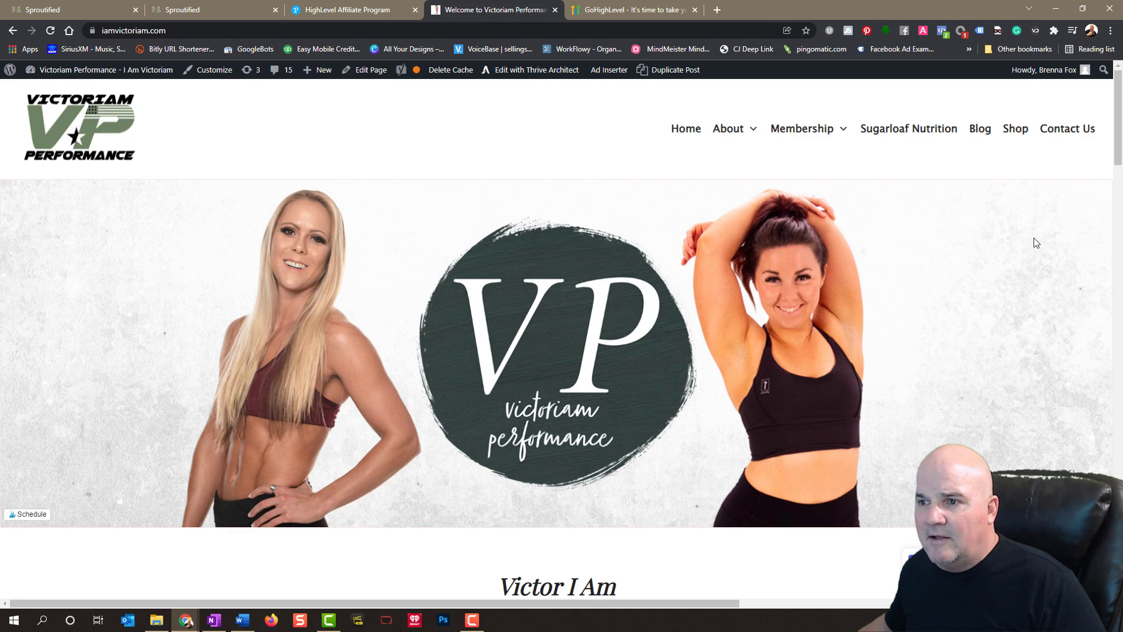
{"action": "mouse_move", "coordinate": [948, 286]}
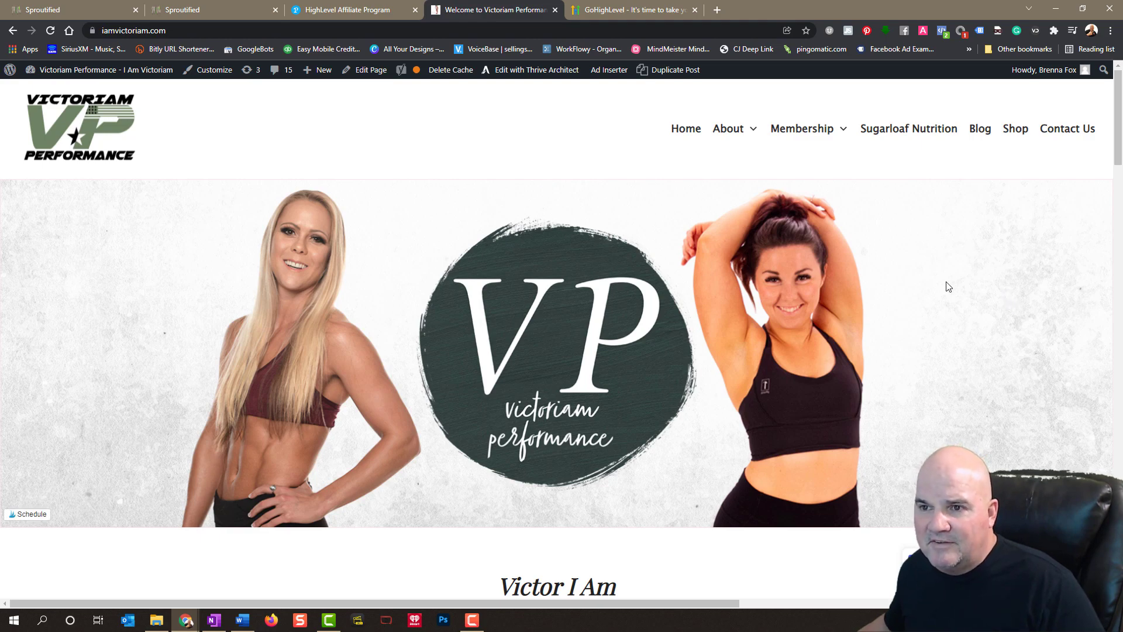
{"action": "scroll", "scroll_direction": "down", "scroll_amount": 3}
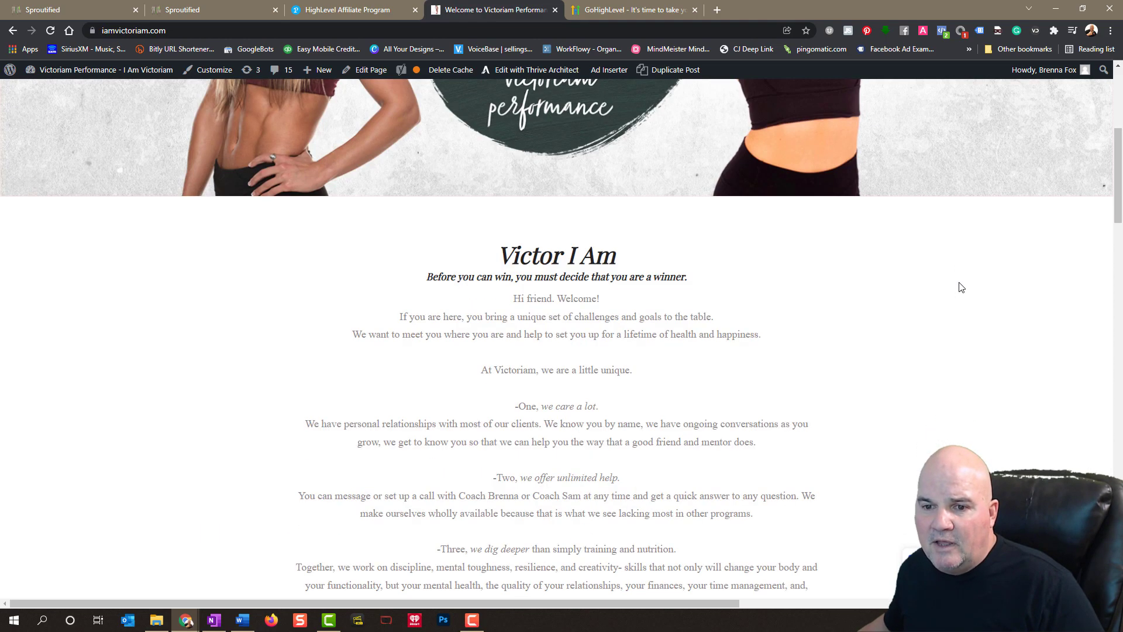
{"action": "scroll", "scroll_direction": "up", "scroll_amount": 3}
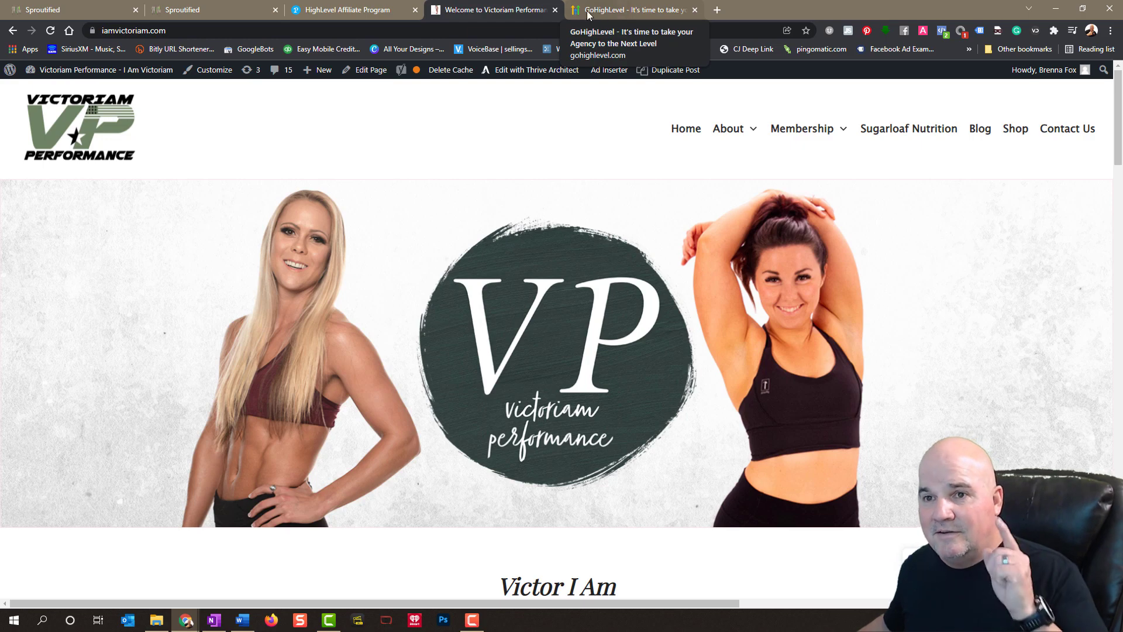
- Scroll the GoHighLevel sales page to the other-tools-versus-HighLevel pricing comparison table
{"action": "left_click", "coordinate": [633, 9]}
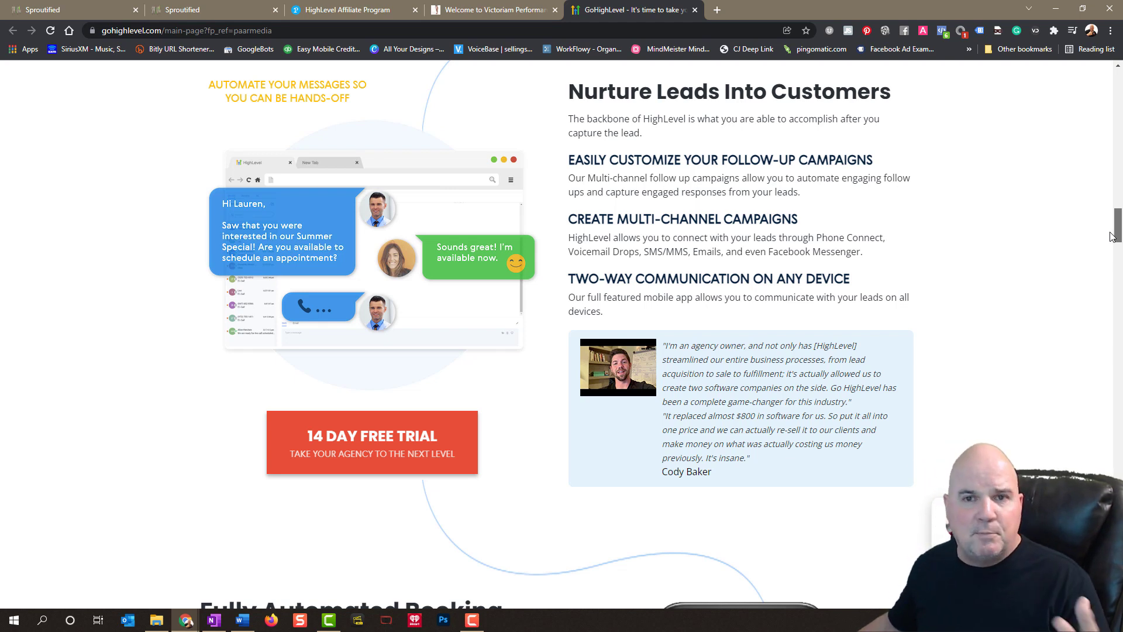
{"action": "scroll", "scroll_direction": "down", "scroll_amount": 3}
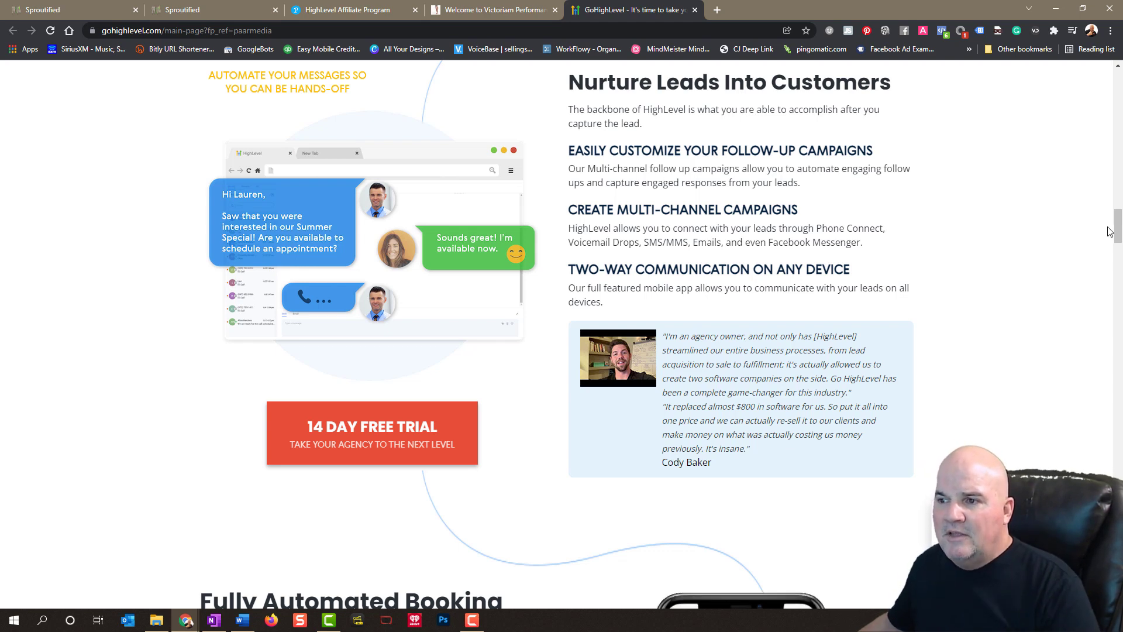
{"action": "scroll", "scroll_direction": "down", "scroll_amount": 3}
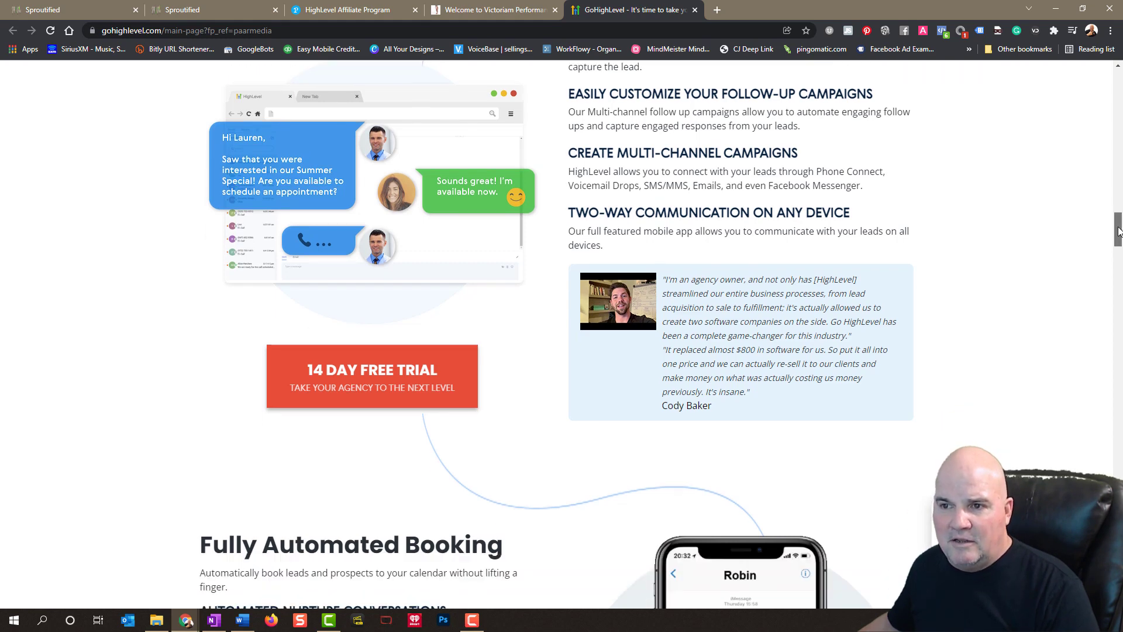
{"action": "scroll", "scroll_direction": "down", "scroll_amount": 3}
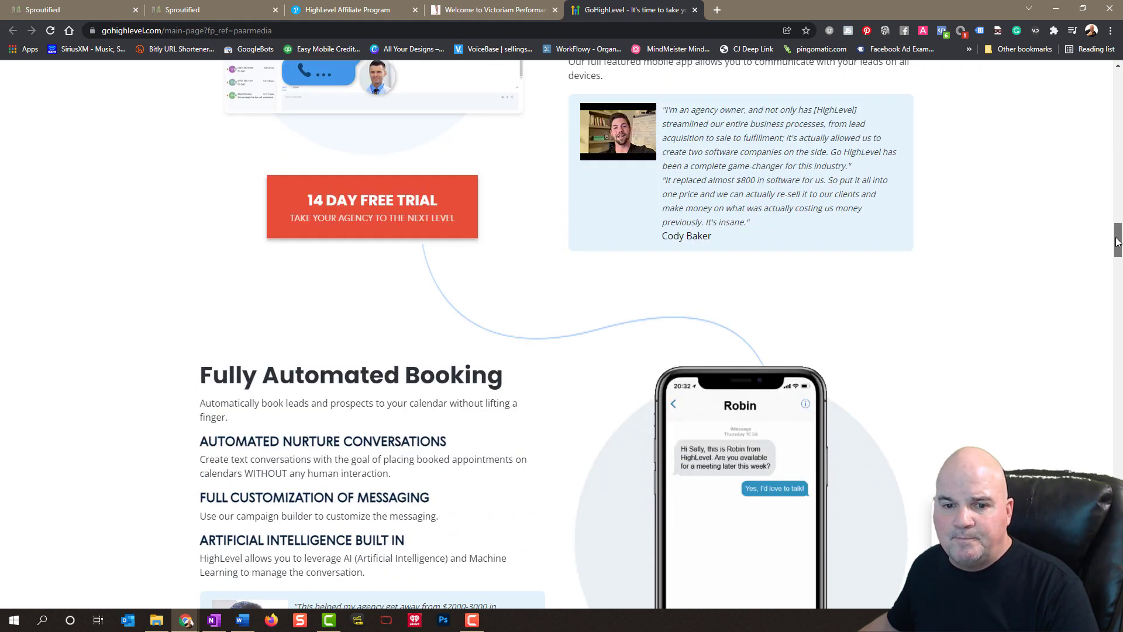
{"action": "scroll", "scroll_direction": "down", "scroll_amount": 3}
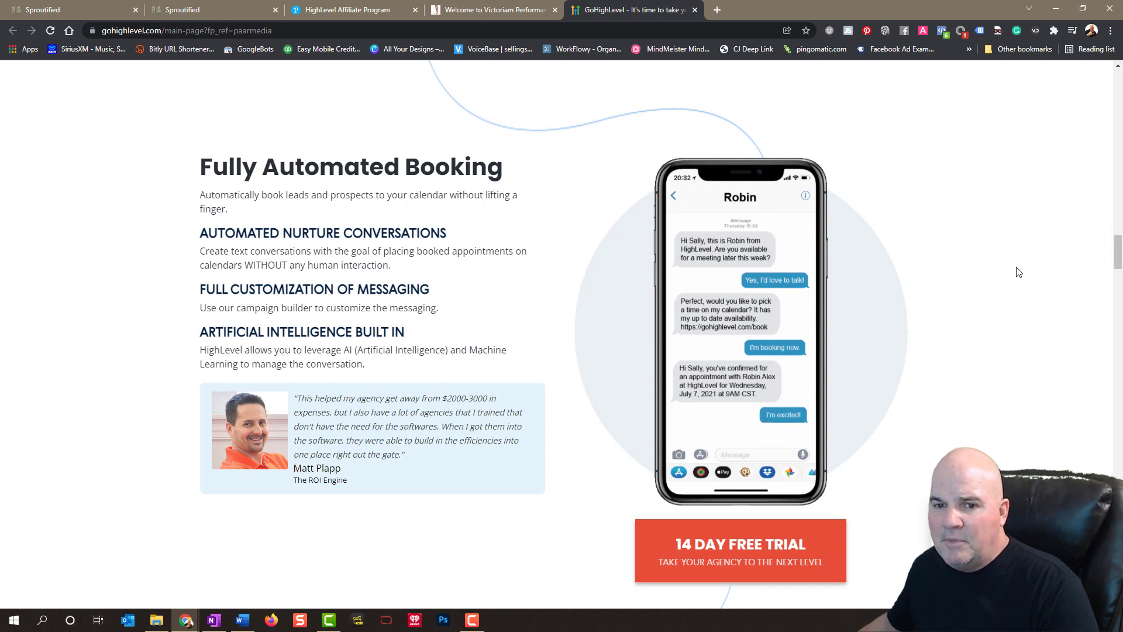
{"action": "scroll", "scroll_direction": "down", "scroll_amount": 3}
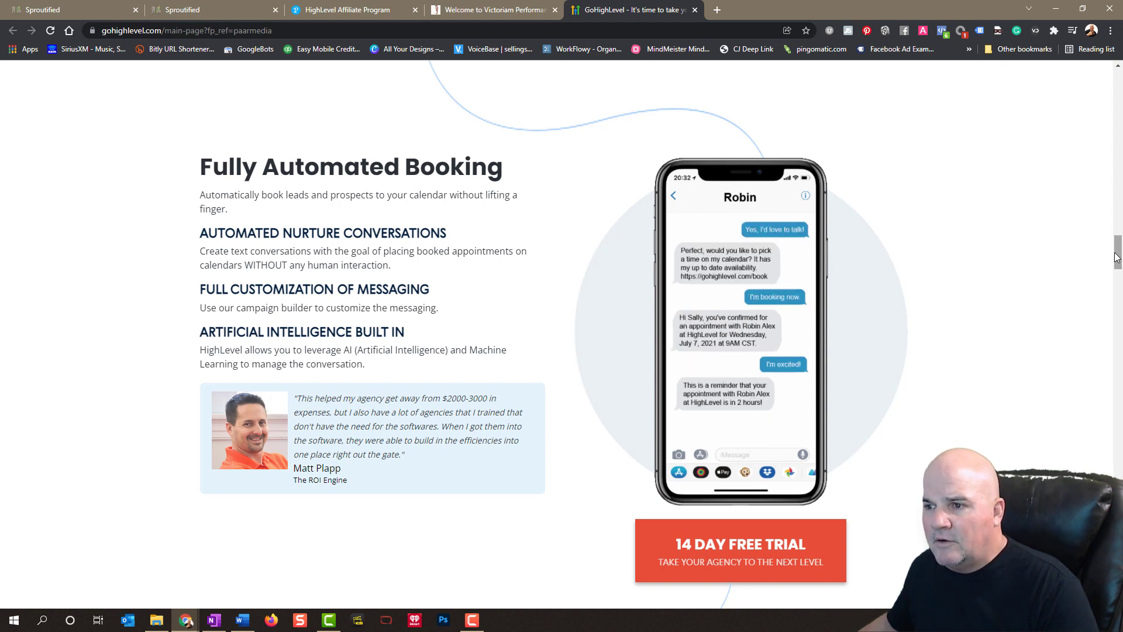
{"action": "scroll", "scroll_direction": "down", "scroll_amount": 3}
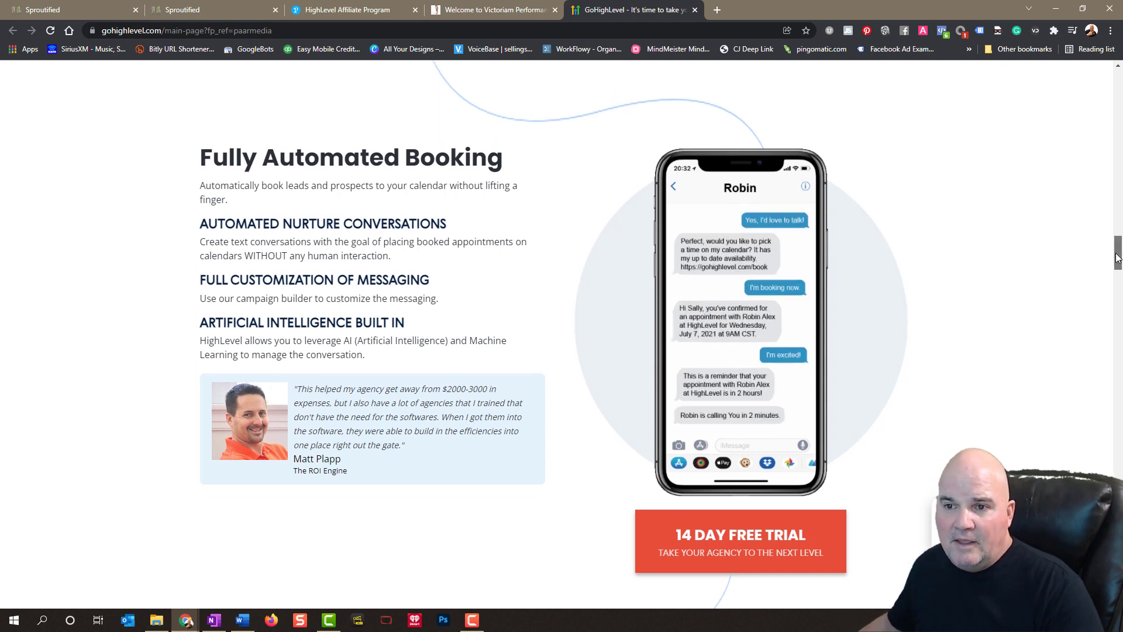
{"action": "scroll", "scroll_direction": "down", "scroll_amount": 3}
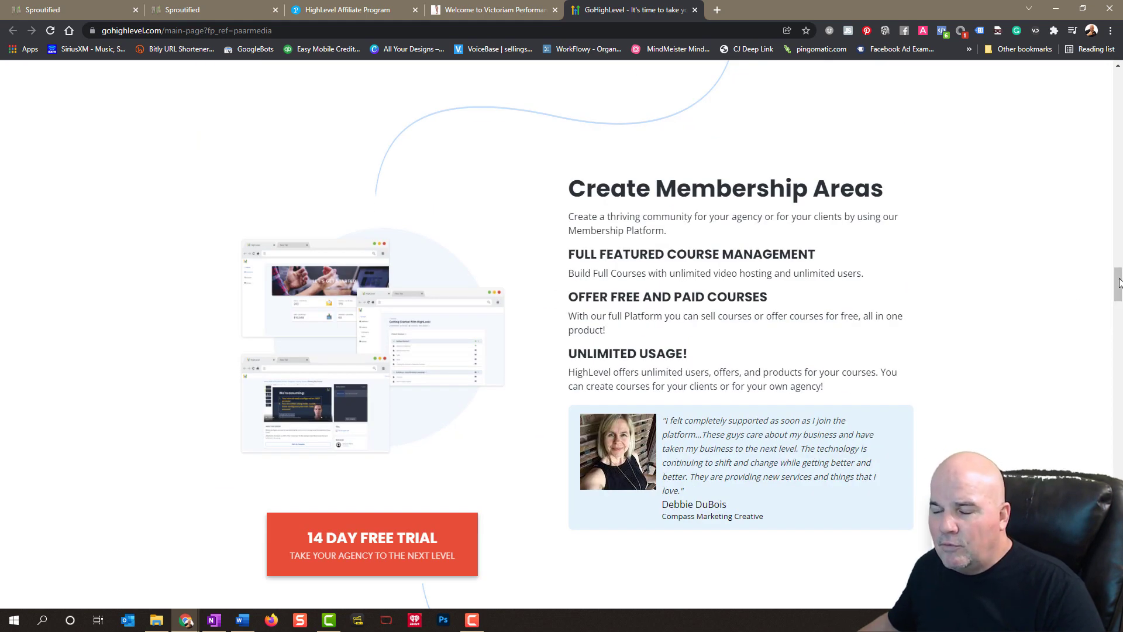
{"action": "scroll", "scroll_direction": "down", "scroll_amount": 3}
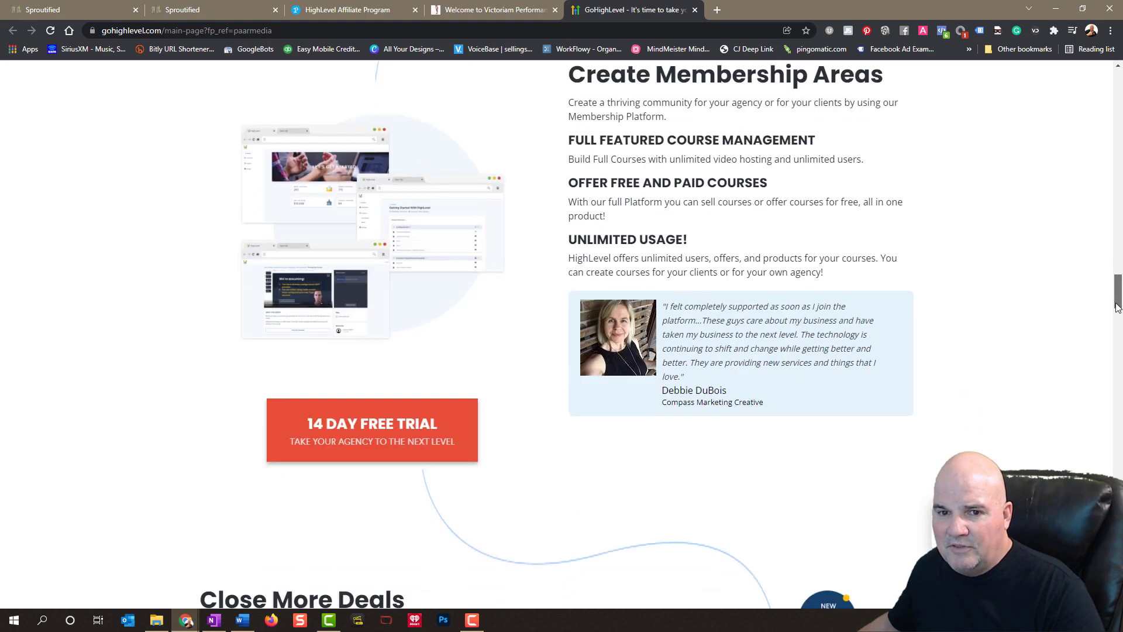
{"action": "scroll", "scroll_direction": "down", "scroll_amount": 3}
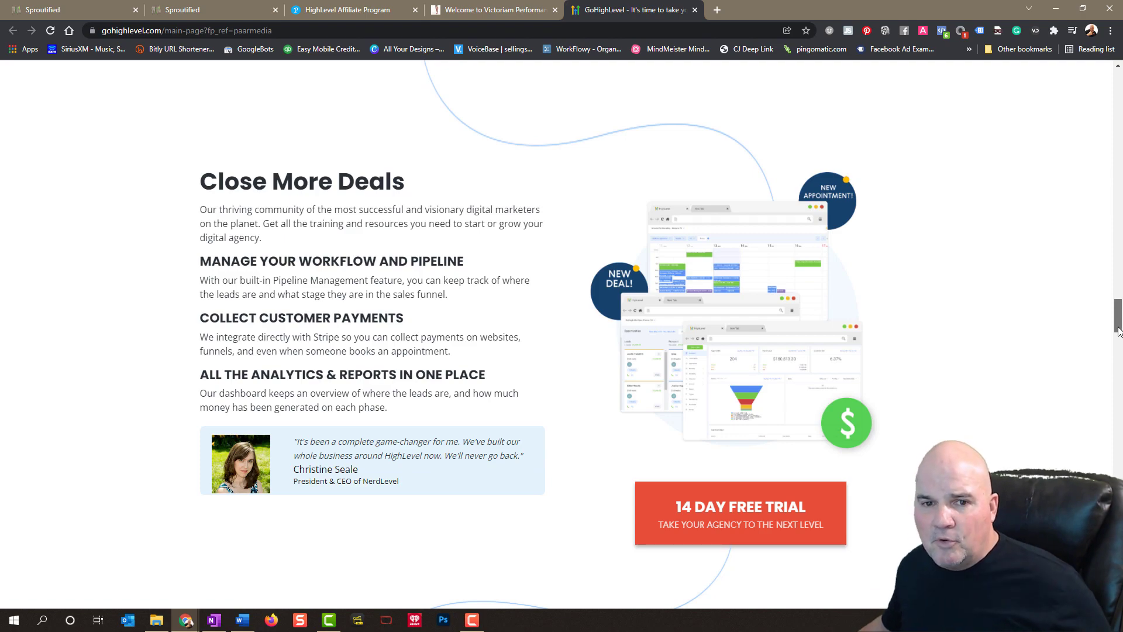
{"action": "scroll", "scroll_direction": "down", "scroll_amount": 3}
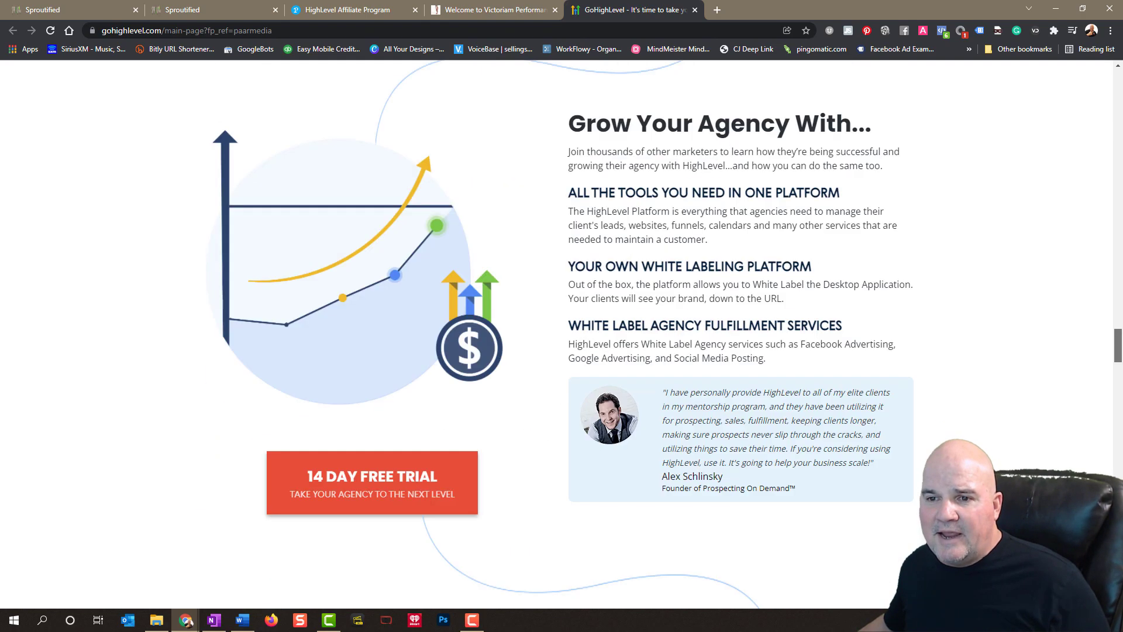
{"action": "scroll", "scroll_direction": "down", "scroll_amount": 3}
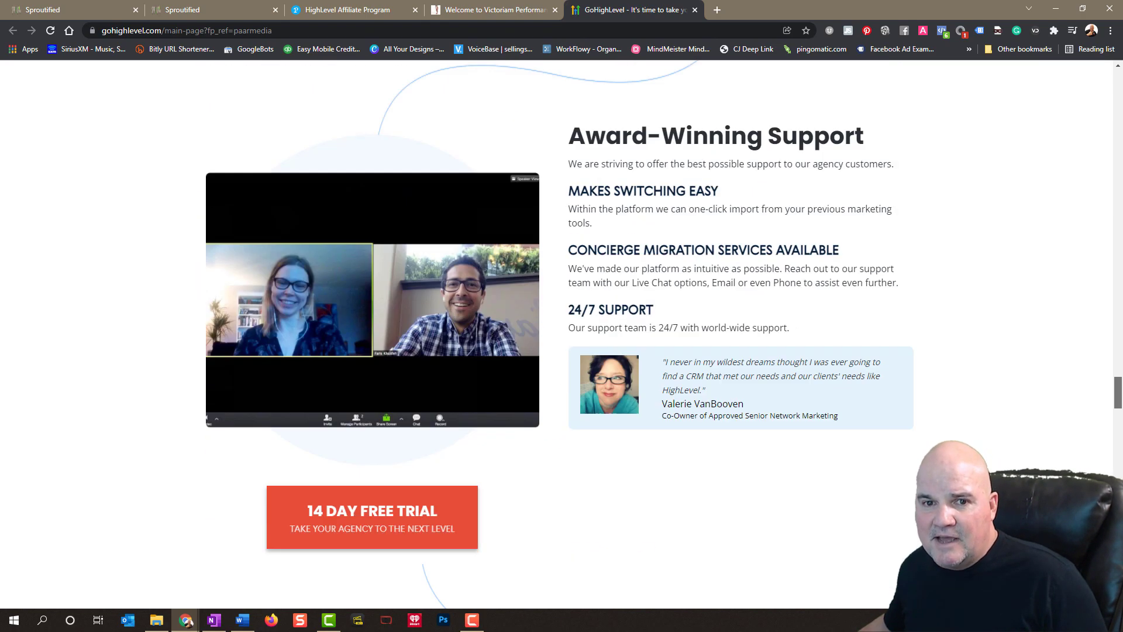
{"action": "scroll", "scroll_direction": "down", "scroll_amount": 3}
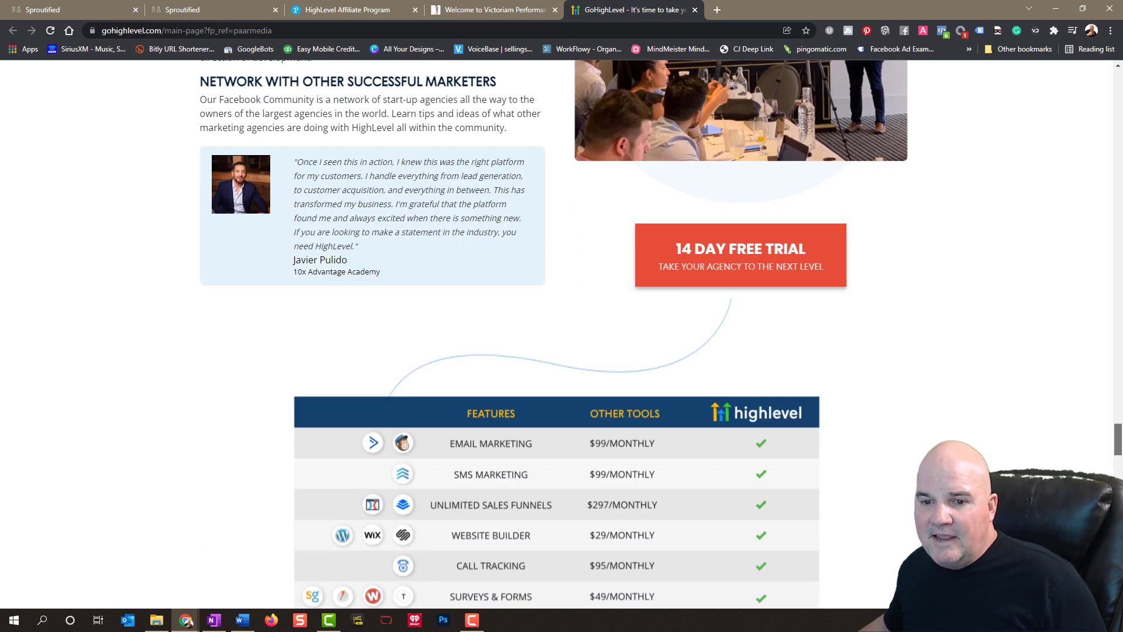
{"action": "scroll", "scroll_direction": "down", "scroll_amount": 3}
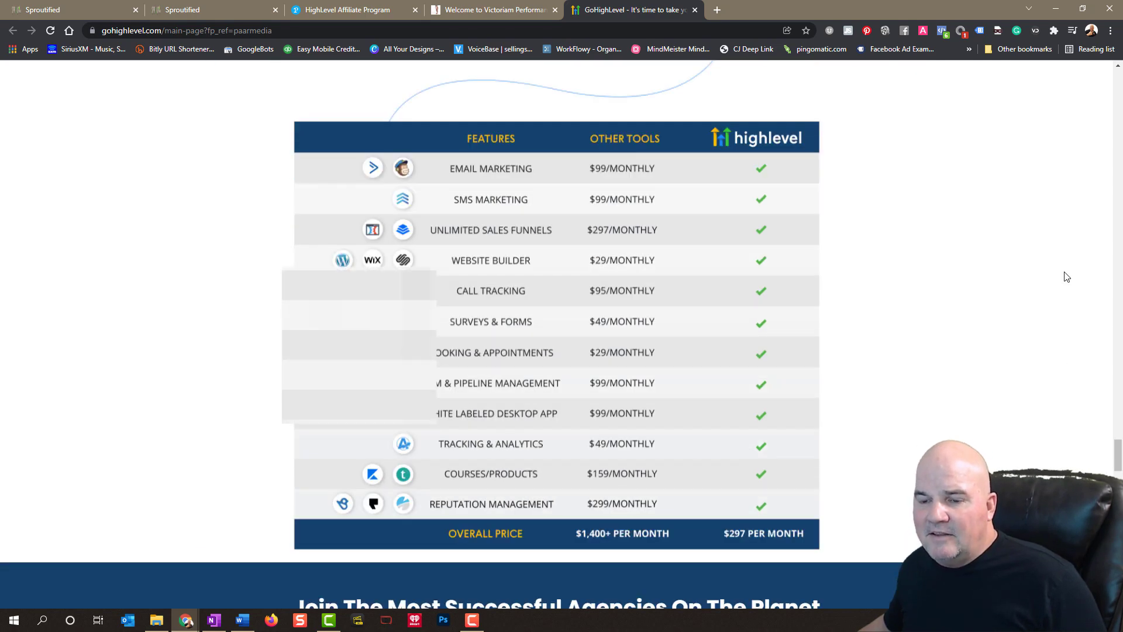
{"action": "mouse_move", "coordinate": [341, 476]}
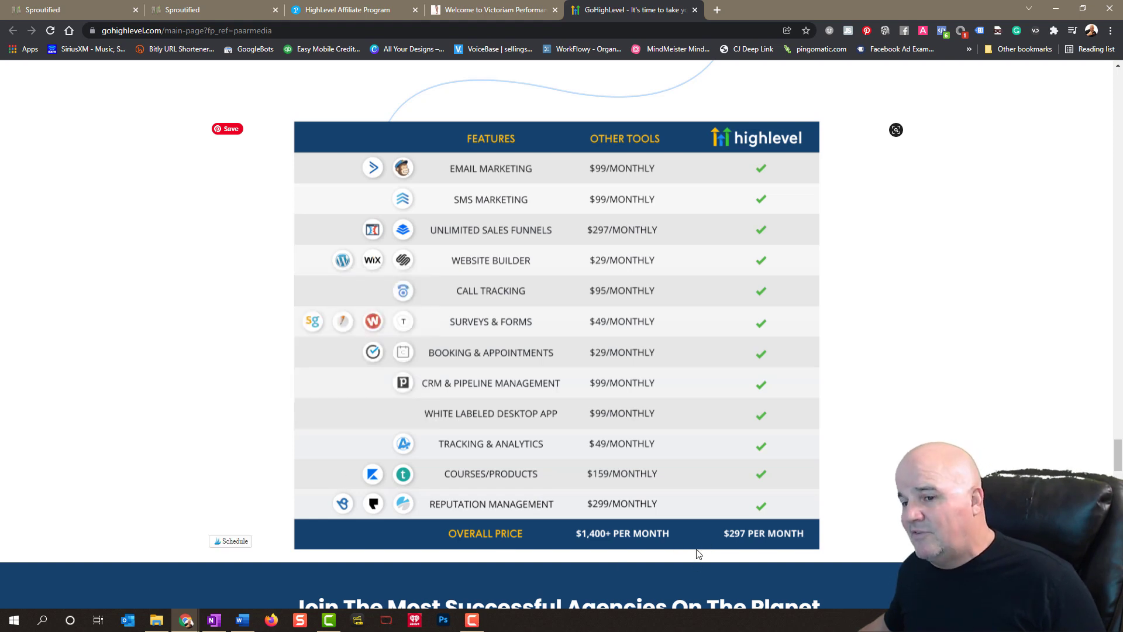
{"action": "mouse_move", "coordinate": [563, 559]}
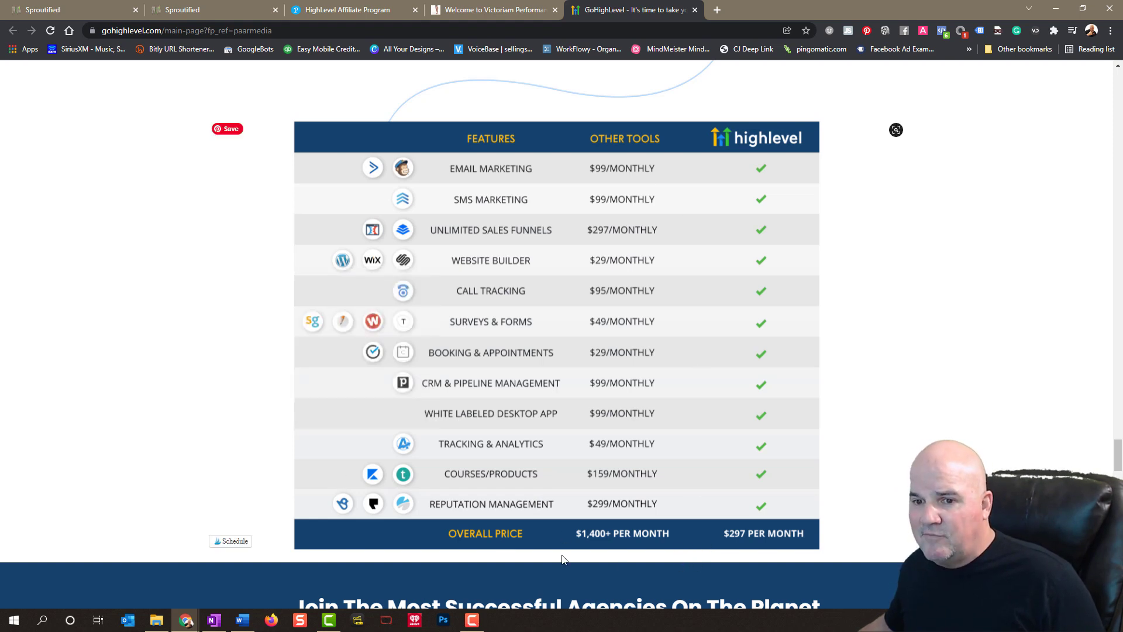
{"action": "mouse_move", "coordinate": [884, 440]}
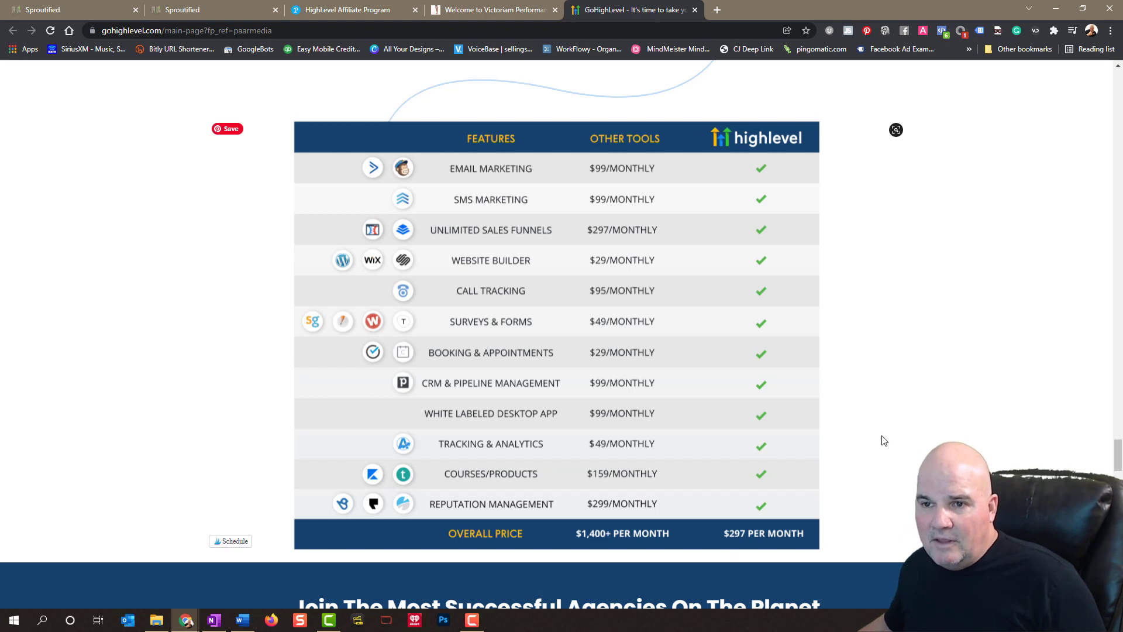
{"action": "mouse_move", "coordinate": [899, 365]}
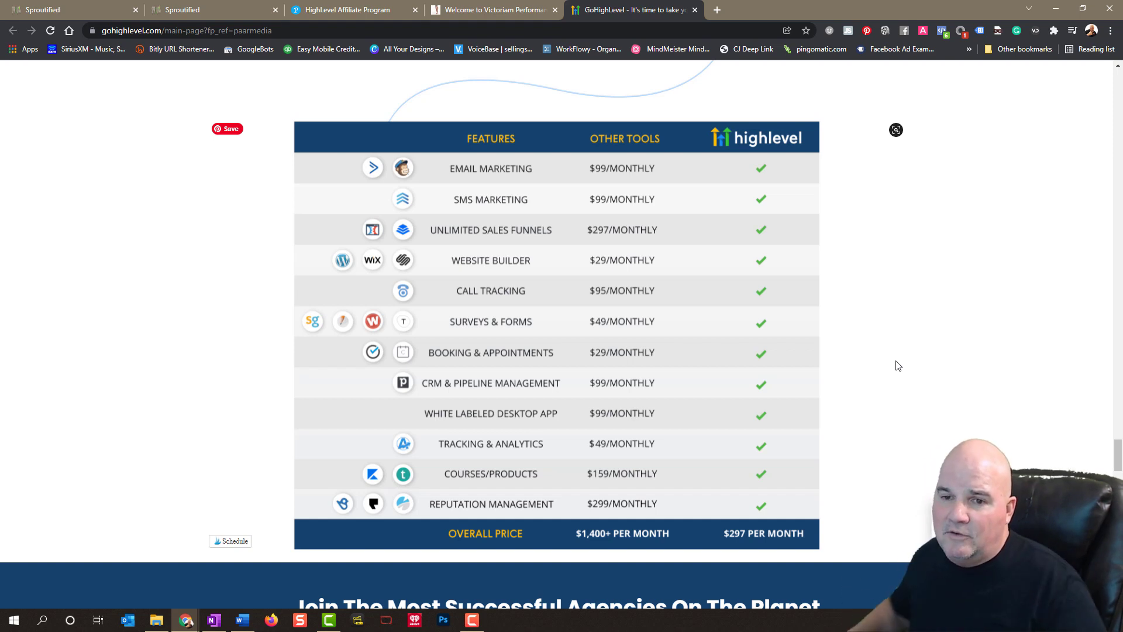
{"action": "mouse_move", "coordinate": [622, 200]}
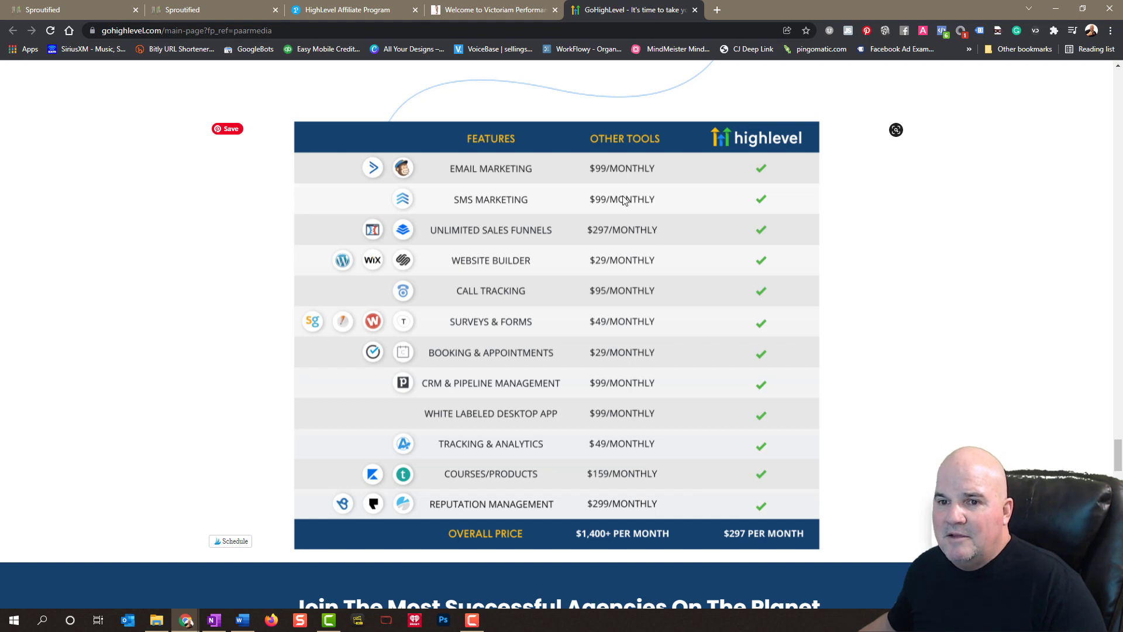
{"action": "mouse_move", "coordinate": [502, 454]}
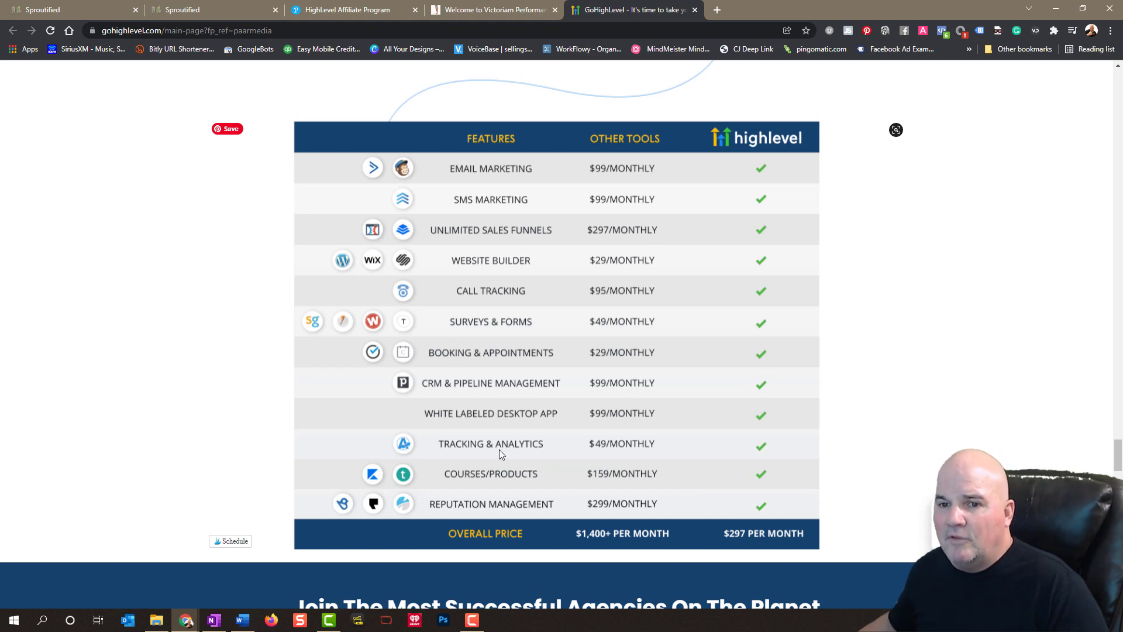
{"action": "mouse_move", "coordinate": [965, 380]}
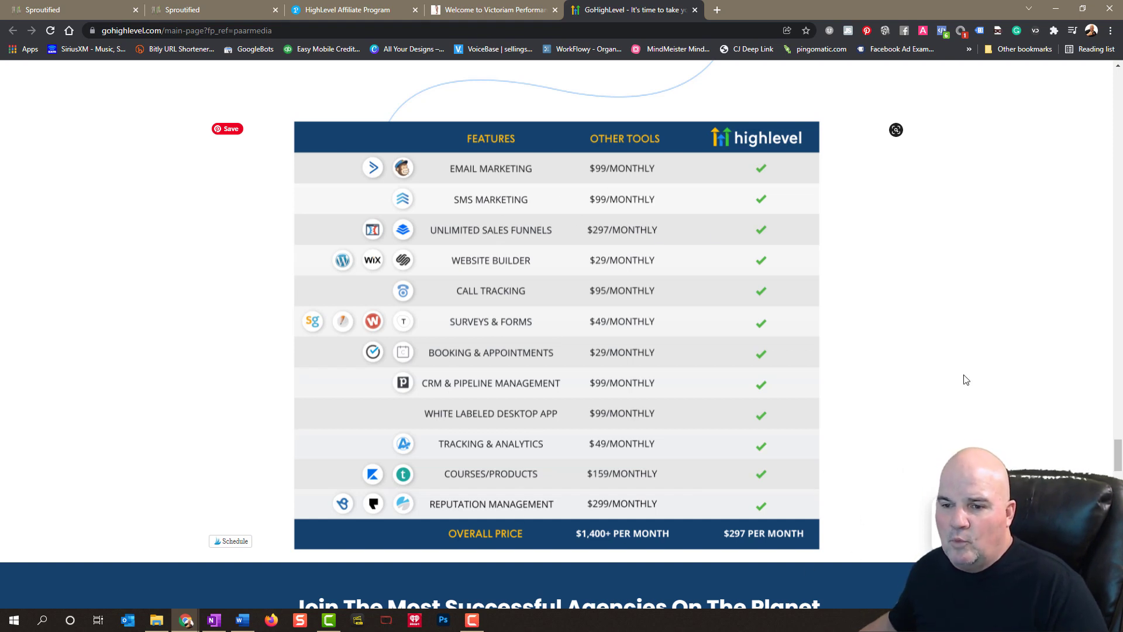
{"action": "scroll", "scroll_direction": "down", "scroll_amount": 3}
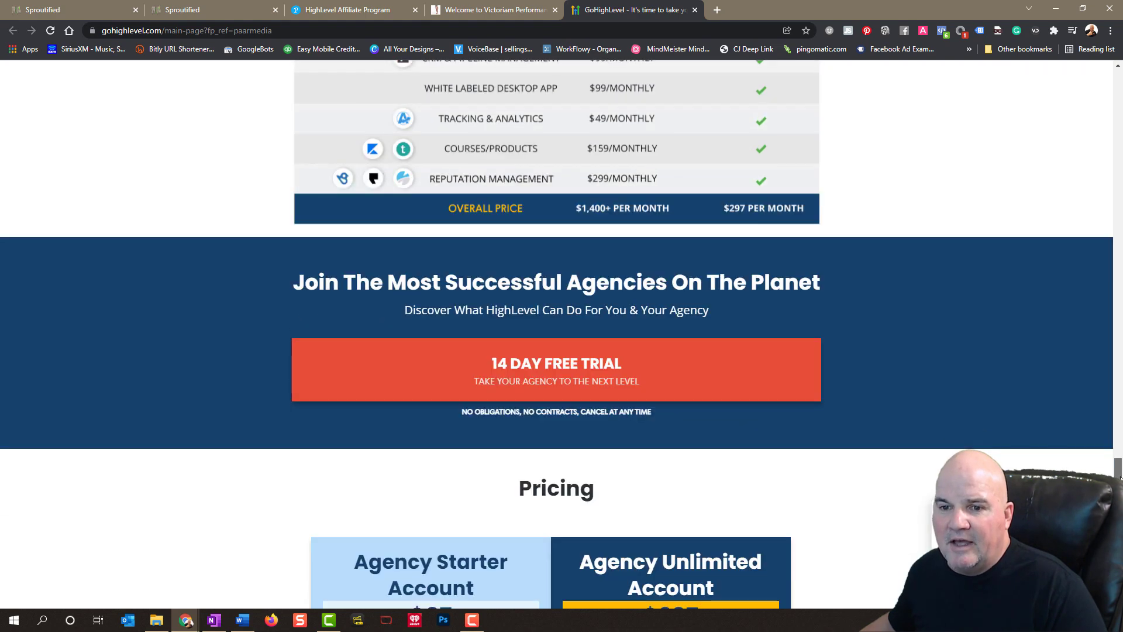
{"action": "scroll", "scroll_direction": "down", "scroll_amount": 3}
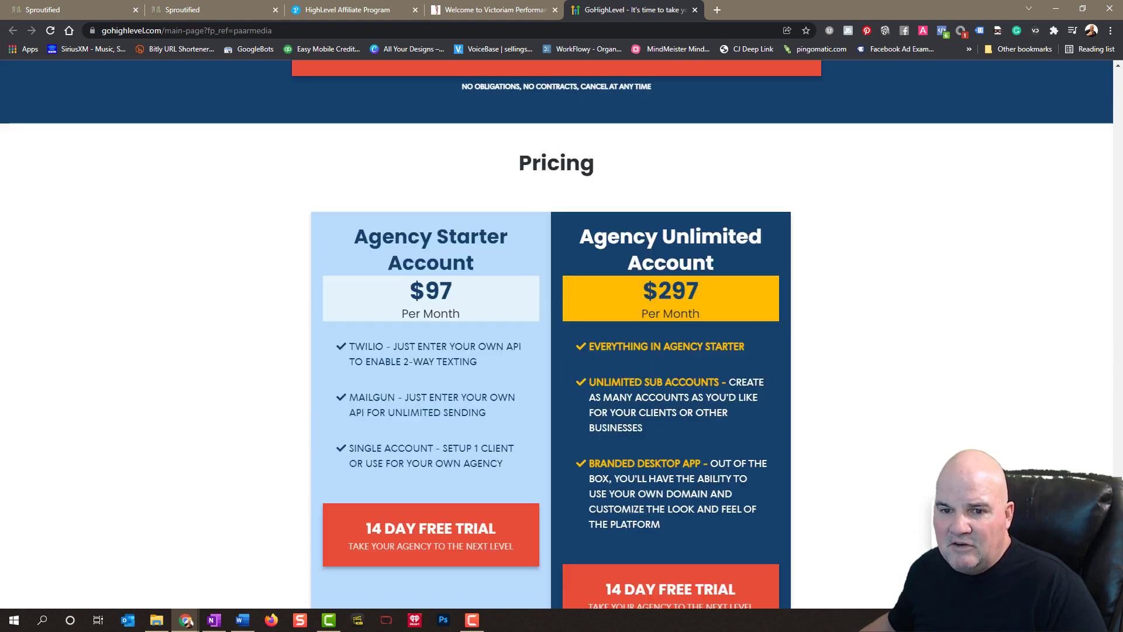
{"action": "scroll", "scroll_direction": "down", "scroll_amount": 3}
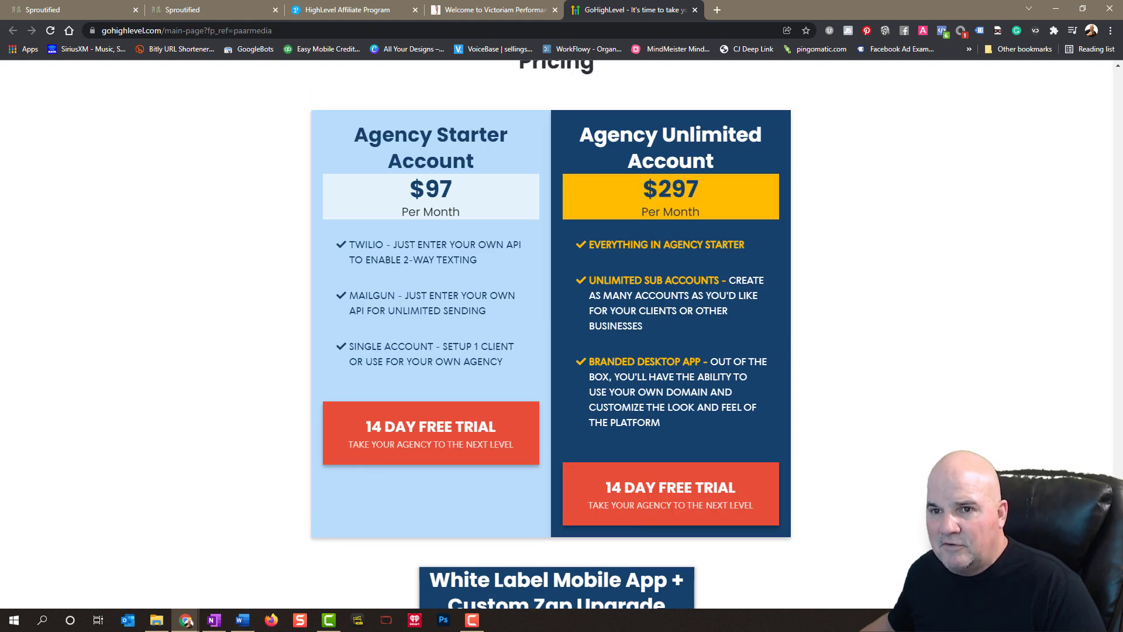
{"action": "scroll", "scroll_direction": "up", "scroll_amount": 3}
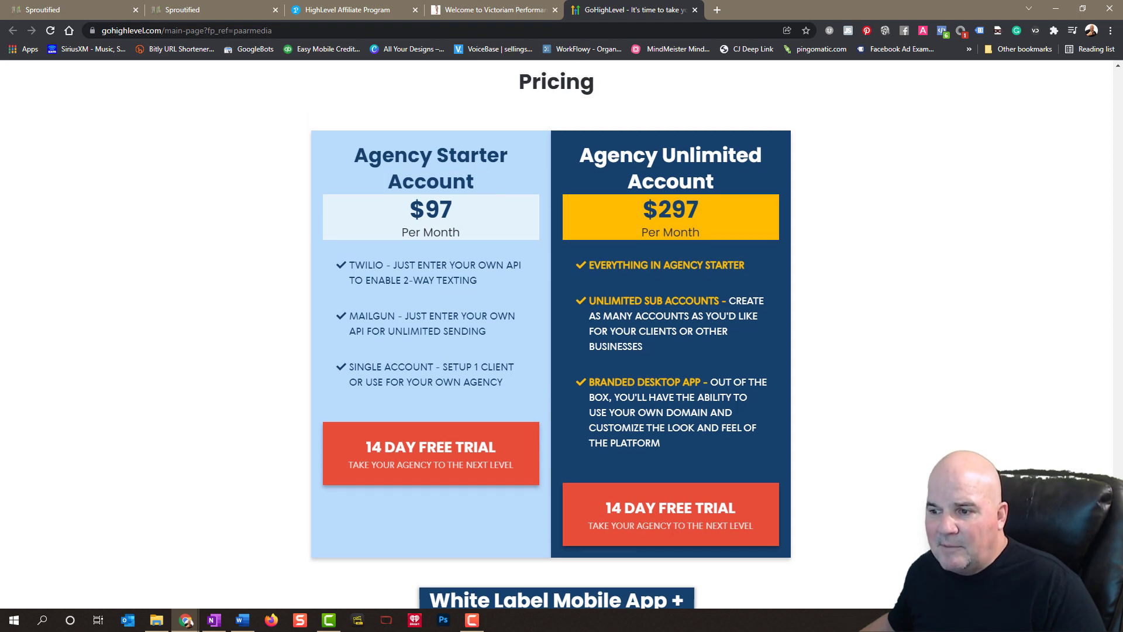
{"action": "mouse_move", "coordinate": [654, 291]}
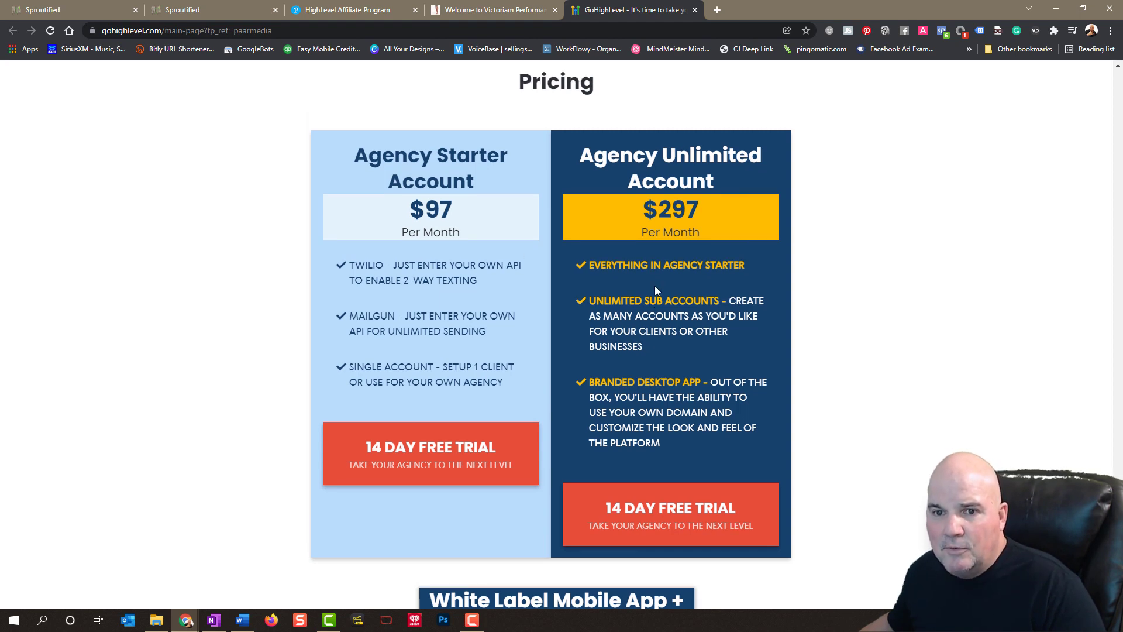
{"action": "mouse_move", "coordinate": [332, 253]}
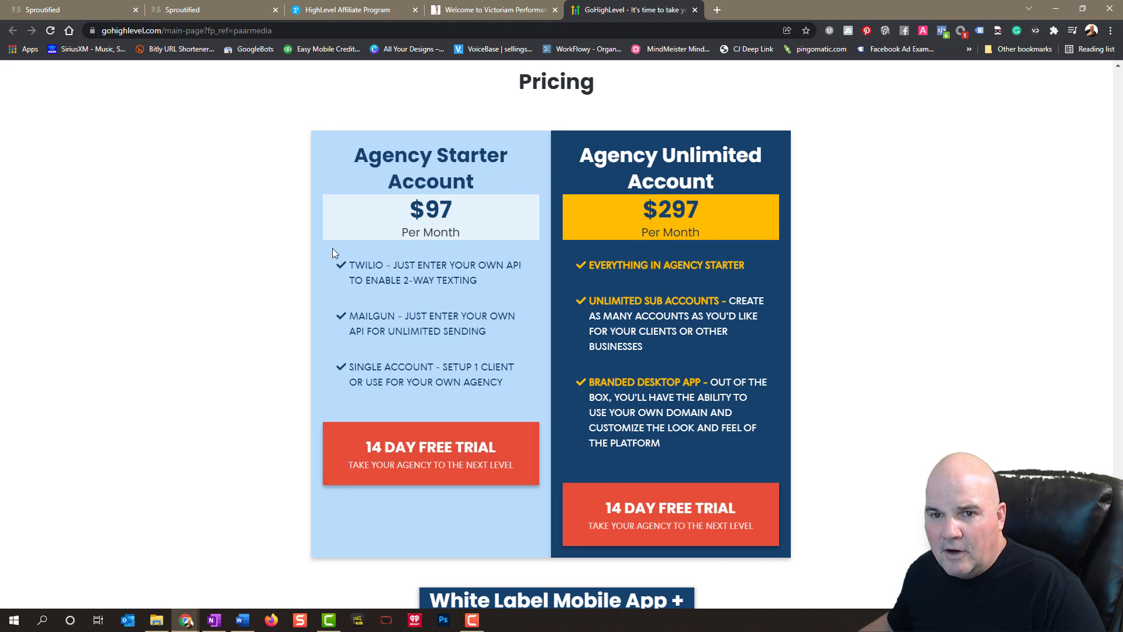
{"action": "mouse_move", "coordinate": [356, 360]}
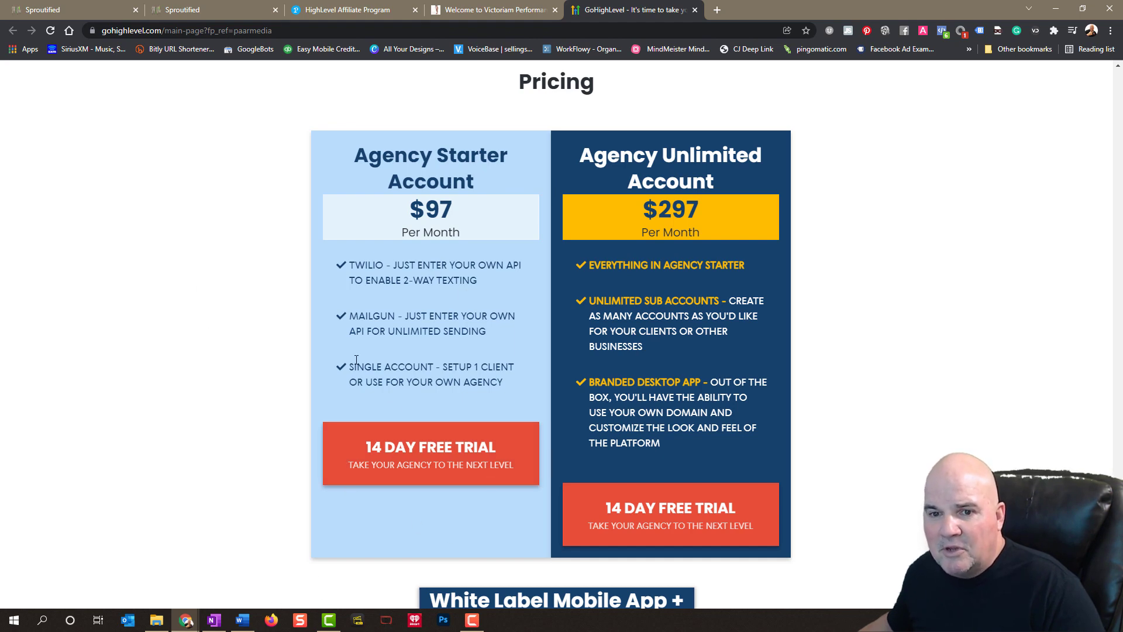
{"action": "mouse_move", "coordinate": [237, 379]}
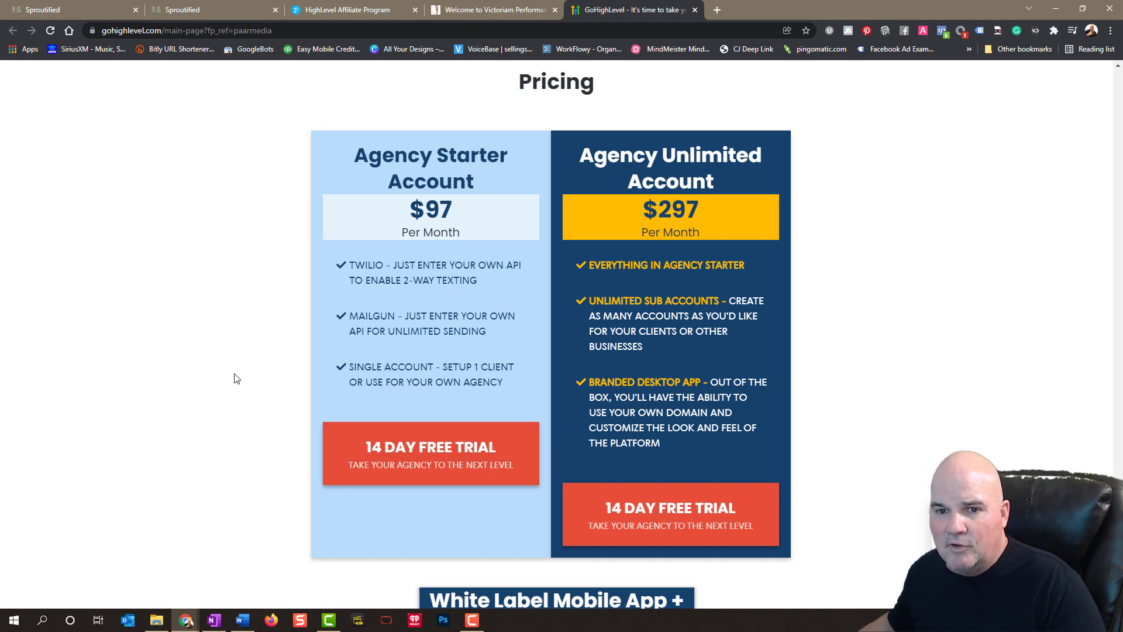
{"action": "mouse_move", "coordinate": [451, 268]}
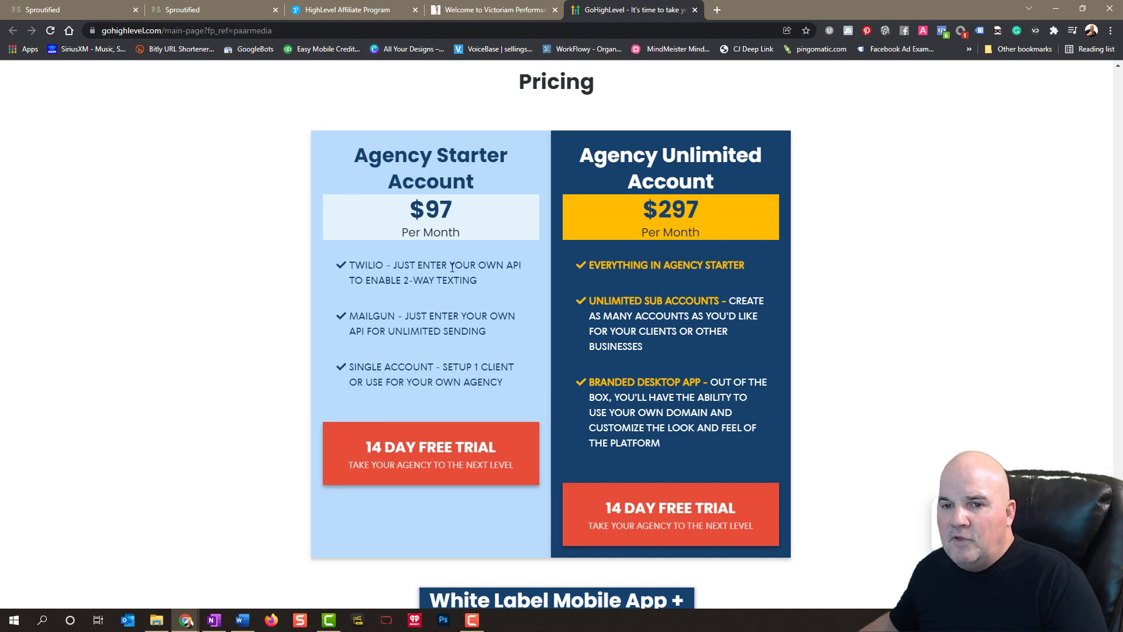
{"action": "mouse_move", "coordinate": [414, 351]}
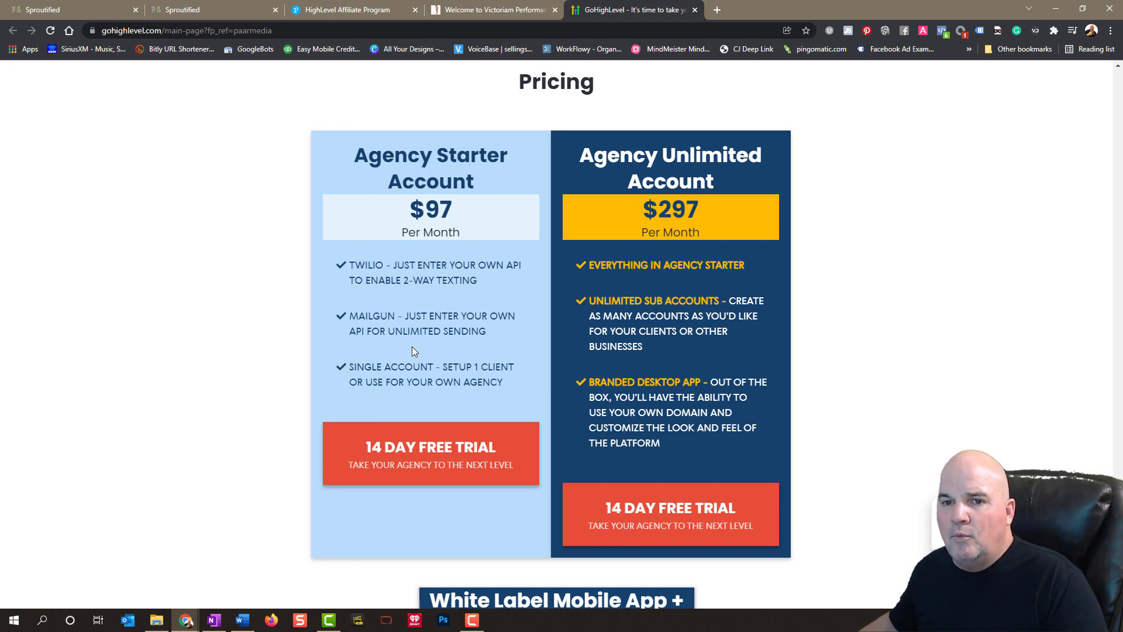
{"action": "mouse_move", "coordinate": [484, 361]}
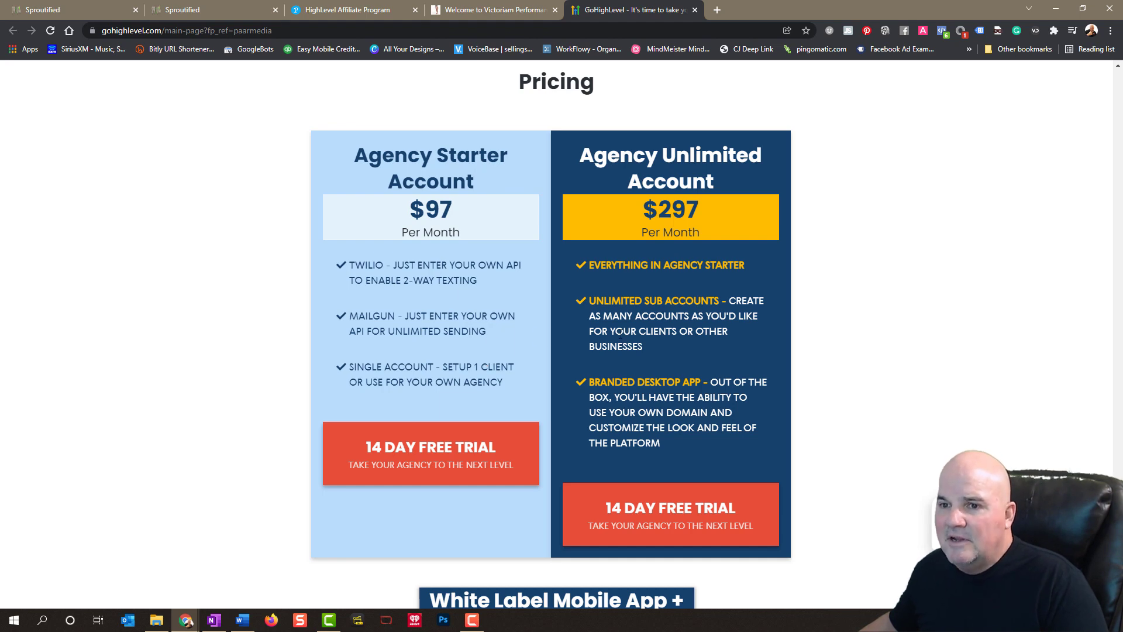
{"action": "mouse_move", "coordinate": [701, 351]}
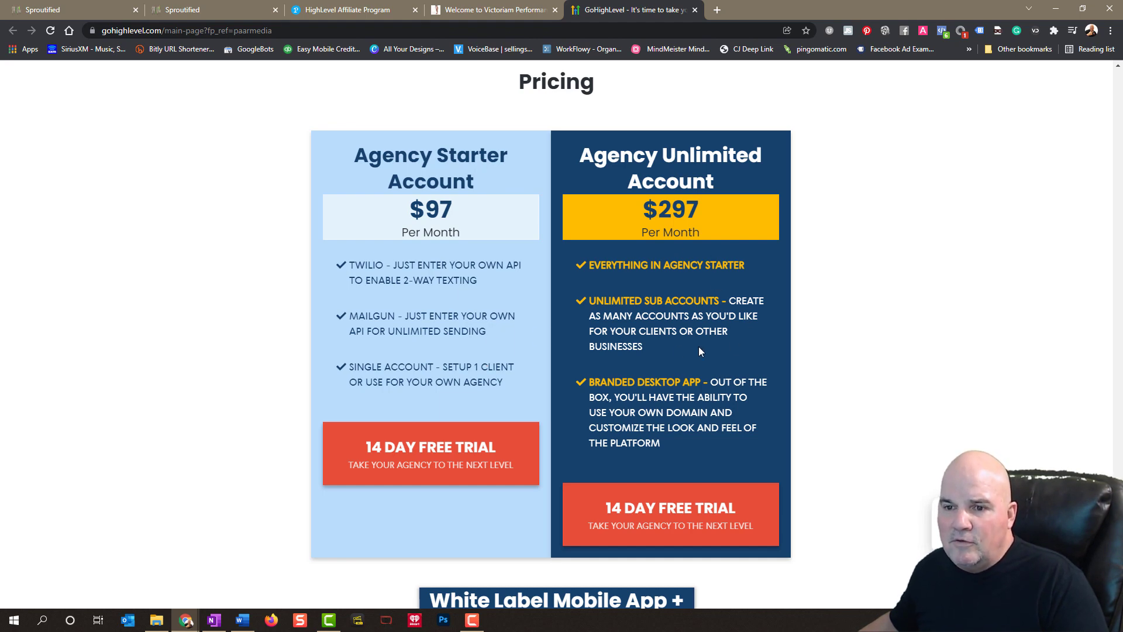
{"action": "mouse_move", "coordinate": [698, 335]}
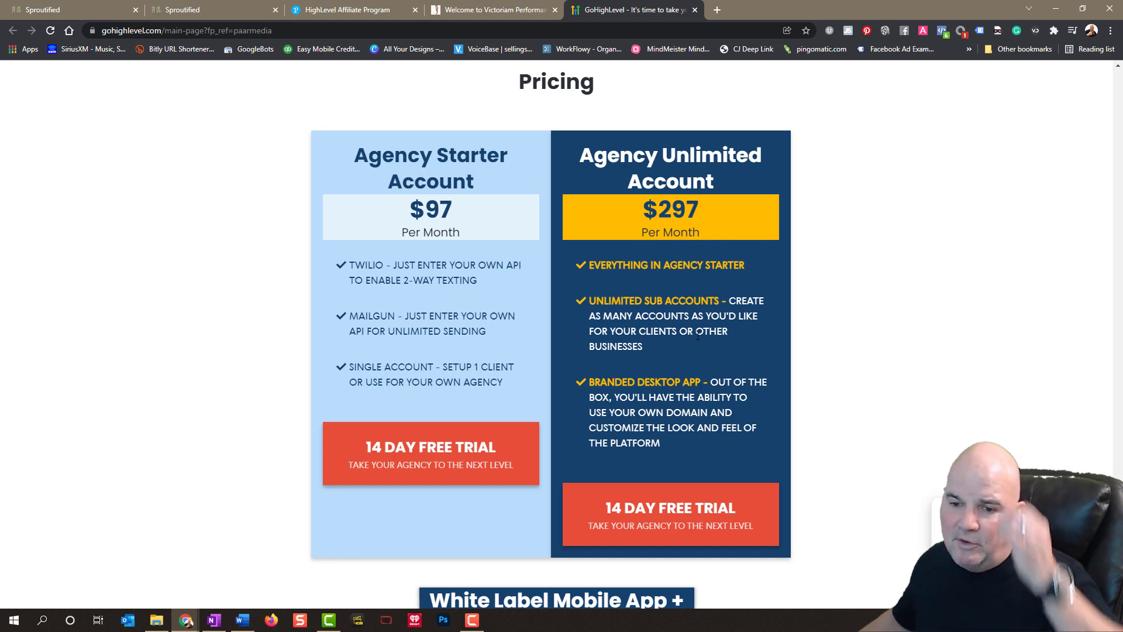
{"action": "scroll", "scroll_direction": "up", "scroll_amount": 3}
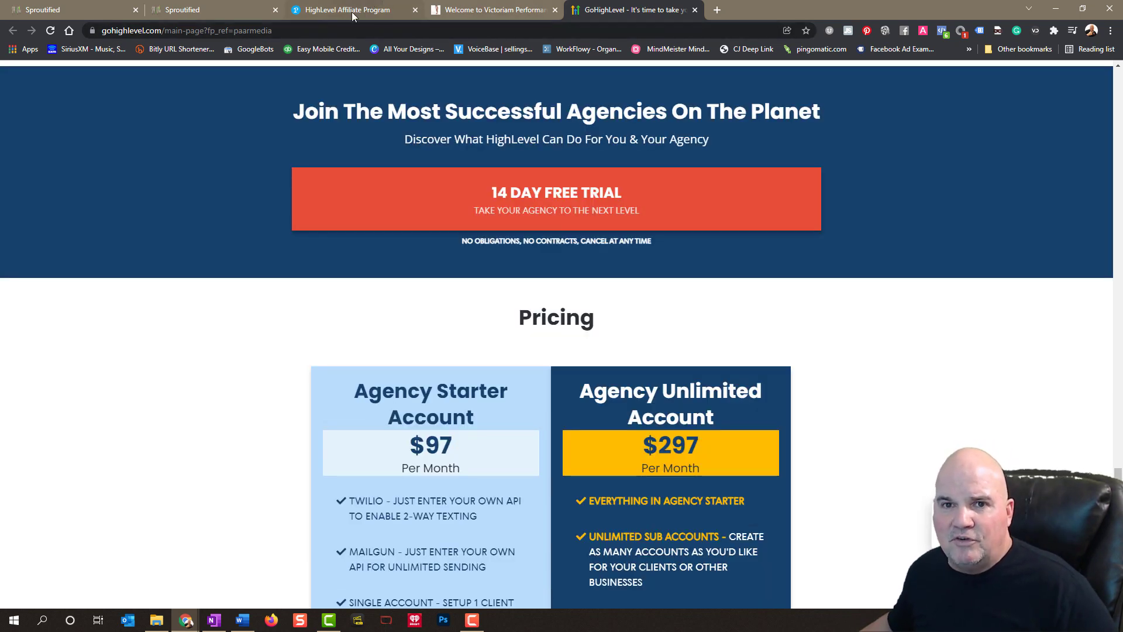
{"action": "mouse_move", "coordinate": [351, 10]}
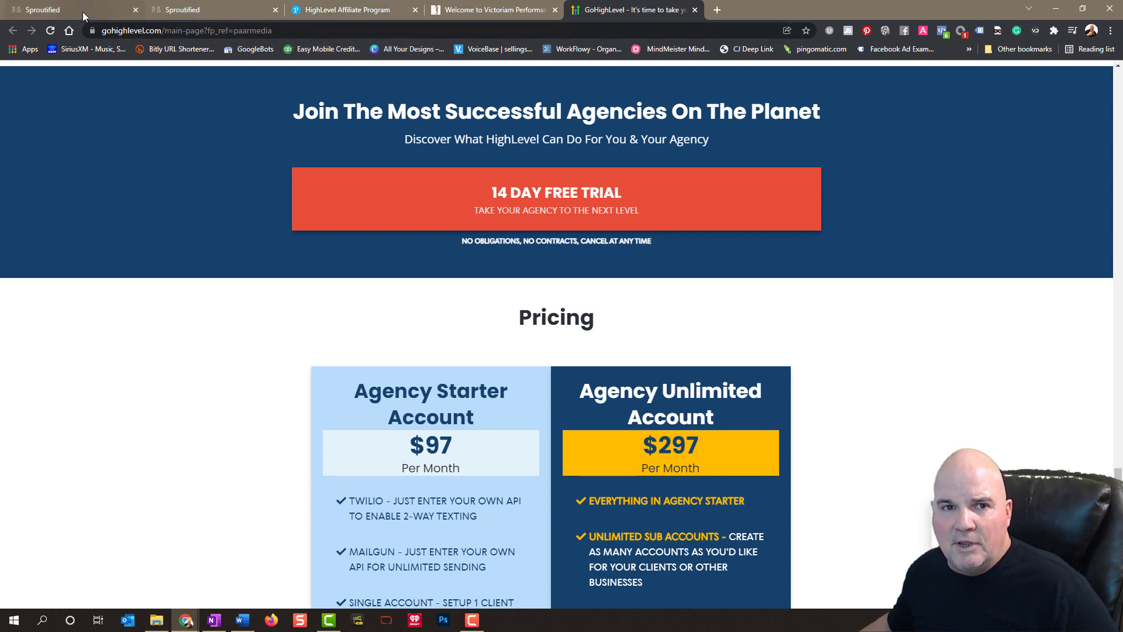
- Show the Sproutified Launch Pad 'path to success' integrations checklist
{"action": "left_click", "coordinate": [42, 9]}
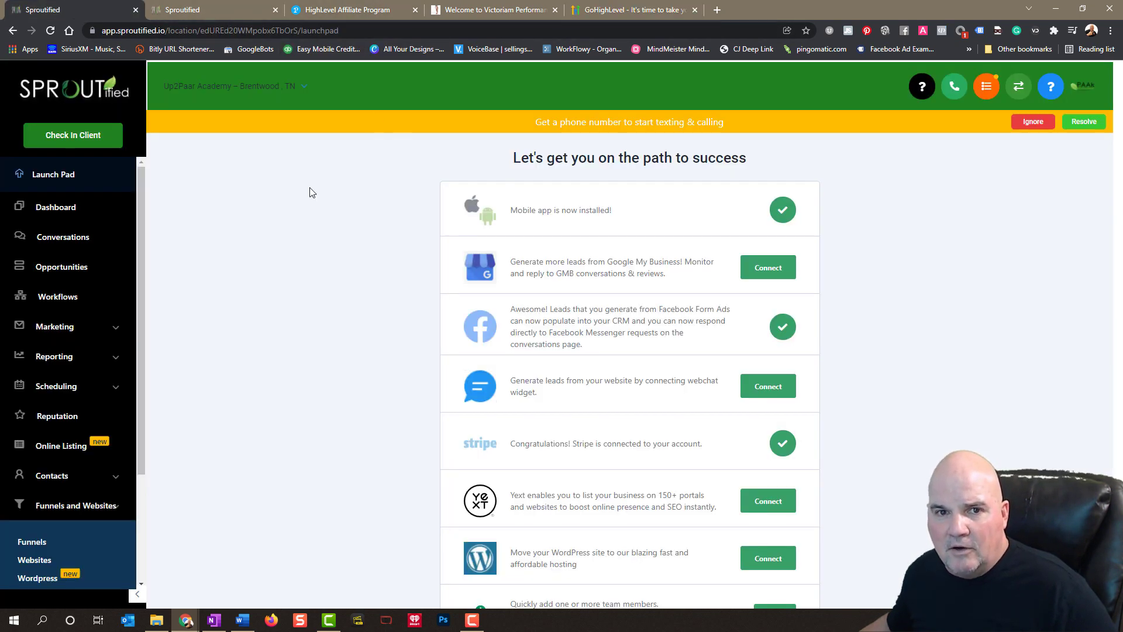
{"action": "mouse_move", "coordinate": [621, 86]}
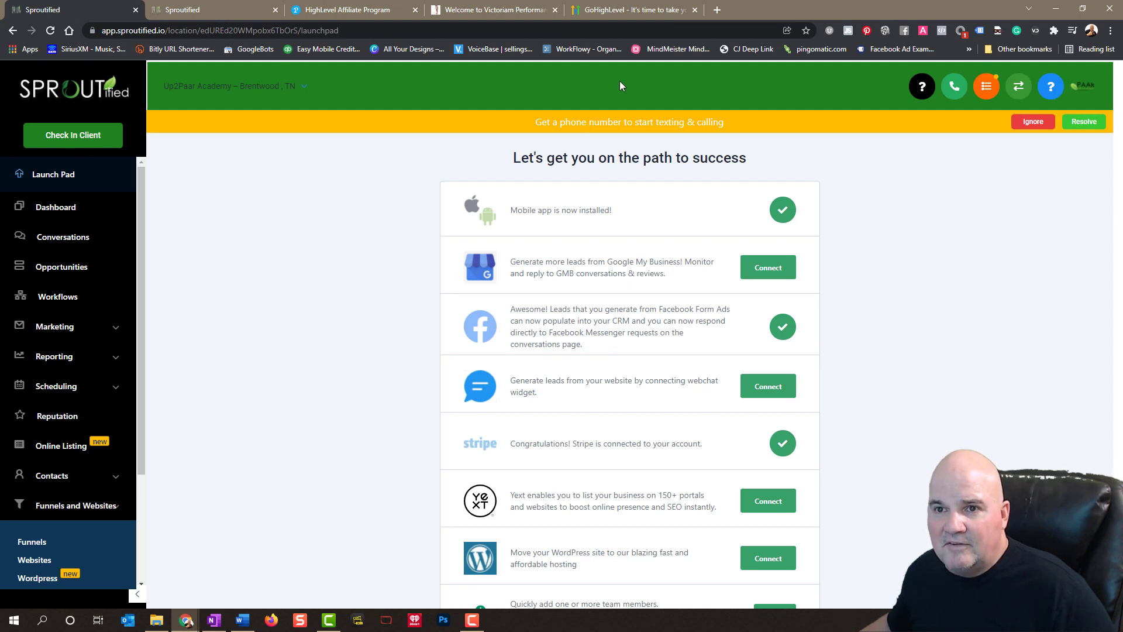
{"action": "mouse_move", "coordinate": [346, 129]}
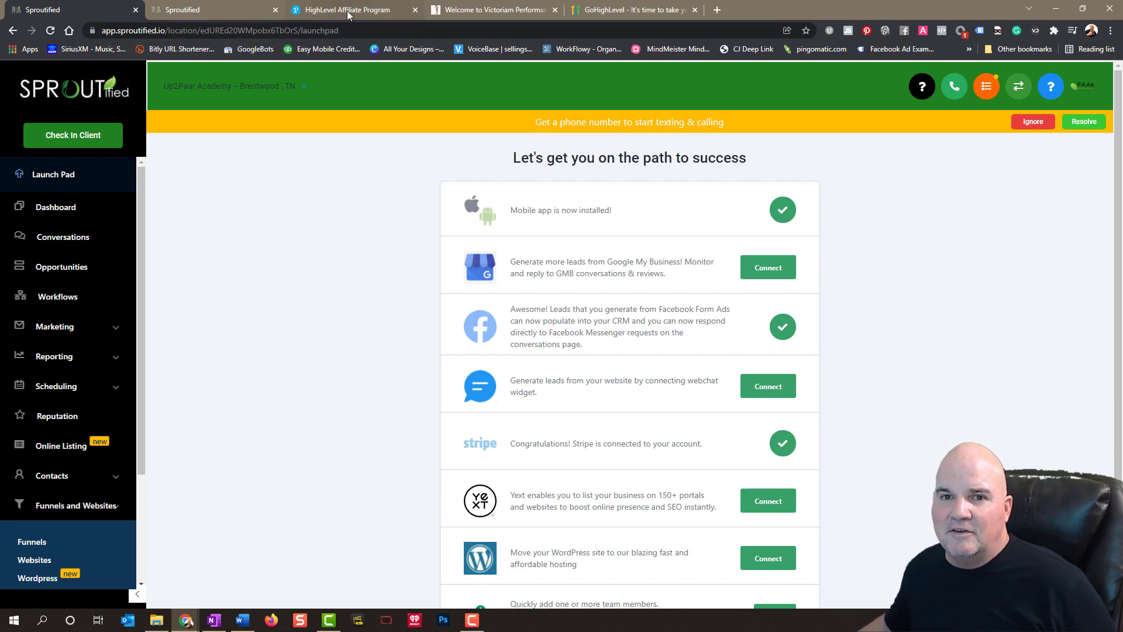
- View the HighLevel affiliate dashboard: 91 referrals, 36 customers, $2,774 unpaid
{"action": "left_click", "coordinate": [351, 9]}
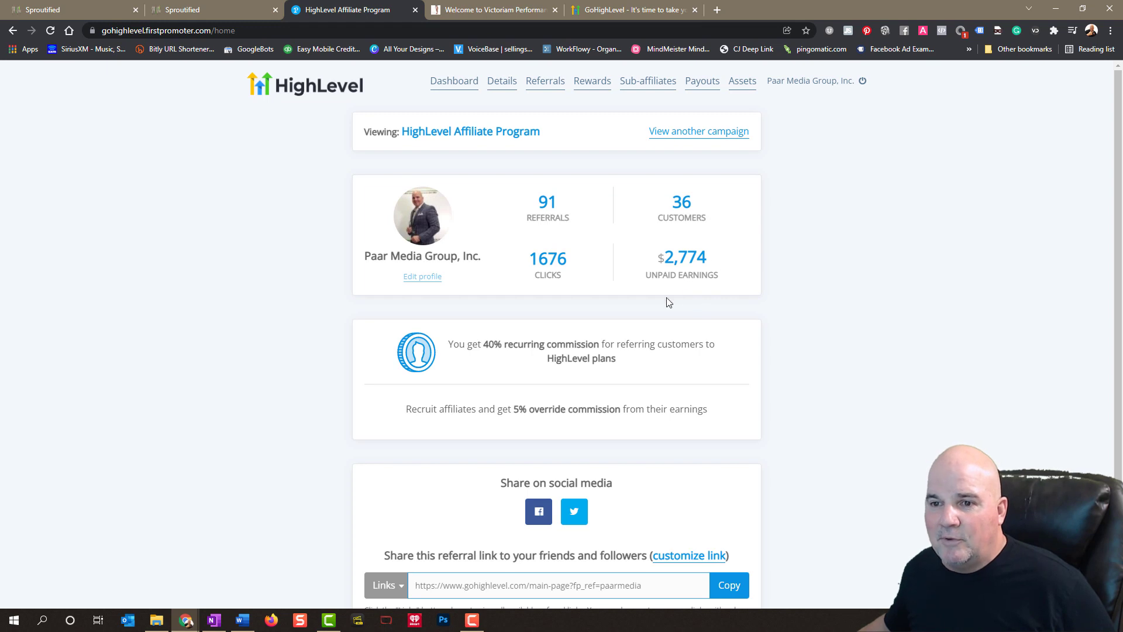
{"action": "mouse_move", "coordinate": [705, 273]}
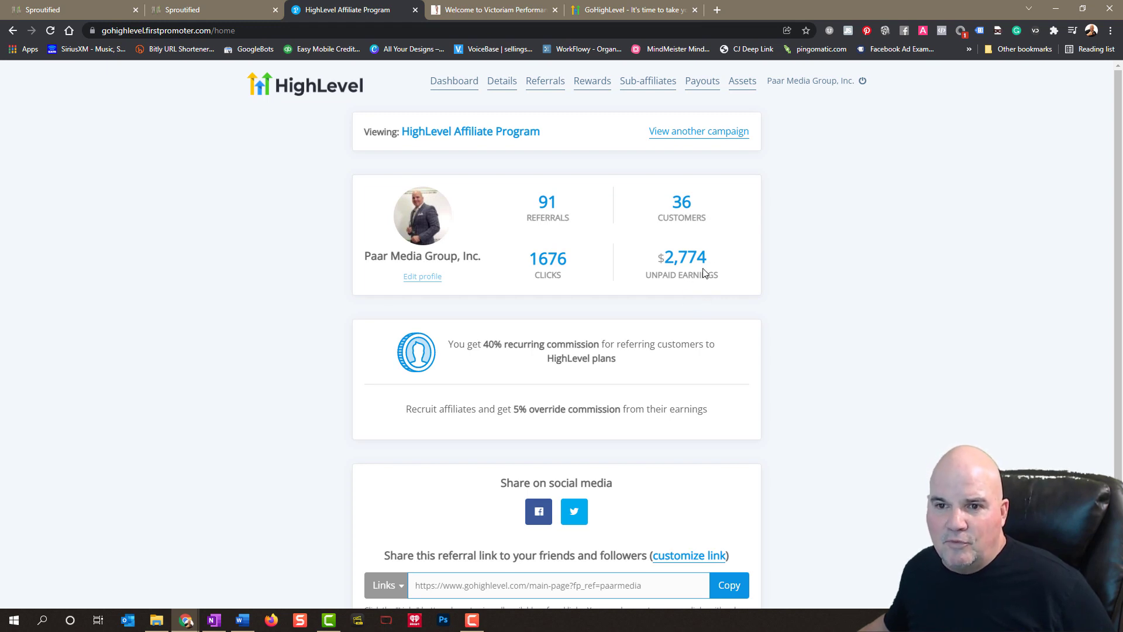
{"action": "mouse_move", "coordinate": [159, 335]}
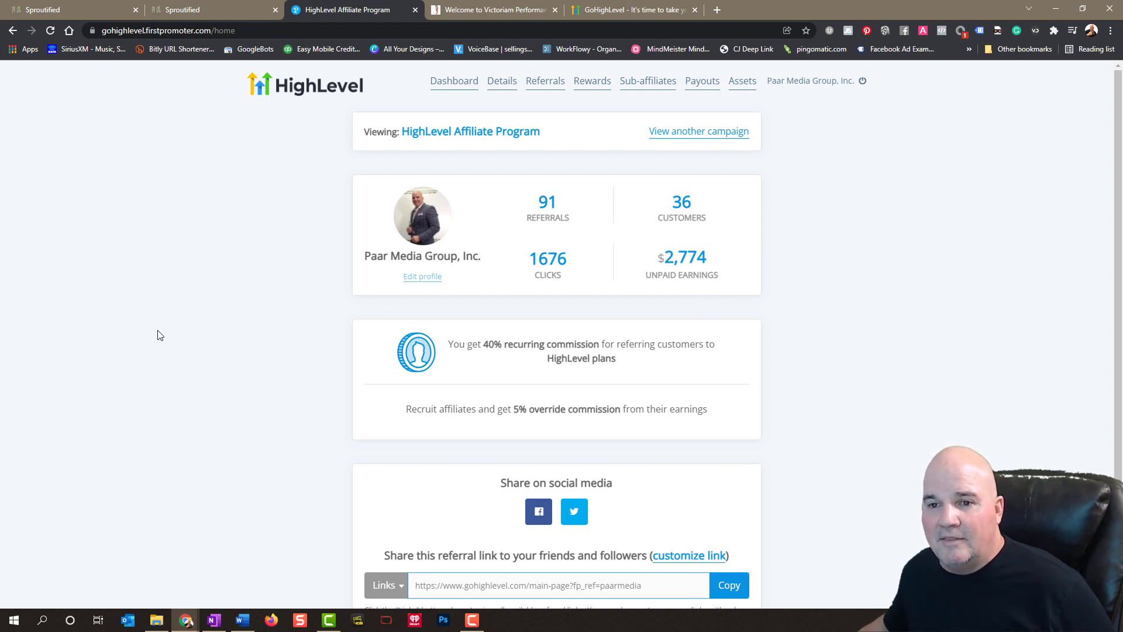
{"action": "mouse_move", "coordinate": [644, 298]}
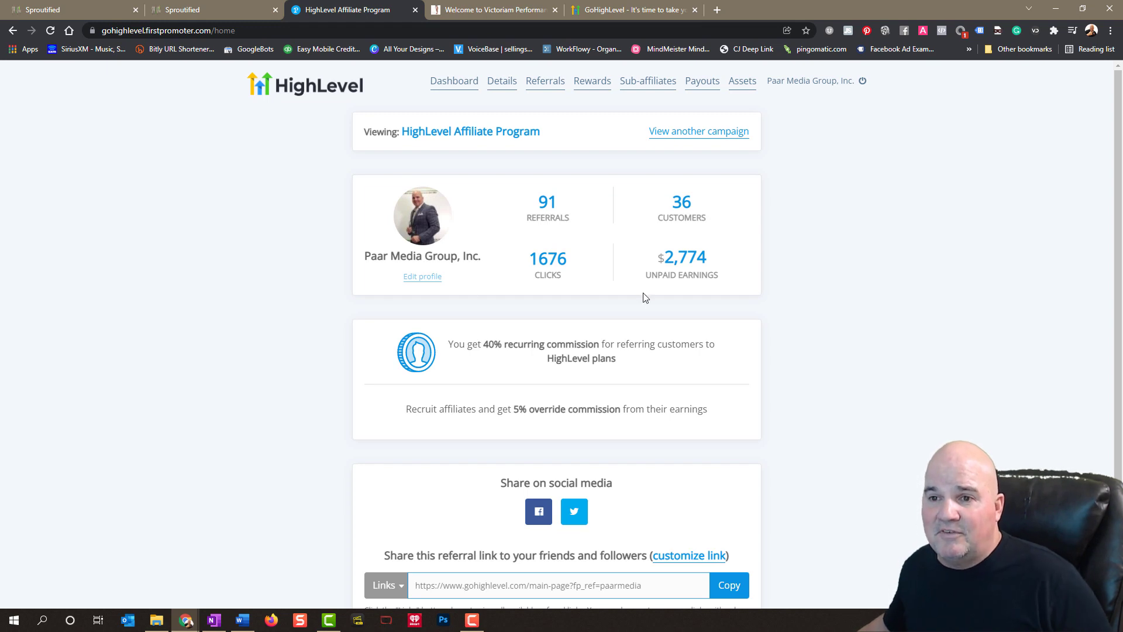
{"action": "mouse_move", "coordinate": [647, 306]}
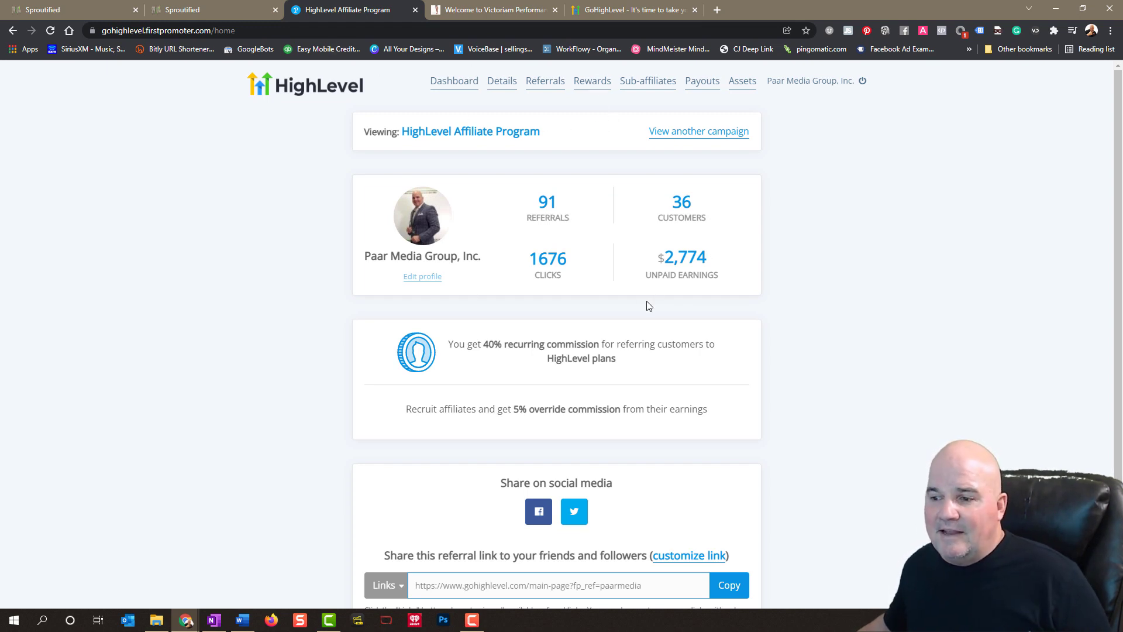
- Return to Sproutified and scroll the sidebar to reveal Membership under Funnels and Websites
{"action": "left_click", "coordinate": [67, 9]}
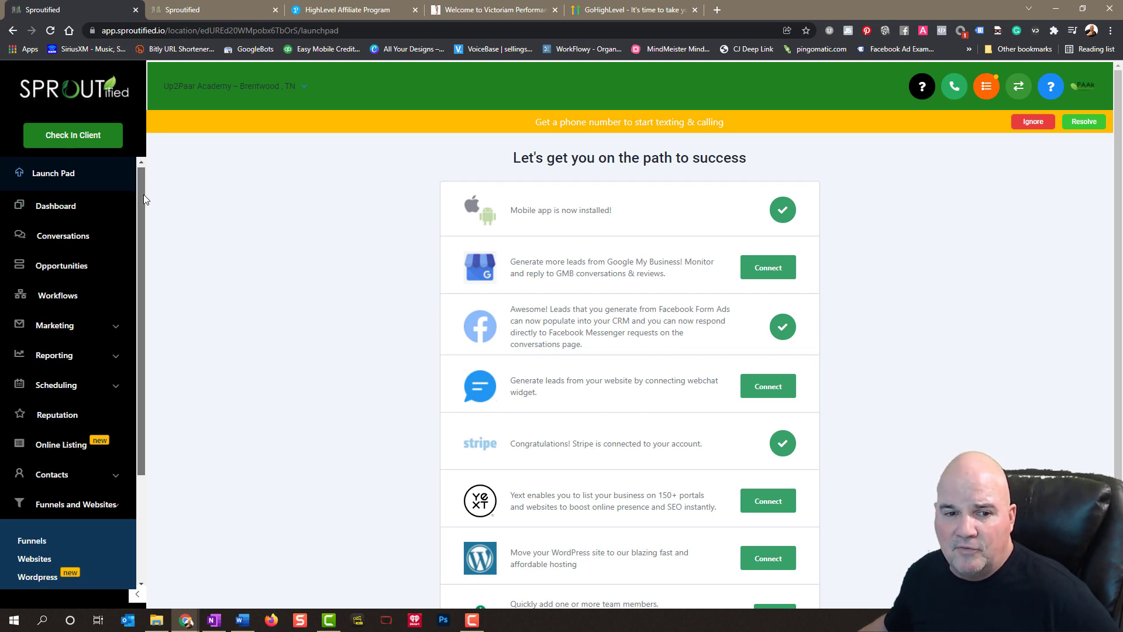
{"action": "scroll", "scroll_direction": "down", "scroll_amount": 3}
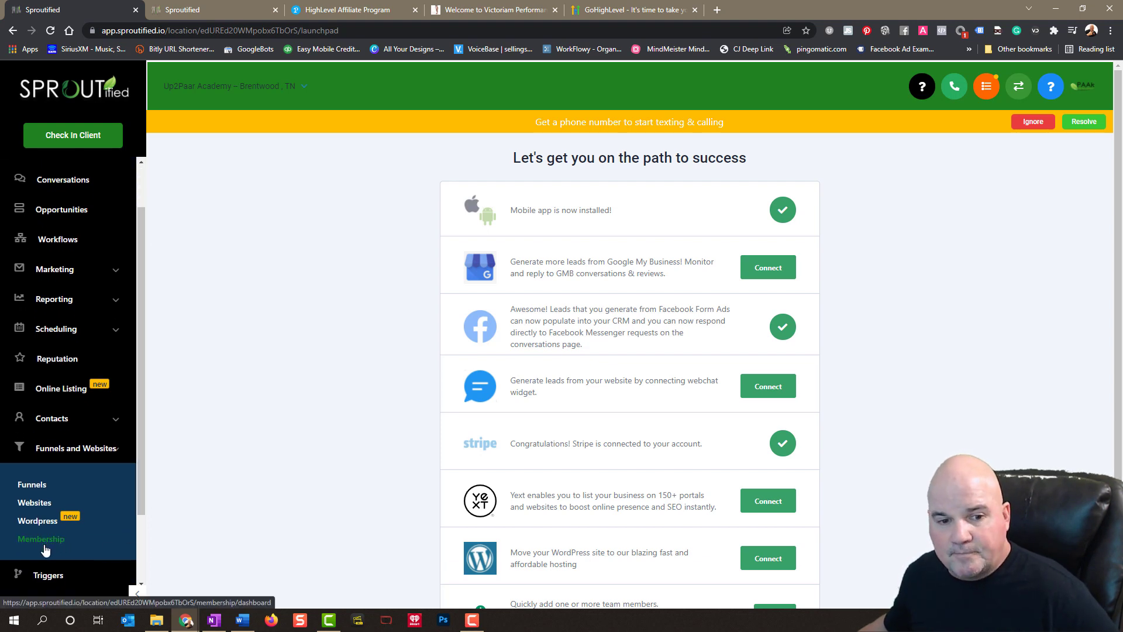
- Open Membership > Products > All Products and The GHL Masterclass card's options menu
{"action": "left_click", "coordinate": [41, 539]}
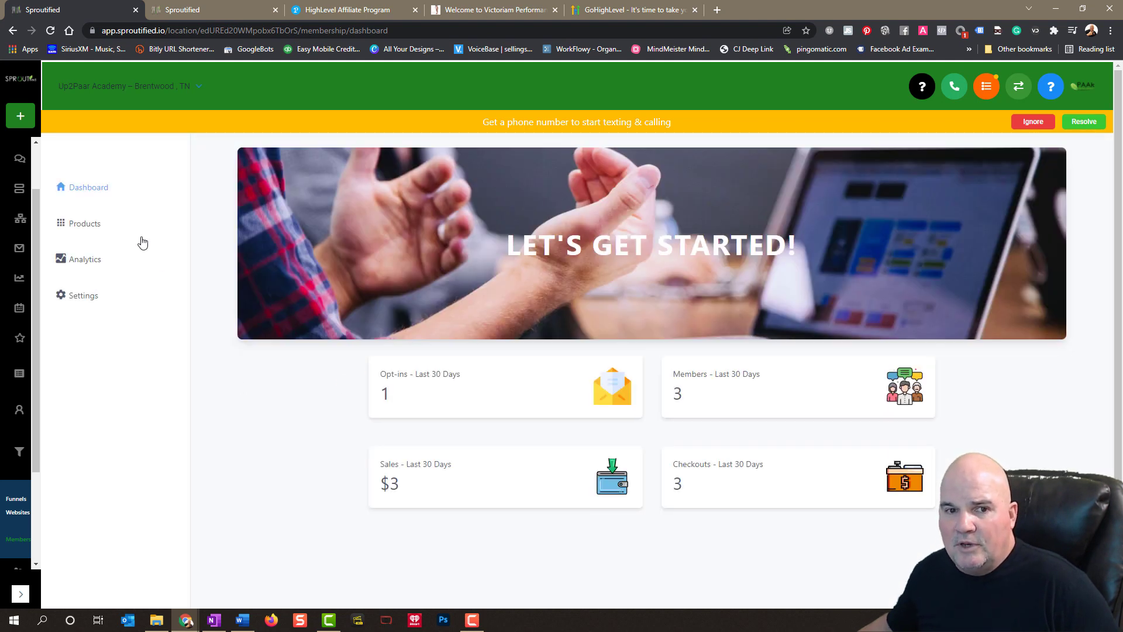
{"action": "mouse_move", "coordinate": [84, 223]}
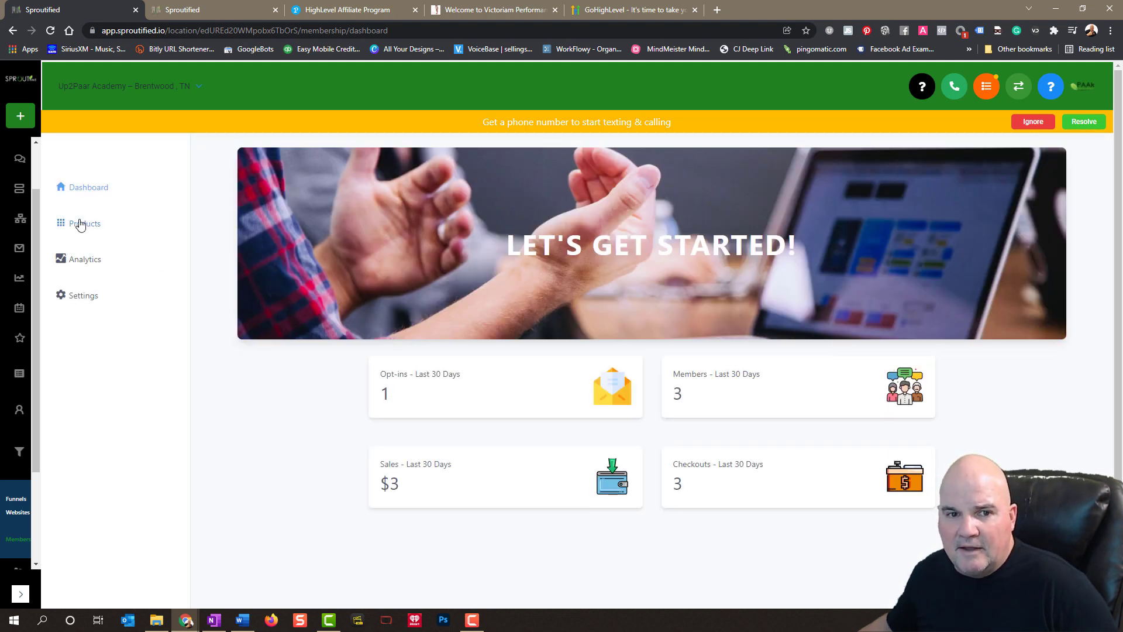
{"action": "left_click", "coordinate": [84, 223]}
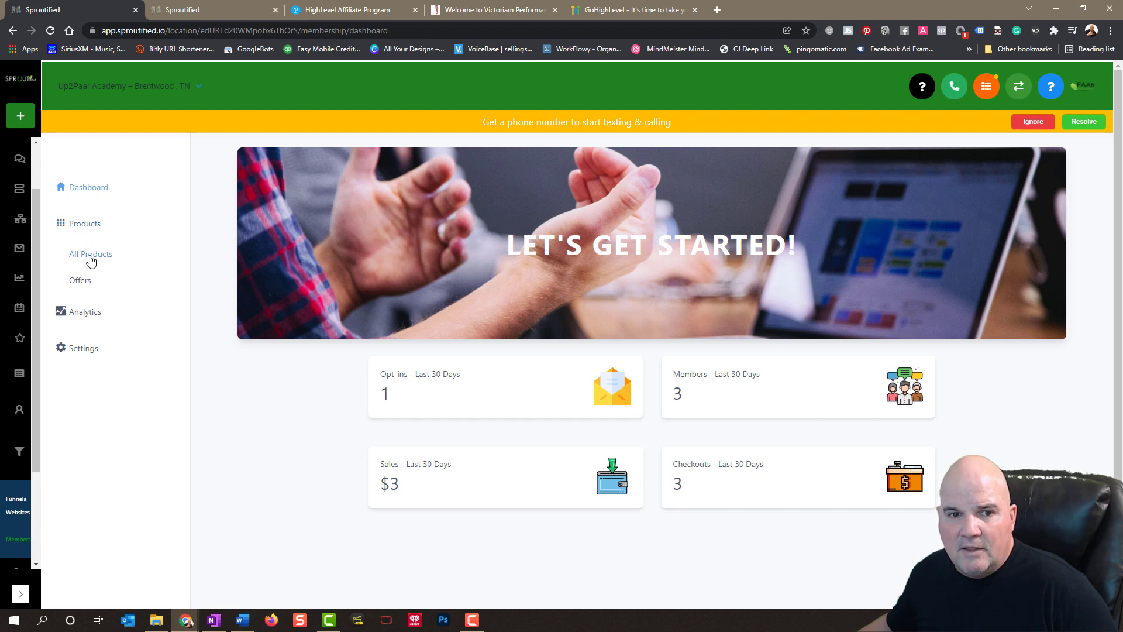
{"action": "left_click", "coordinate": [90, 254]}
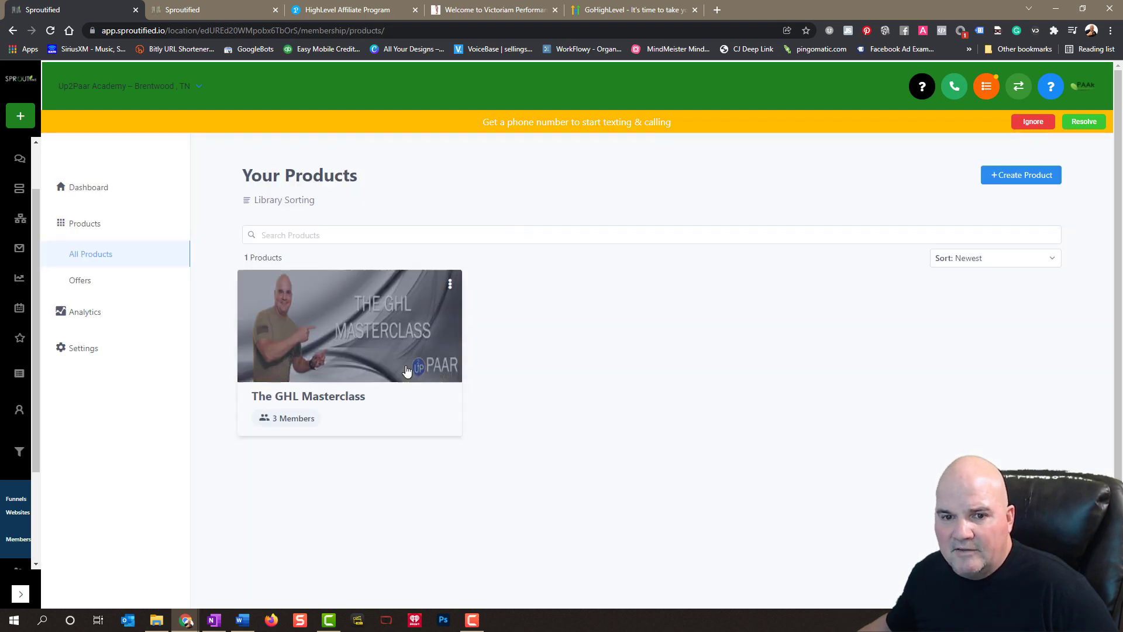
{"action": "left_click", "coordinate": [450, 284]}
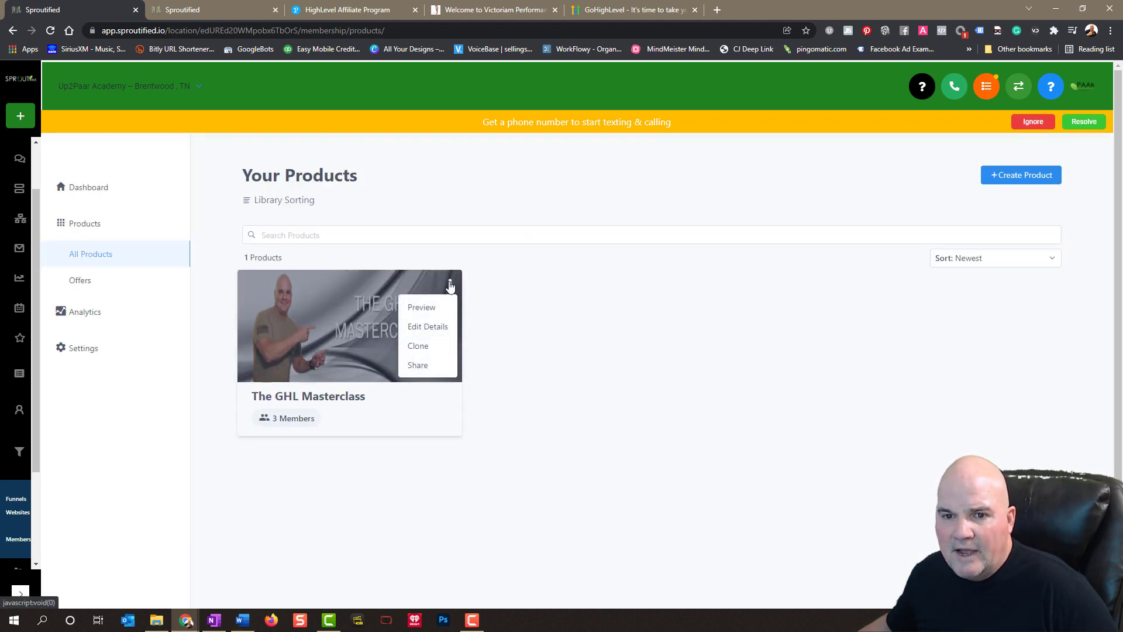
{"action": "mouse_move", "coordinate": [421, 307]}
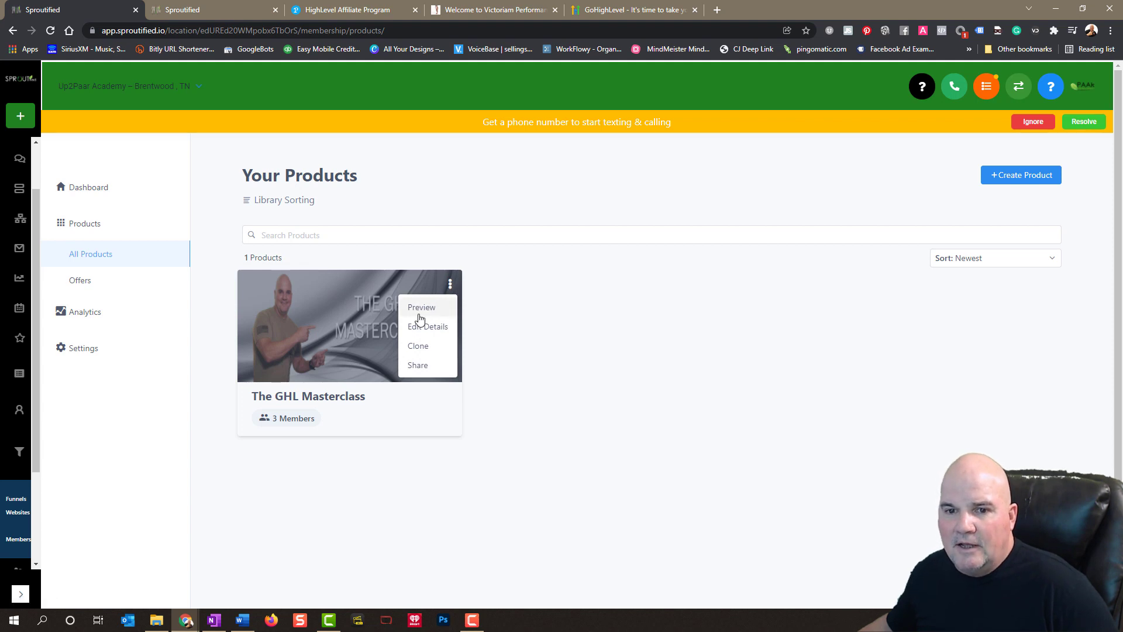
- Preview The GHL Masterclass as a member and browse its modules and 28 lessons
{"action": "left_click", "coordinate": [420, 306]}
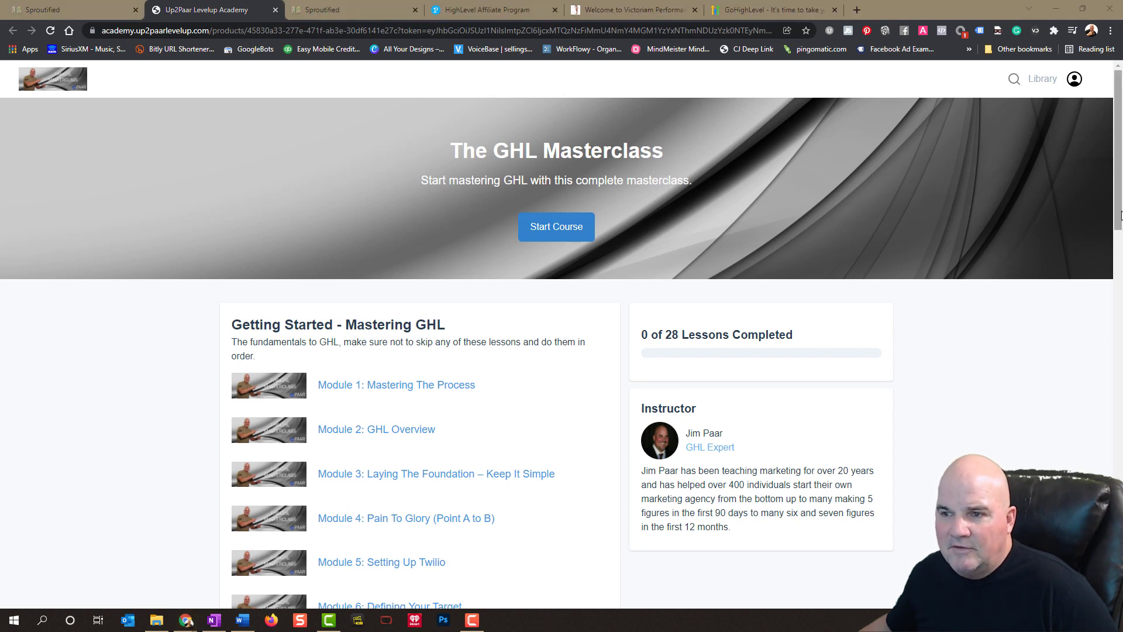
{"action": "scroll", "scroll_direction": "down", "scroll_amount": 3}
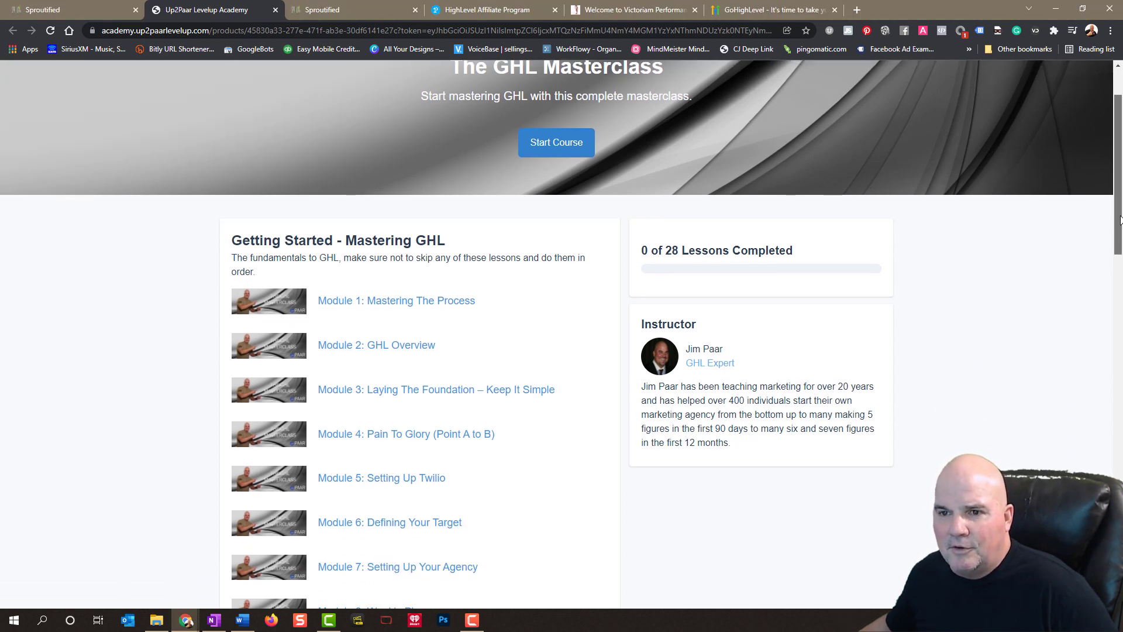
{"action": "scroll", "scroll_direction": "down", "scroll_amount": 3}
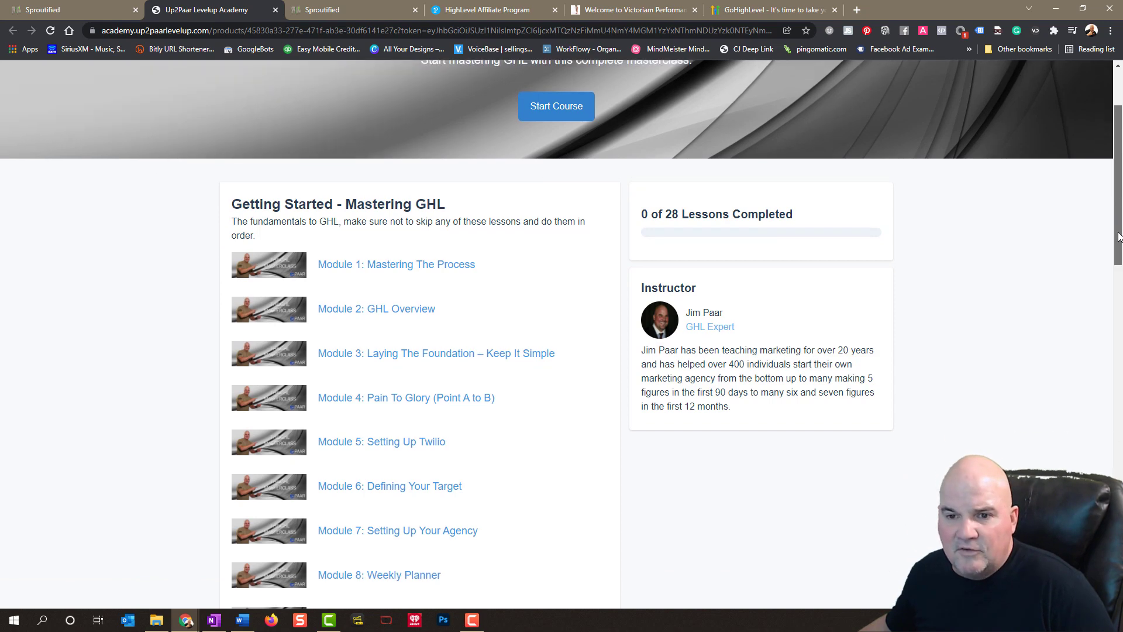
{"action": "scroll", "scroll_direction": "down", "scroll_amount": 3}
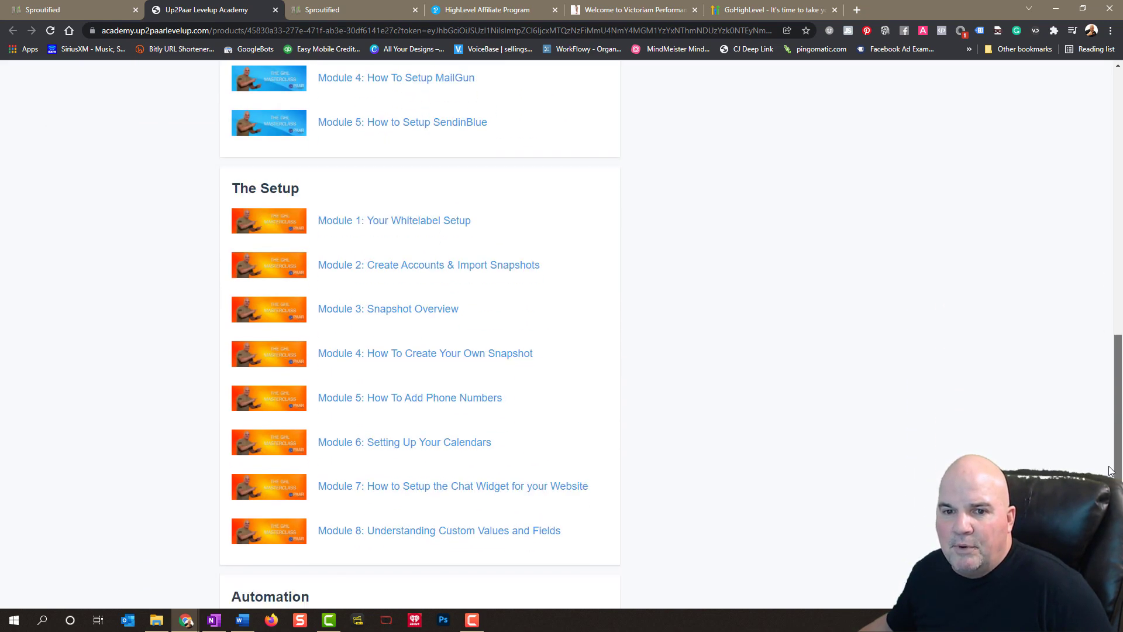
{"action": "scroll", "scroll_direction": "up", "scroll_amount": 3}
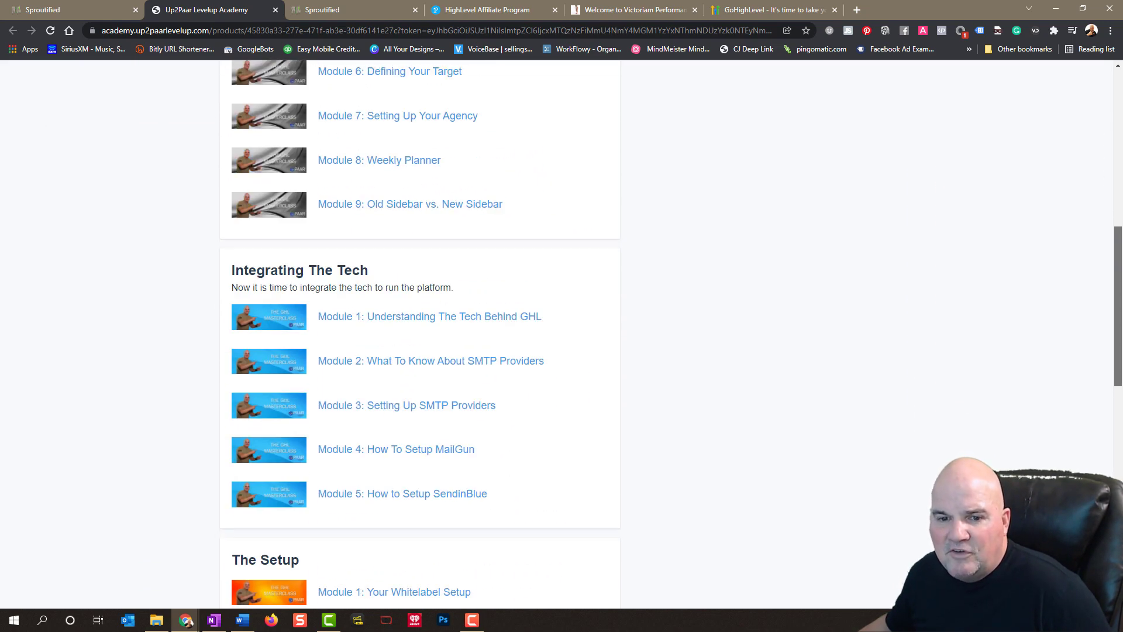
{"action": "scroll", "scroll_direction": "up", "scroll_amount": 3}
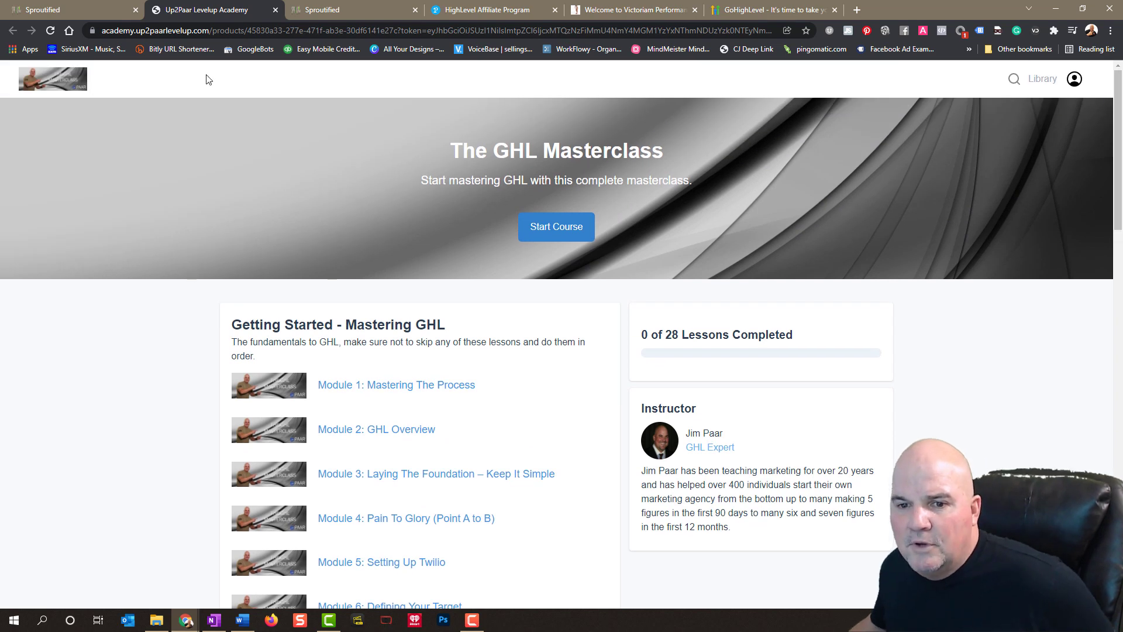
{"action": "mouse_move", "coordinate": [505, 519]}
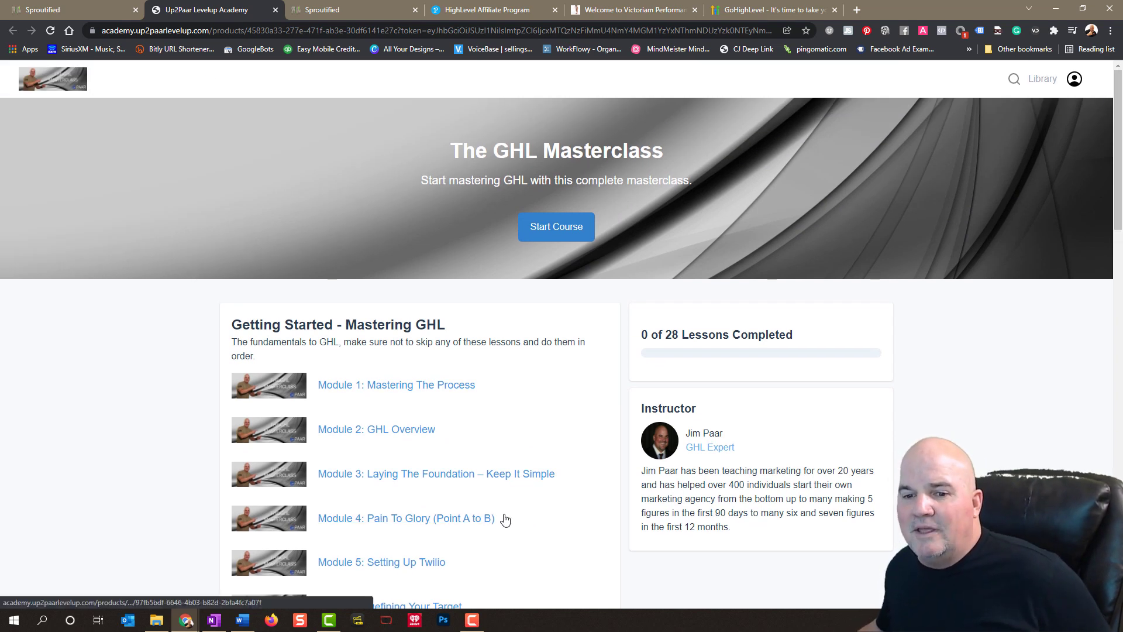
{"action": "mouse_move", "coordinate": [580, 491]}
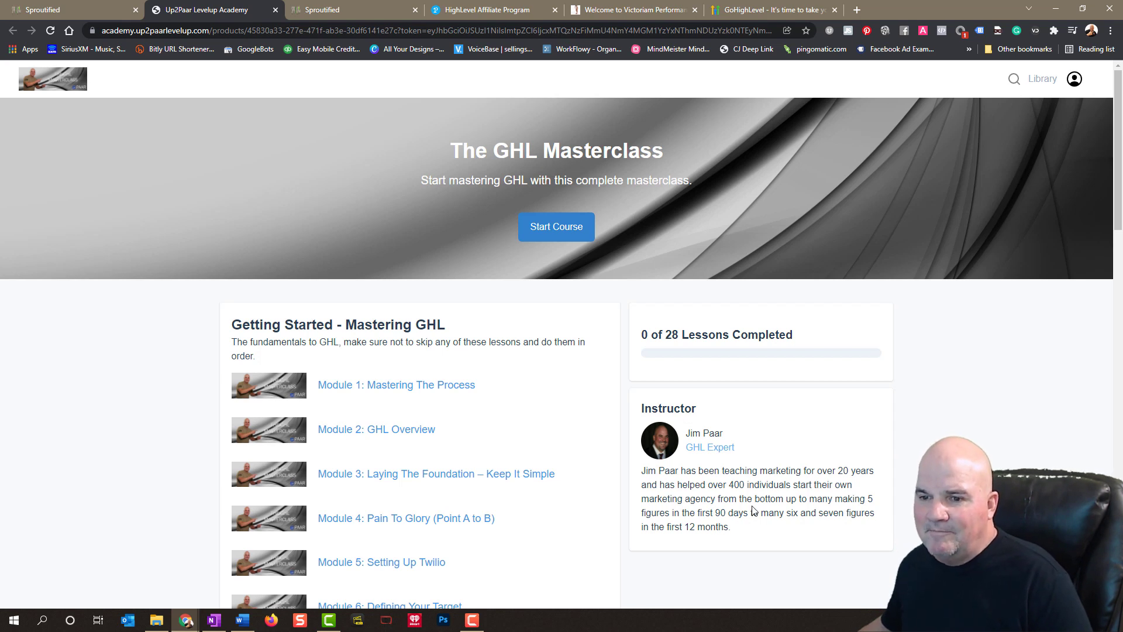
{"action": "mouse_move", "coordinate": [982, 310]}
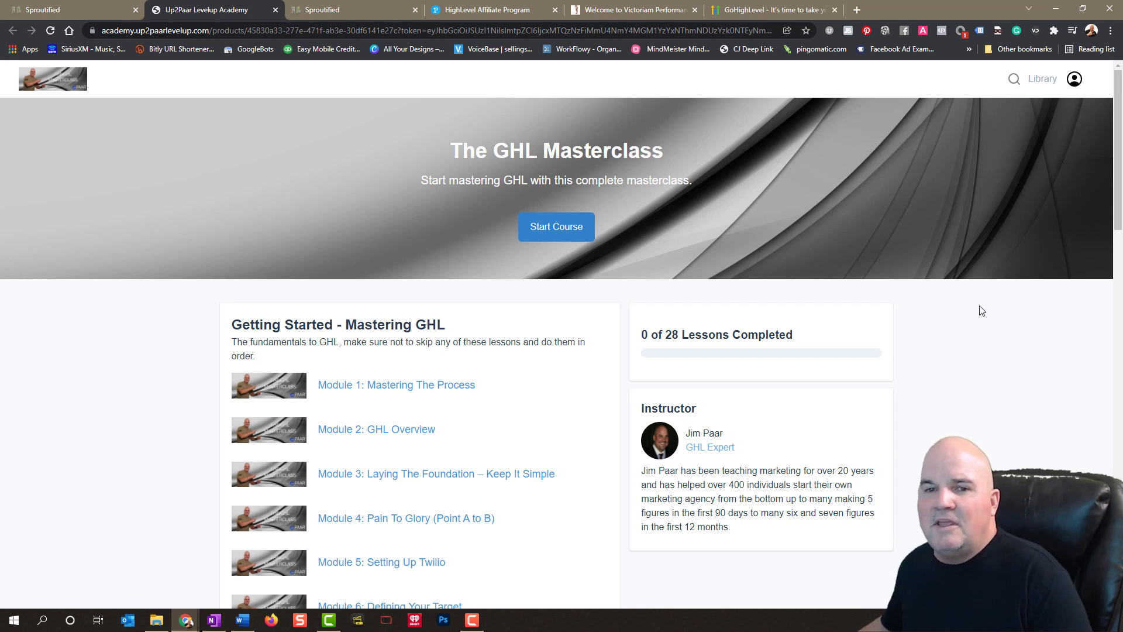
{"action": "mouse_move", "coordinate": [545, 252]}
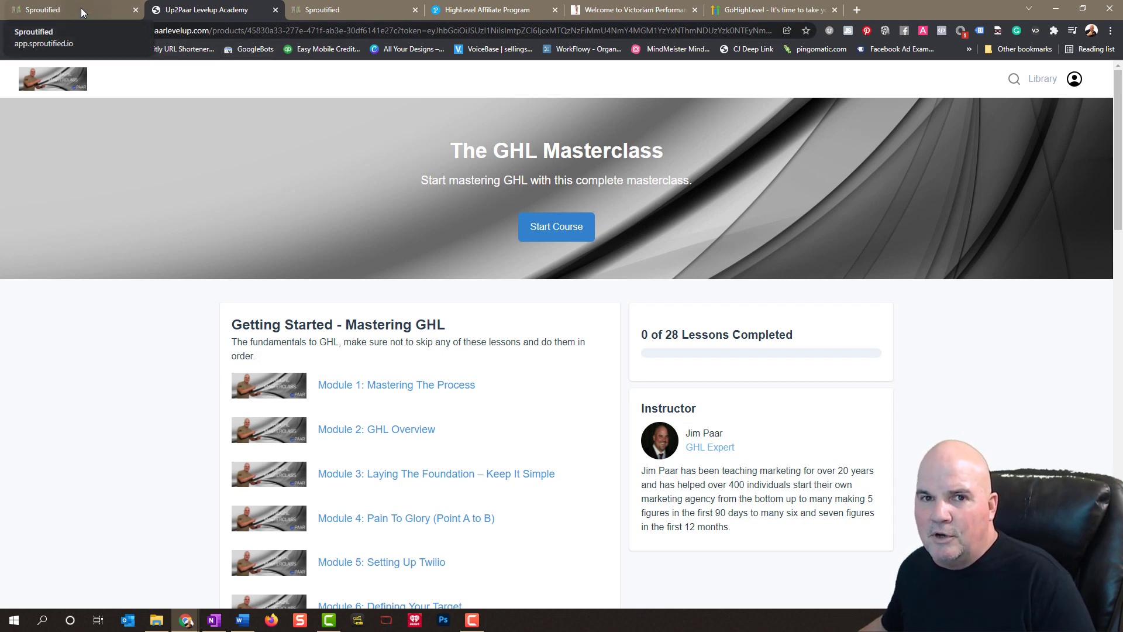
- Switch back to the Sproutified tab listing The GHL Masterclass with 3 members
{"action": "left_click", "coordinate": [207, 9]}
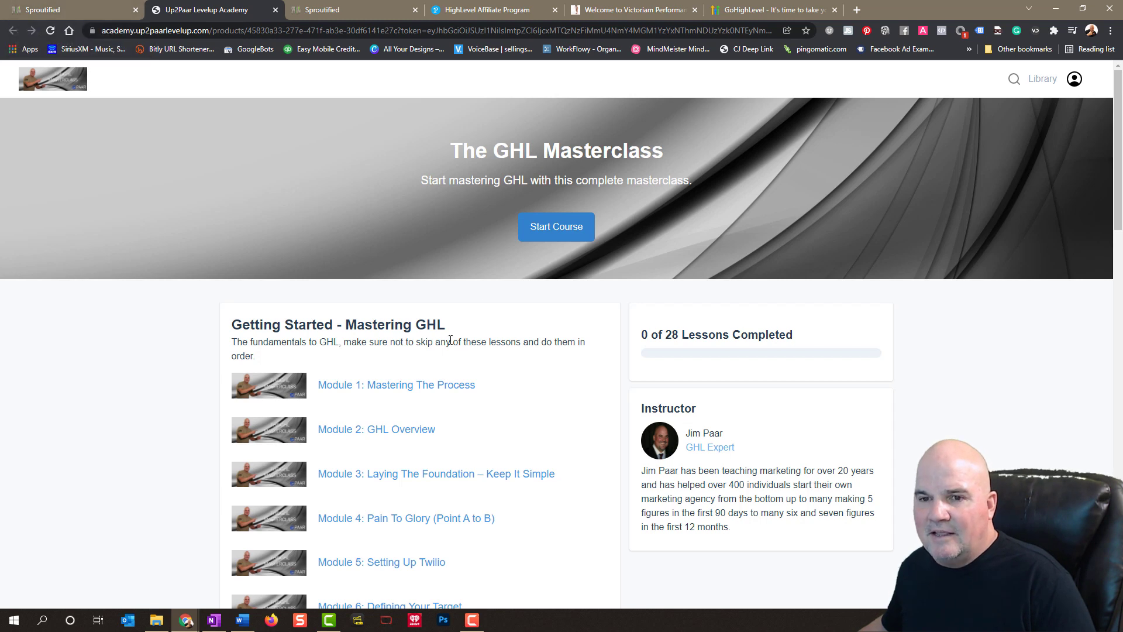
{"action": "mouse_move", "coordinate": [680, 456]}
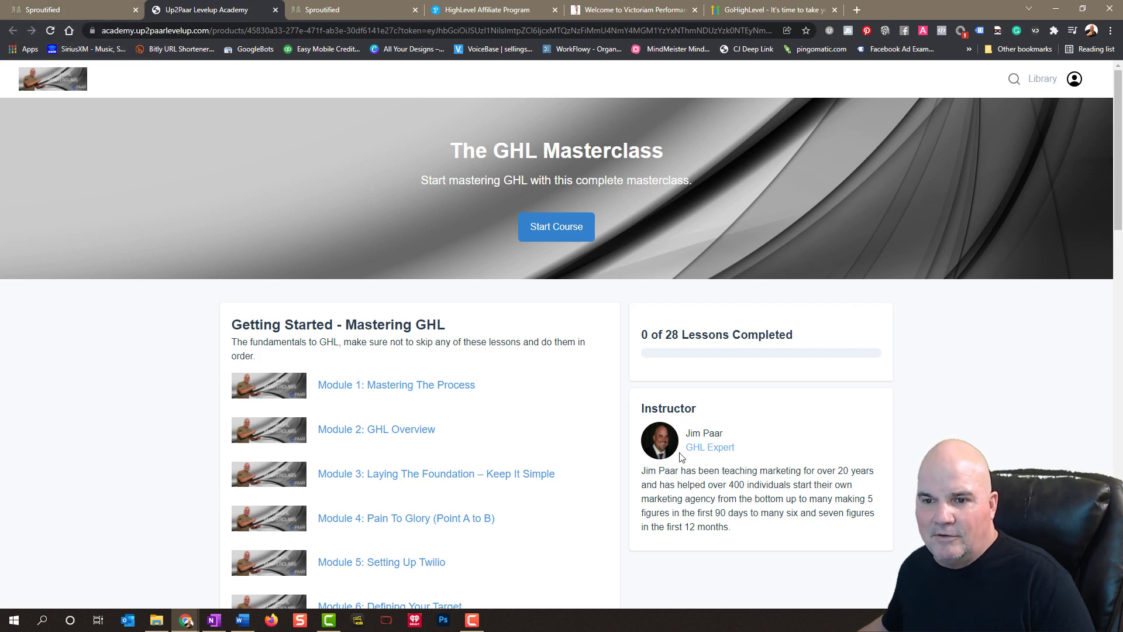
{"action": "mouse_move", "coordinate": [1024, 409]}
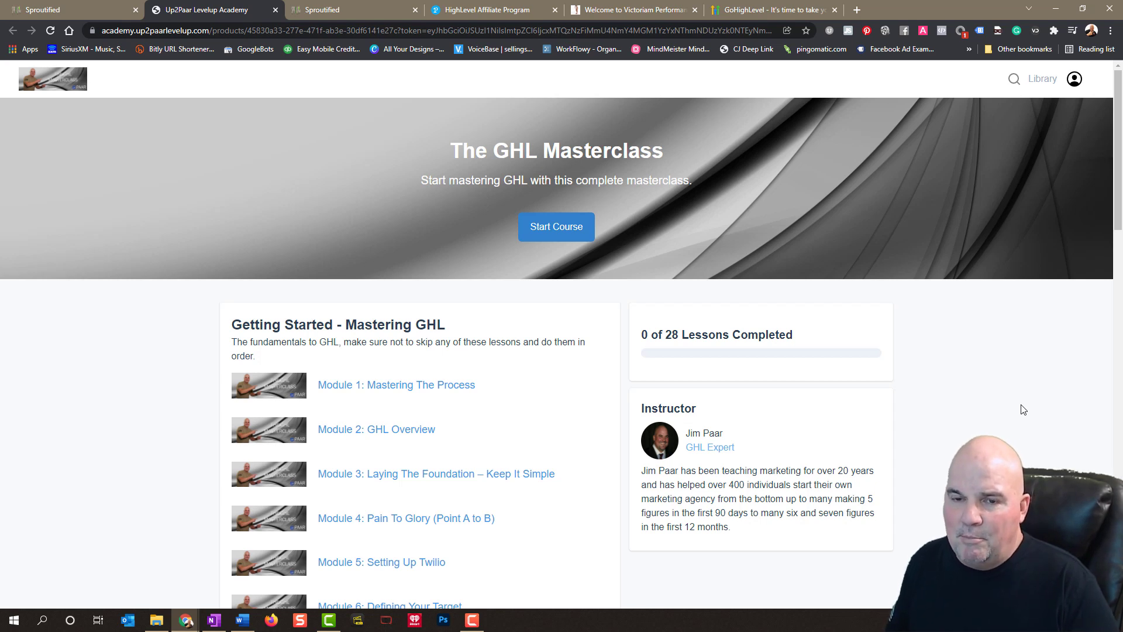
{"action": "mouse_move", "coordinate": [902, 400]}
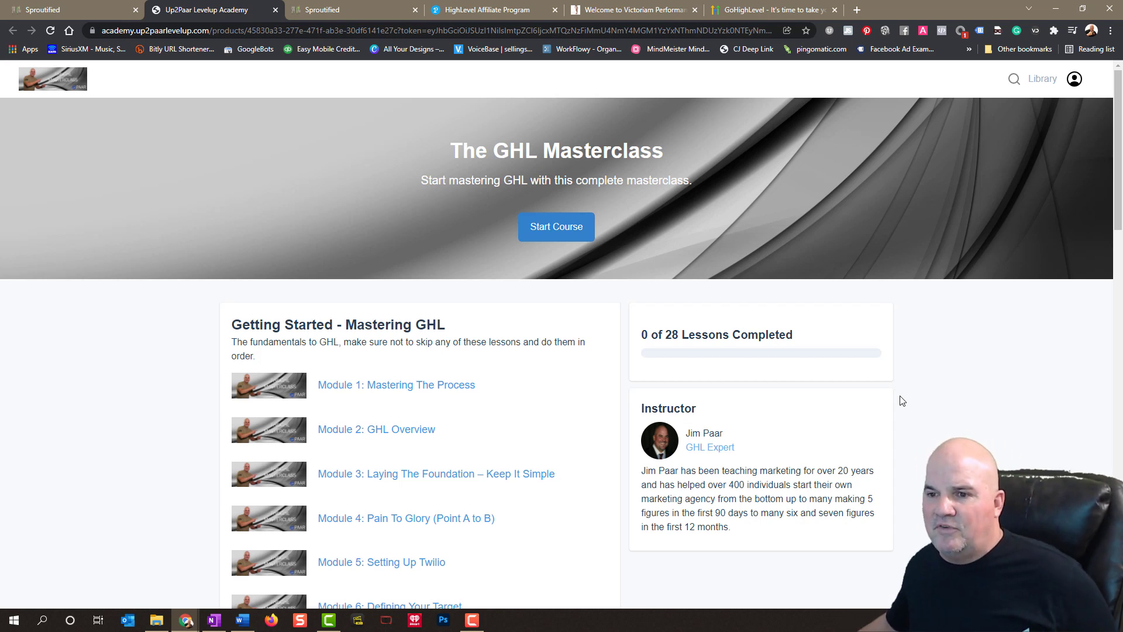
{"action": "mouse_move", "coordinate": [212, 430]}
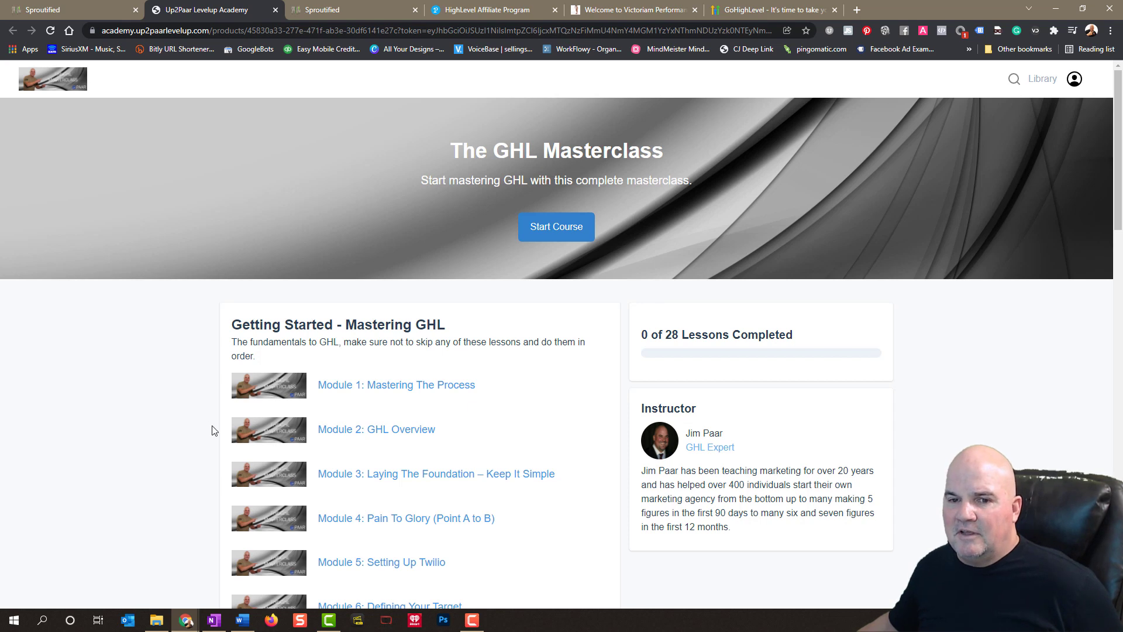
{"action": "mouse_move", "coordinate": [125, 403]}
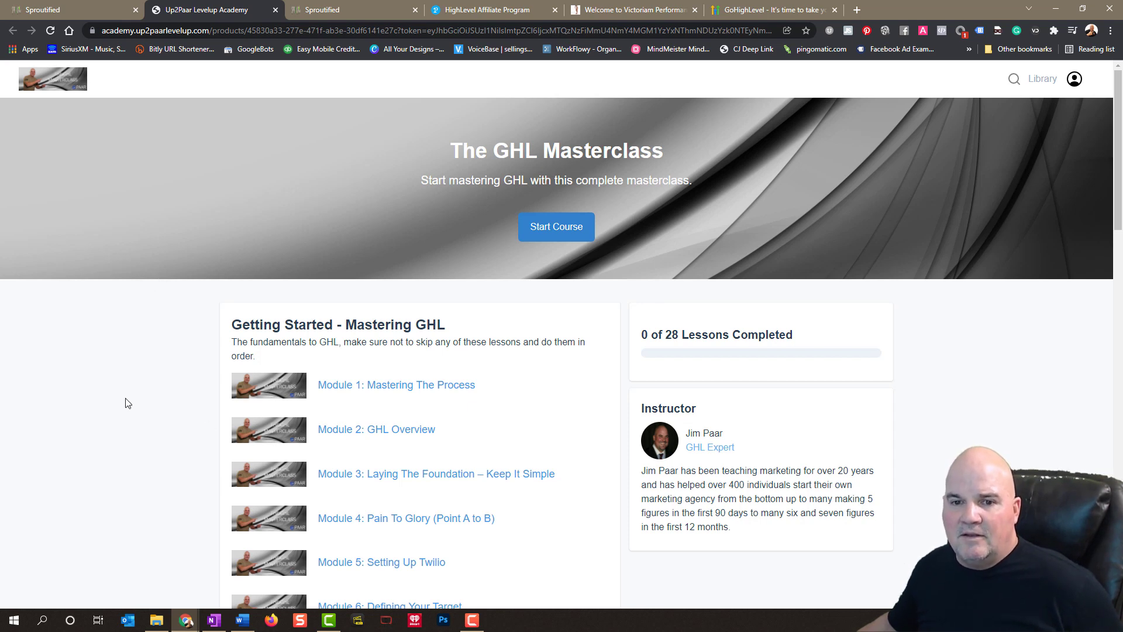
{"action": "mouse_move", "coordinate": [153, 425]}
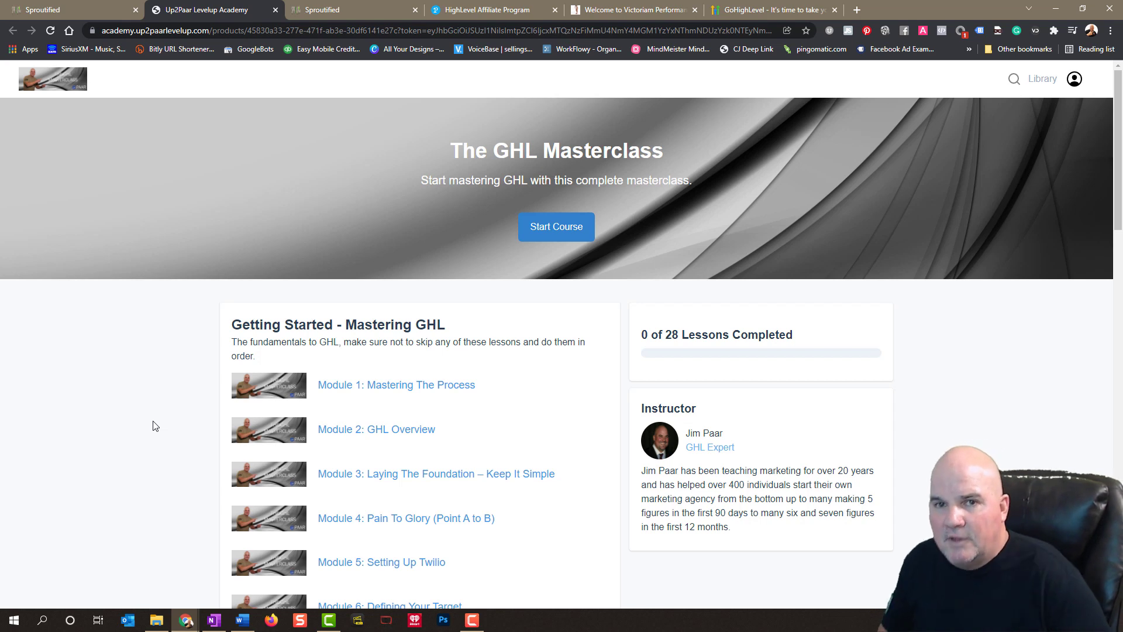
{"action": "mouse_move", "coordinate": [112, 89]}
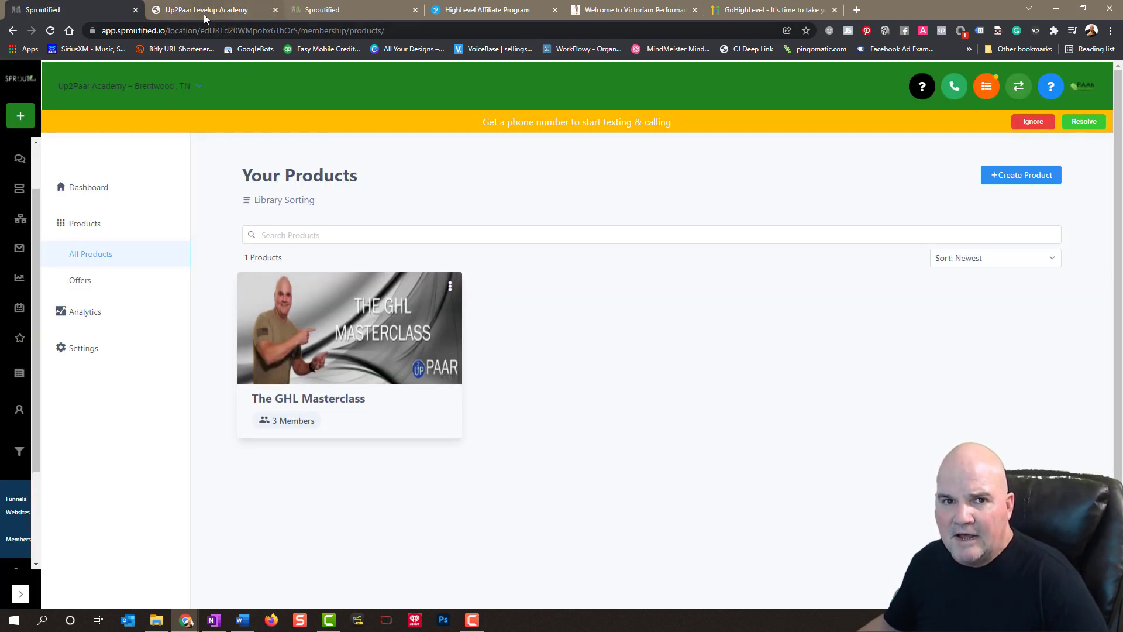
{"action": "mouse_move", "coordinate": [208, 9]}
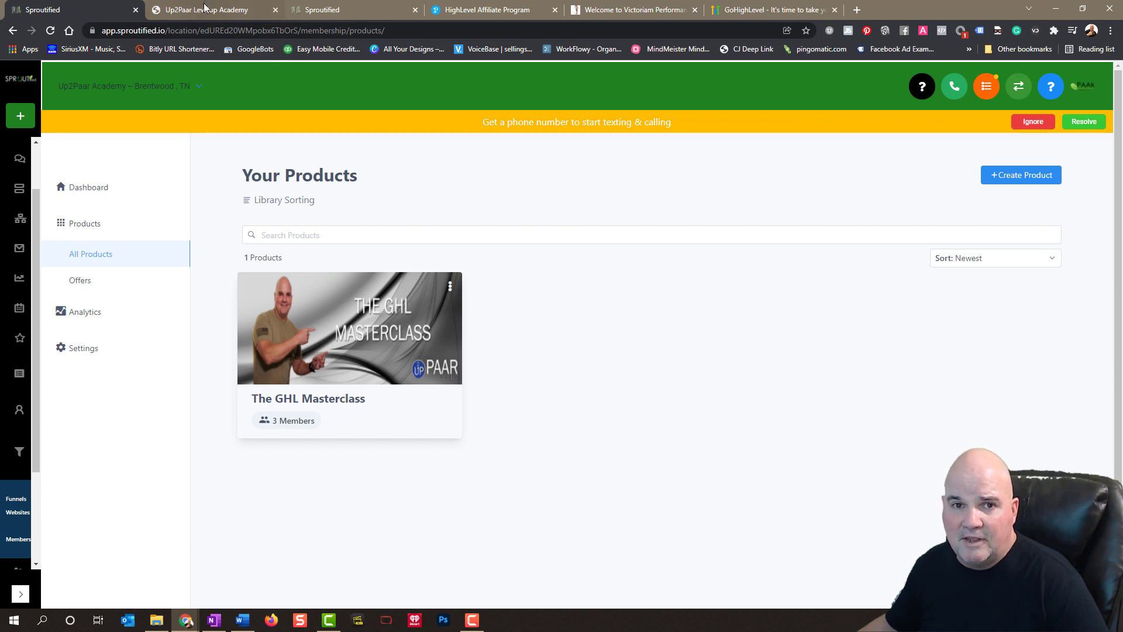
{"action": "mouse_move", "coordinate": [211, 9]}
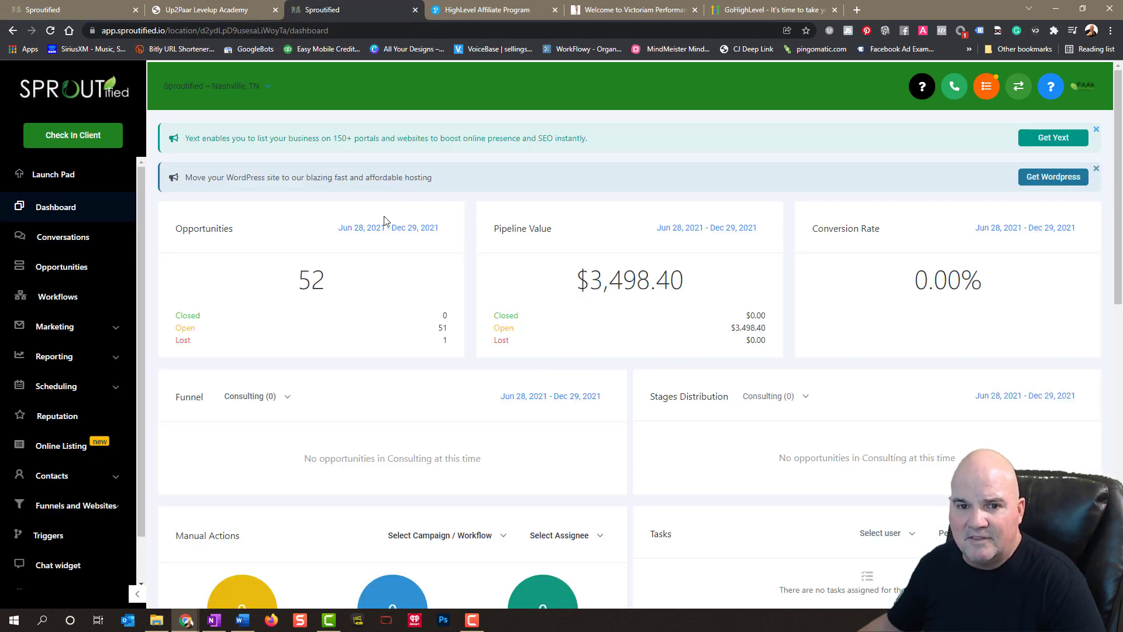
{"action": "mouse_move", "coordinate": [358, 297]}
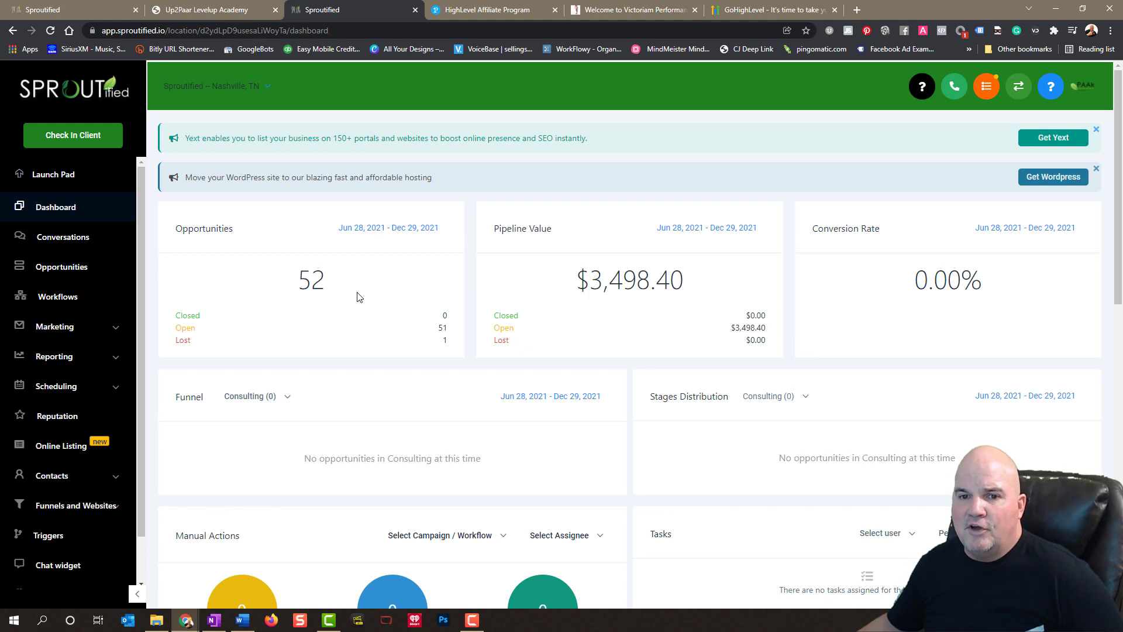
{"action": "mouse_move", "coordinate": [650, 444]}
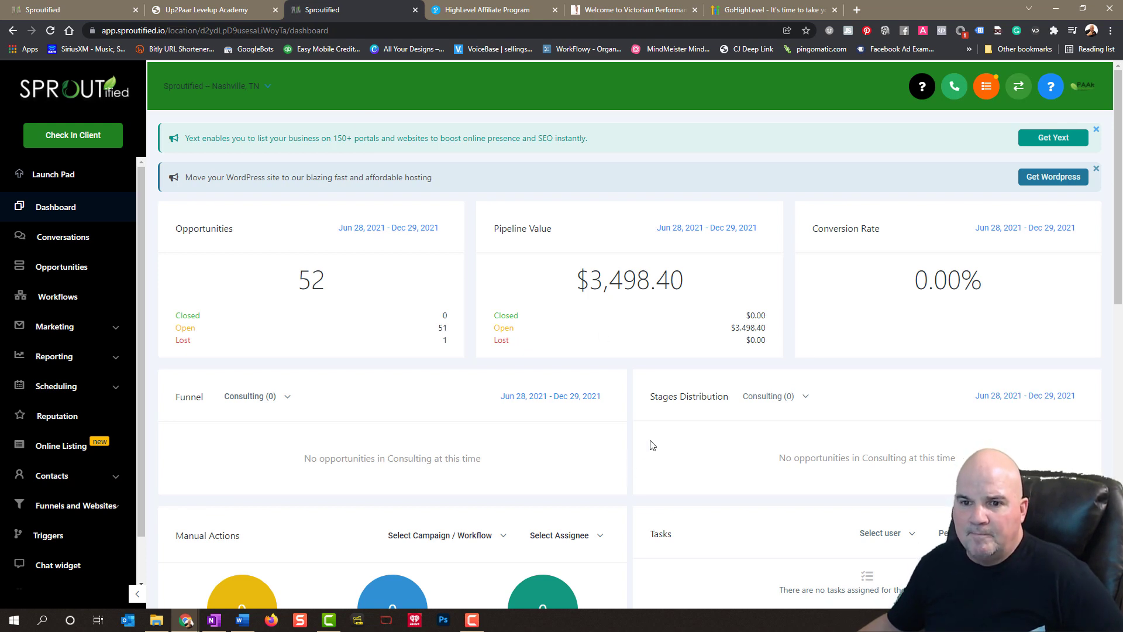
{"action": "mouse_move", "coordinate": [55, 207]}
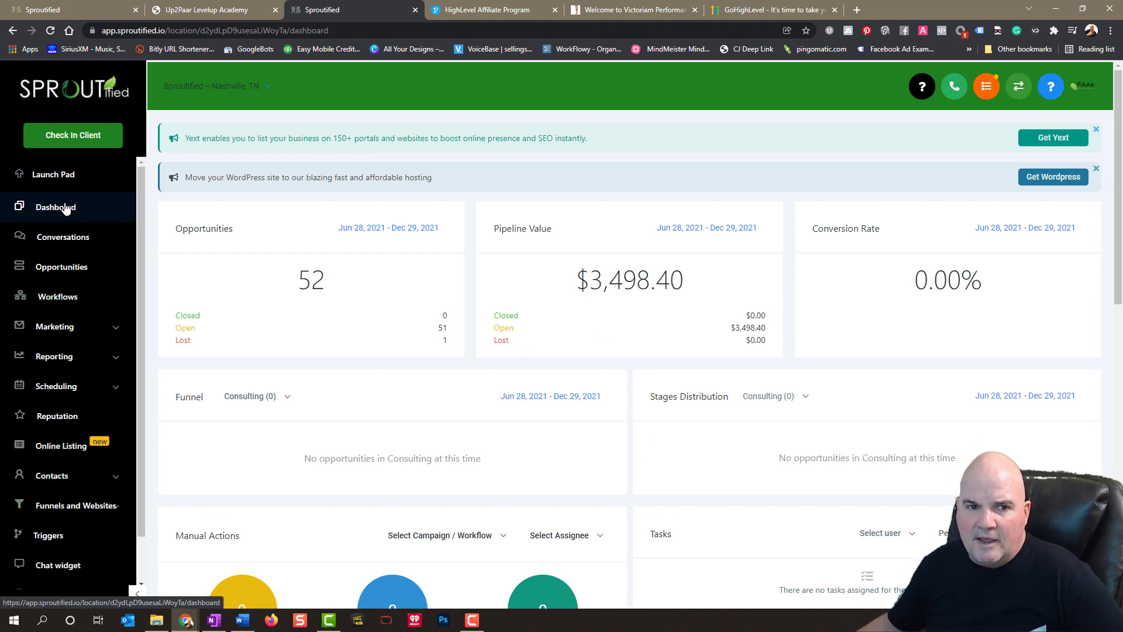
- Show every Sproutified conversation thread under the All tab, including Wealth Sight, Jose and Meena
{"action": "left_click", "coordinate": [63, 236]}
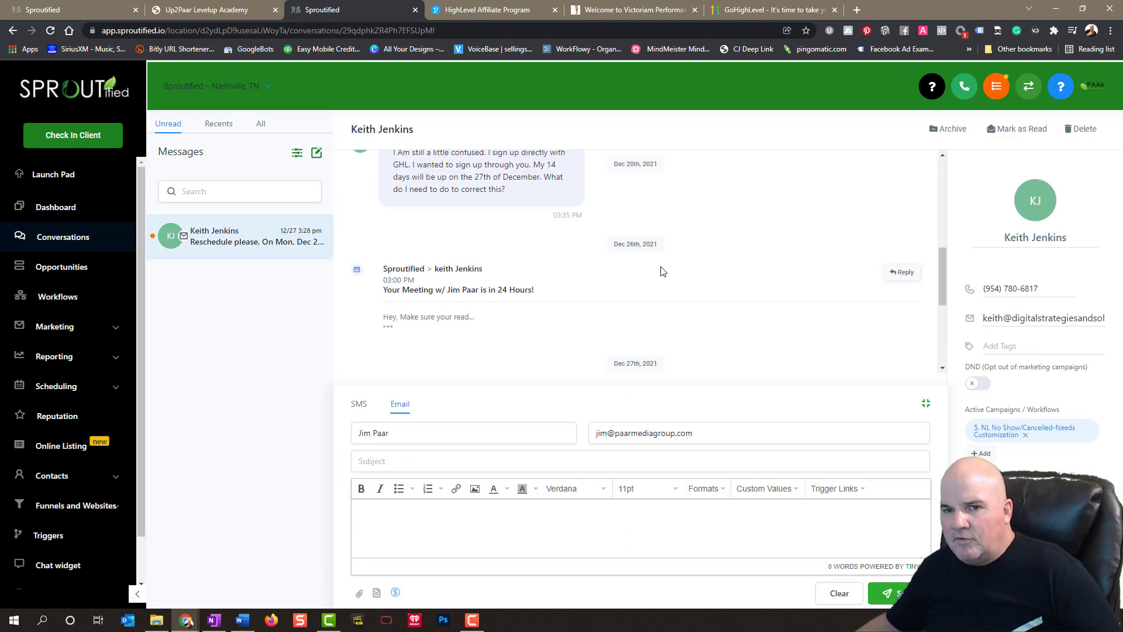
{"action": "mouse_move", "coordinate": [264, 137]}
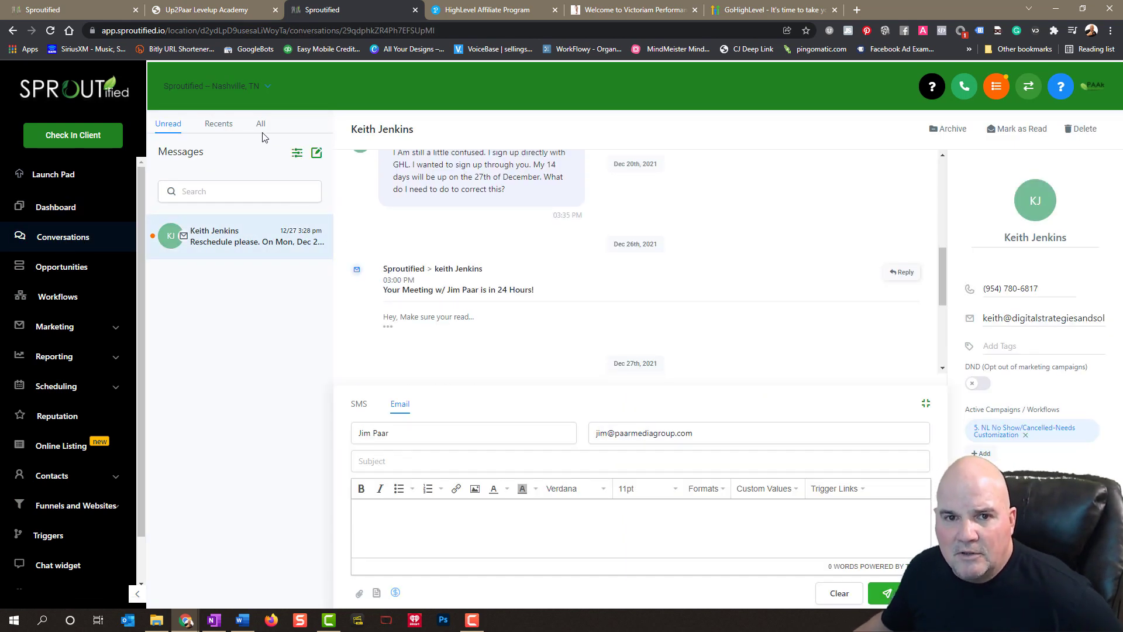
{"action": "left_click", "coordinate": [260, 124]}
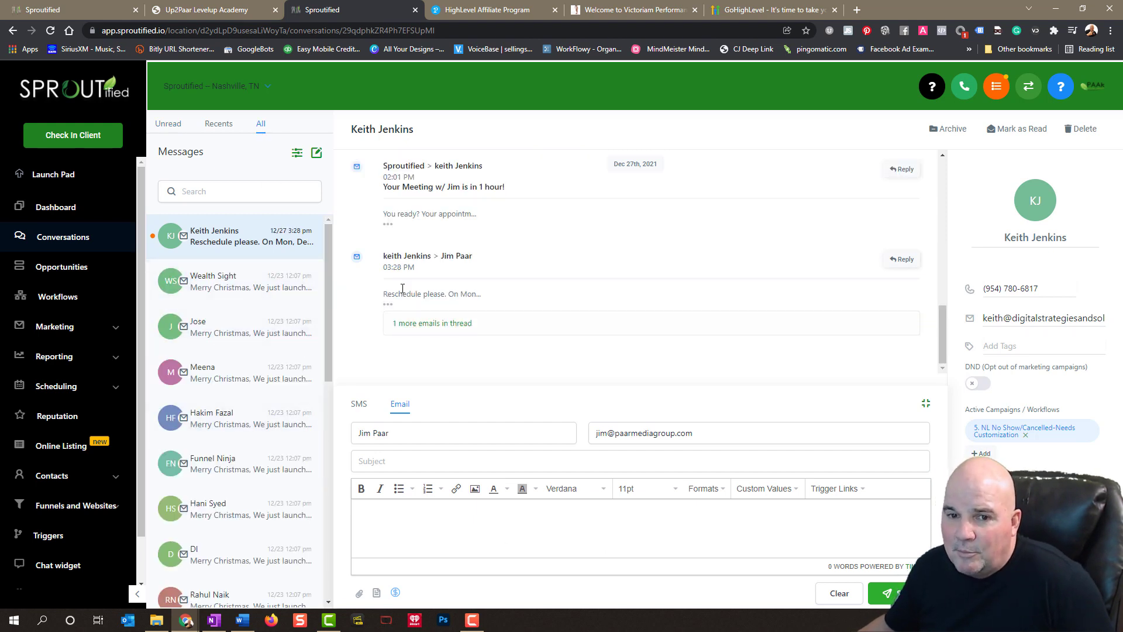
{"action": "mouse_move", "coordinate": [499, 365]}
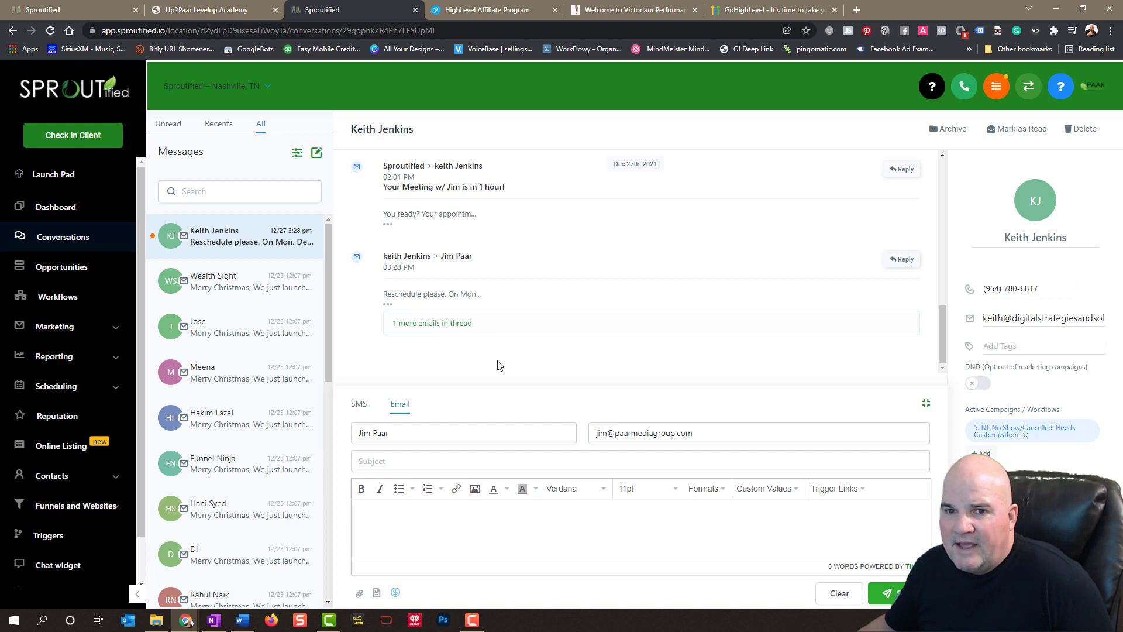
{"action": "mouse_move", "coordinate": [215, 237]}
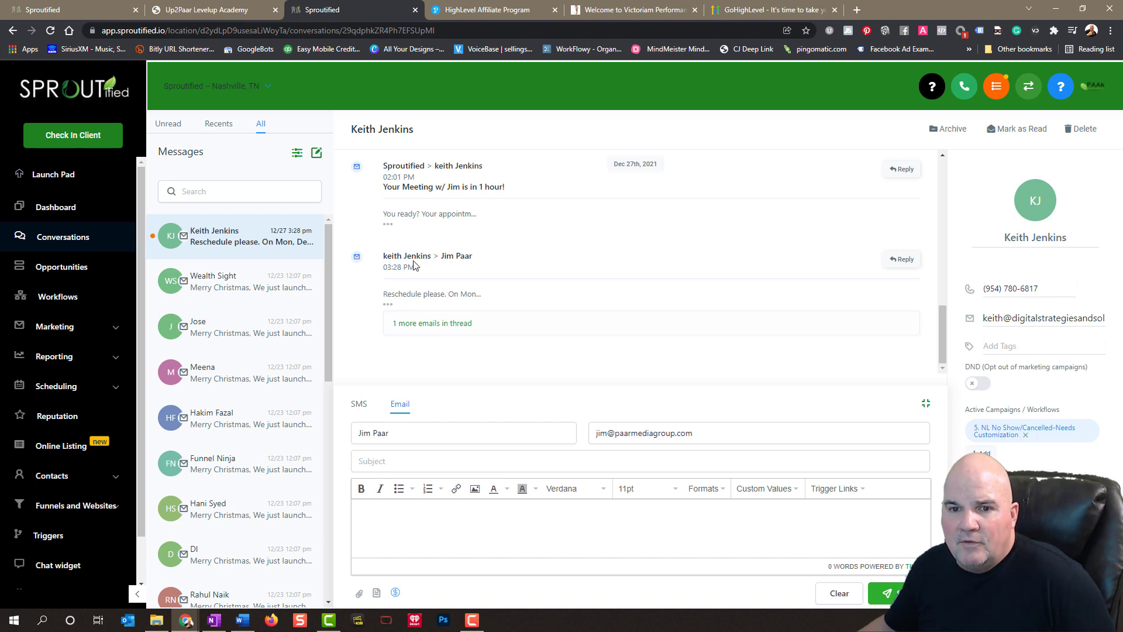
{"action": "mouse_move", "coordinate": [61, 267]}
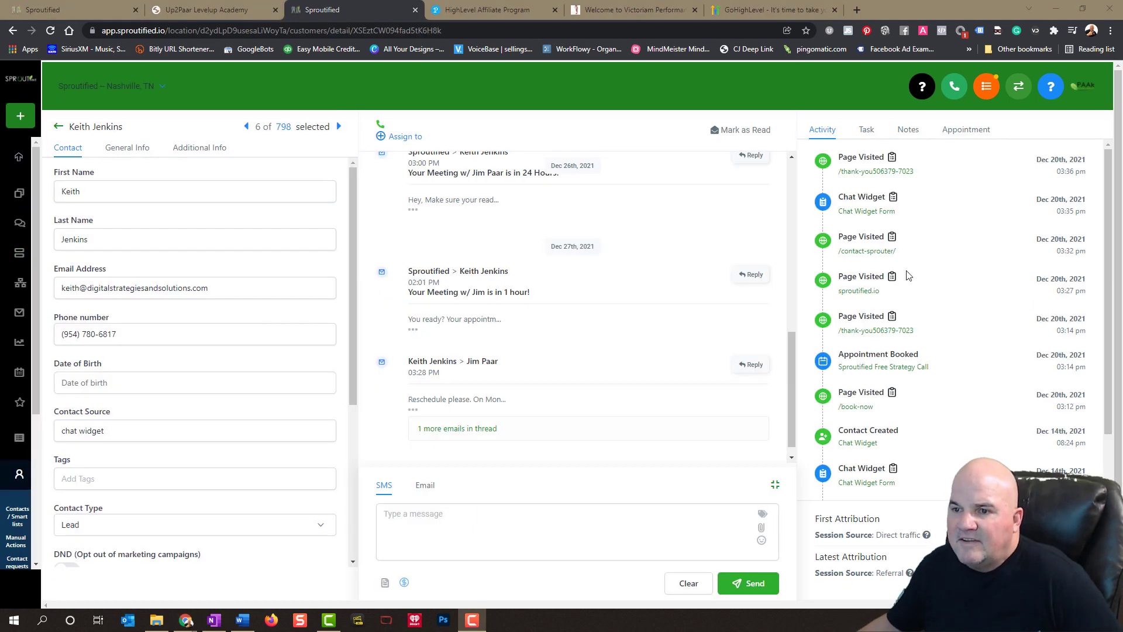
{"action": "scroll", "scroll_direction": "down", "scroll_amount": 3}
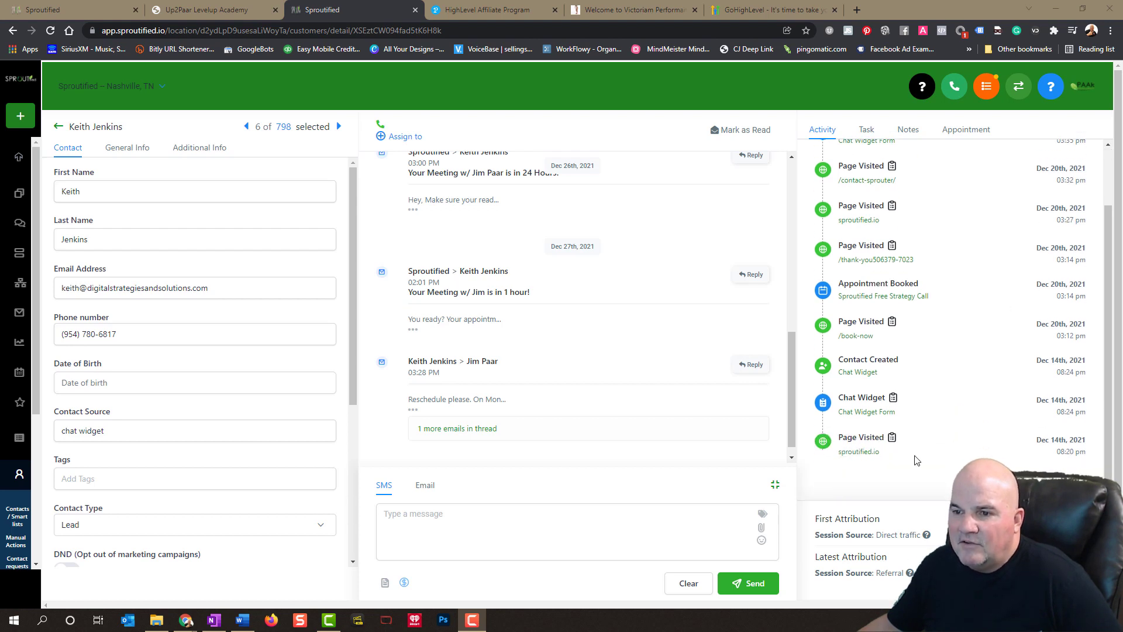
{"action": "mouse_move", "coordinate": [891, 380]}
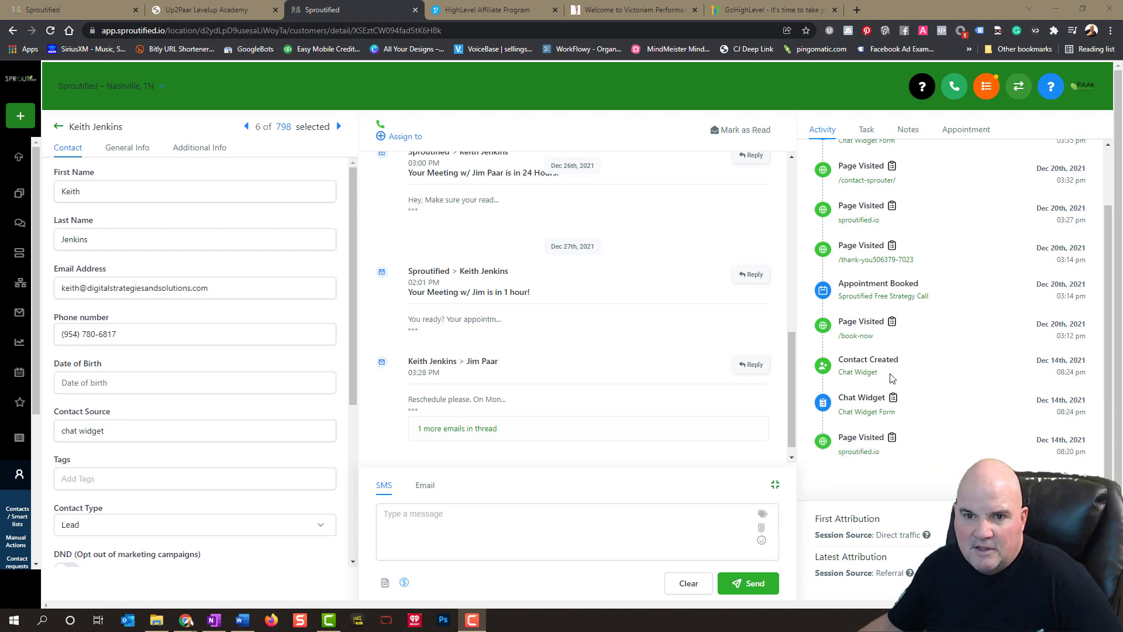
{"action": "mouse_move", "coordinate": [897, 307]}
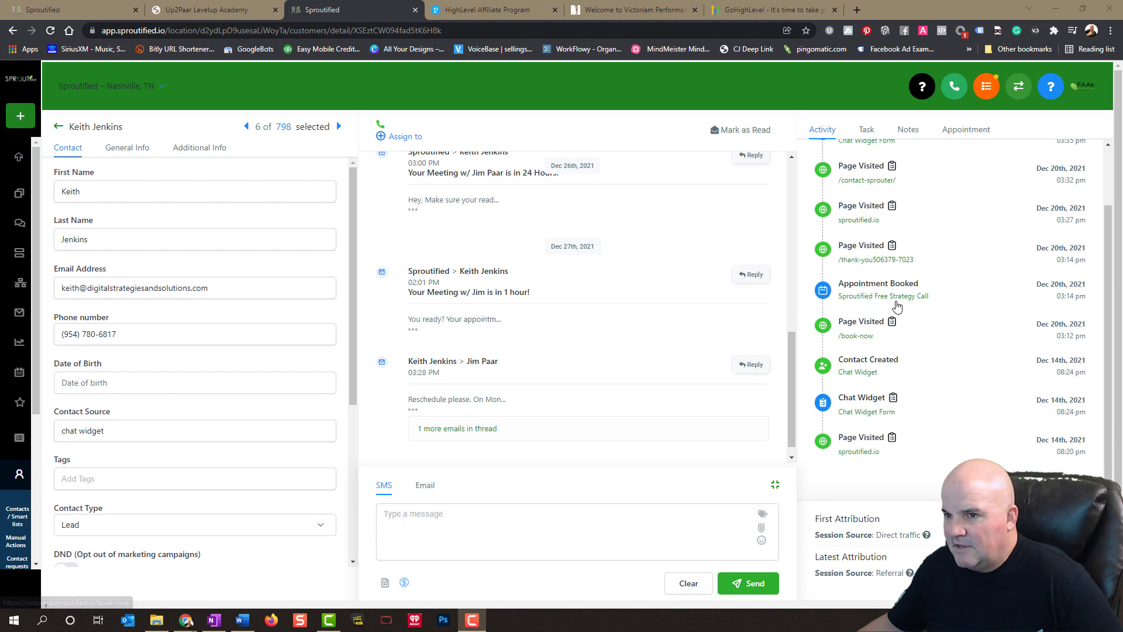
{"action": "mouse_move", "coordinate": [945, 291]}
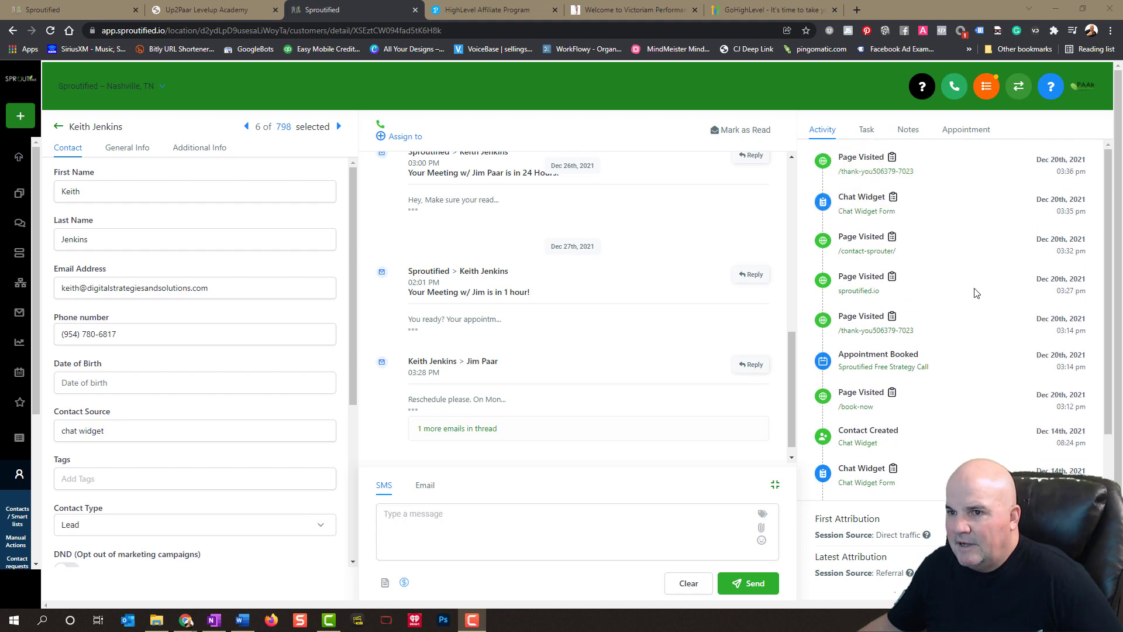
{"action": "mouse_move", "coordinate": [869, 229]}
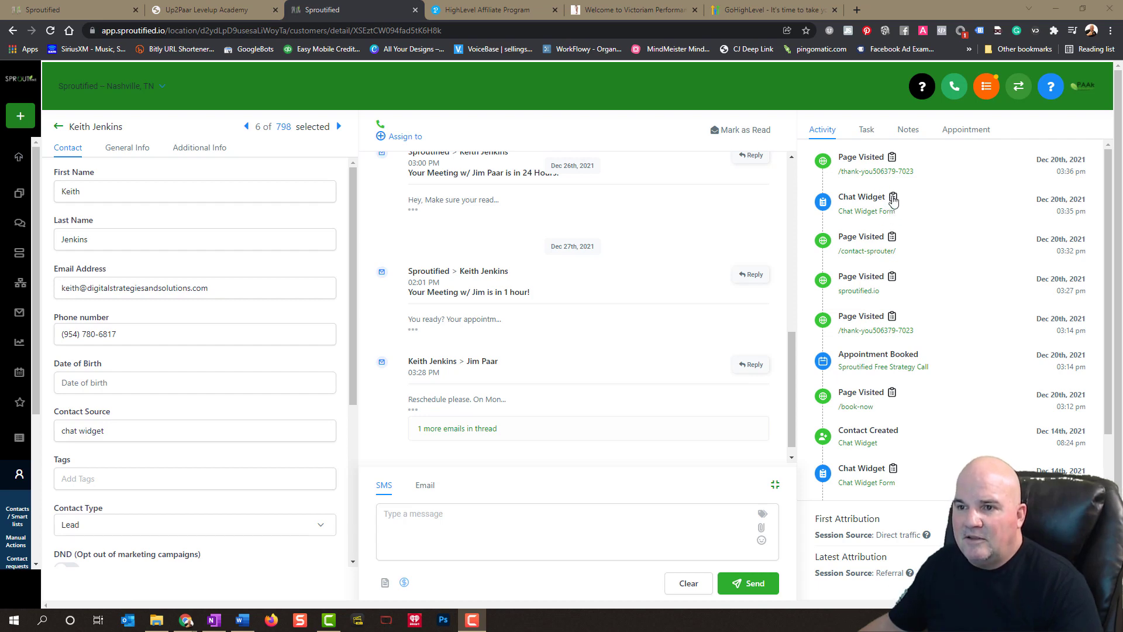
{"action": "left_click", "coordinate": [893, 199]}
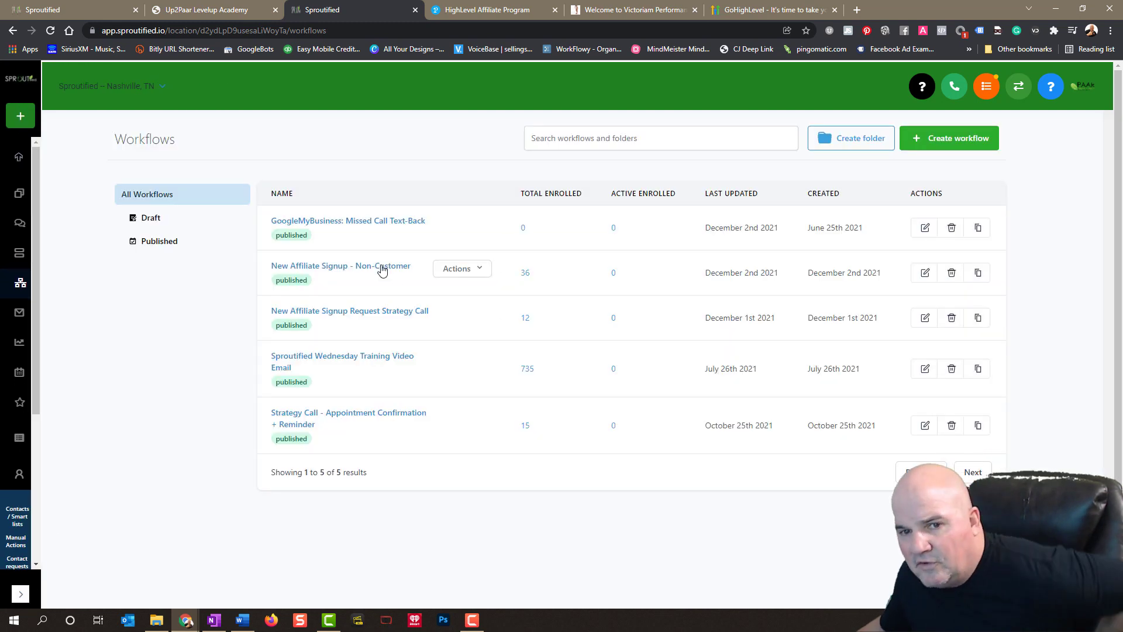
{"action": "mouse_move", "coordinate": [719, 399]}
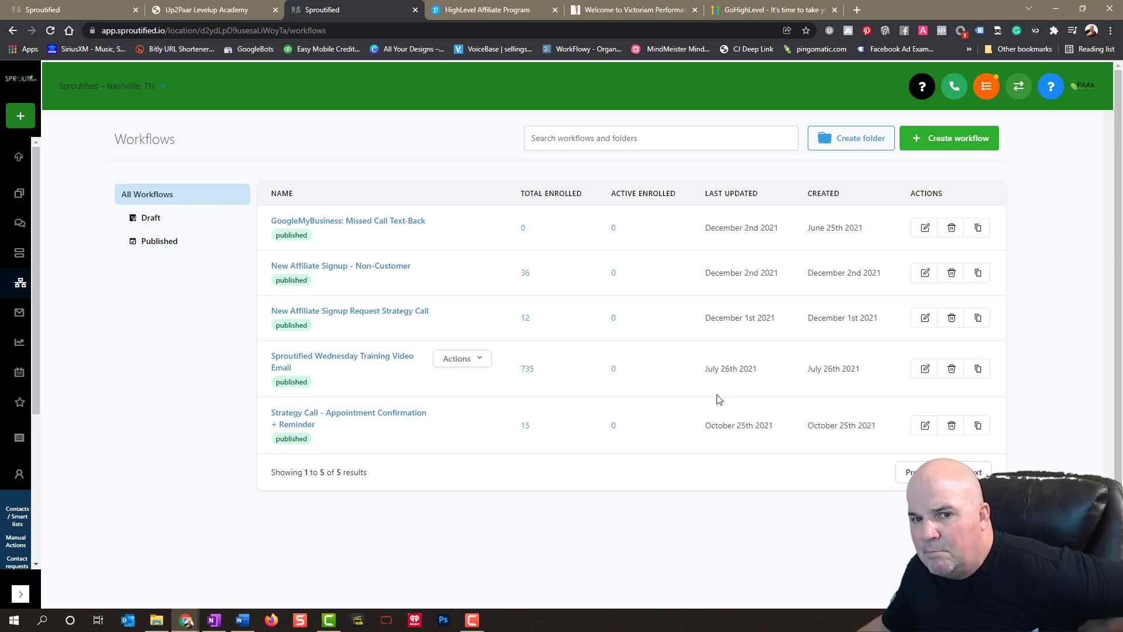
{"action": "mouse_move", "coordinate": [361, 457]}
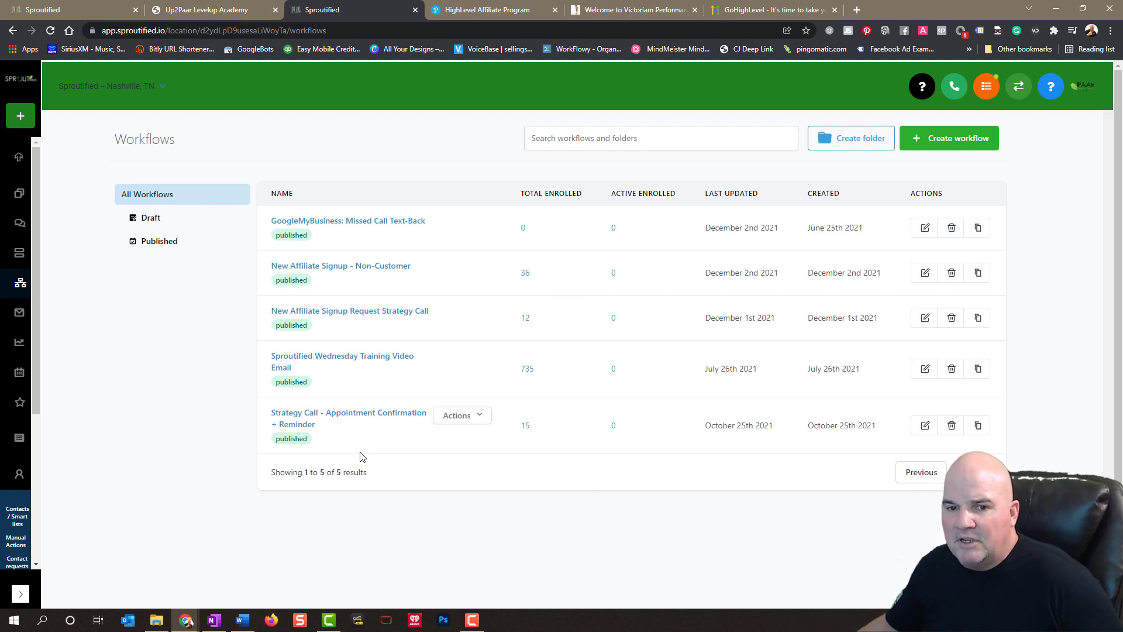
{"action": "mouse_move", "coordinate": [338, 426]}
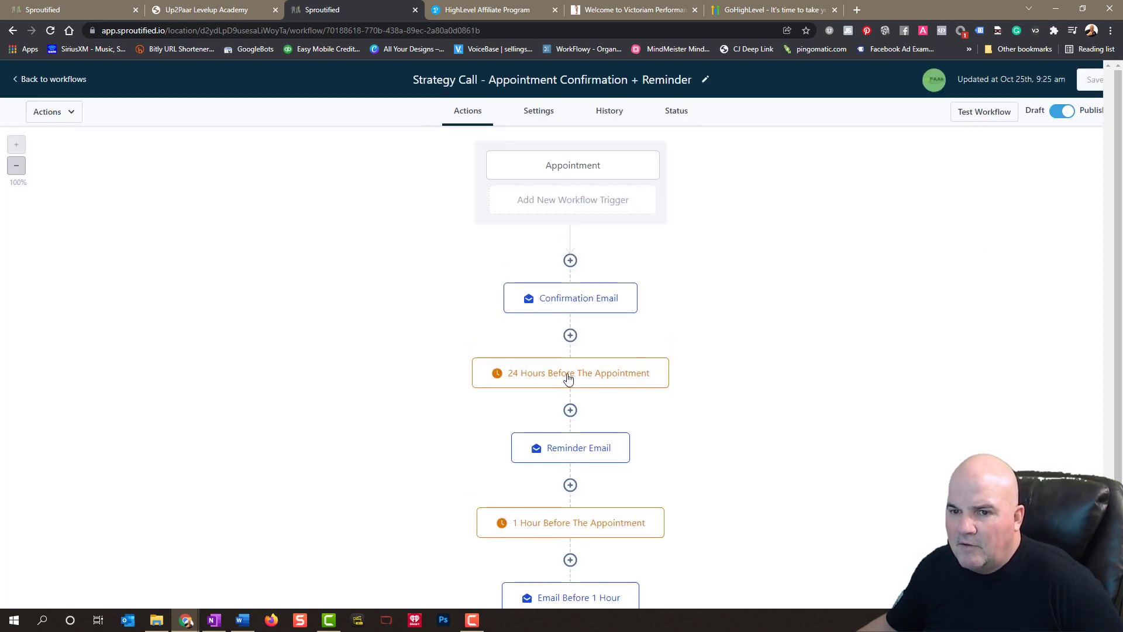
{"action": "mouse_move", "coordinate": [565, 310]}
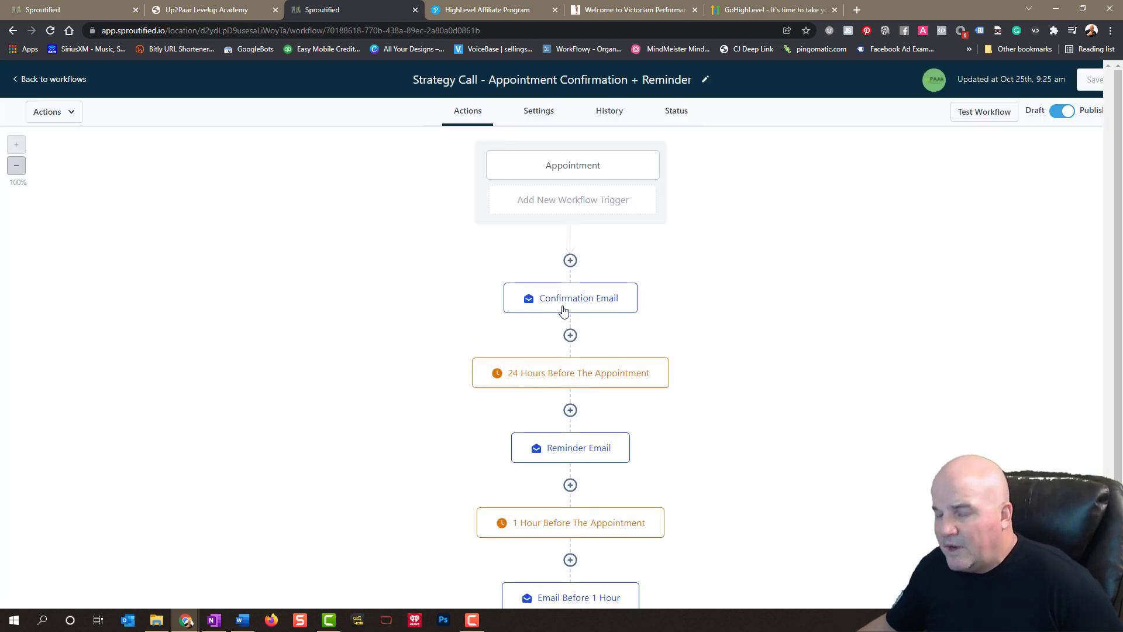
{"action": "mouse_move", "coordinate": [680, 367]}
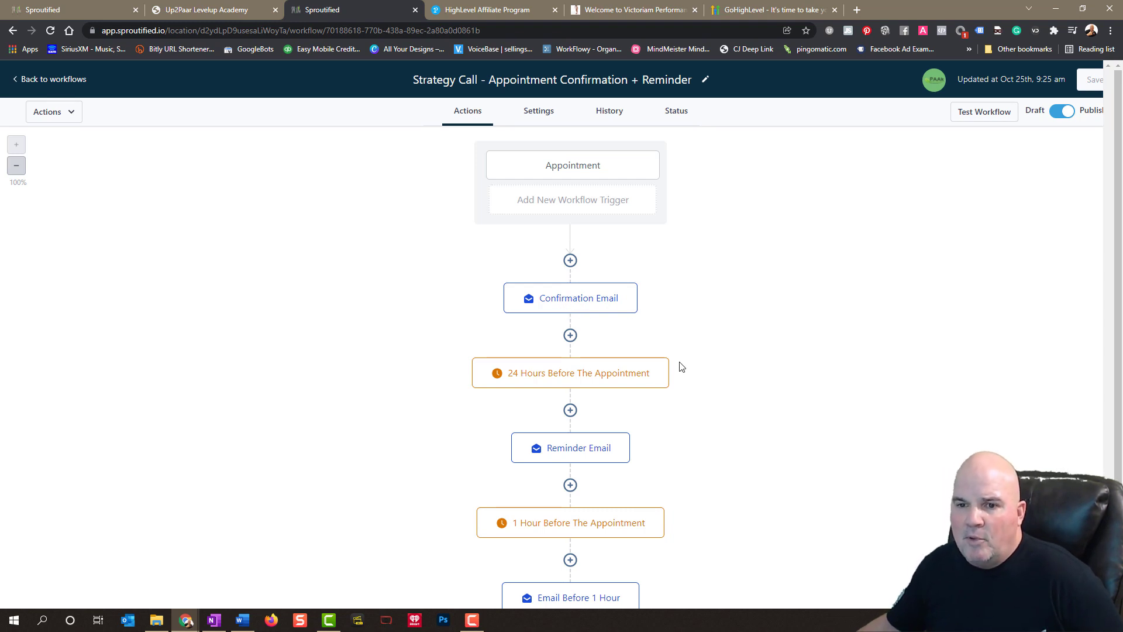
{"action": "mouse_move", "coordinate": [621, 435]}
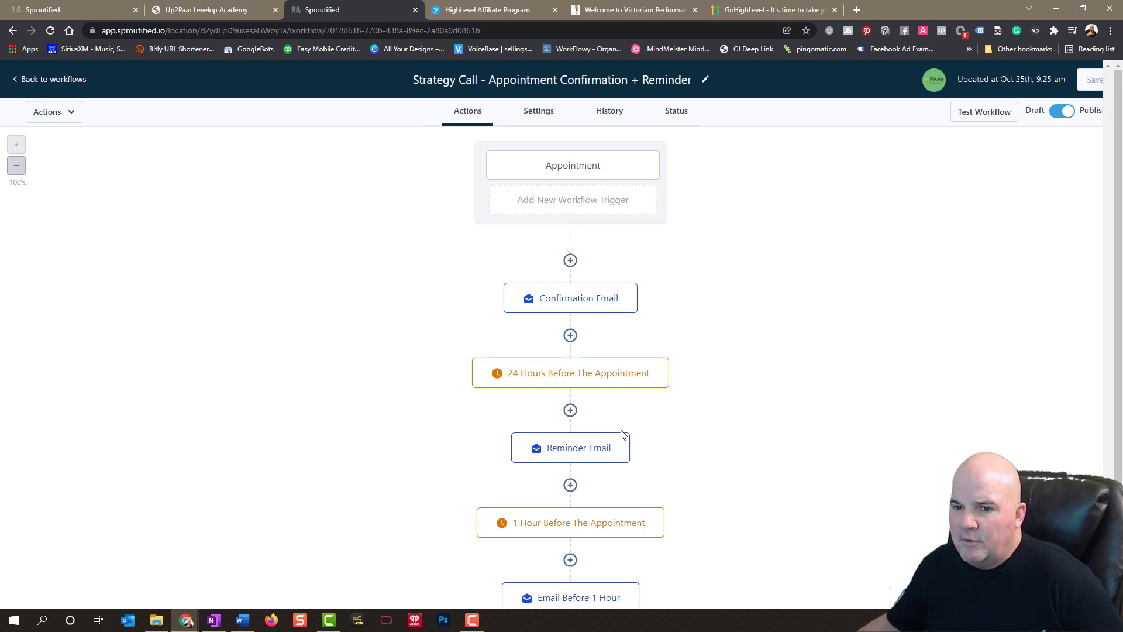
{"action": "scroll", "scroll_direction": "down", "scroll_amount": 3}
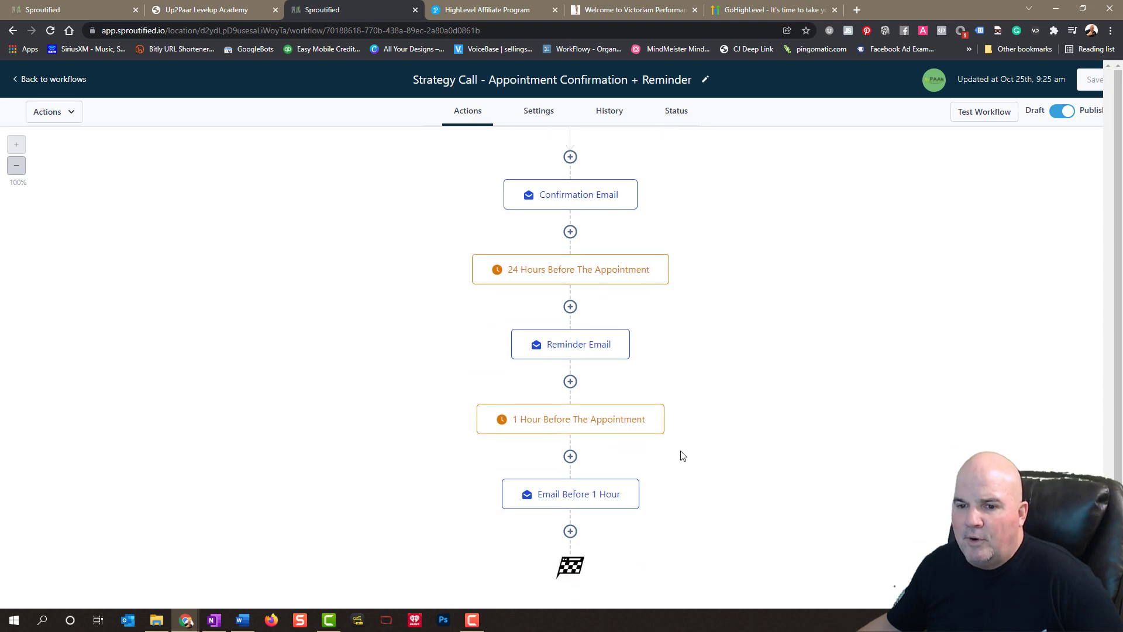
{"action": "mouse_move", "coordinate": [645, 519]}
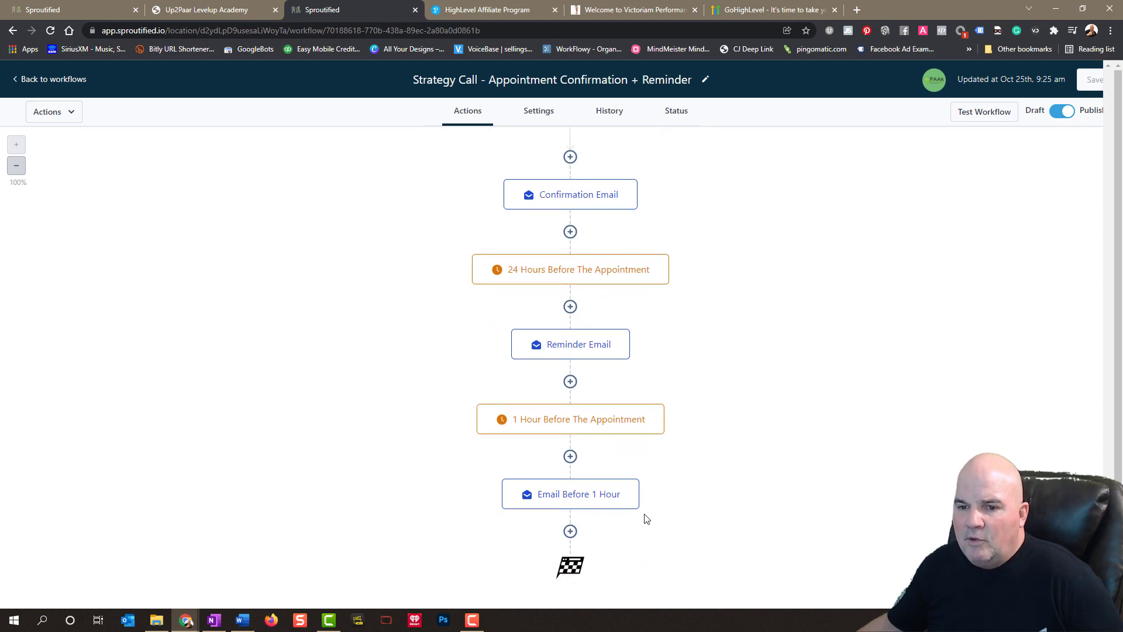
{"action": "mouse_move", "coordinate": [971, 148]}
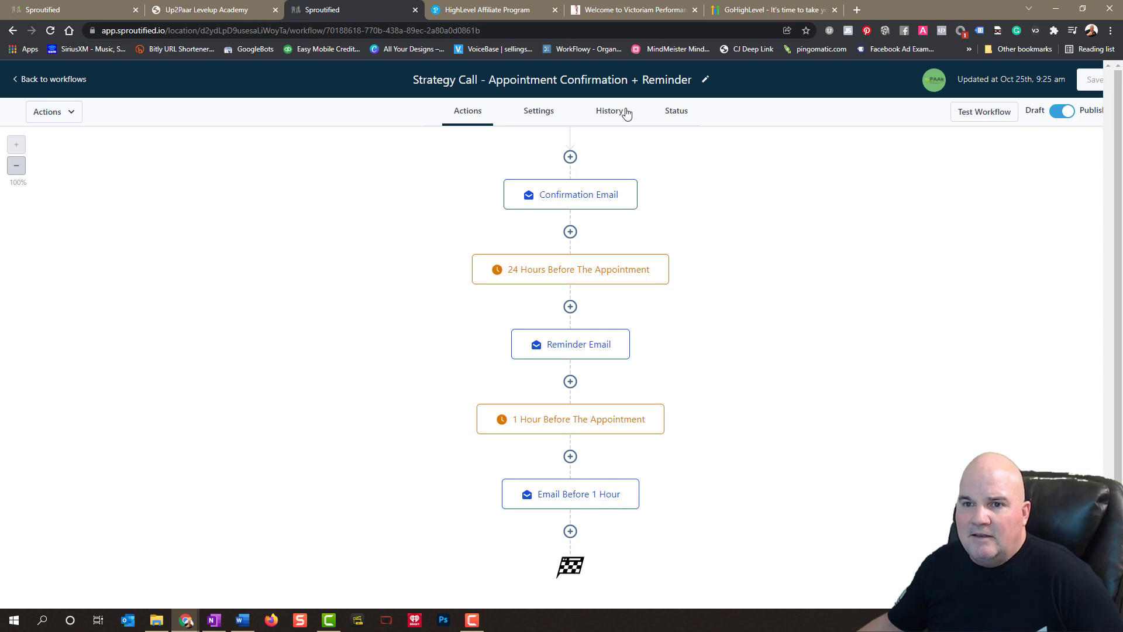
- View the workflow's History action logs of executed emails and wait steps
{"action": "left_click", "coordinate": [609, 111]}
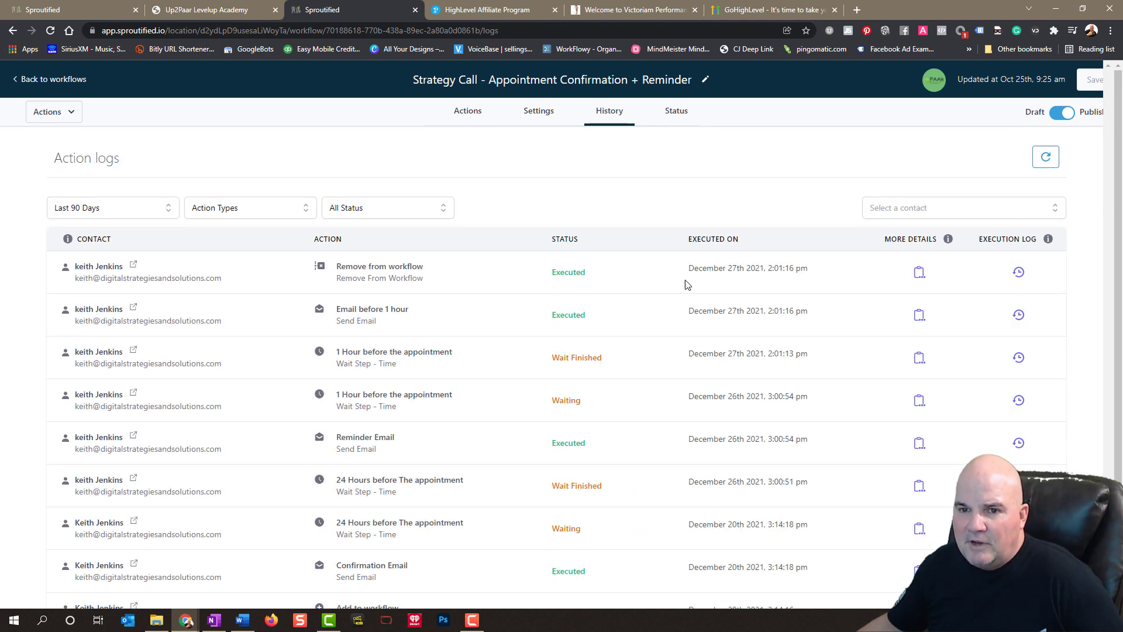
{"action": "mouse_move", "coordinate": [773, 378]}
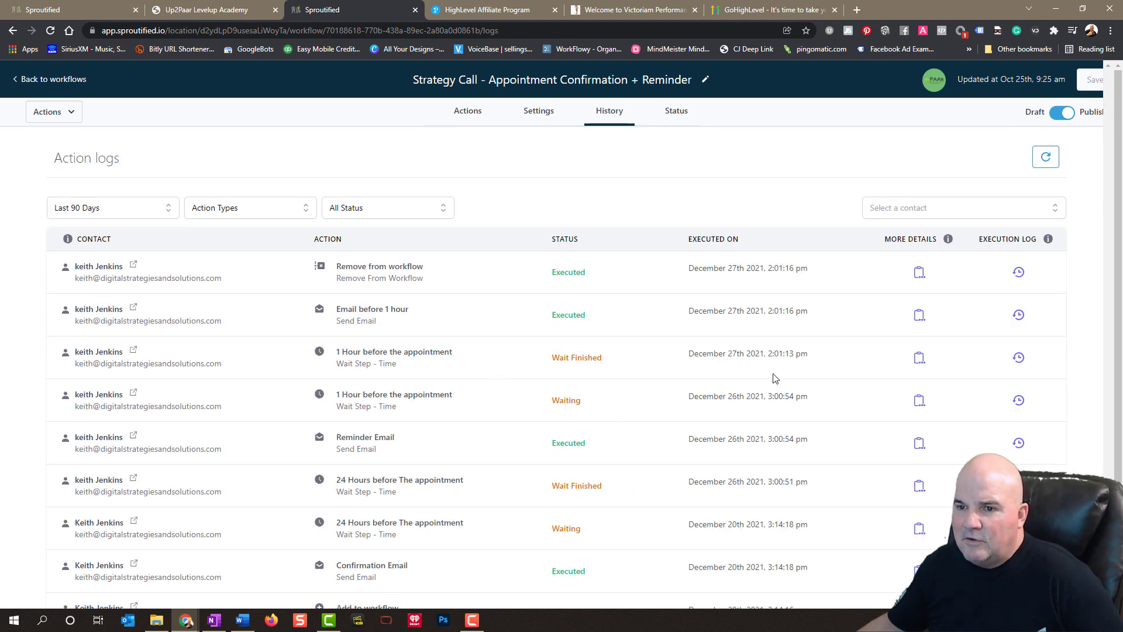
{"action": "mouse_move", "coordinate": [551, 342]}
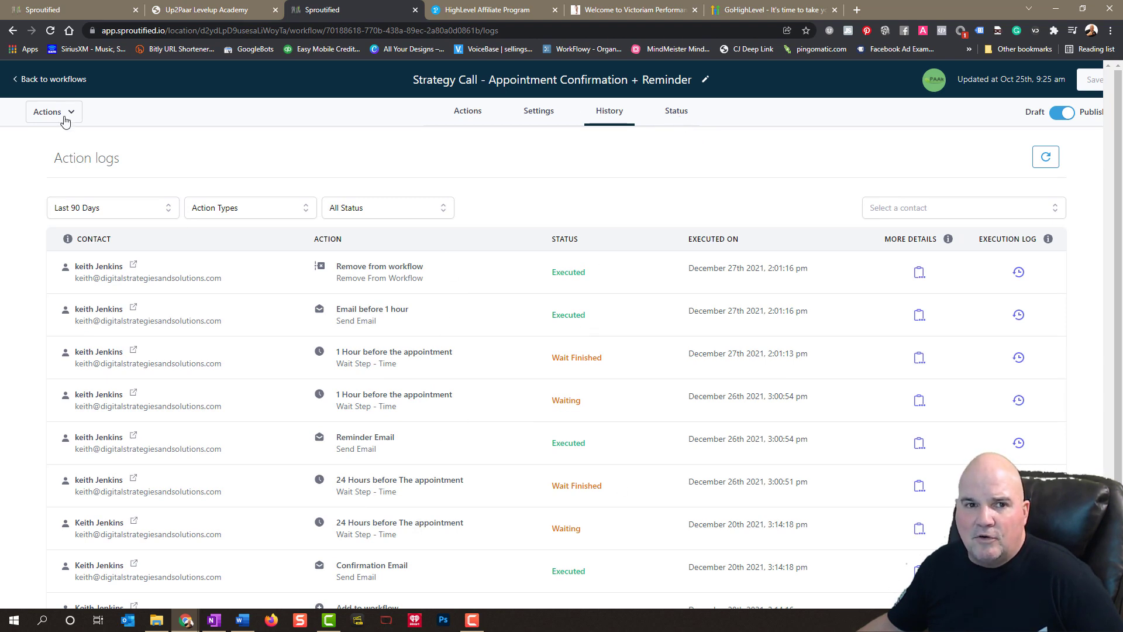
- Go back to the Workflows list and expand the sidebar navigation labels
{"action": "left_click", "coordinate": [48, 78]}
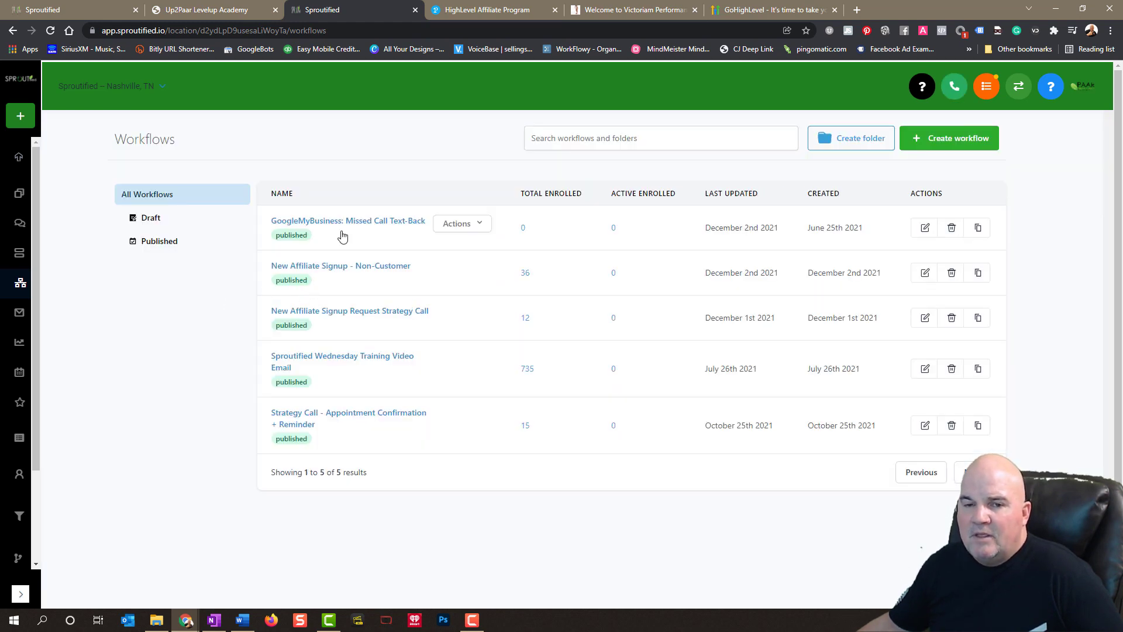
{"action": "mouse_move", "coordinate": [373, 230]}
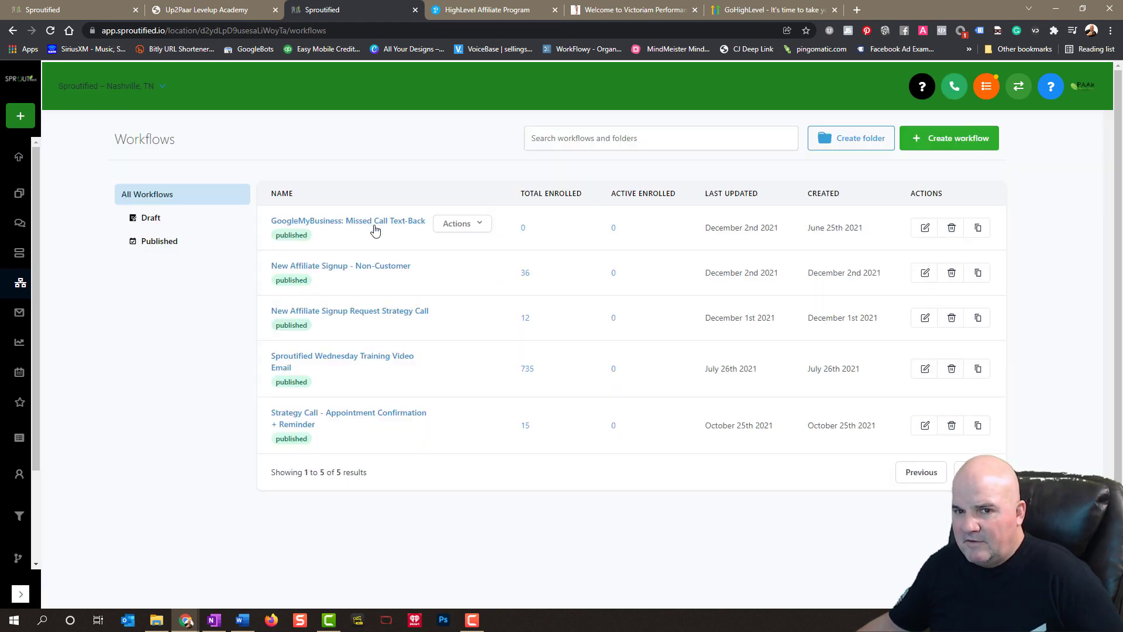
{"action": "mouse_move", "coordinate": [382, 210]}
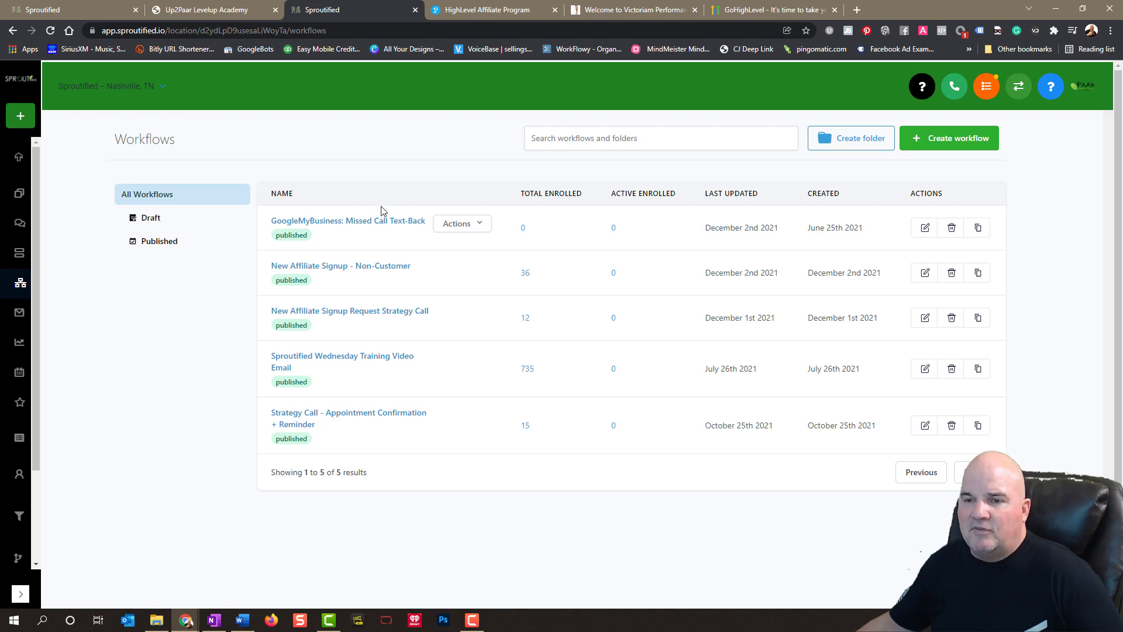
{"action": "mouse_move", "coordinate": [371, 218]}
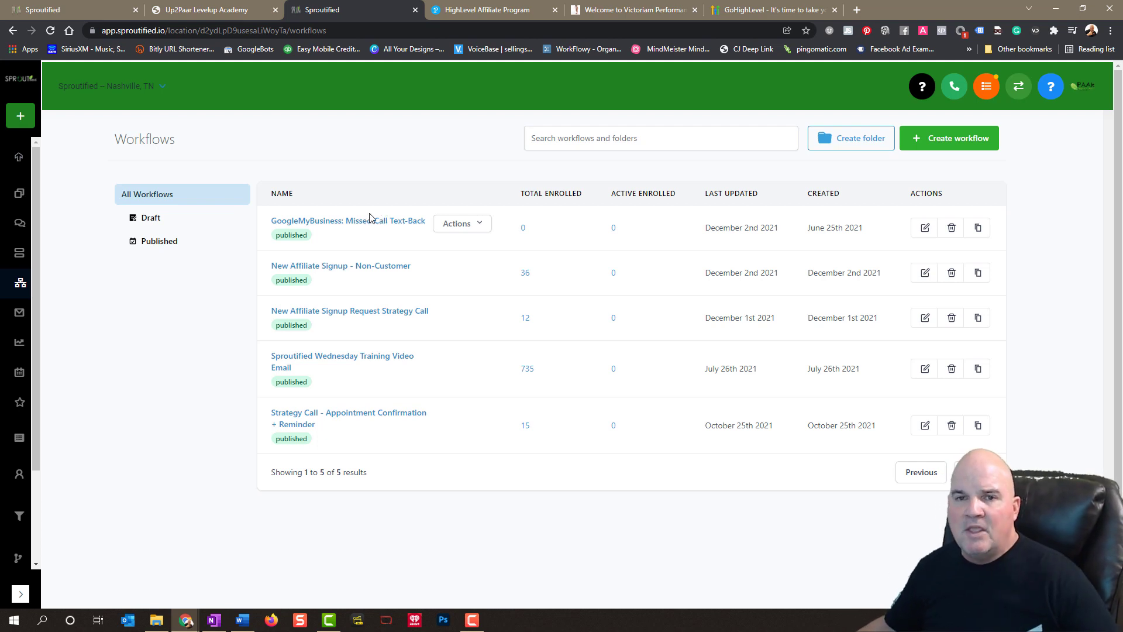
{"action": "mouse_move", "coordinate": [380, 227]}
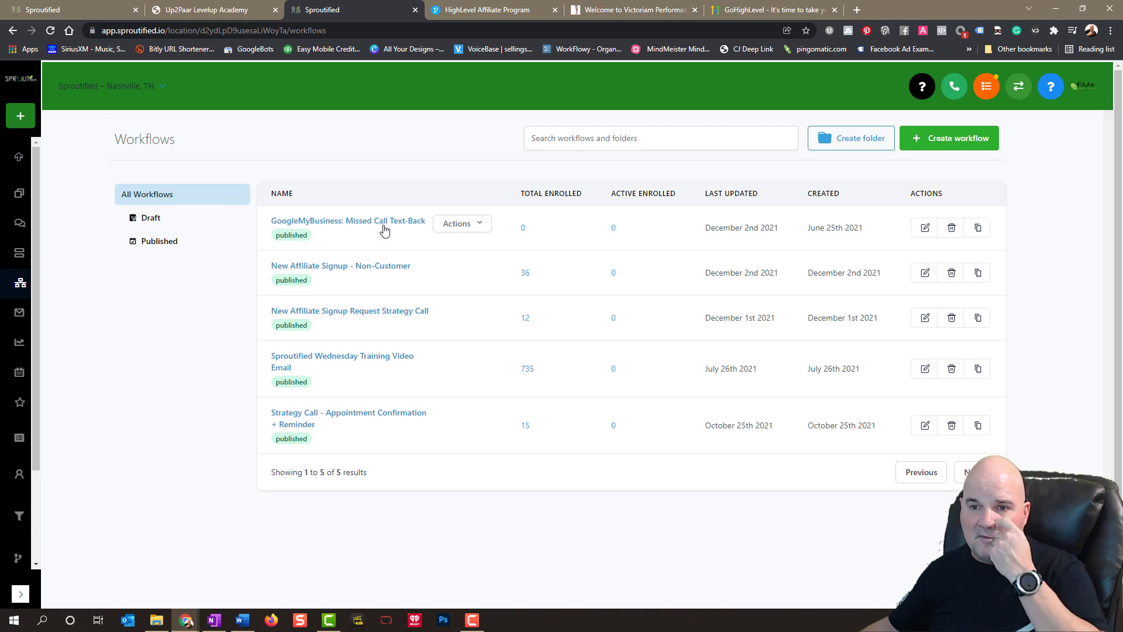
{"action": "mouse_move", "coordinate": [369, 223]}
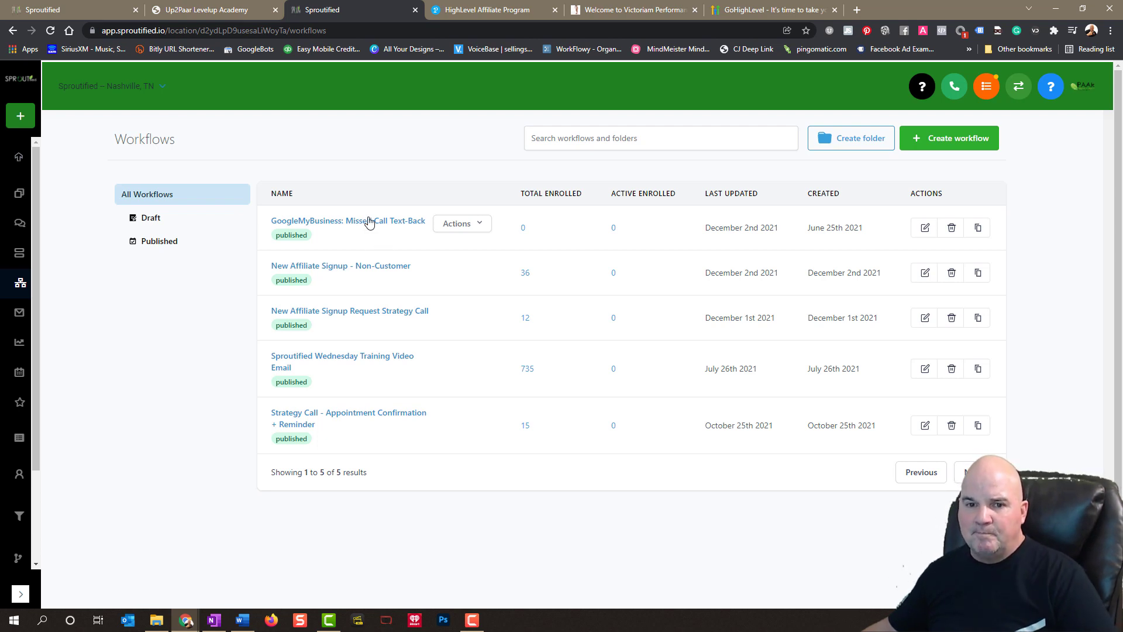
{"action": "mouse_move", "coordinate": [336, 317]}
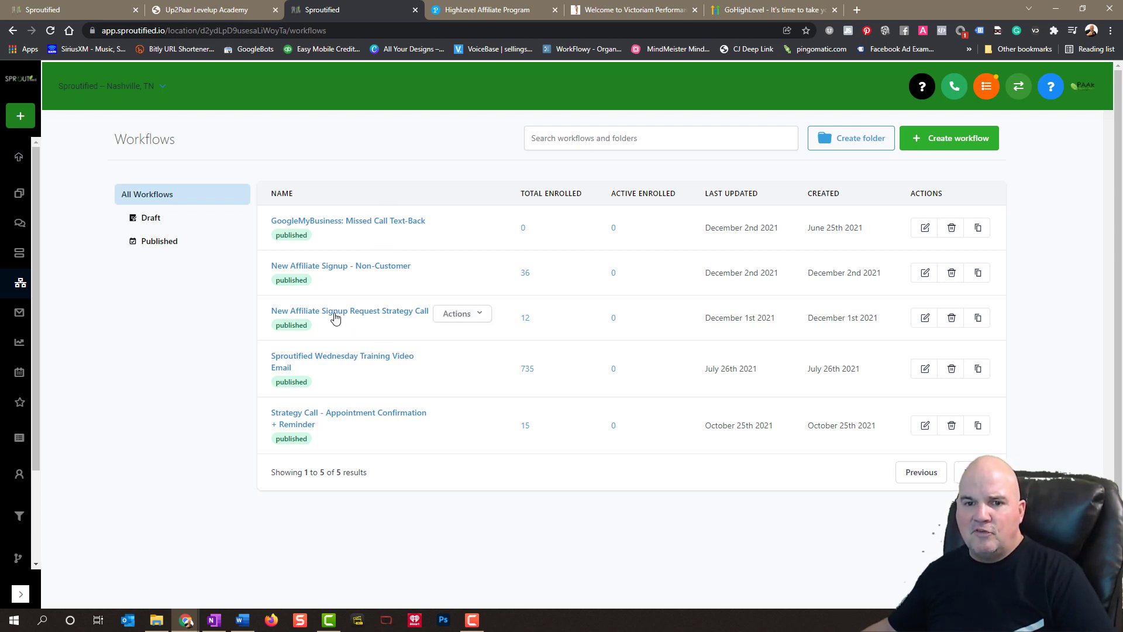
{"action": "mouse_move", "coordinate": [397, 425]}
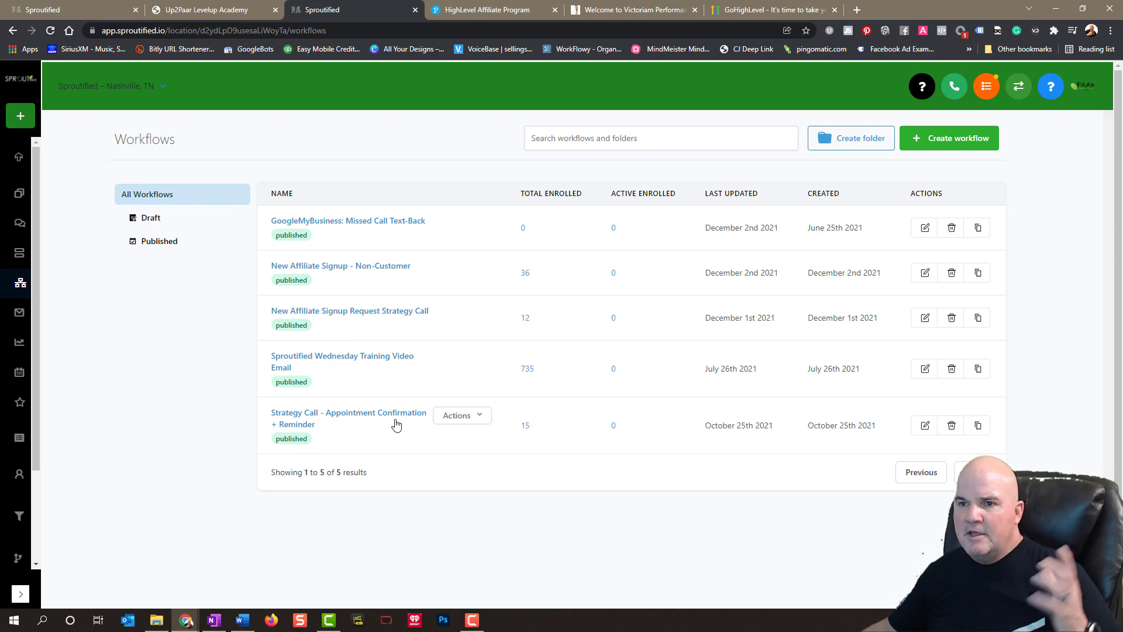
{"action": "mouse_move", "coordinate": [383, 380]}
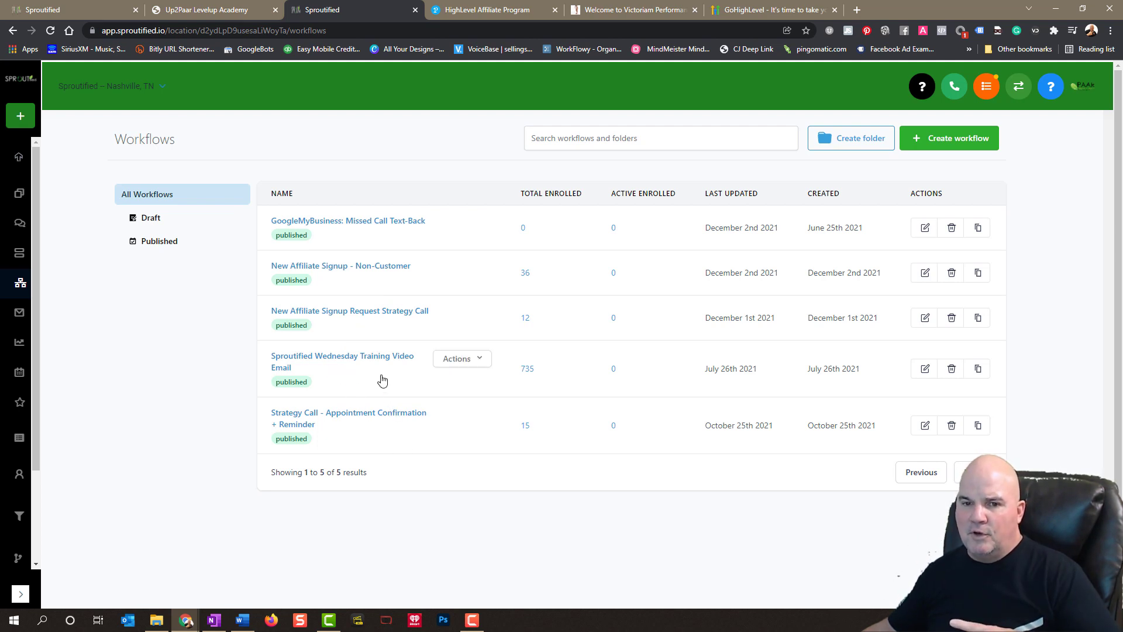
{"action": "mouse_move", "coordinate": [383, 313]}
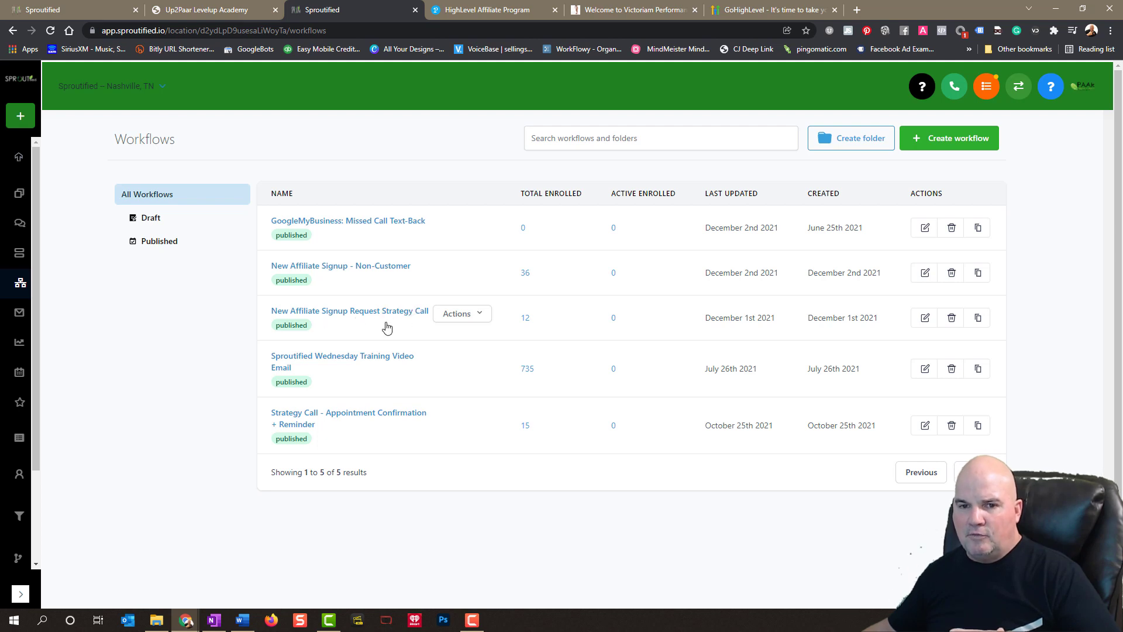
{"action": "mouse_move", "coordinate": [367, 331]}
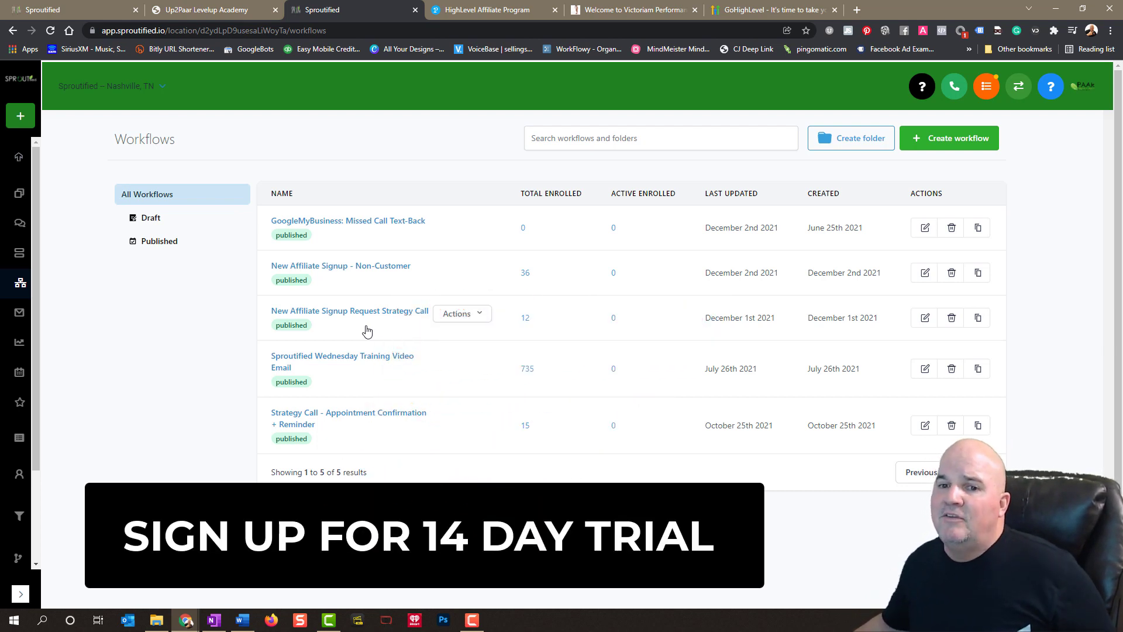
{"action": "mouse_move", "coordinate": [20, 593]}
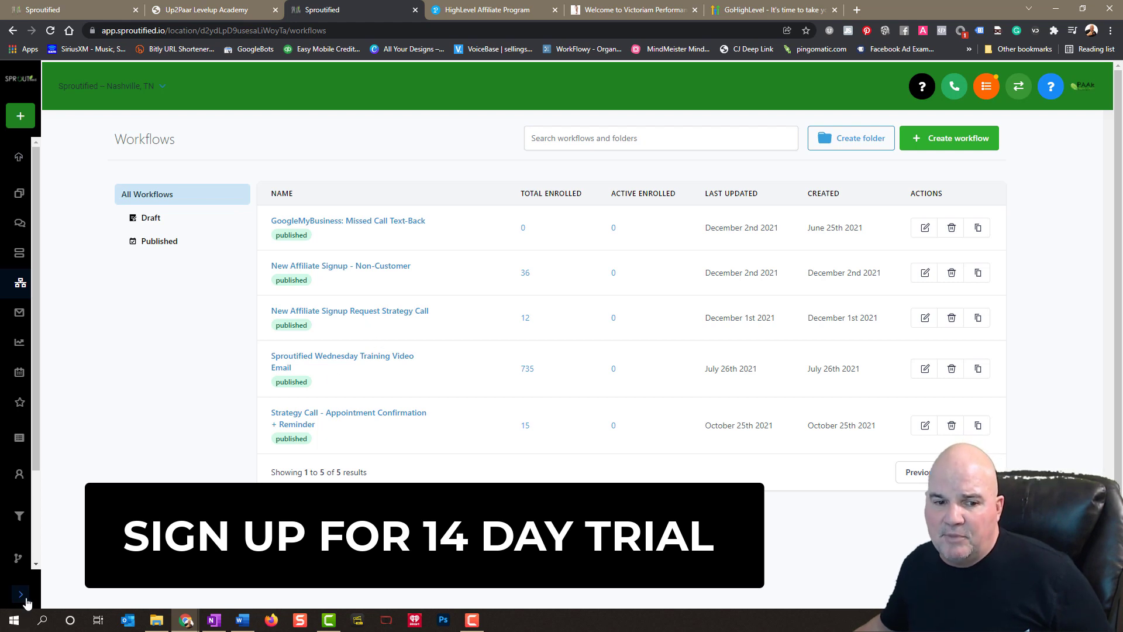
{"action": "left_click", "coordinate": [21, 593]}
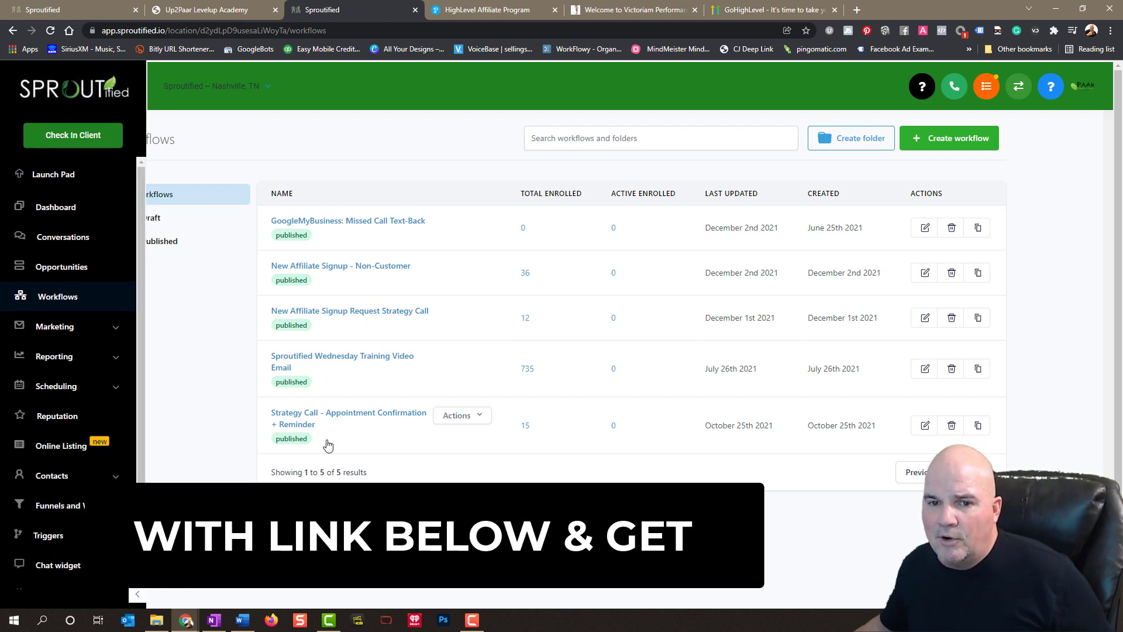
{"action": "mouse_move", "coordinate": [591, 279]}
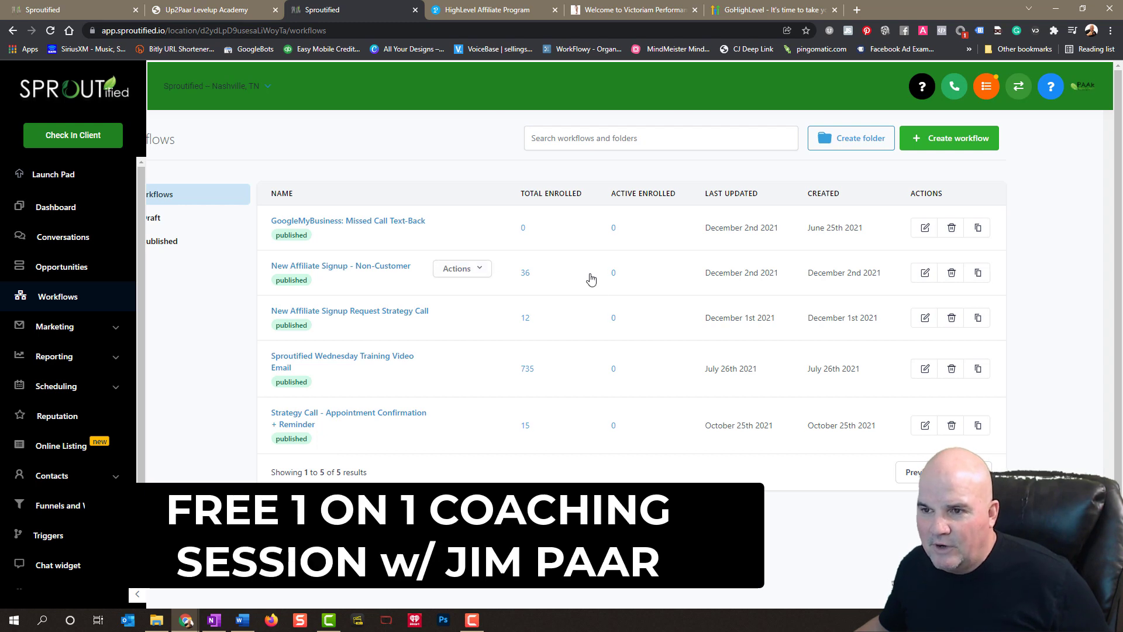
{"action": "mouse_move", "coordinate": [367, 314]}
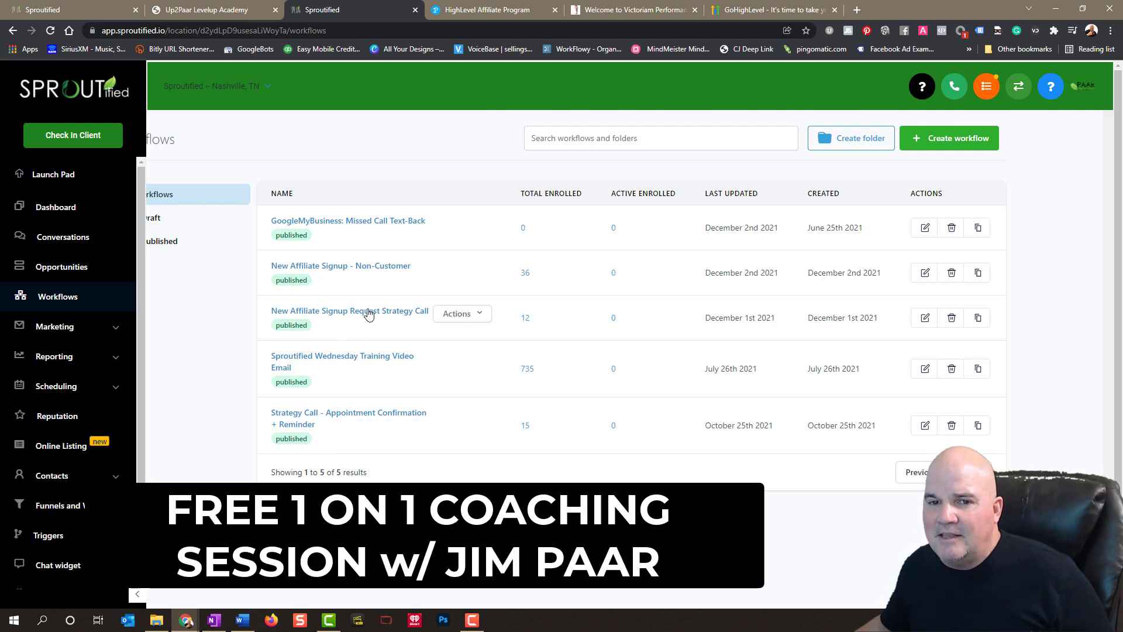
{"action": "mouse_move", "coordinate": [378, 277]}
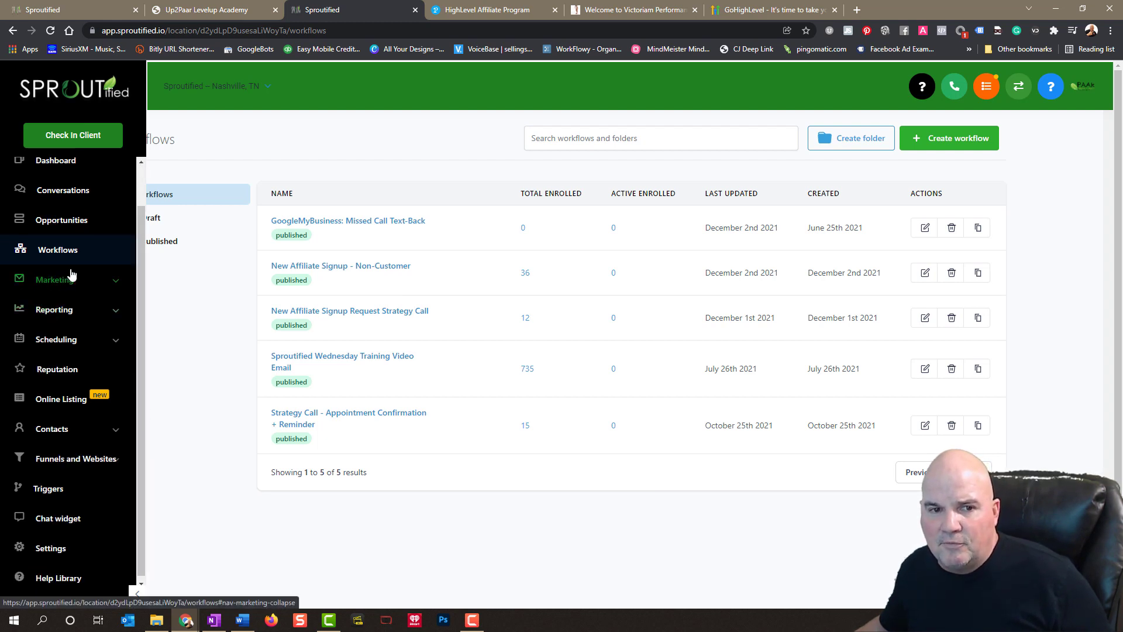
- Open Survey Builder under Marketing, listing Client Intake and Onboarding Survey
{"action": "left_click", "coordinate": [55, 280]}
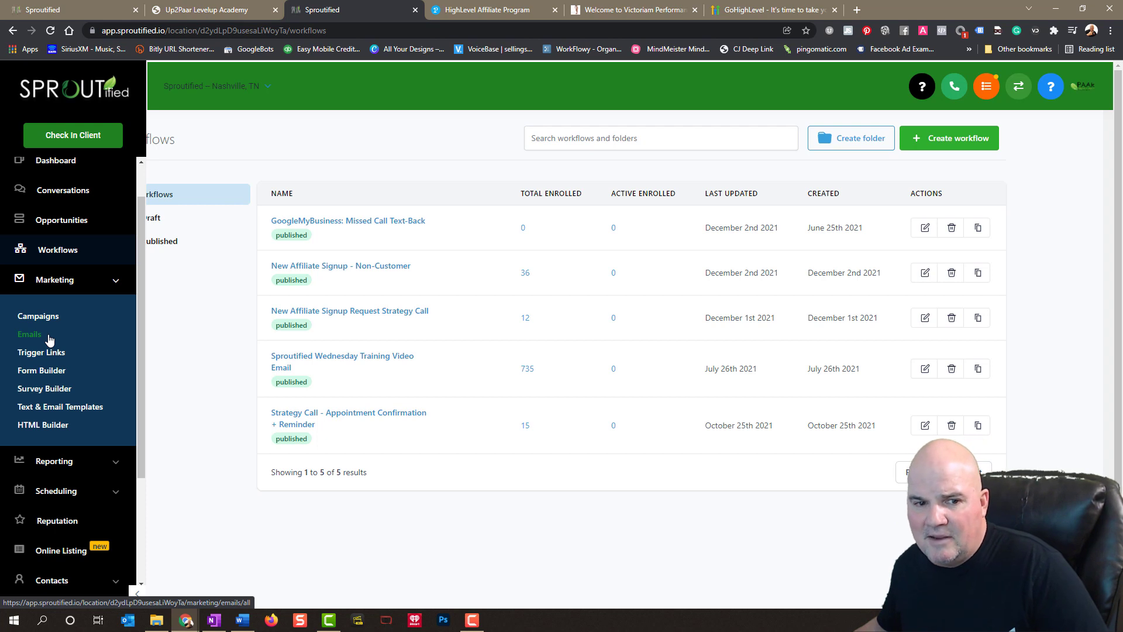
{"action": "mouse_move", "coordinate": [45, 389]}
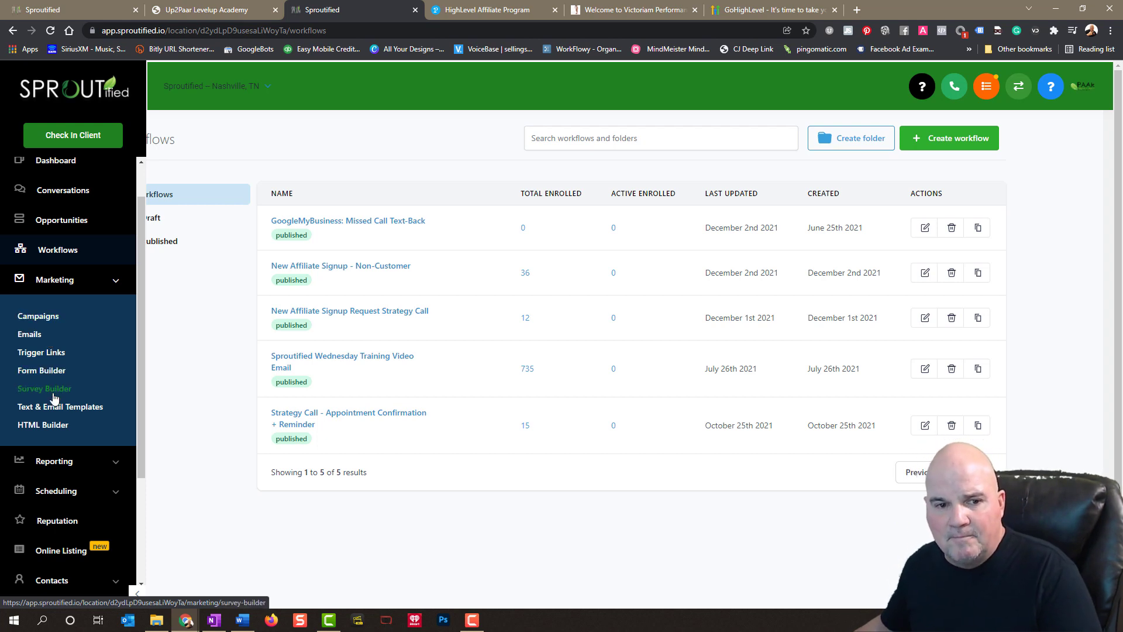
{"action": "left_click", "coordinate": [44, 389]}
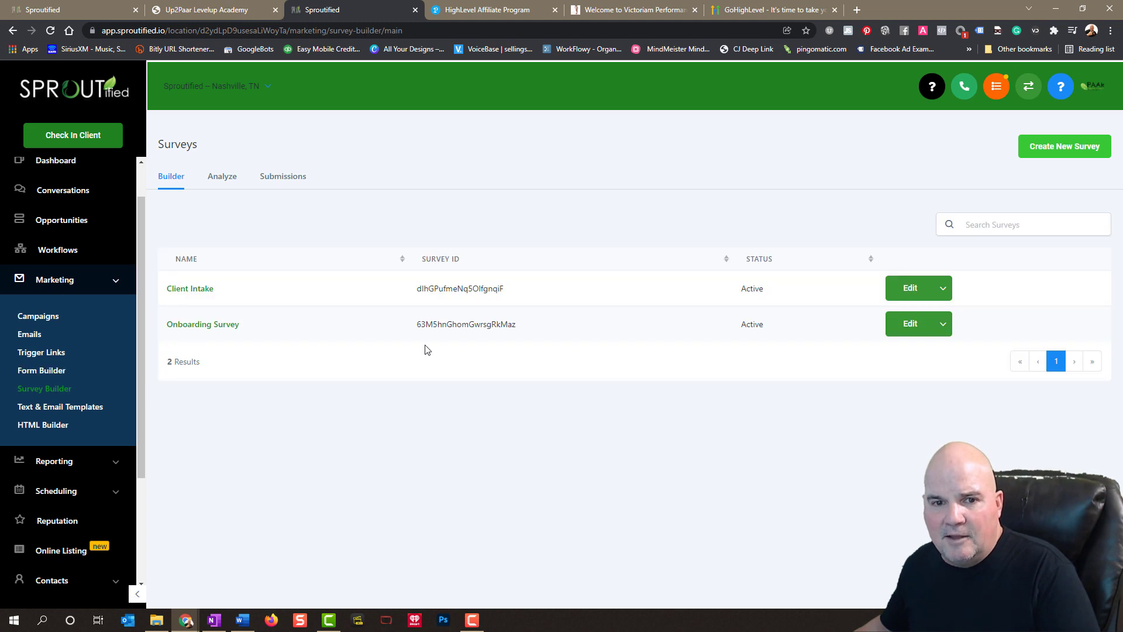
{"action": "mouse_move", "coordinate": [260, 328]}
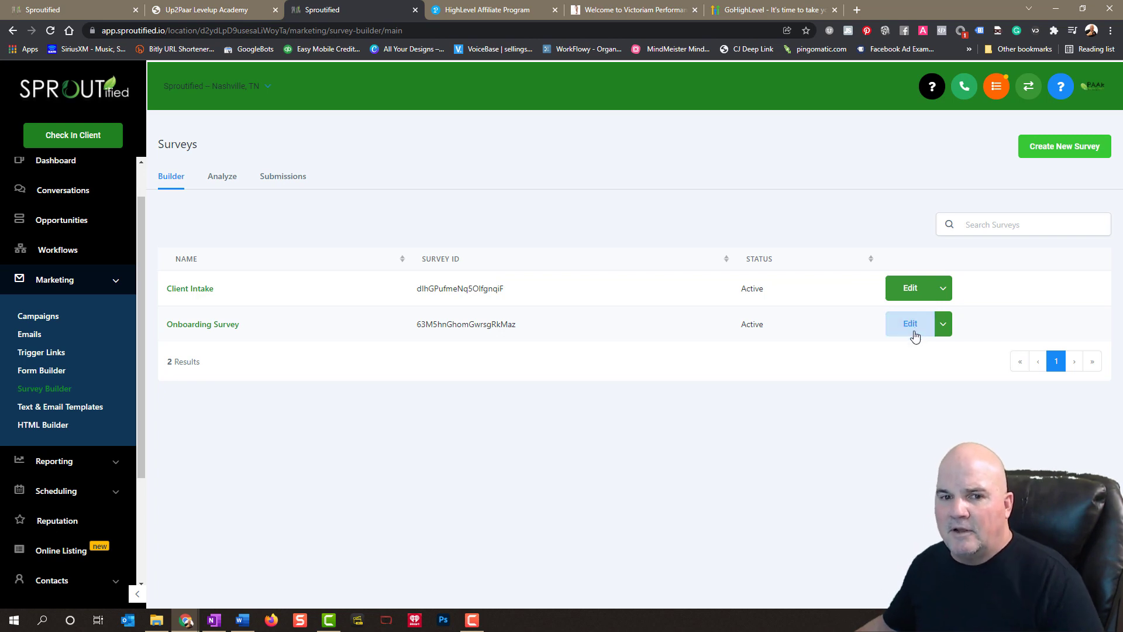
- Scroll through the Onboarding Survey slides to Technical Details, then expand Reporting
{"action": "left_click", "coordinate": [910, 324]}
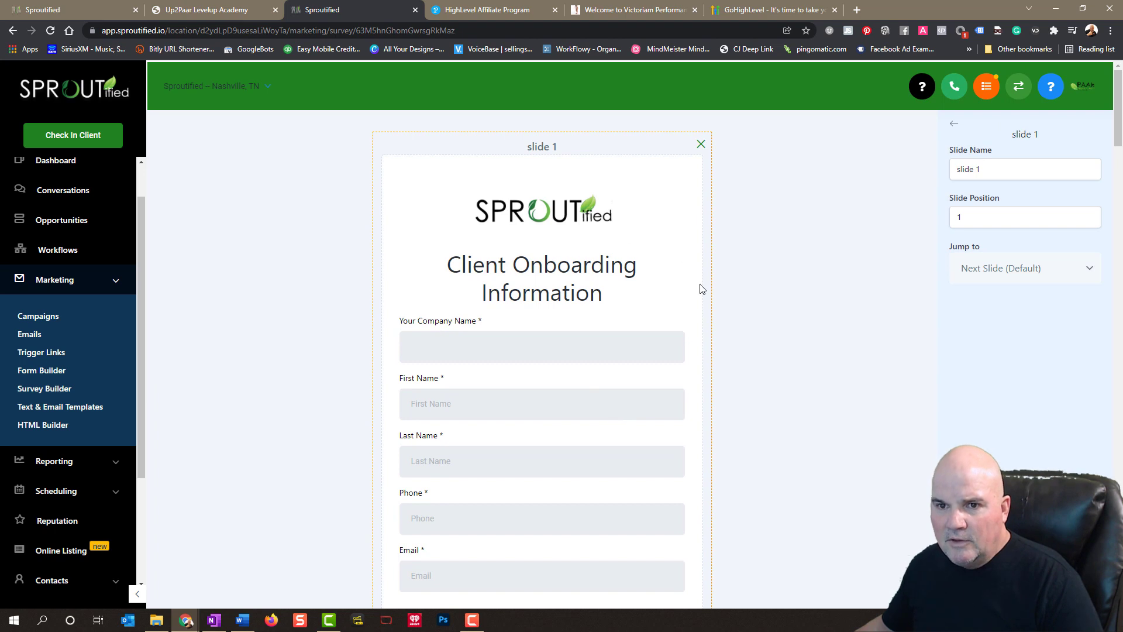
{"action": "mouse_move", "coordinate": [598, 466]}
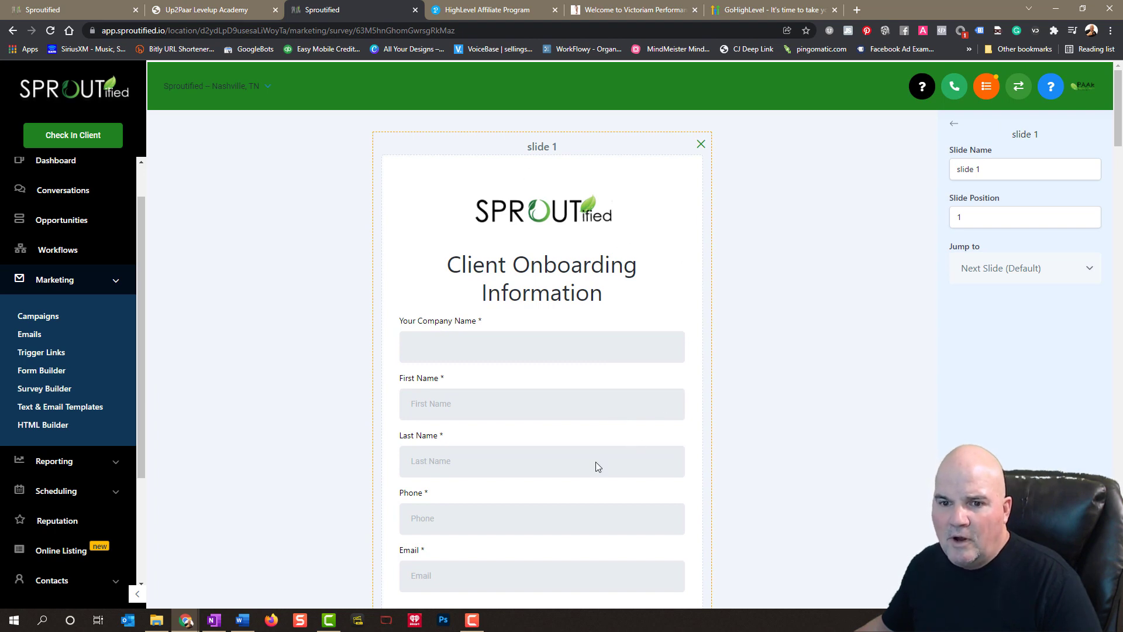
{"action": "scroll", "scroll_direction": "down", "scroll_amount": 3}
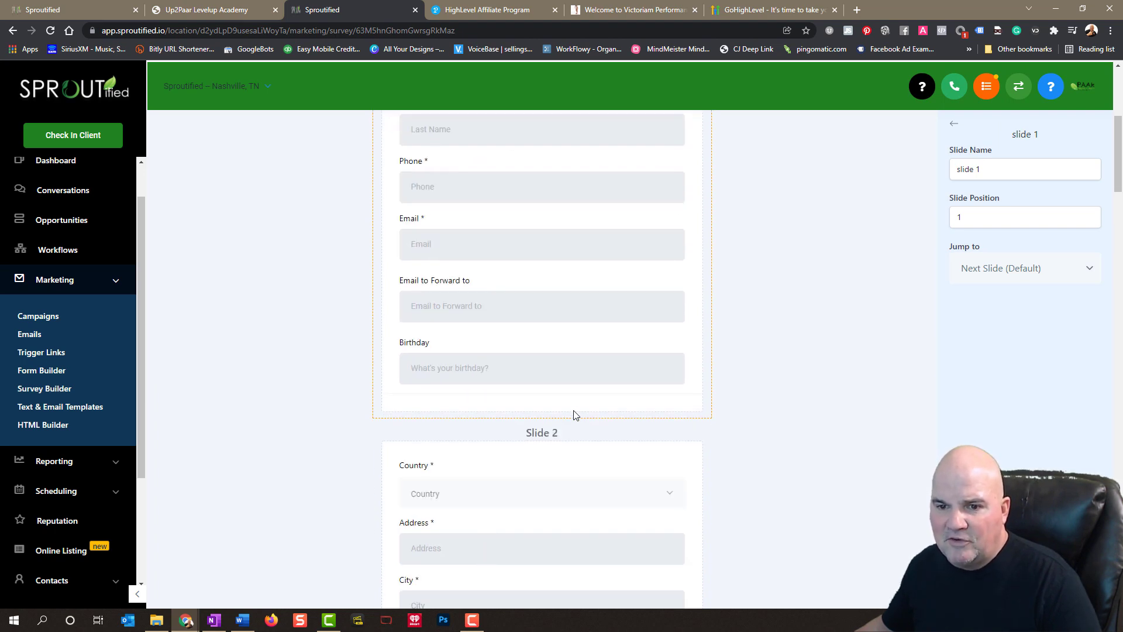
{"action": "scroll", "scroll_direction": "down", "scroll_amount": 3}
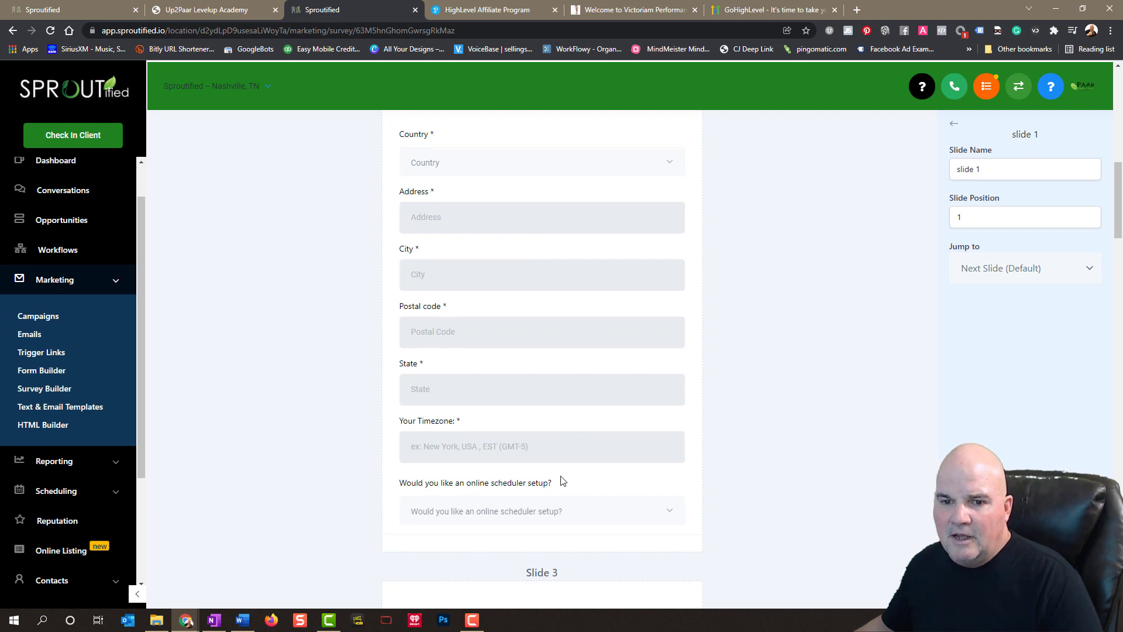
{"action": "scroll", "scroll_direction": "down", "scroll_amount": 3}
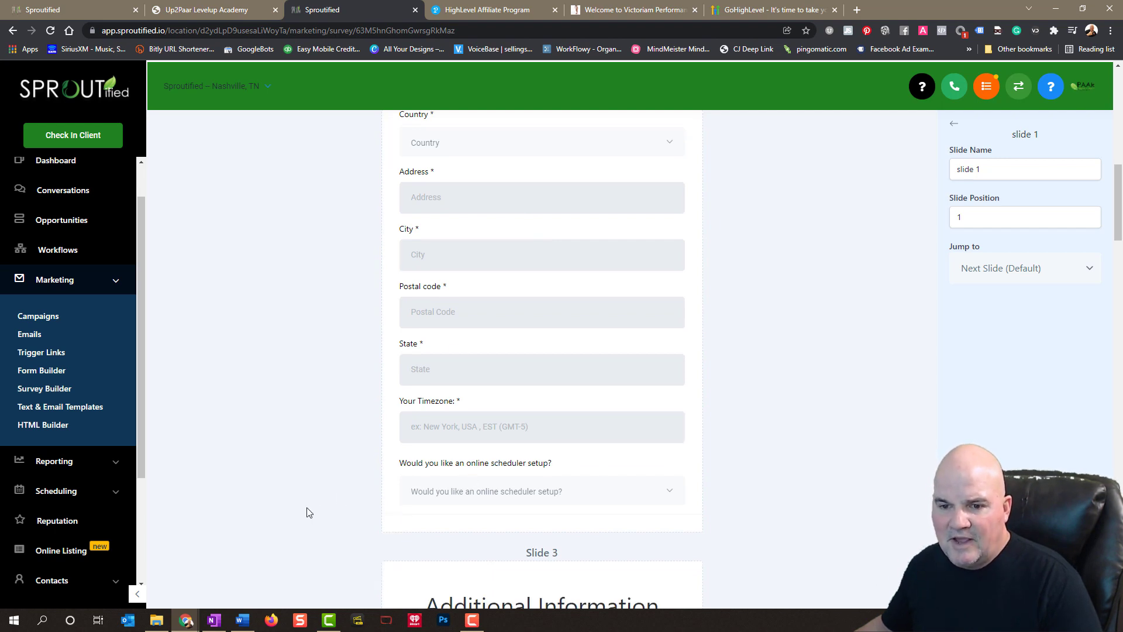
{"action": "scroll", "scroll_direction": "down", "scroll_amount": 3}
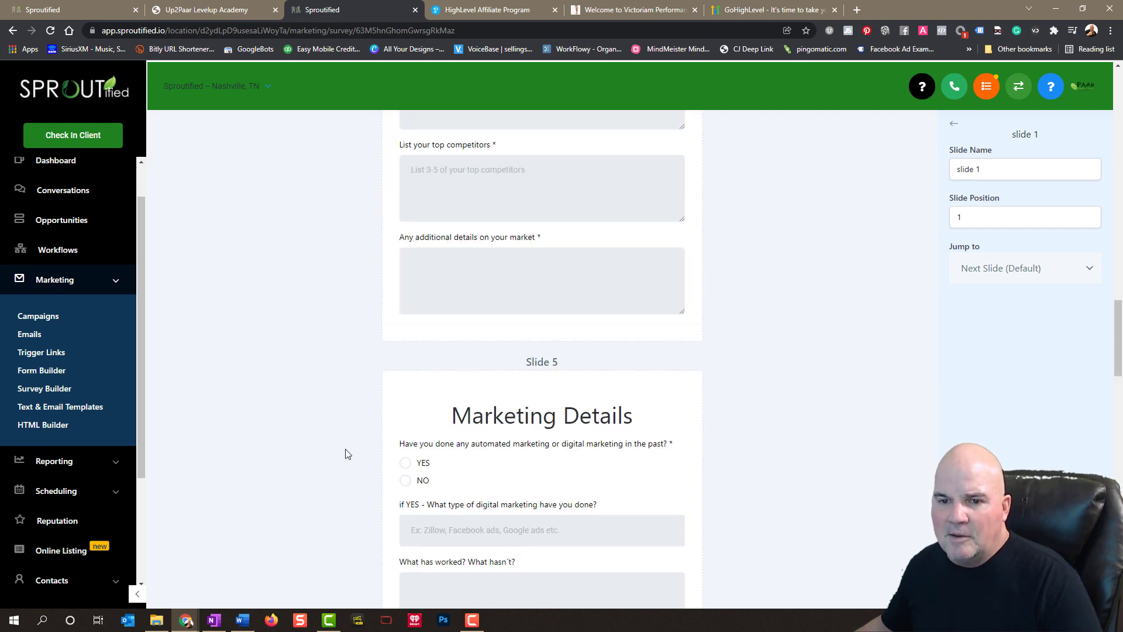
{"action": "scroll", "scroll_direction": "down", "scroll_amount": 3}
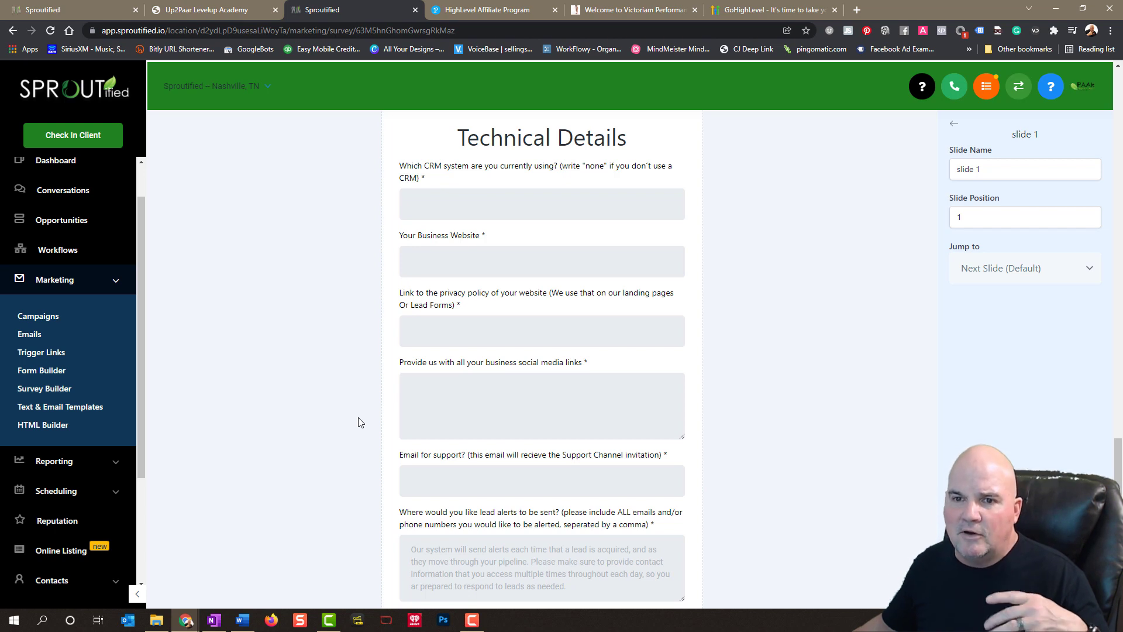
{"action": "mouse_move", "coordinate": [150, 389]}
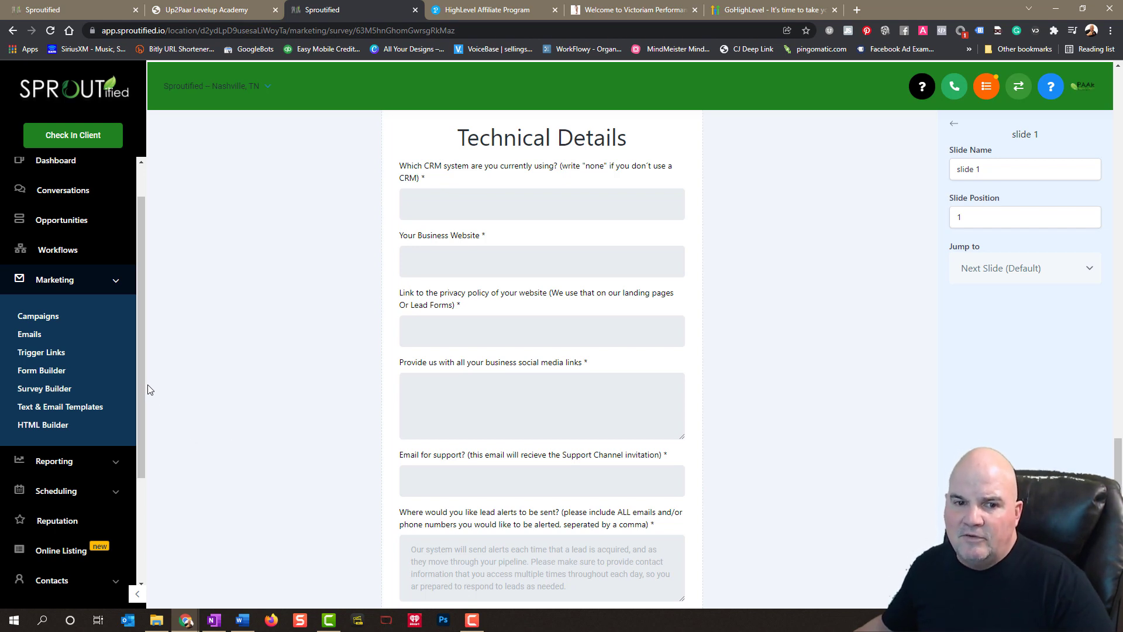
{"action": "scroll", "scroll_direction": "down", "scroll_amount": 3}
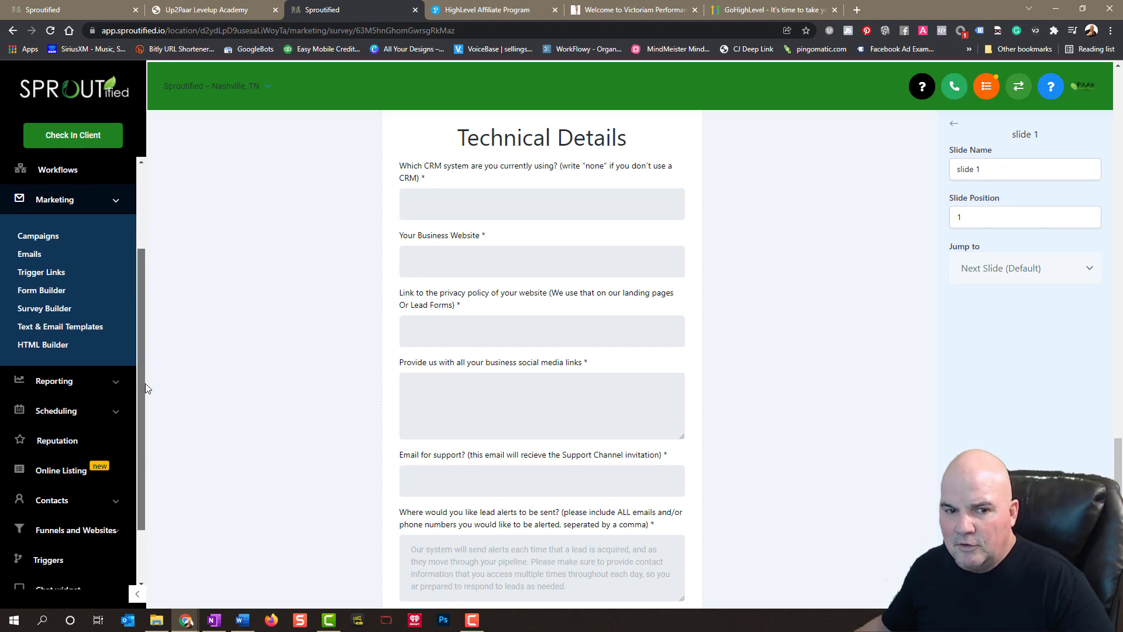
{"action": "left_click", "coordinate": [54, 381]}
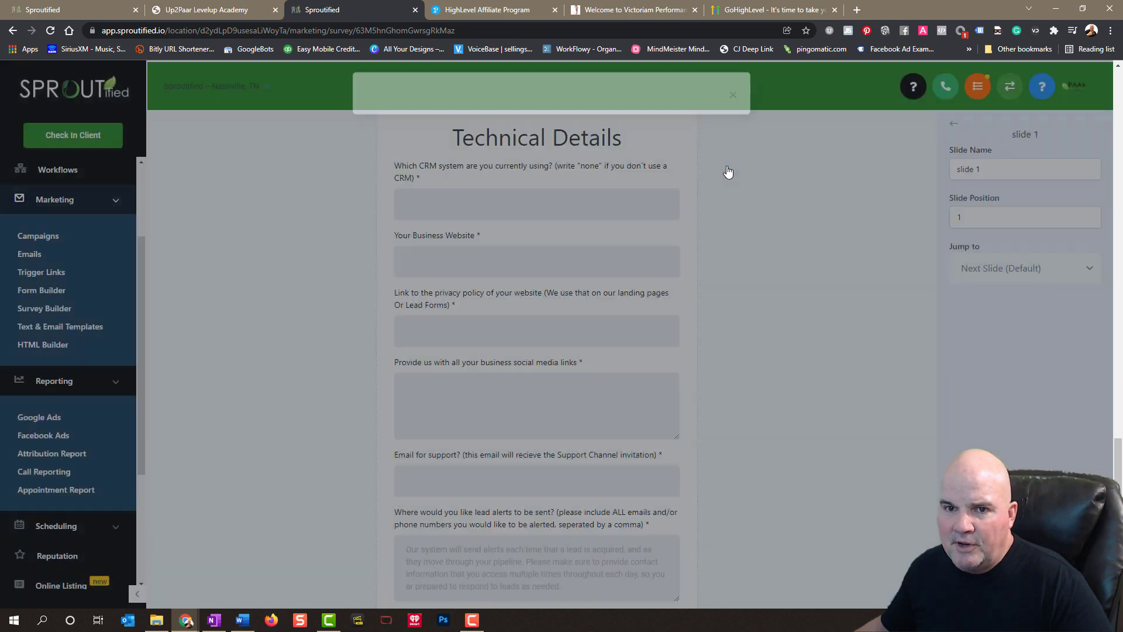
- View Google Ads reporting down to clicks, cost, conversions and the campaign table
{"action": "left_click", "coordinate": [39, 417]}
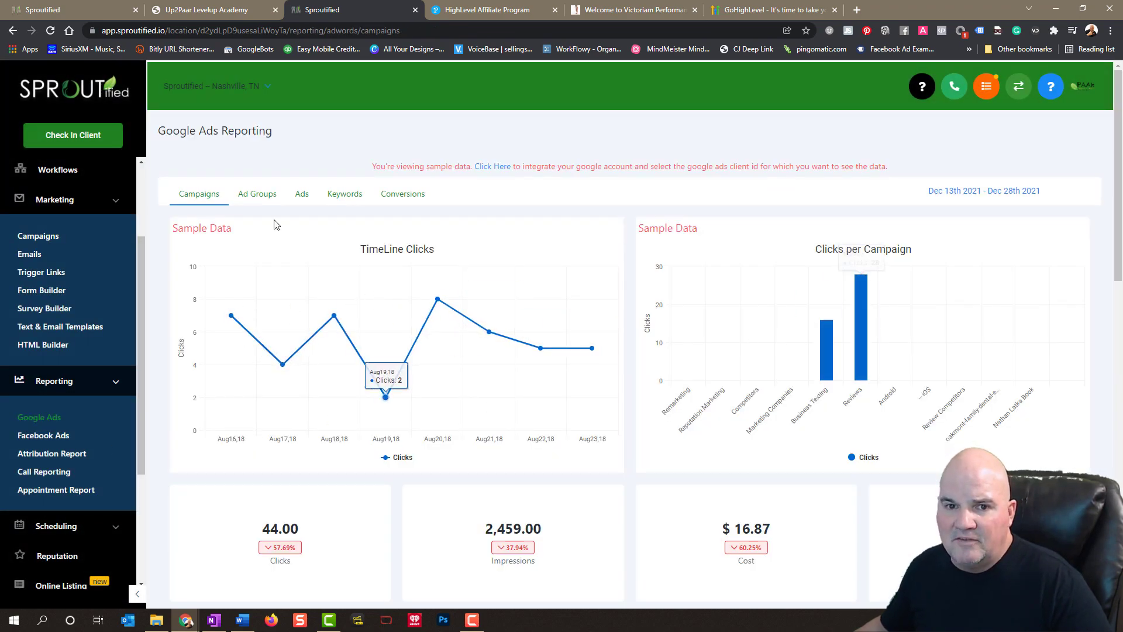
{"action": "mouse_move", "coordinate": [658, 488]}
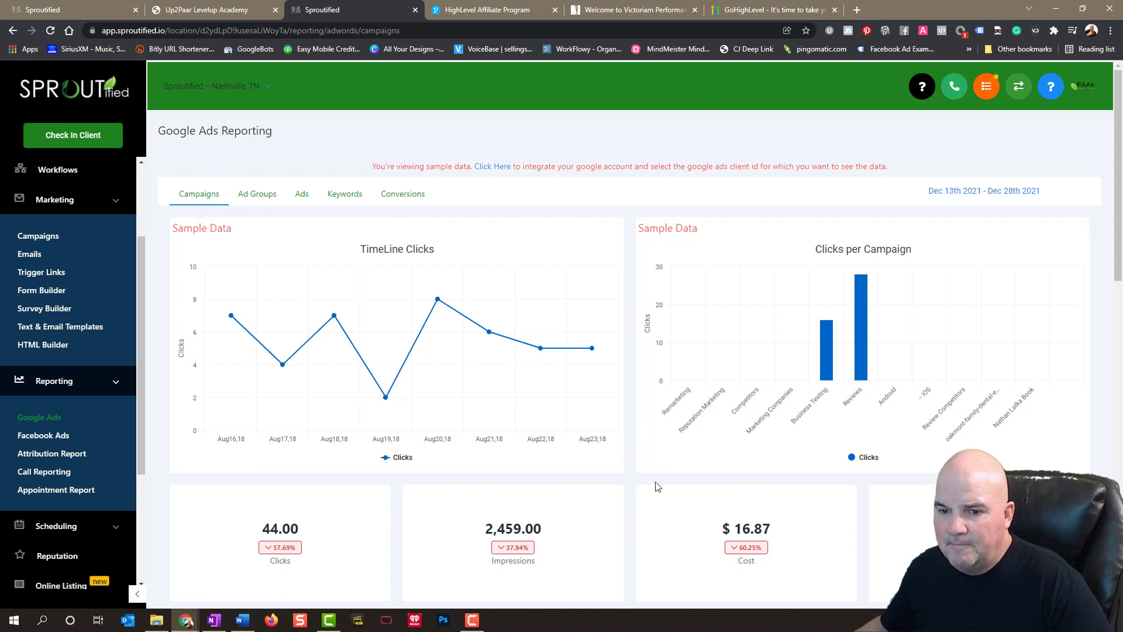
{"action": "scroll", "scroll_direction": "down", "scroll_amount": 3}
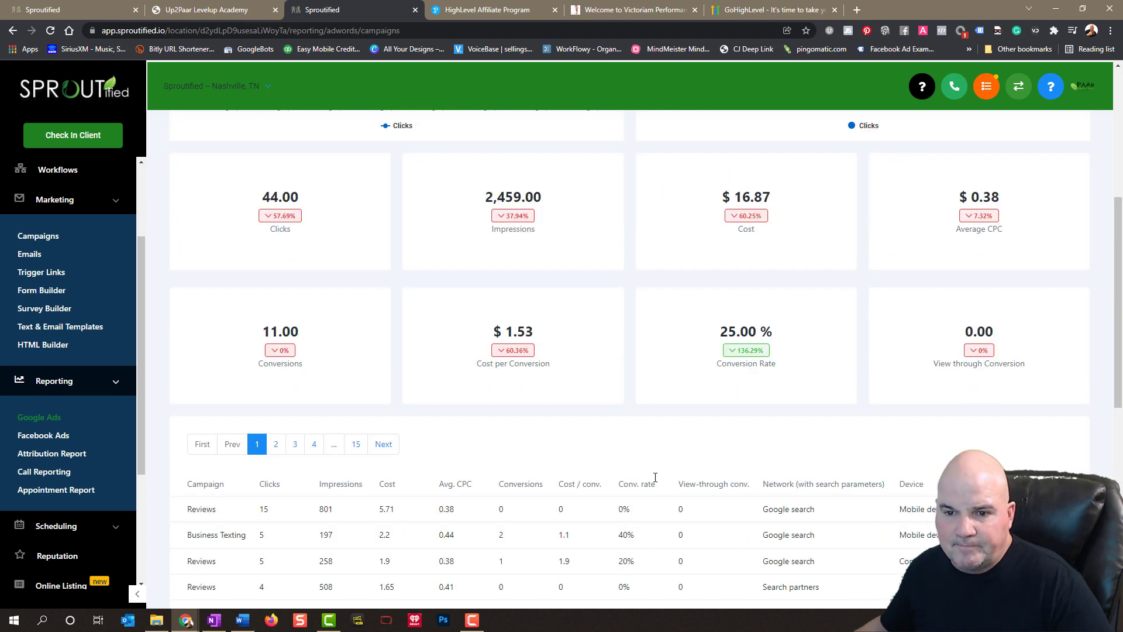
{"action": "mouse_move", "coordinate": [653, 410]}
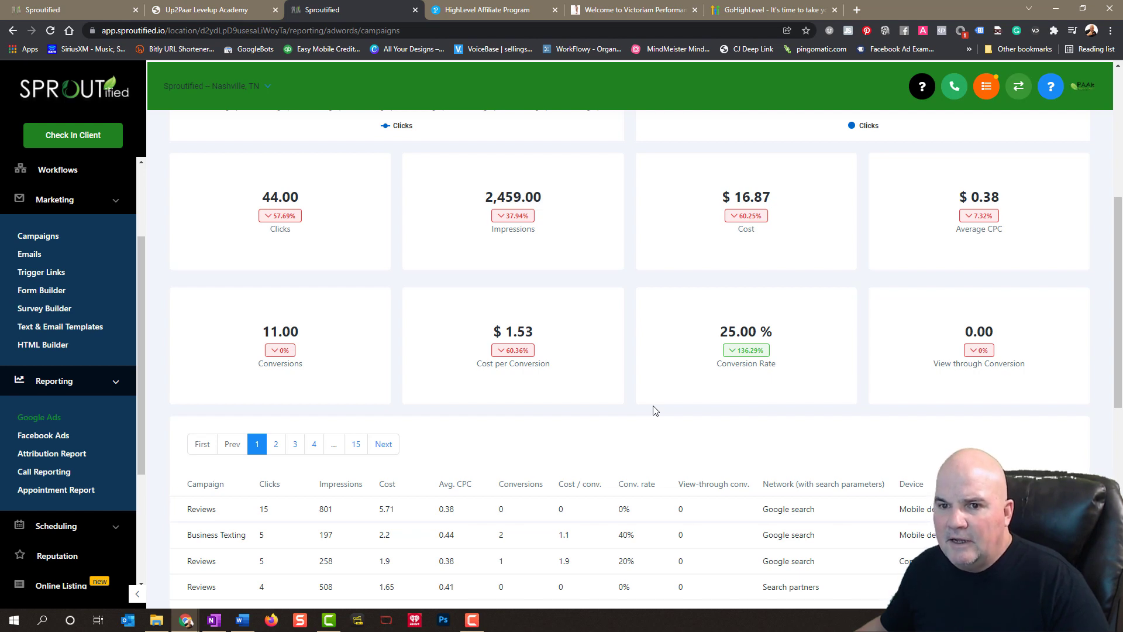
{"action": "mouse_move", "coordinate": [1006, 214]}
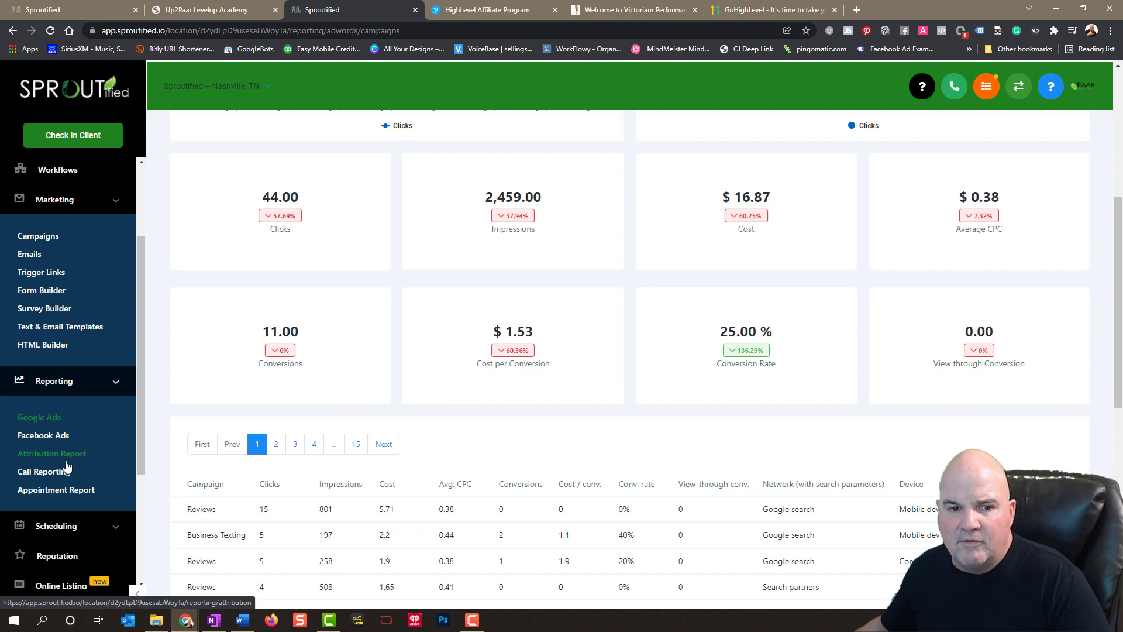
- Check the empty Facebook Ads report, then load the Call Stats report
{"action": "left_click", "coordinate": [43, 435]}
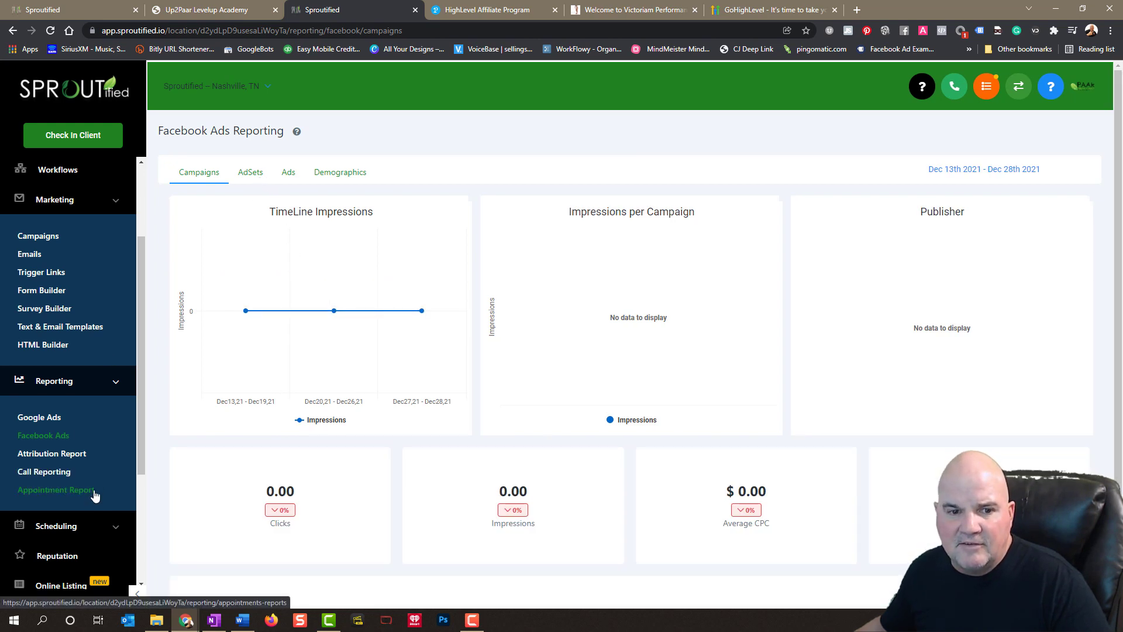
{"action": "mouse_move", "coordinate": [44, 472]}
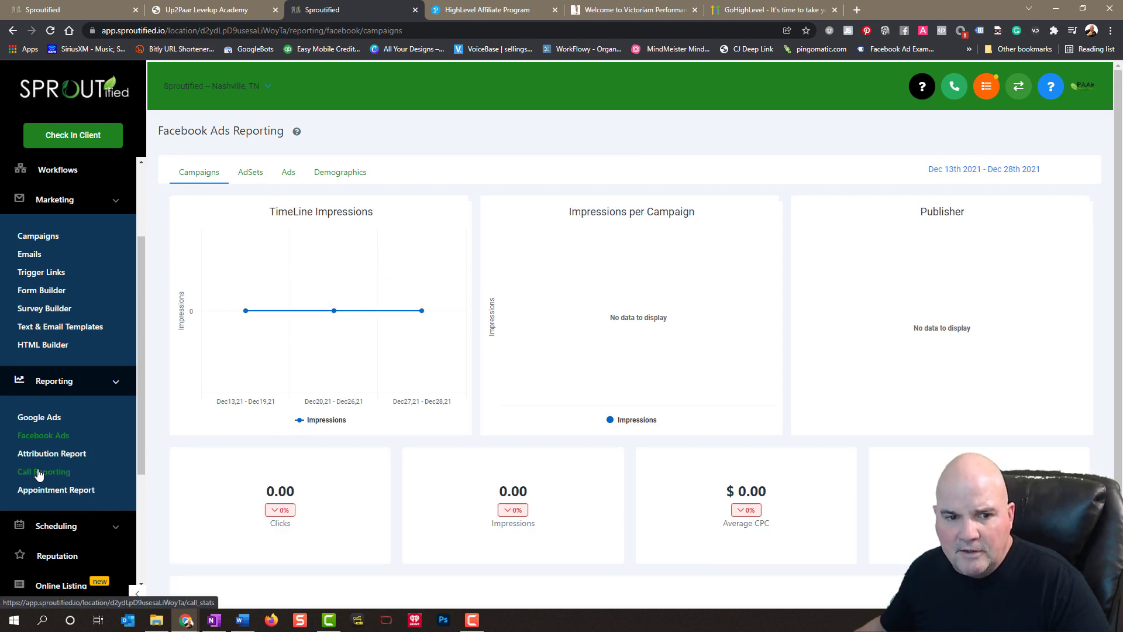
{"action": "left_click", "coordinate": [44, 472]}
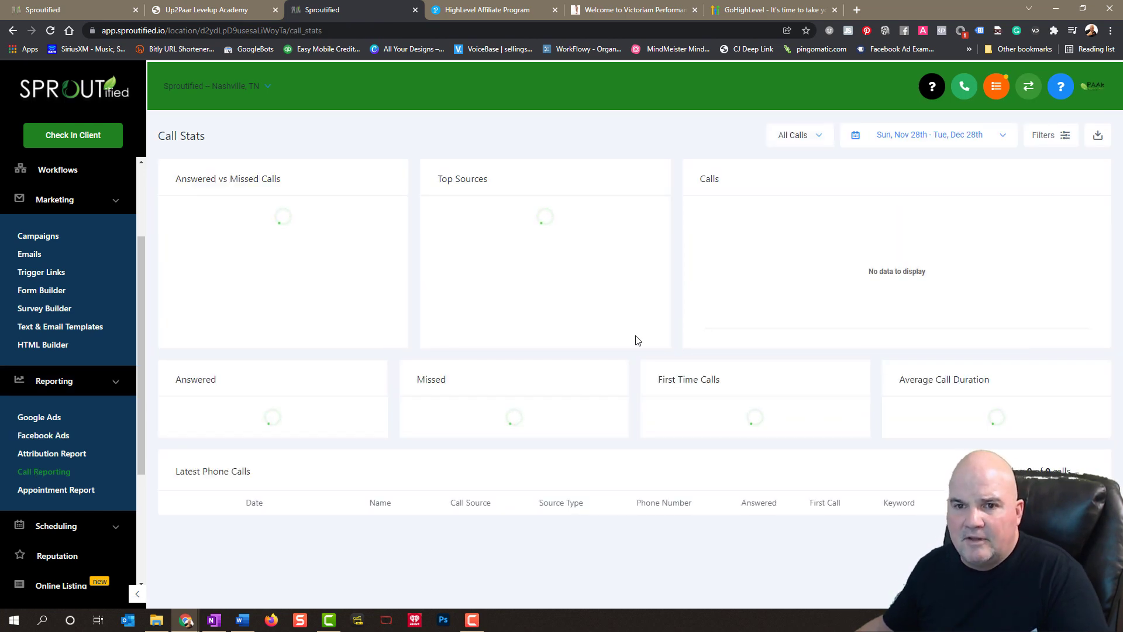
{"action": "mouse_move", "coordinate": [57, 489]}
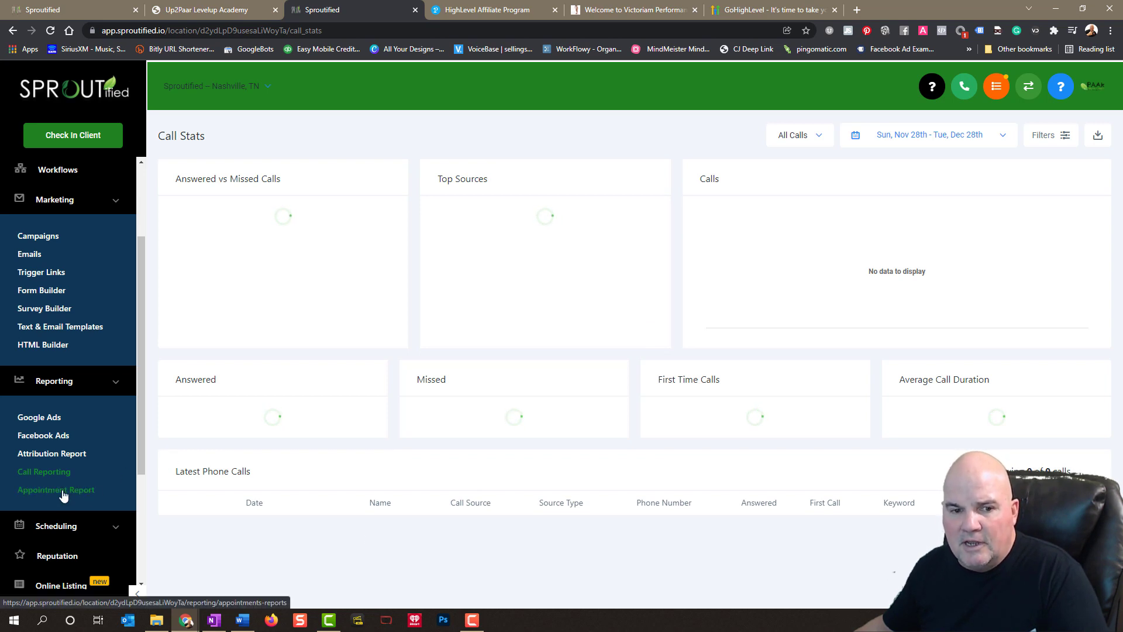
- View the Appointments Report with 2 booked, 2 cancelled, and expand Scheduling
{"action": "left_click", "coordinate": [56, 489]}
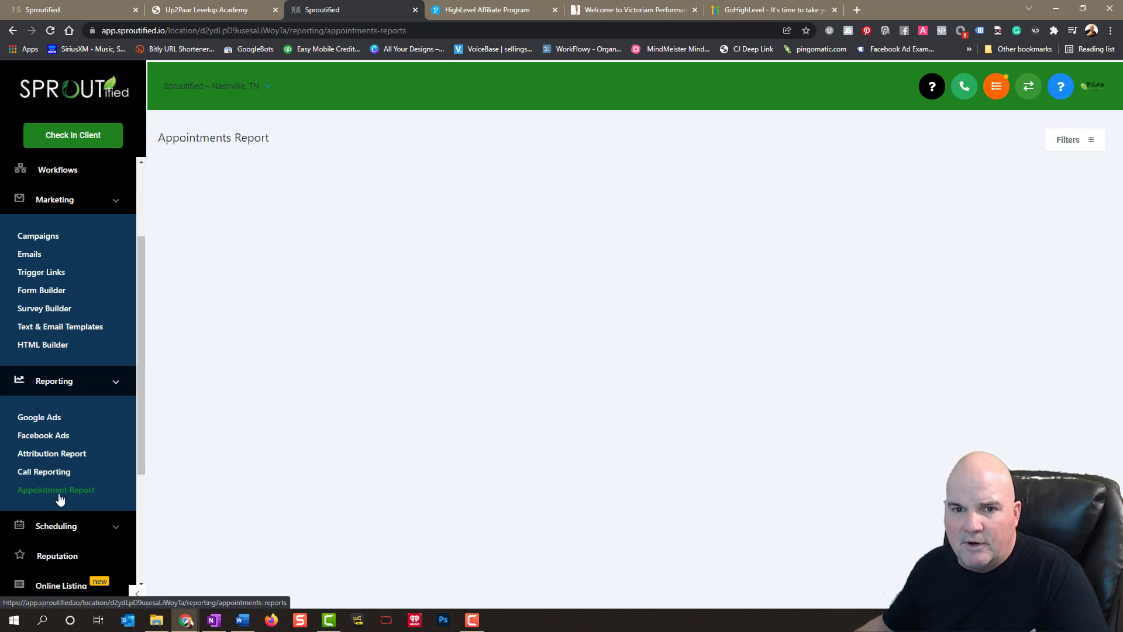
{"action": "left_click", "coordinate": [57, 489]}
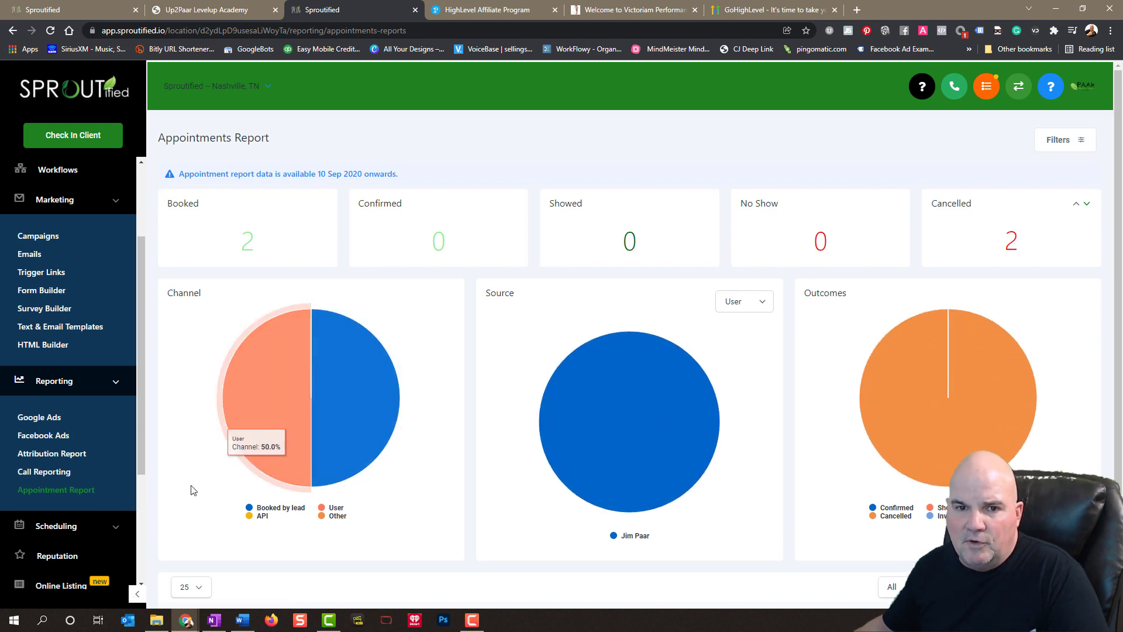
{"action": "scroll", "scroll_direction": "down", "scroll_amount": 3}
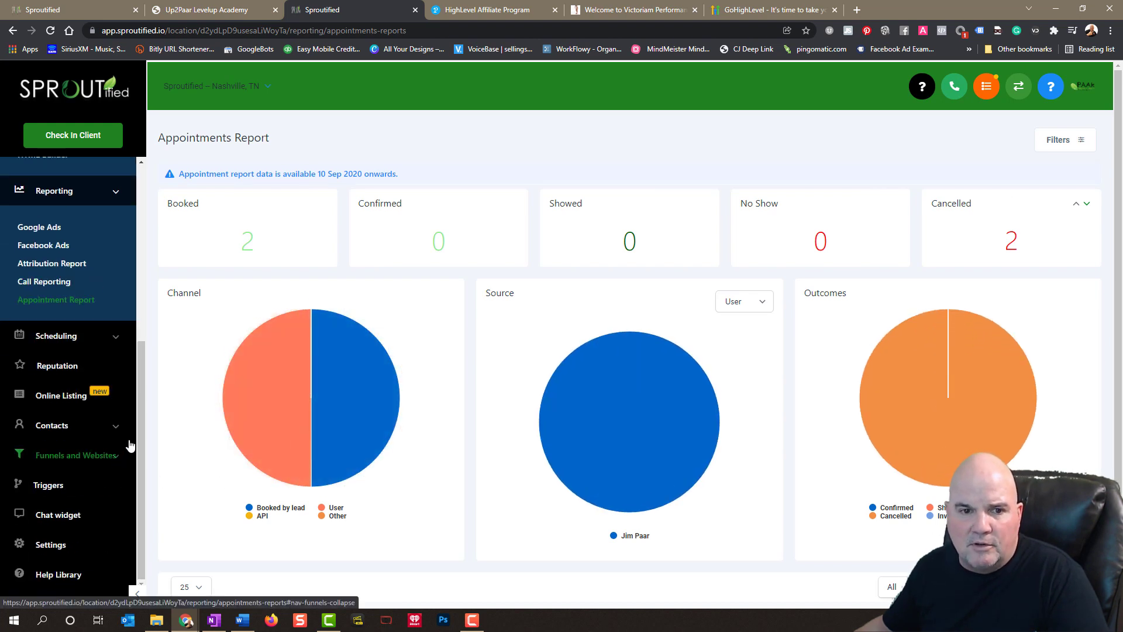
{"action": "left_click", "coordinate": [55, 336]}
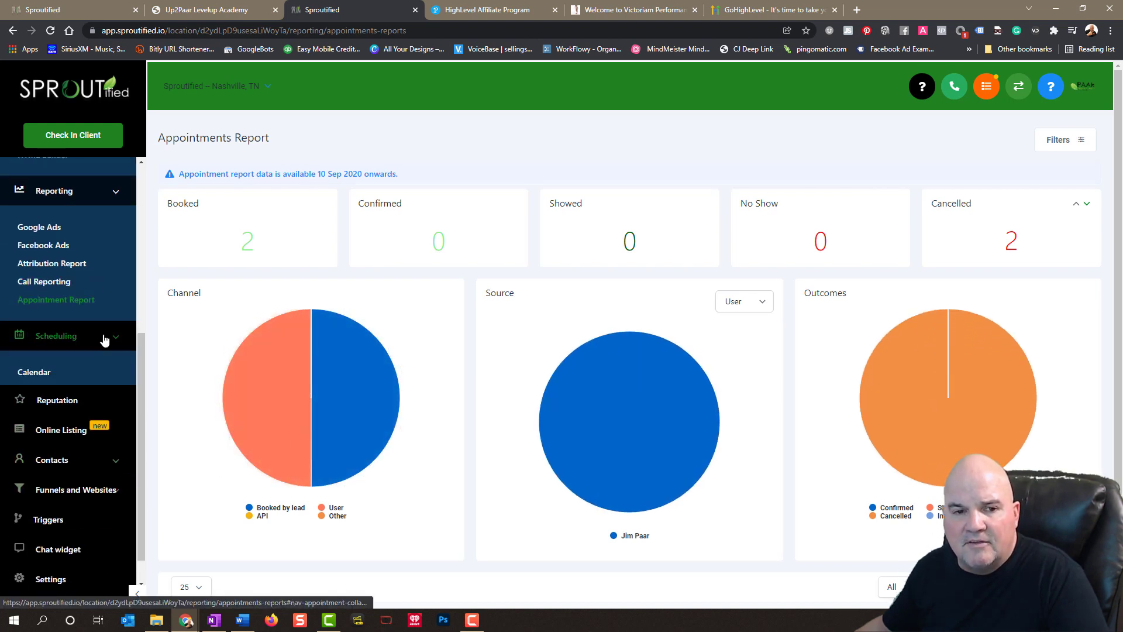
{"action": "left_click", "coordinate": [56, 335]}
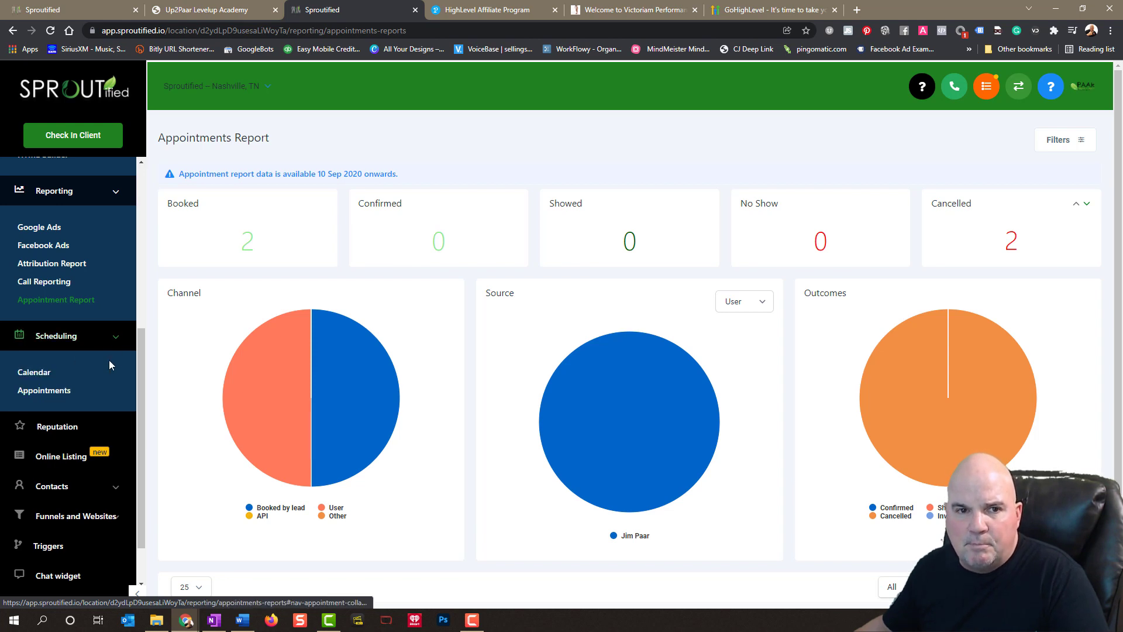
{"action": "scroll", "scroll_direction": "down", "scroll_amount": 3}
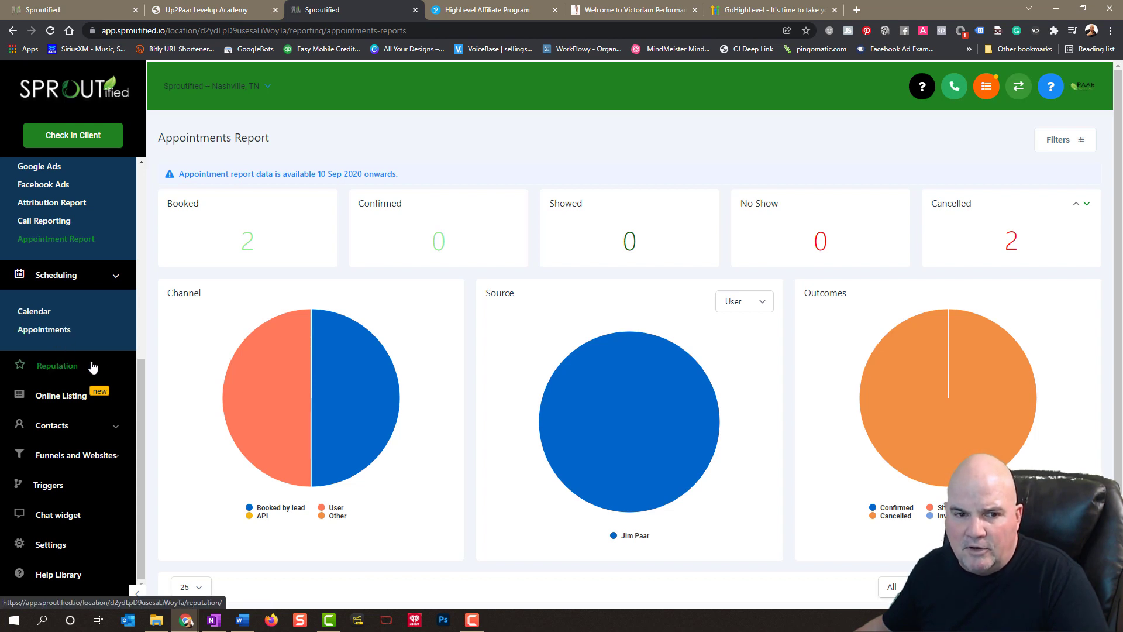
{"action": "mouse_move", "coordinate": [65, 369]}
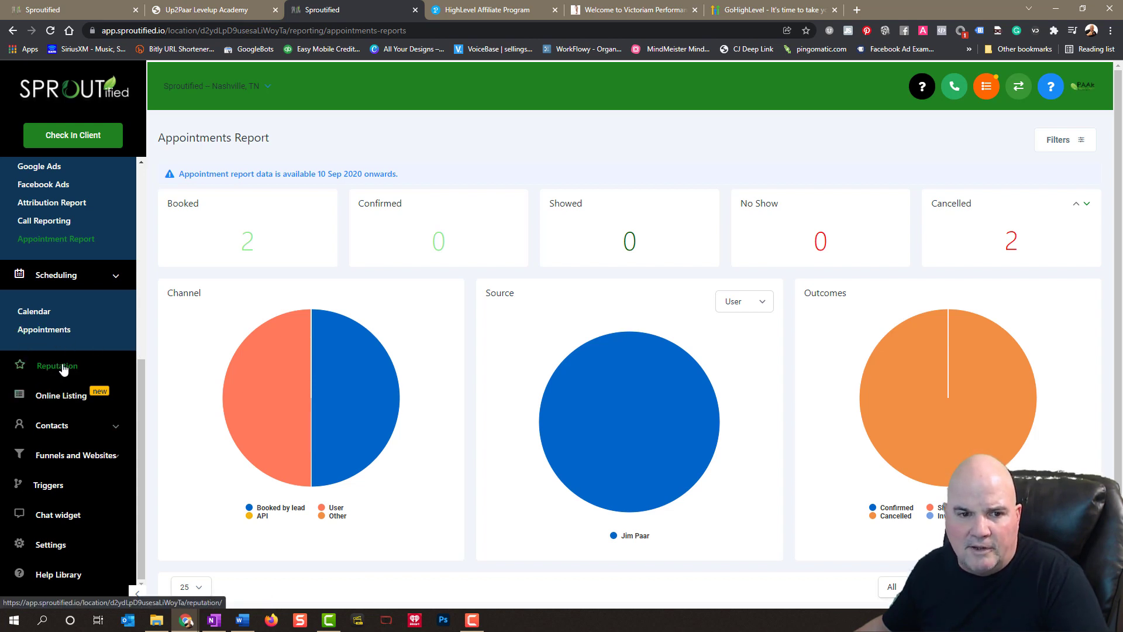
{"action": "mouse_move", "coordinate": [78, 455]}
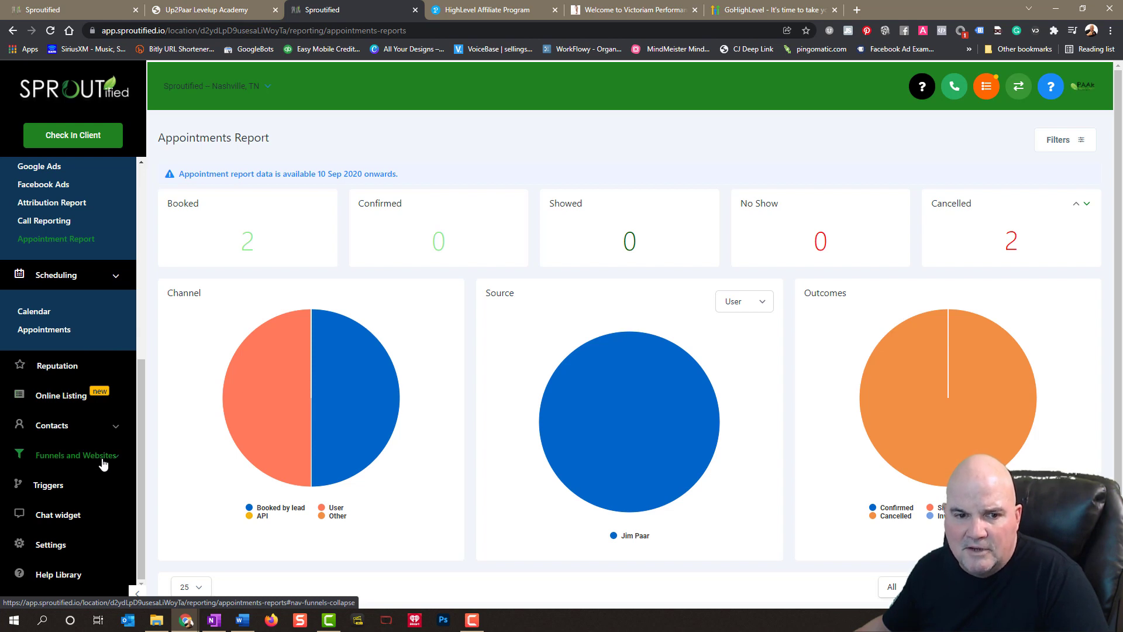
- Open Funnels under Funnels and Websites, showing seven funnels including Agency Funnel Template
{"action": "left_click", "coordinate": [74, 455]}
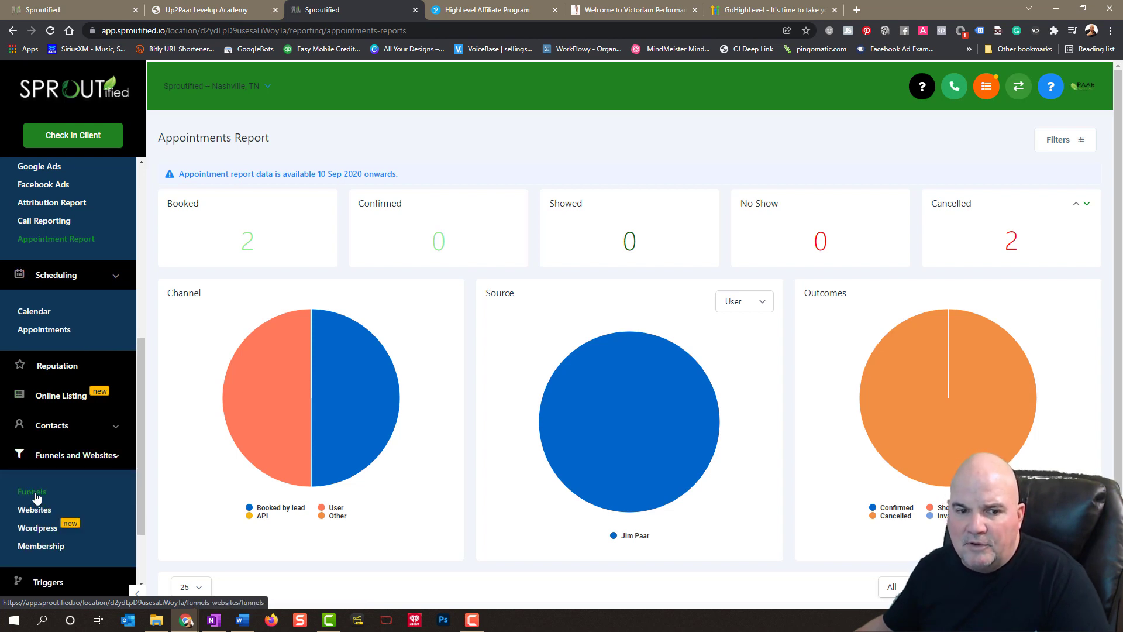
{"action": "left_click", "coordinate": [32, 491]}
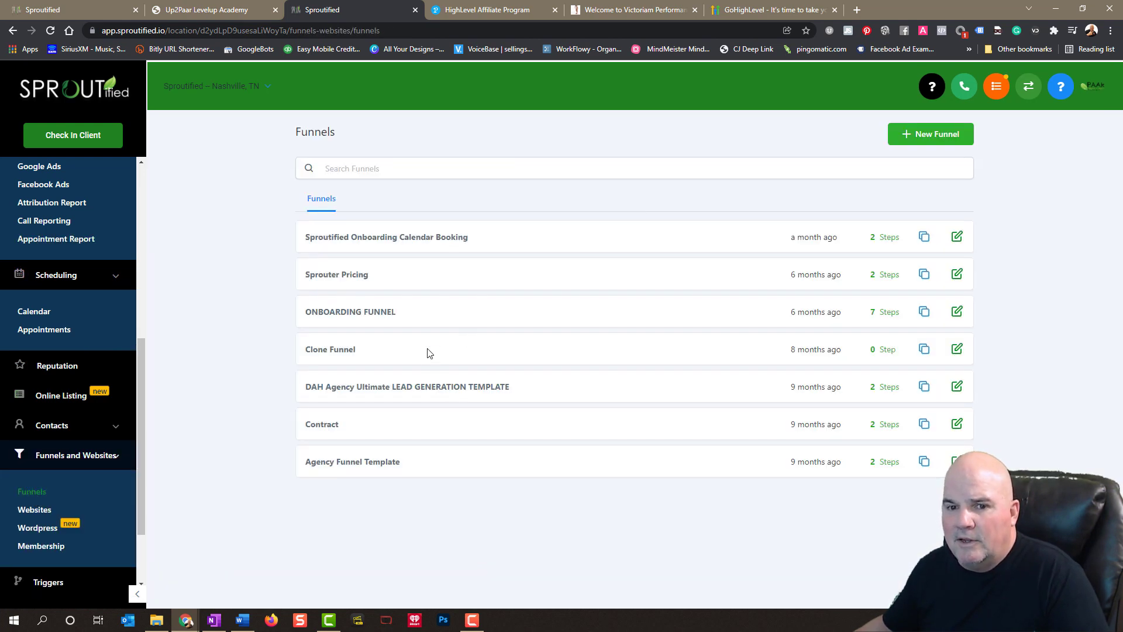
{"action": "mouse_move", "coordinate": [1010, 370]}
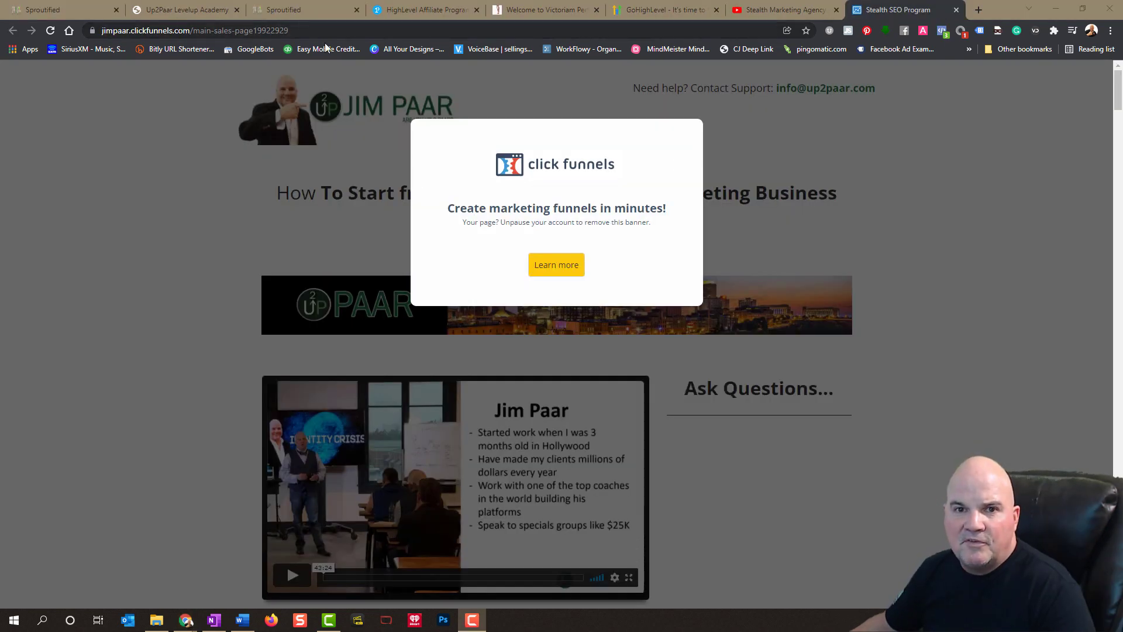
{"action": "mouse_move", "coordinate": [312, 475]}
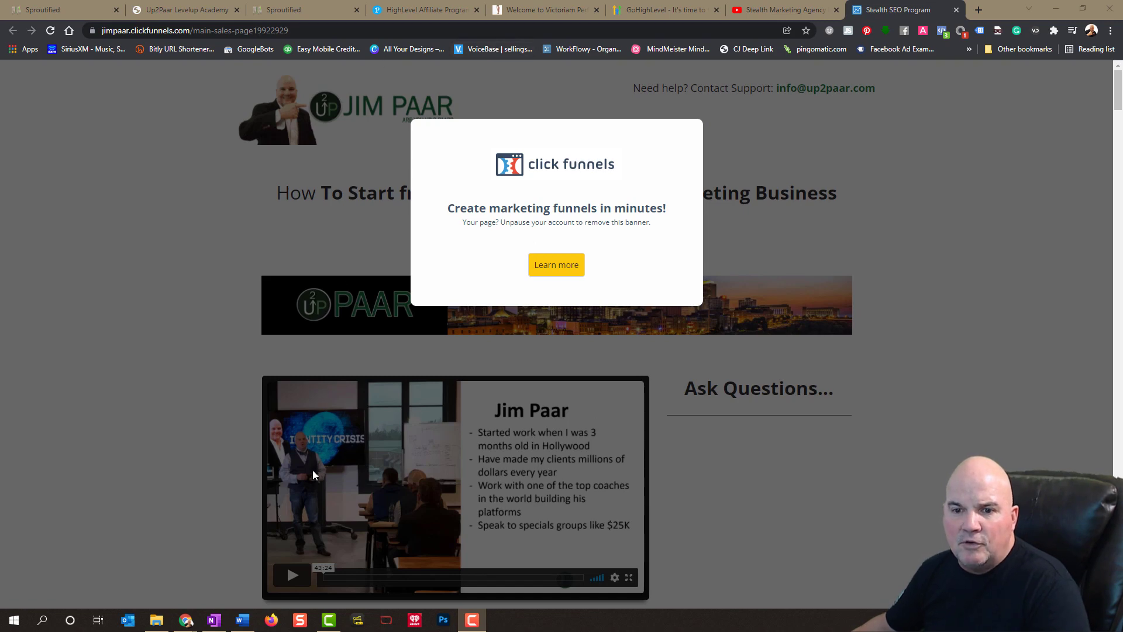
- Scroll through the ClickFunnels sales page with its $997 offer, then return to Sproutified
{"action": "scroll", "scroll_direction": "down", "scroll_amount": 3}
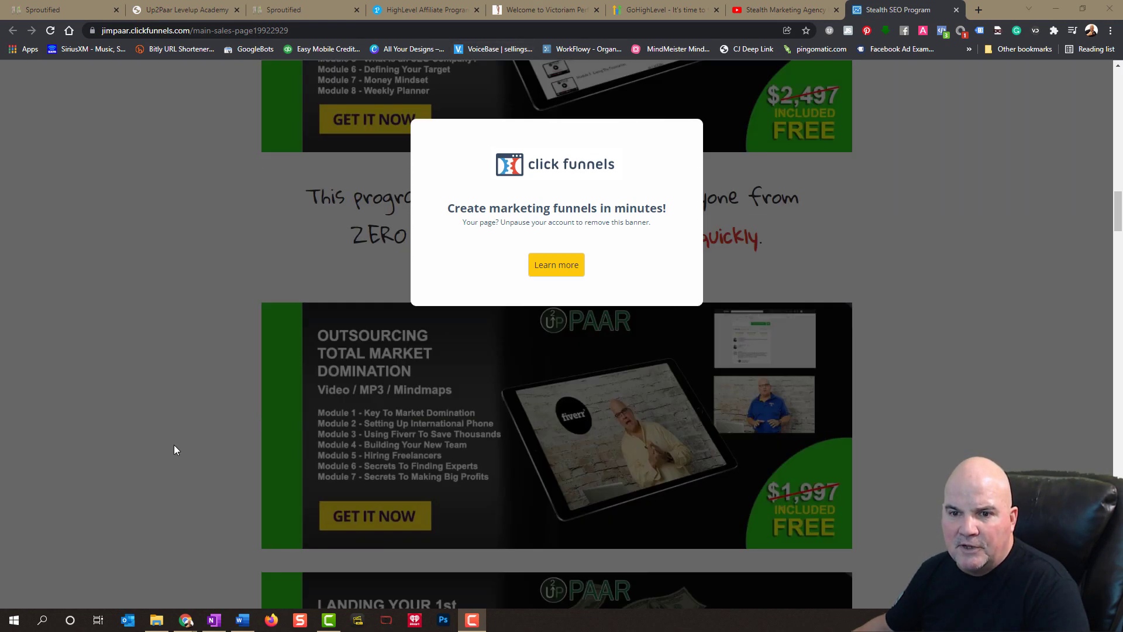
{"action": "scroll", "scroll_direction": "down", "scroll_amount": 3}
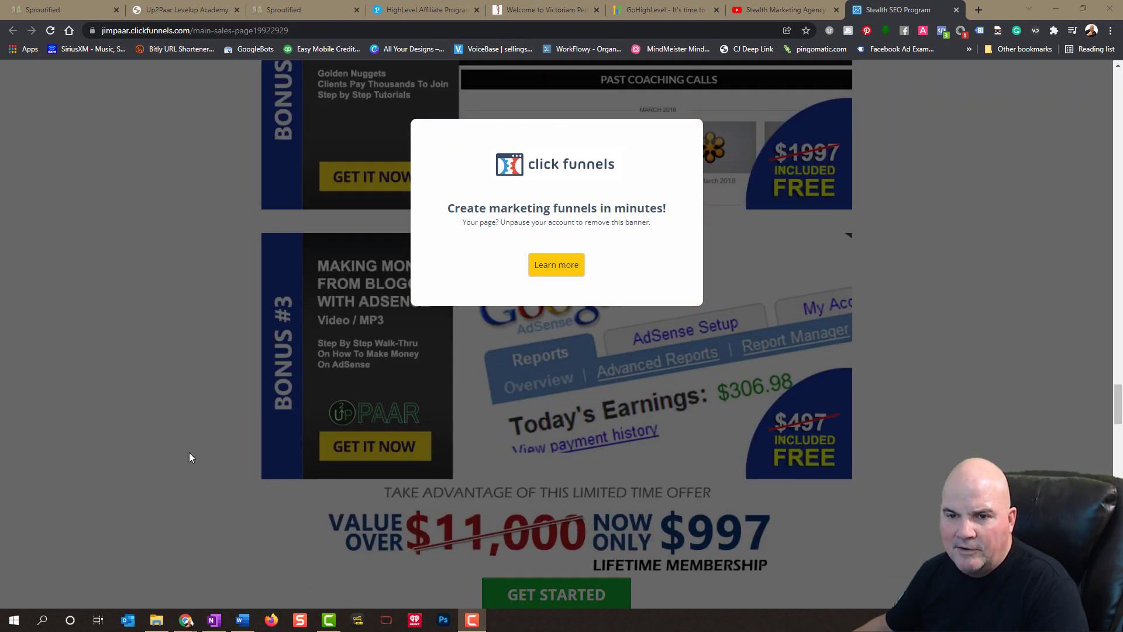
{"action": "mouse_move", "coordinate": [761, 414]}
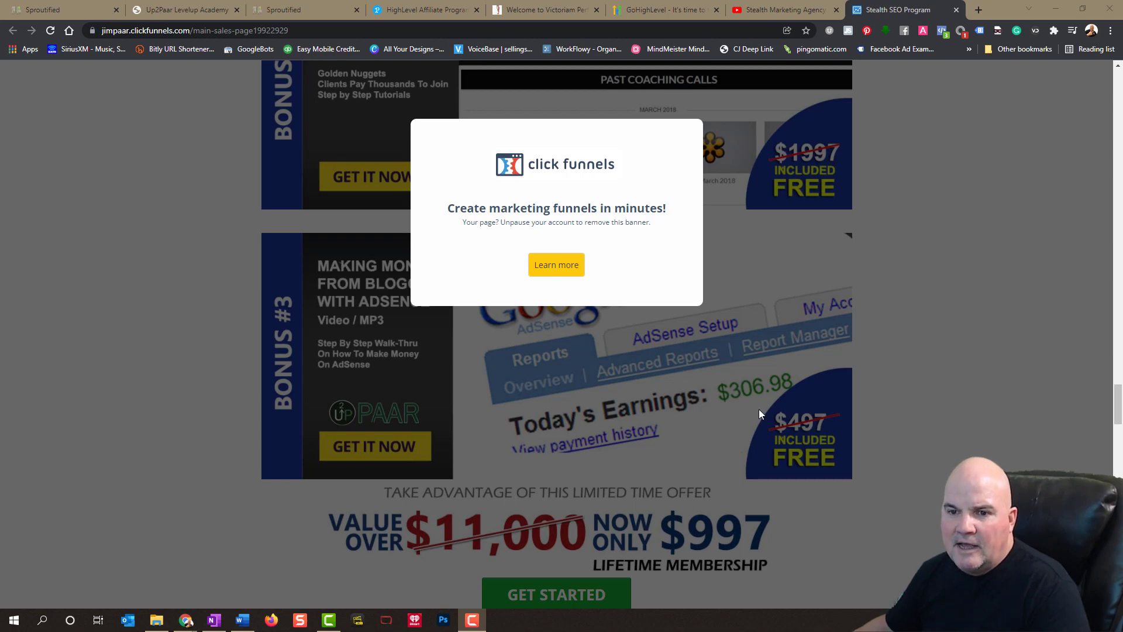
{"action": "scroll", "scroll_direction": "down", "scroll_amount": 3}
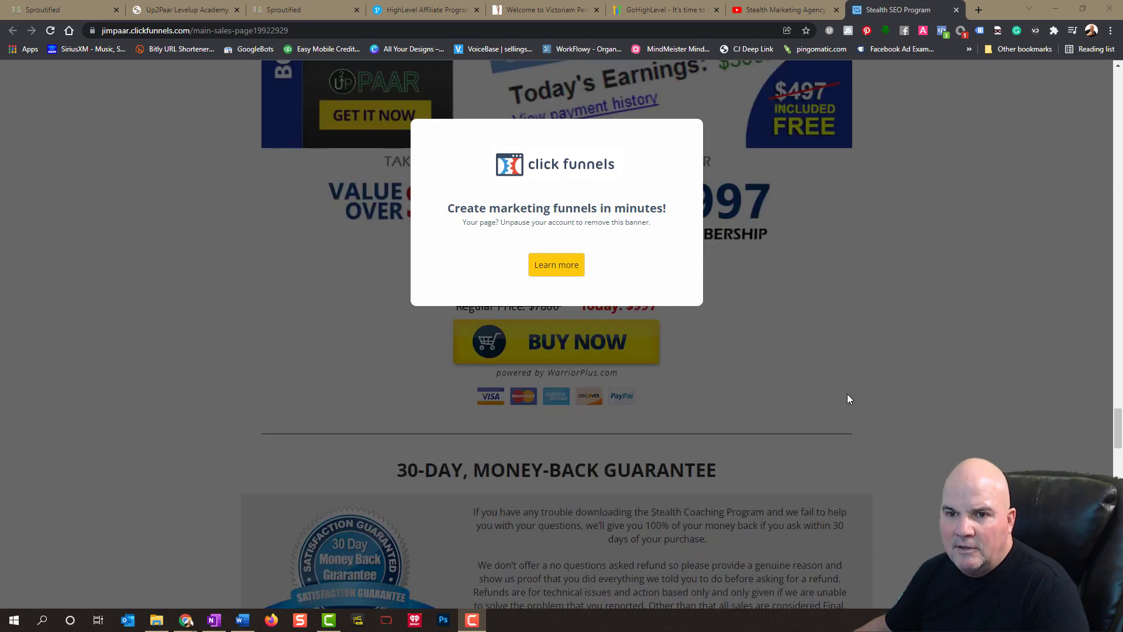
{"action": "scroll", "scroll_direction": "up", "scroll_amount": 3}
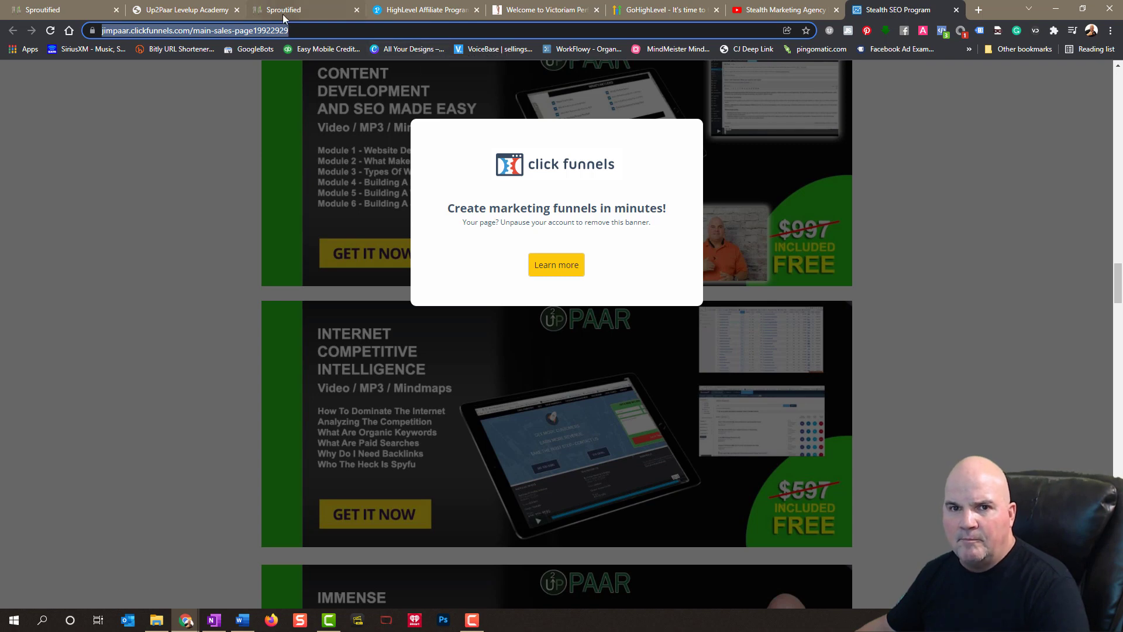
{"action": "left_click", "coordinate": [305, 9]}
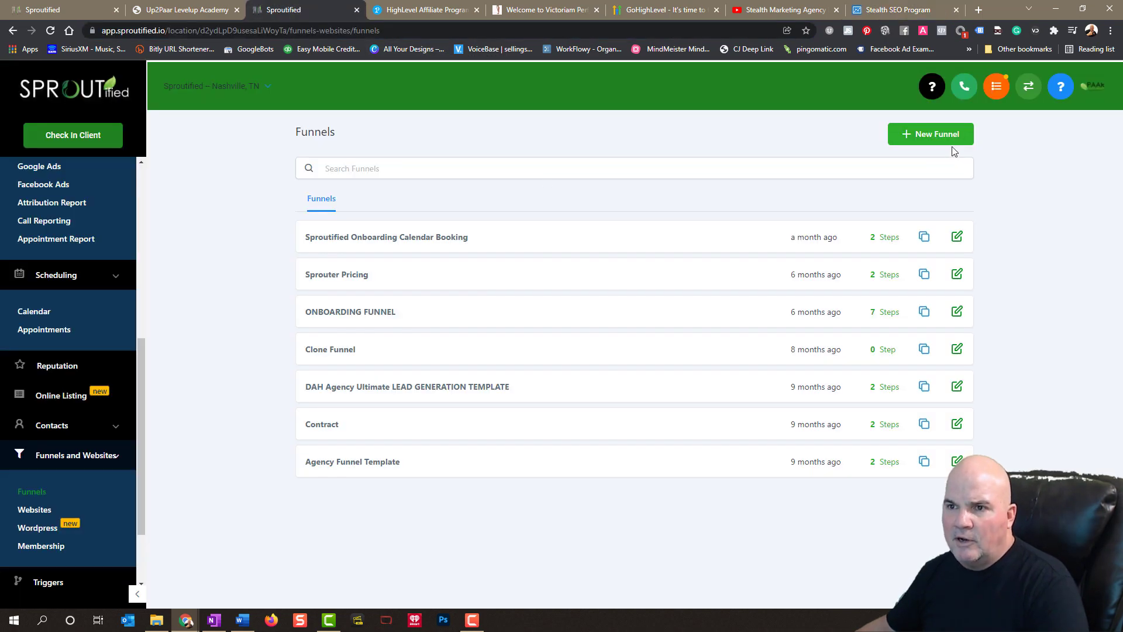
- Create a new funnel using the coach's name from the autofill suggestions
{"action": "left_click", "coordinate": [930, 134]}
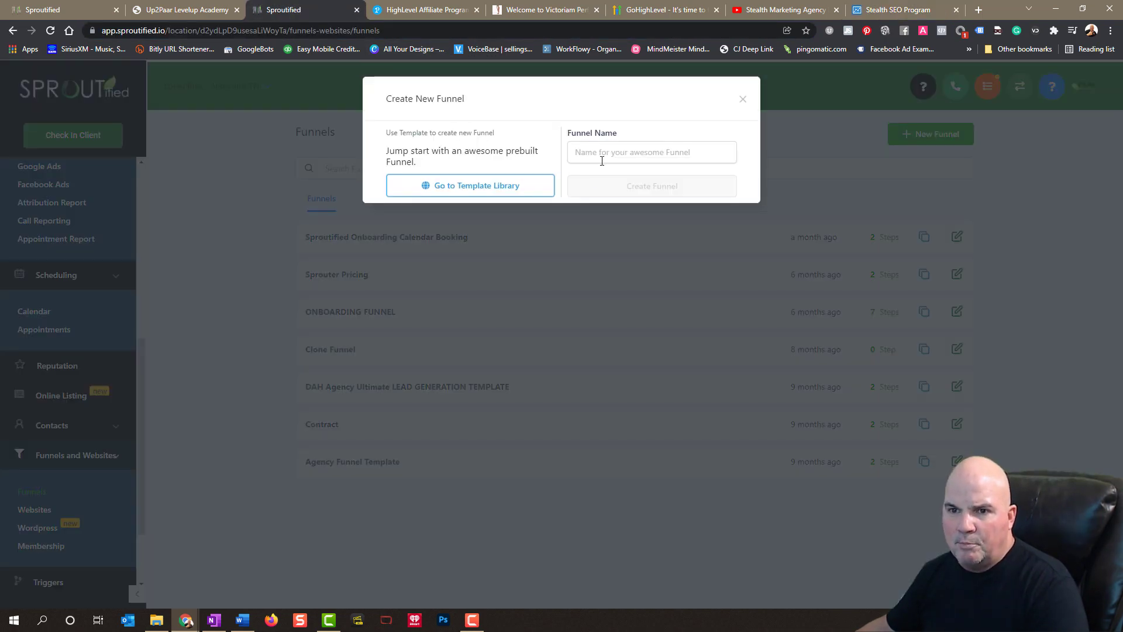
{"action": "left_click", "coordinate": [651, 152]}
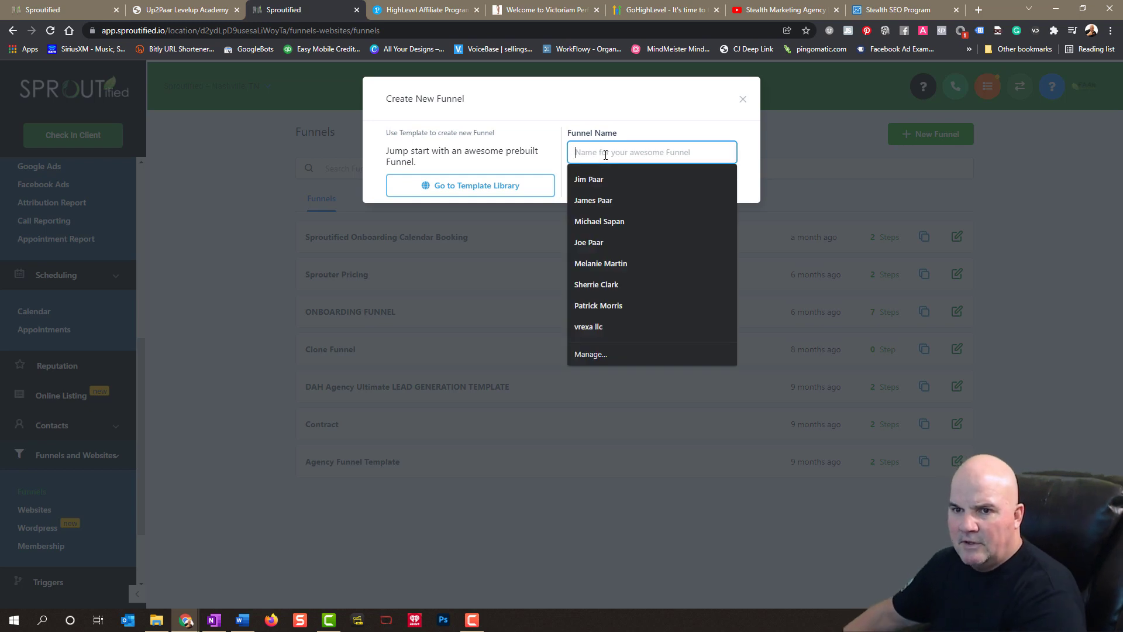
{"action": "left_click", "coordinate": [593, 200]}
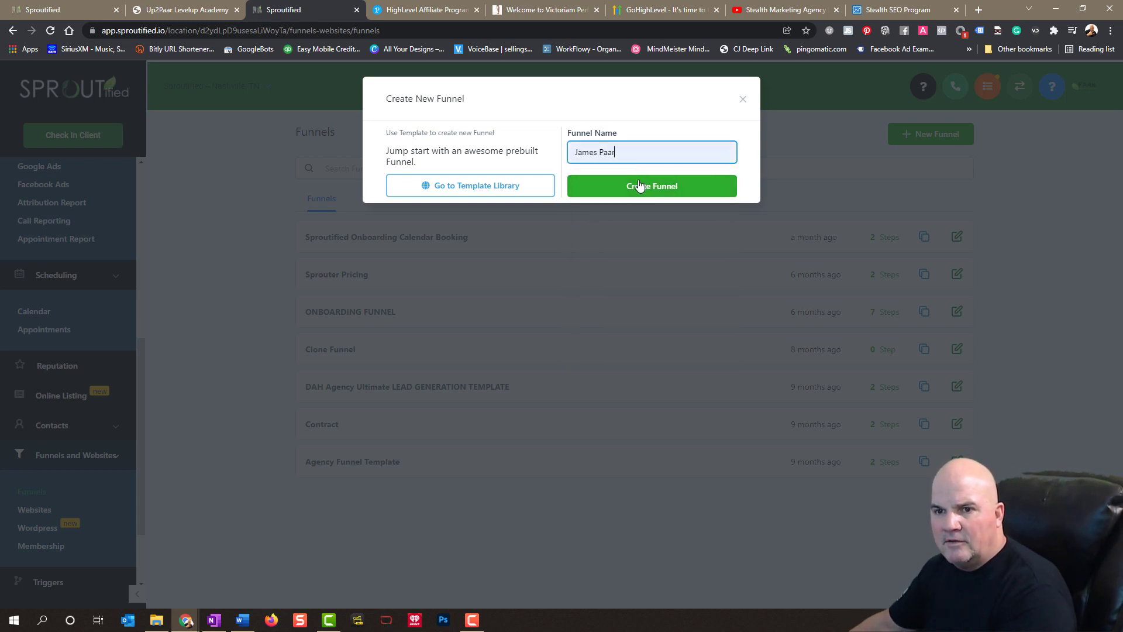
{"action": "left_click", "coordinate": [651, 185]}
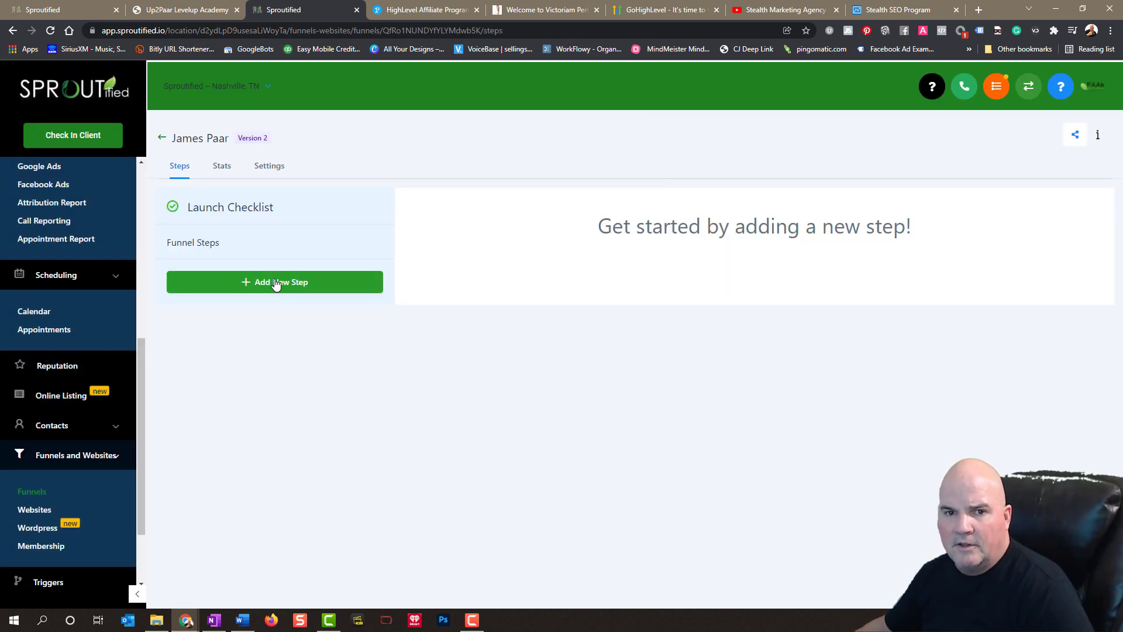
{"action": "left_click", "coordinate": [274, 282]}
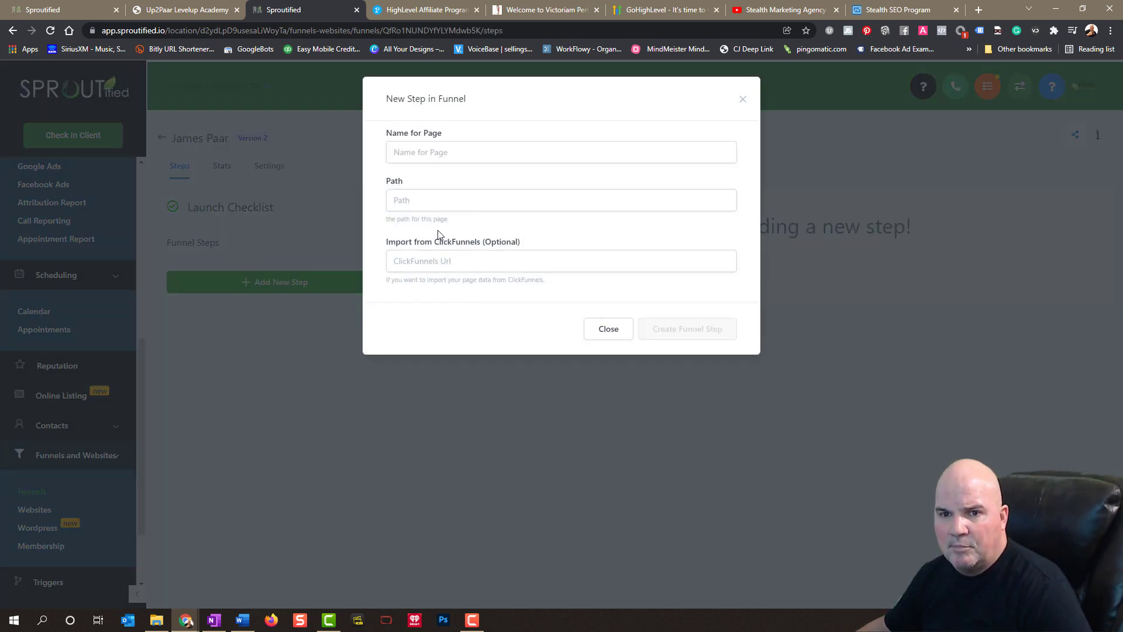
{"action": "left_click", "coordinate": [560, 152]}
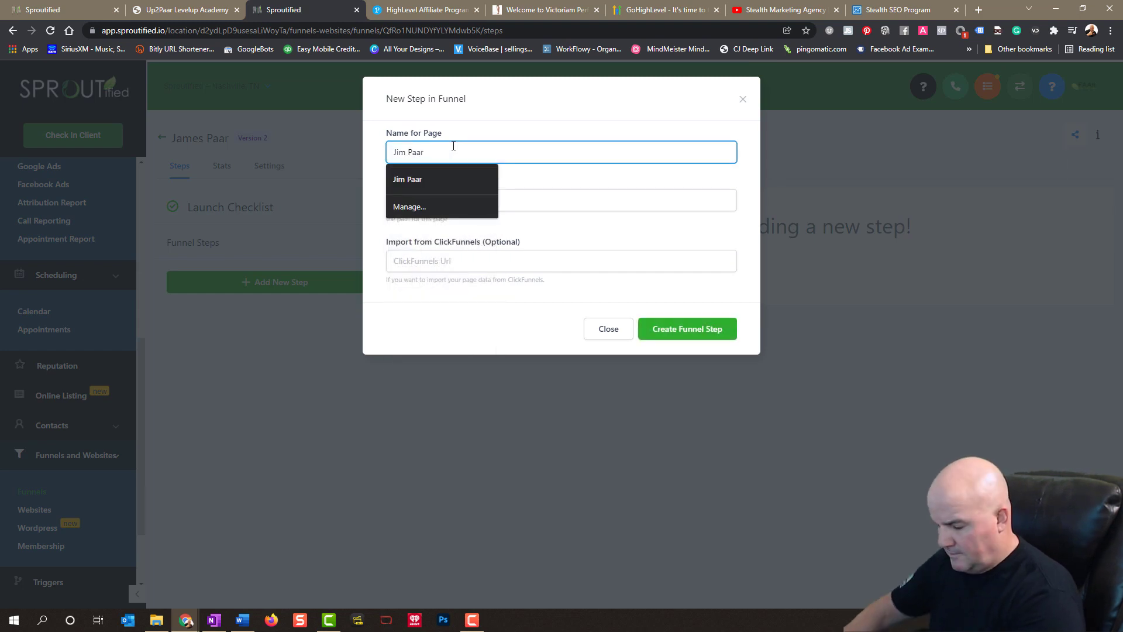
{"action": "type", "text": "Land"}
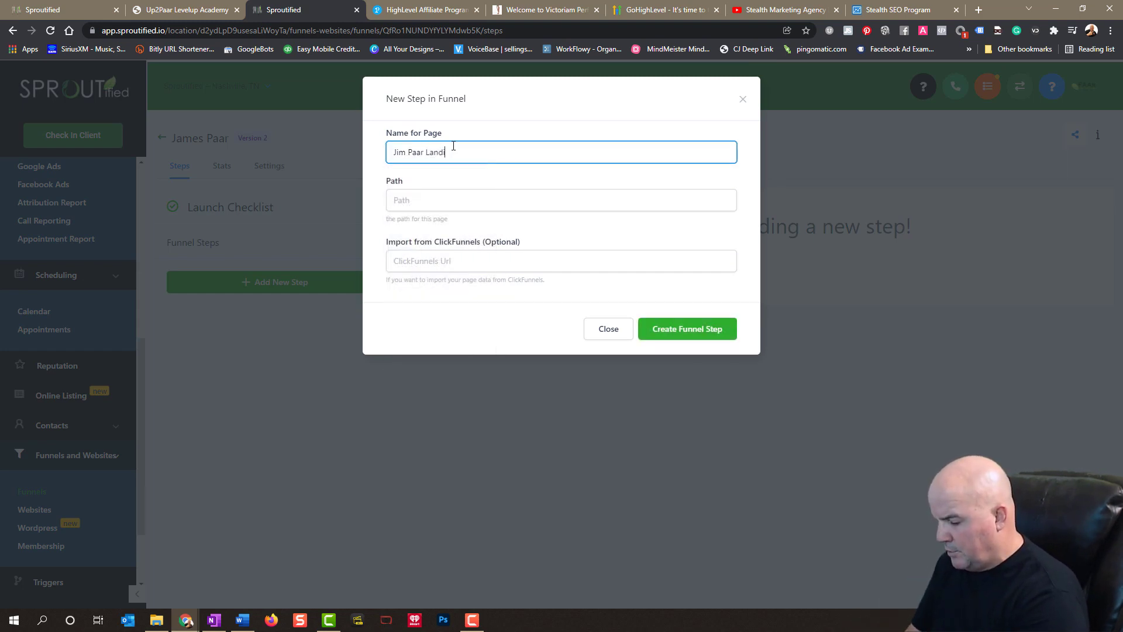
{"action": "type", "text": "ing"}
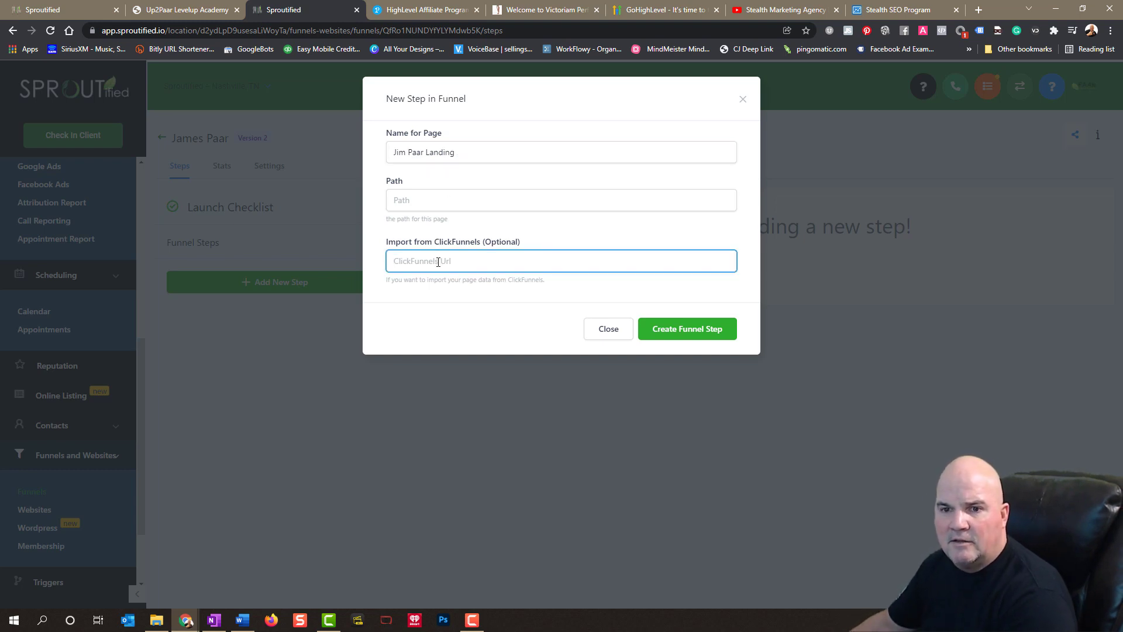
{"action": "type", "text": "https://jimpaar.clickfunnels.com/main-sales-page19922929"}
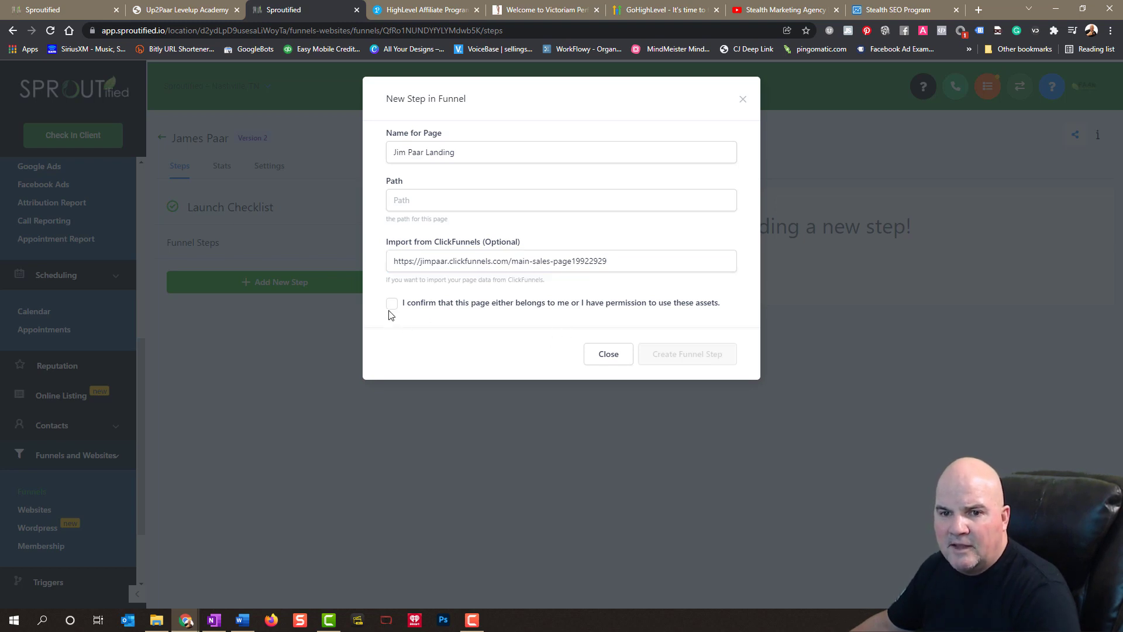
{"action": "left_click", "coordinate": [392, 302]}
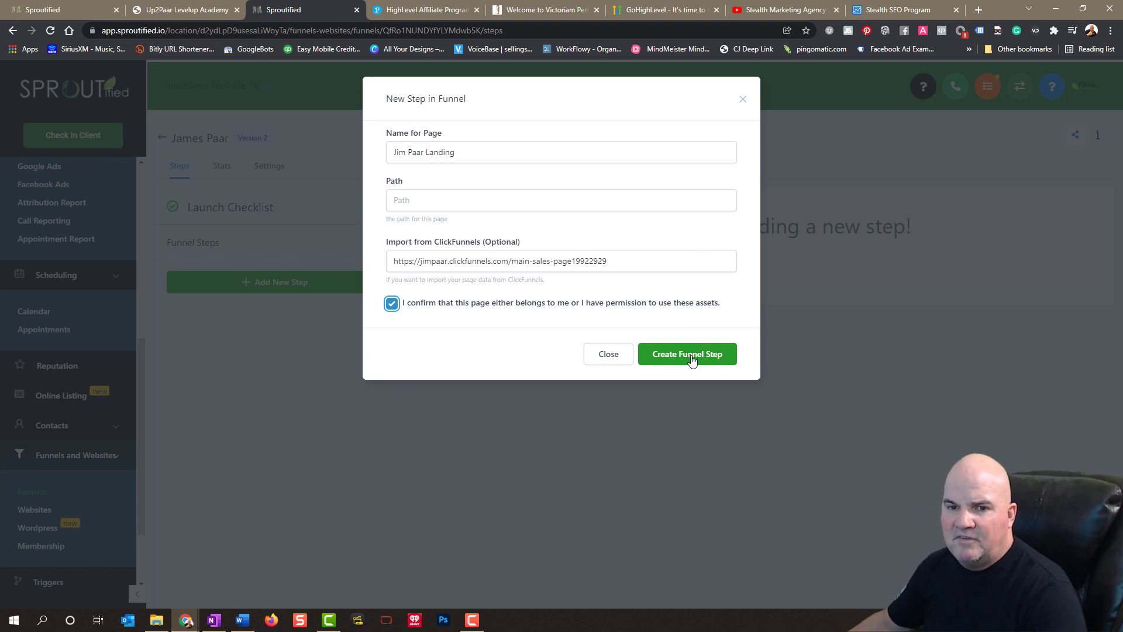
{"action": "mouse_move", "coordinate": [698, 356]}
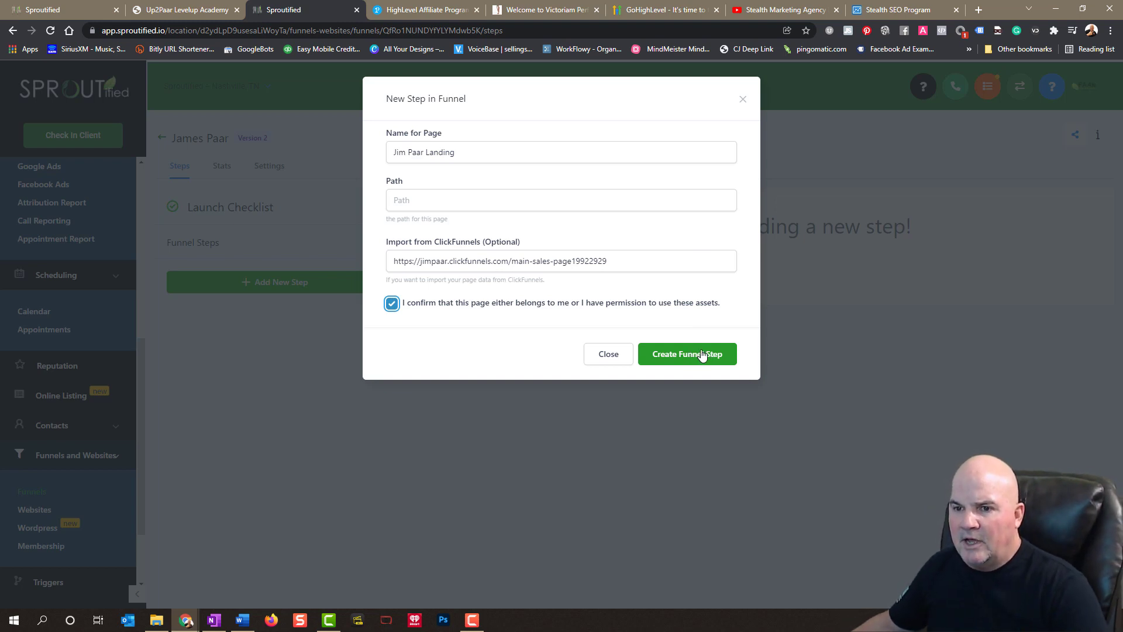
{"action": "left_click", "coordinate": [686, 354]}
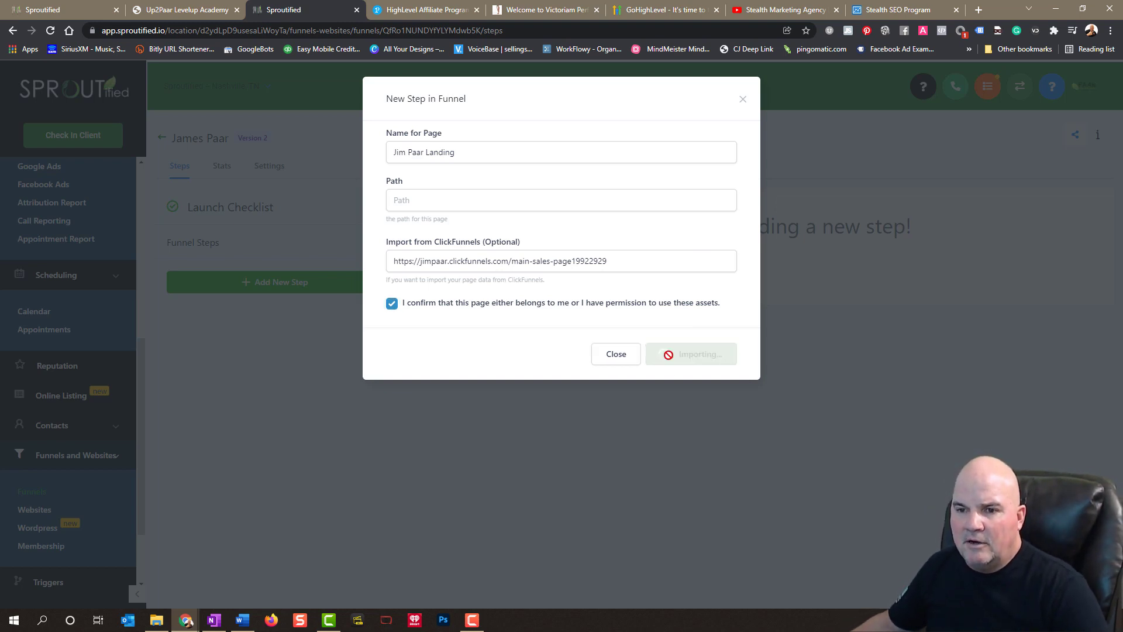
{"action": "left_click", "coordinate": [690, 354]}
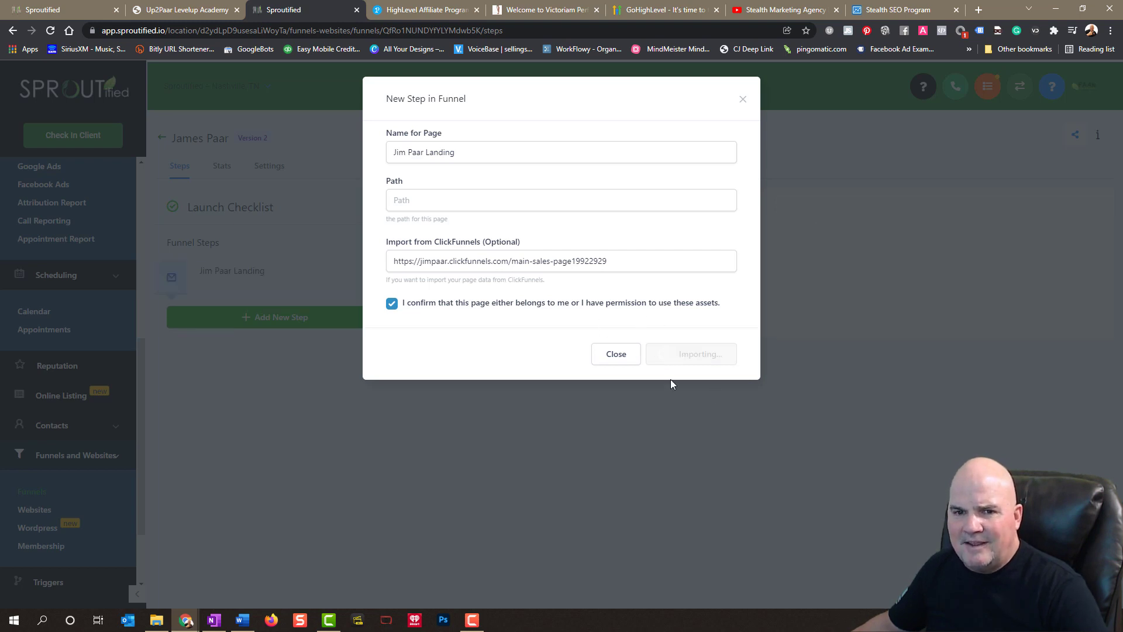
{"action": "mouse_move", "coordinate": [398, 345]}
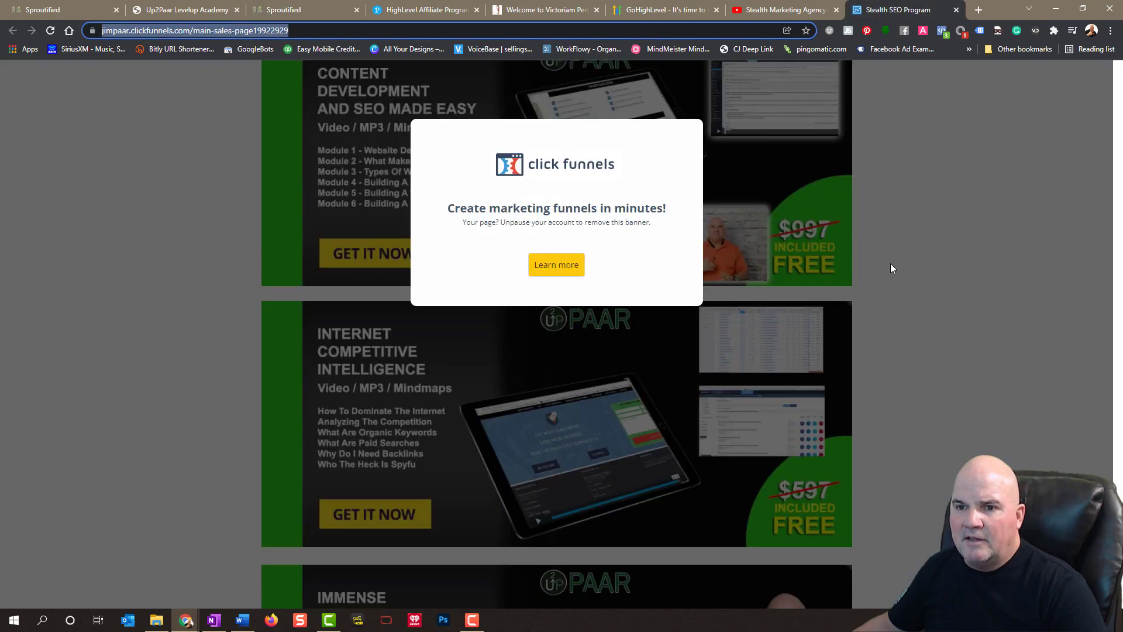
- Scroll the original ClickFunnels sales page, then return to the Funnel Builder tab
{"action": "scroll", "scroll_direction": "down", "scroll_amount": 3}
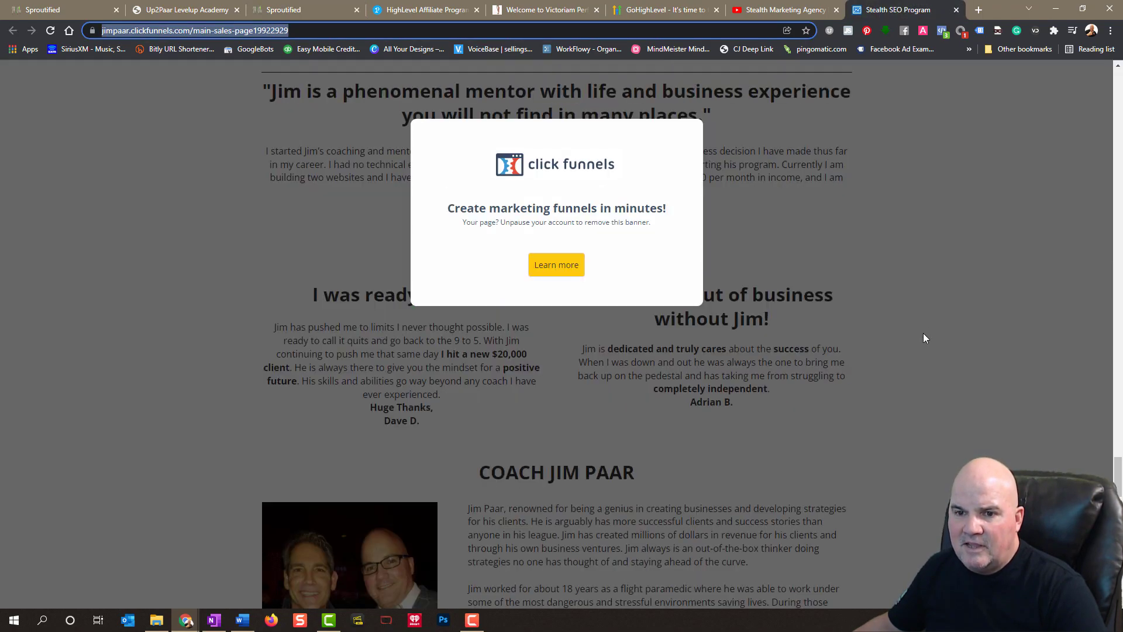
{"action": "scroll", "scroll_direction": "down", "scroll_amount": 3}
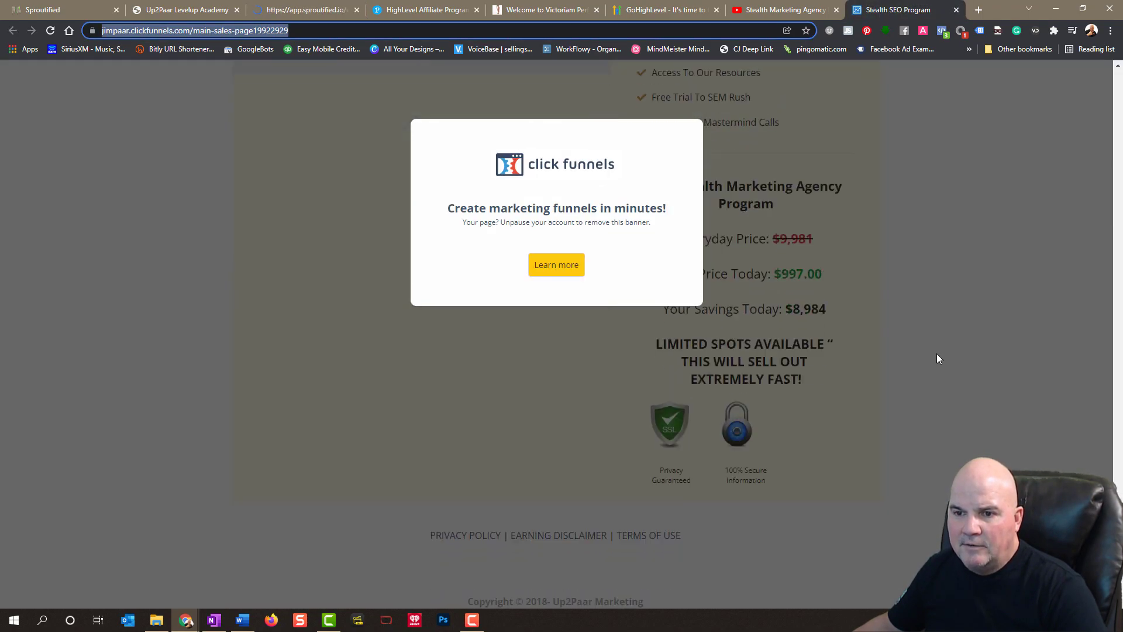
{"action": "scroll", "scroll_direction": "up", "scroll_amount": 3}
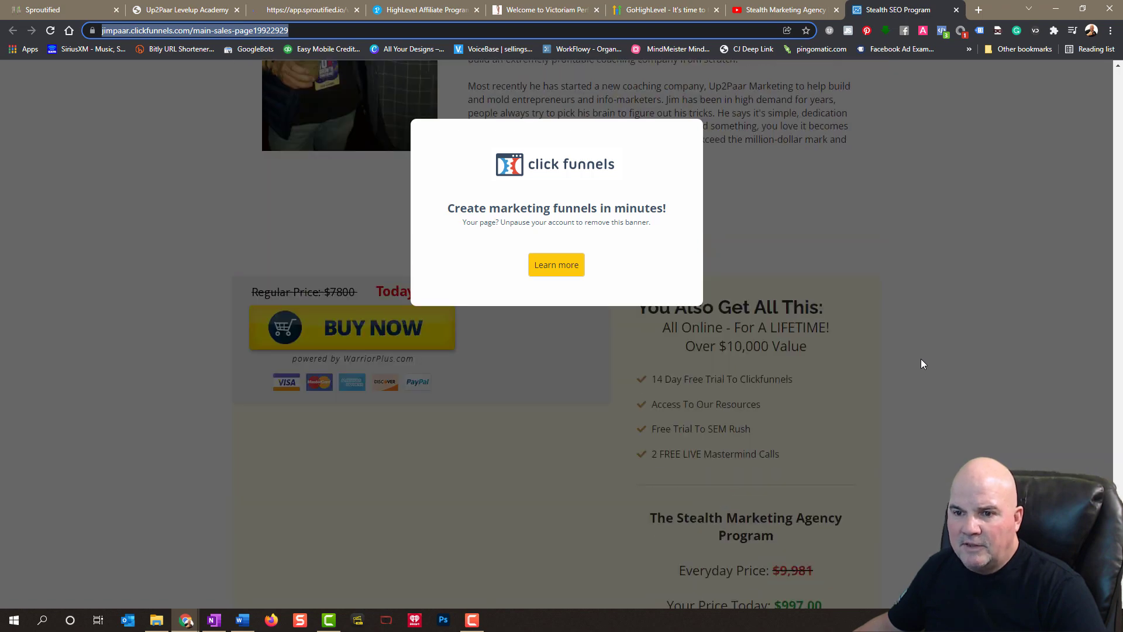
{"action": "scroll", "scroll_direction": "up", "scroll_amount": 3}
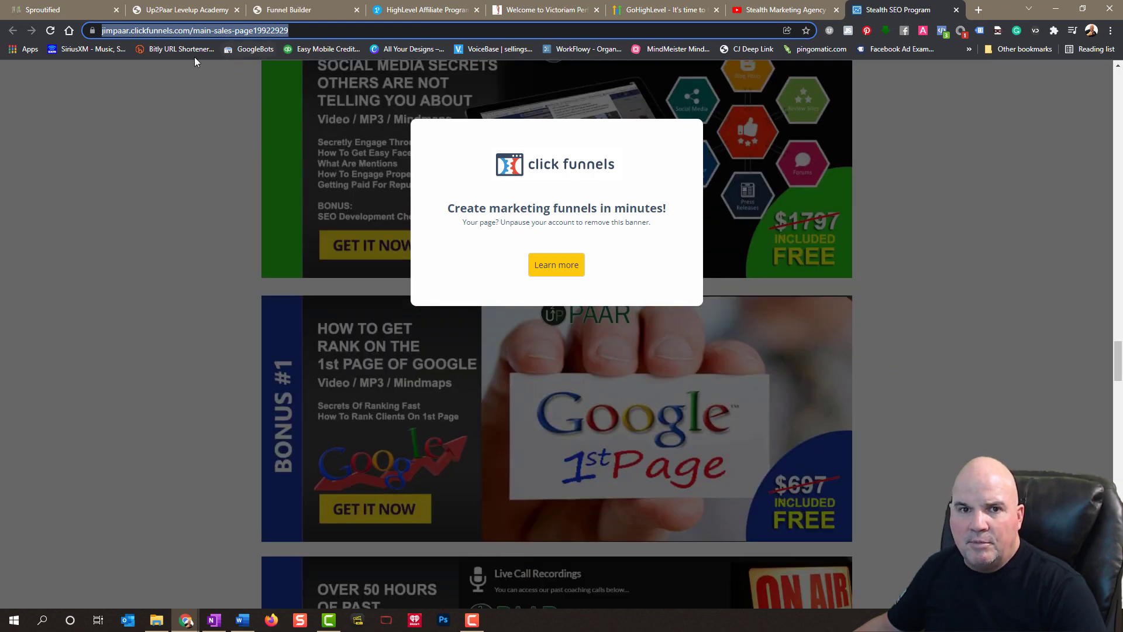
{"action": "left_click", "coordinate": [301, 9]}
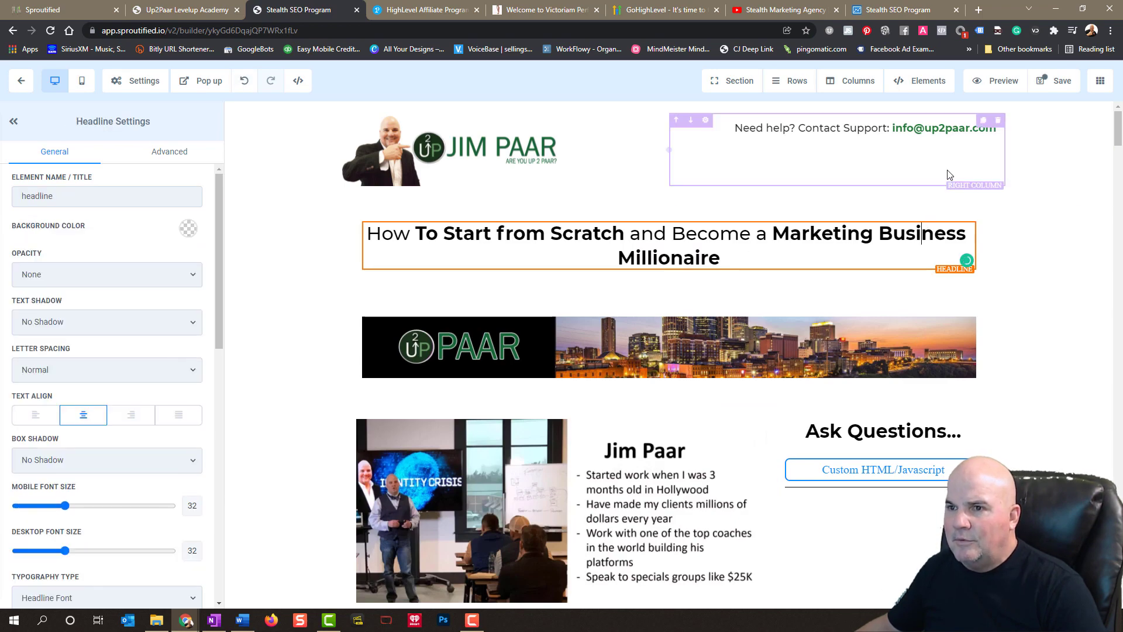
- Scroll the imported page in the builder, open its SEO Meta Data panel, then Preview
{"action": "scroll", "scroll_direction": "down", "scroll_amount": 3}
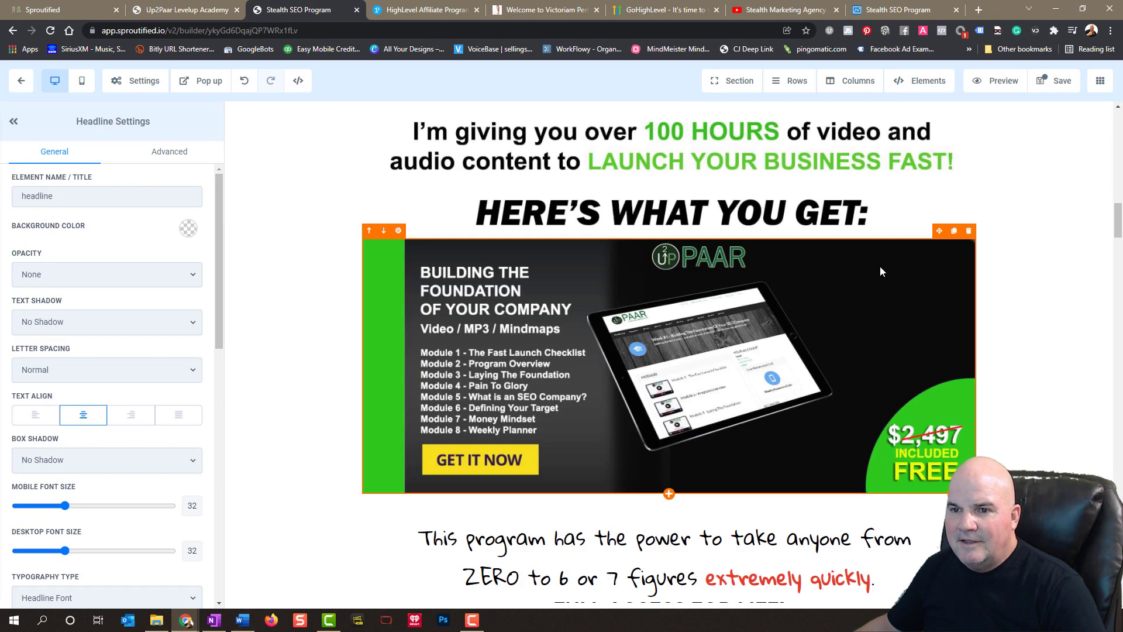
{"action": "scroll", "scroll_direction": "down", "scroll_amount": 3}
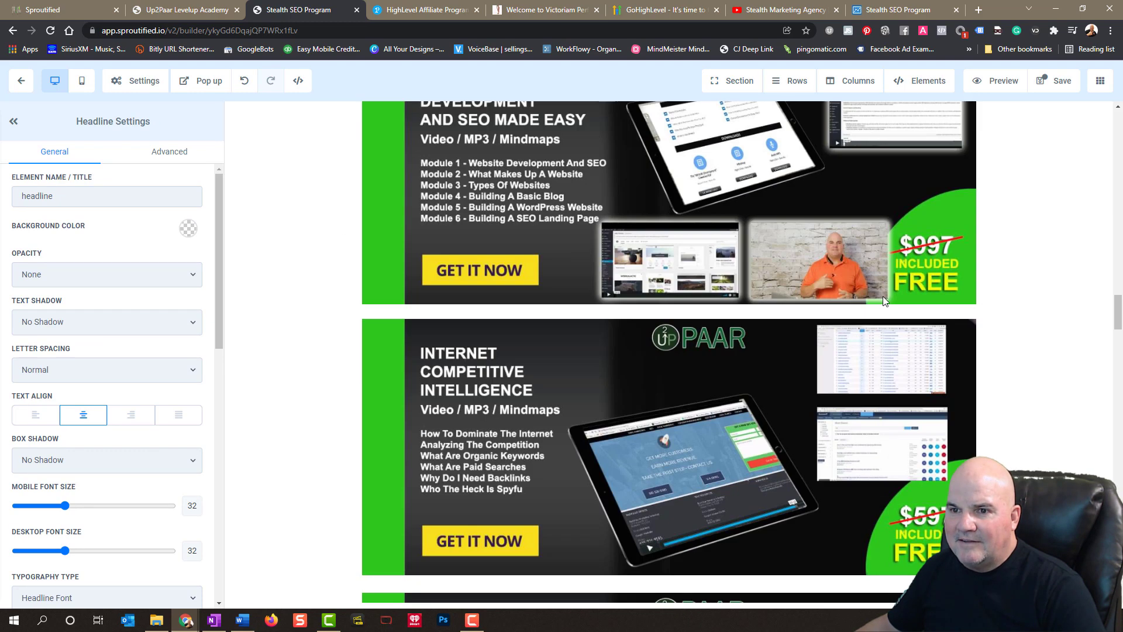
{"action": "left_click", "coordinate": [1061, 80]}
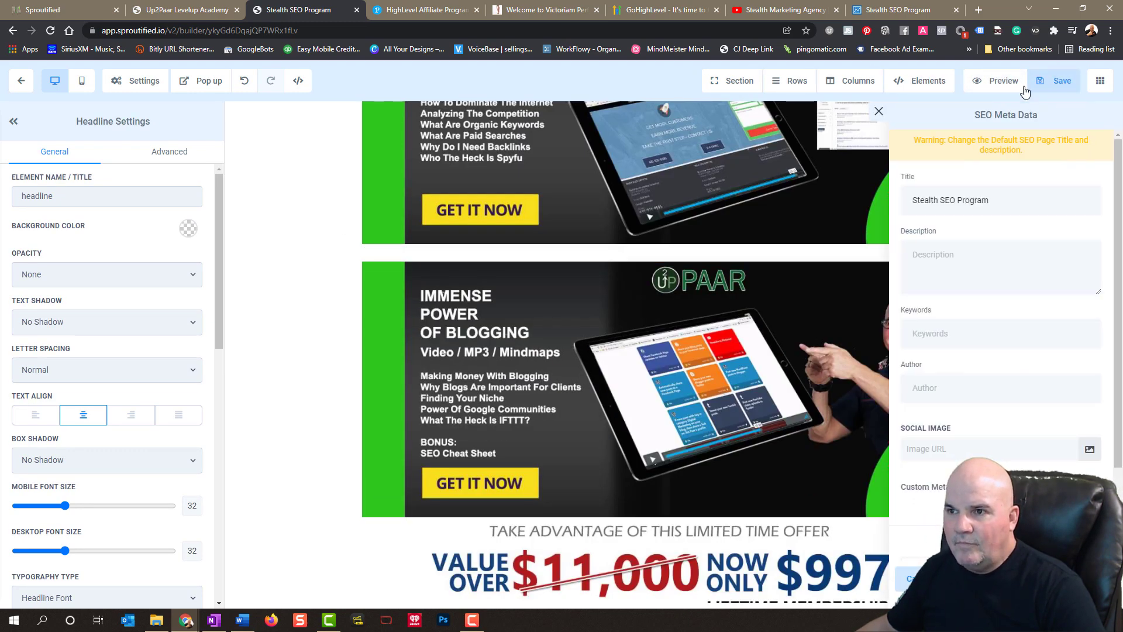
{"action": "left_click", "coordinate": [996, 80]}
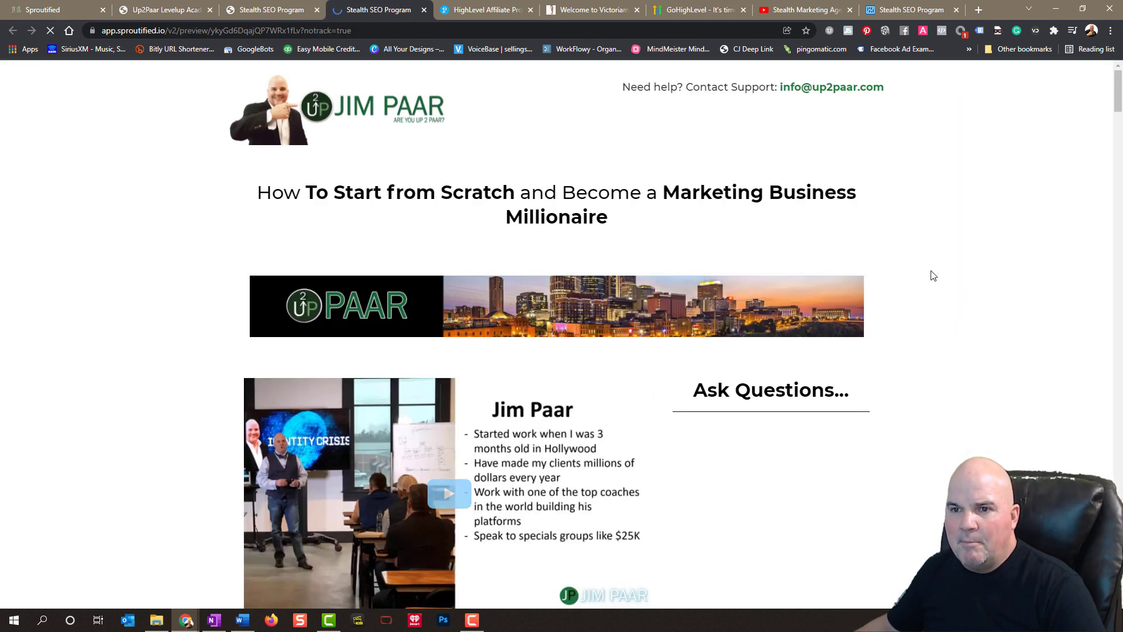
- Scroll the preview tab down to the imported page's bonus sections
{"action": "scroll", "scroll_direction": "down", "scroll_amount": 3}
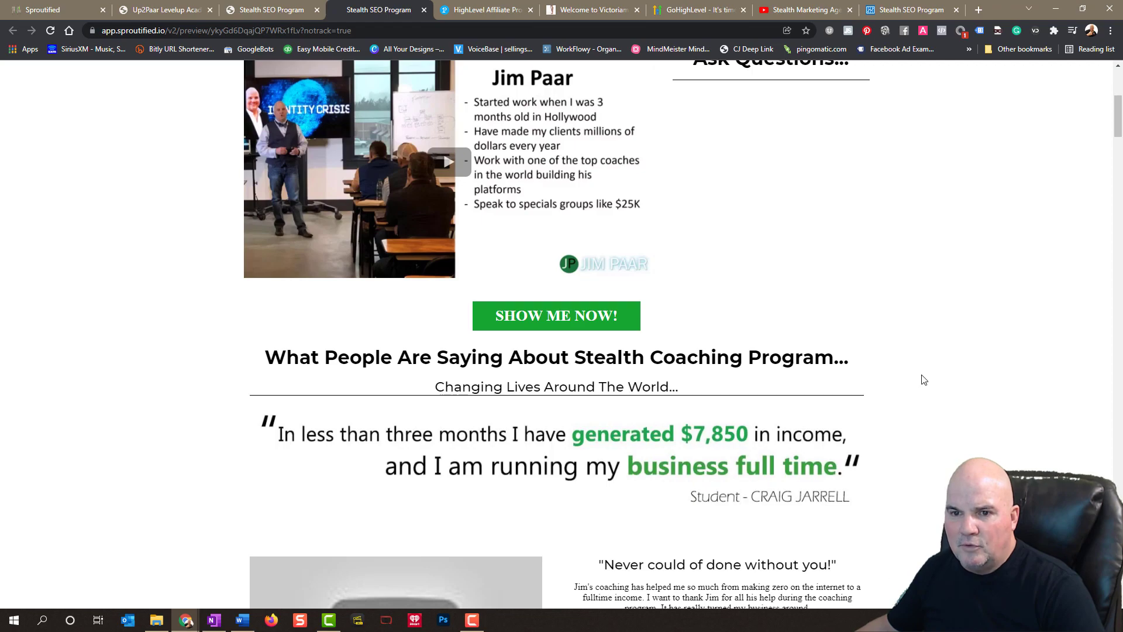
{"action": "scroll", "scroll_direction": "down", "scroll_amount": 3}
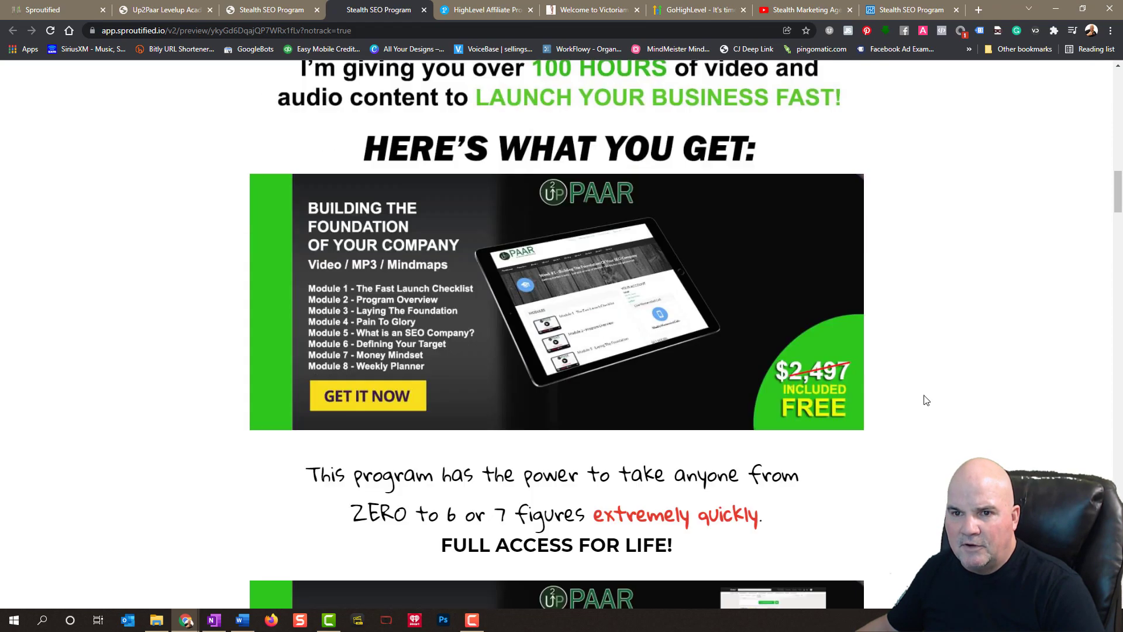
{"action": "scroll", "scroll_direction": "down", "scroll_amount": 3}
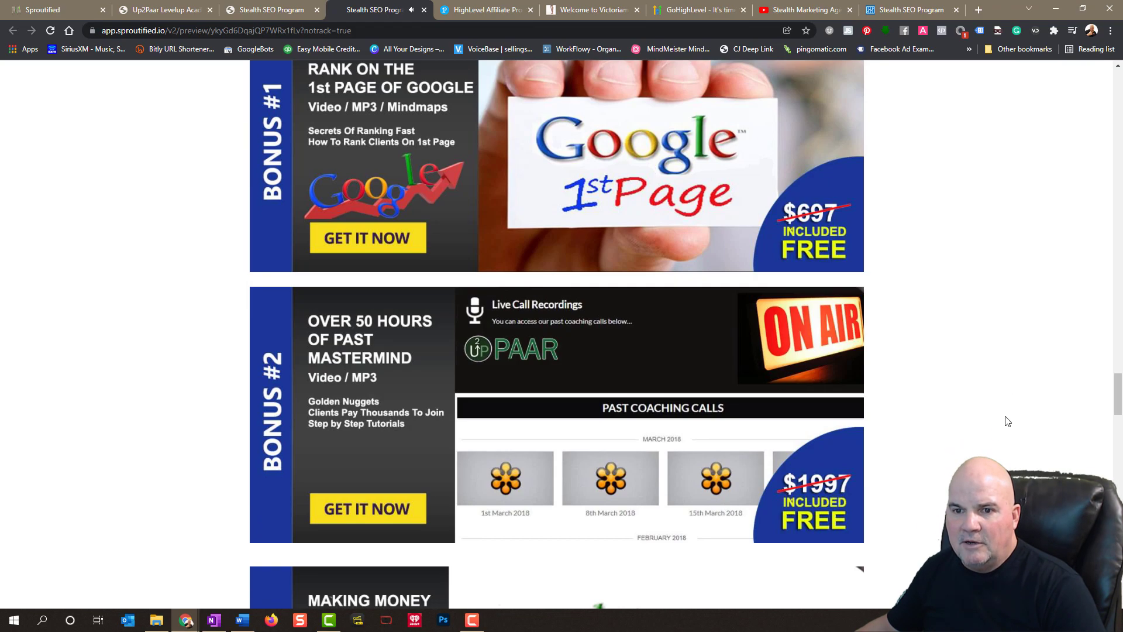
{"action": "scroll", "scroll_direction": "up", "scroll_amount": 3}
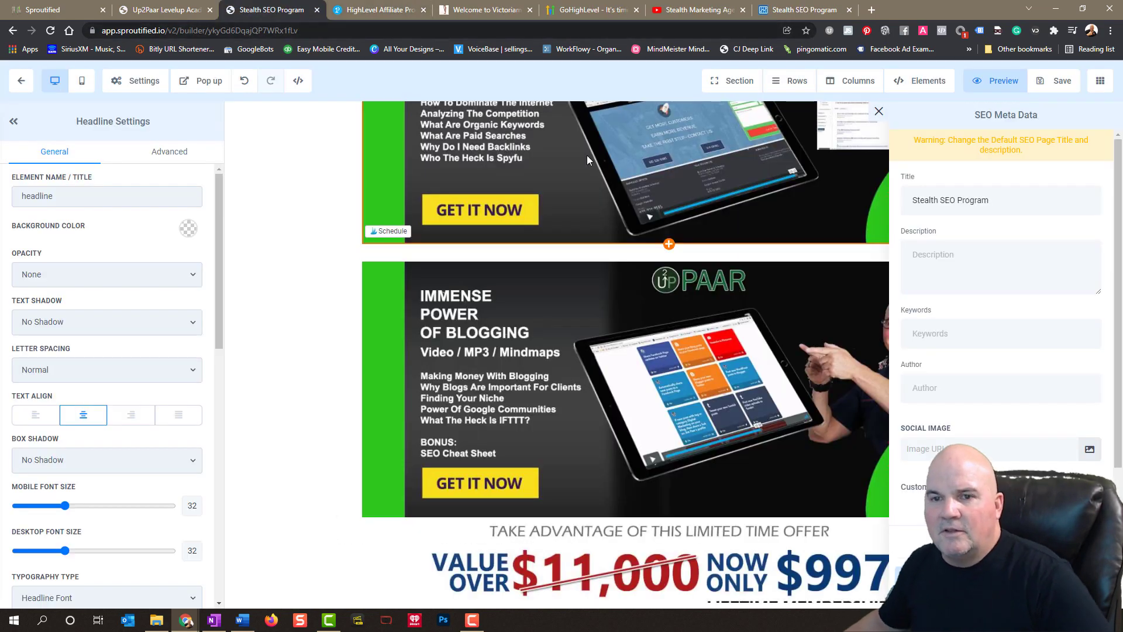
{"action": "mouse_move", "coordinate": [572, 308]}
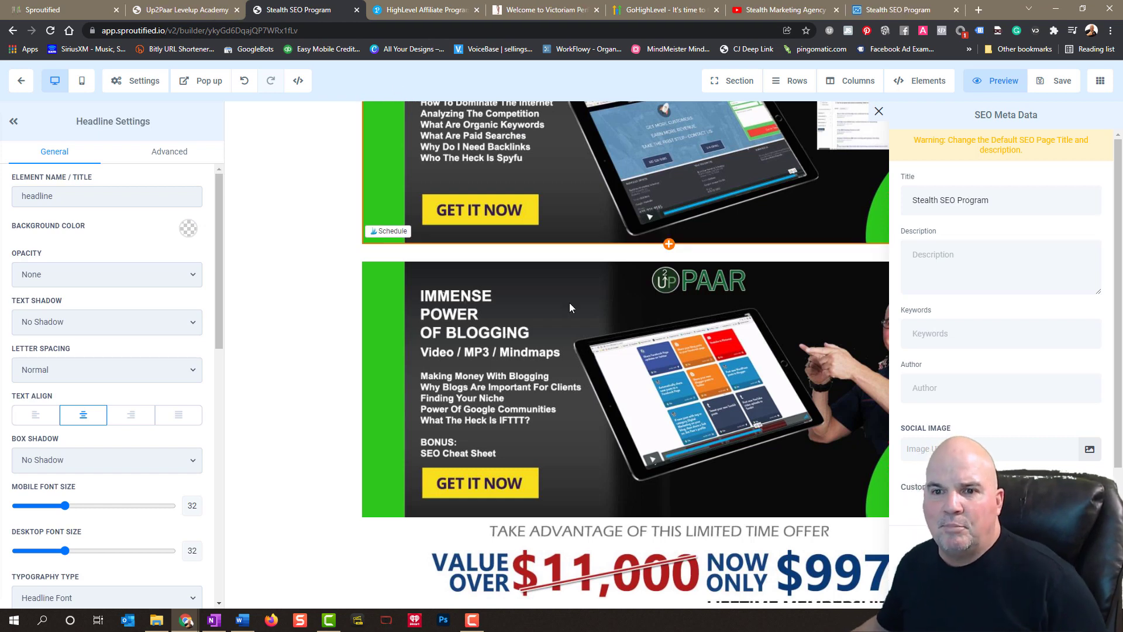
- Switch the builder to mobile view and check the Stealth SEO page's phone layout
{"action": "scroll", "scroll_direction": "up", "scroll_amount": 3}
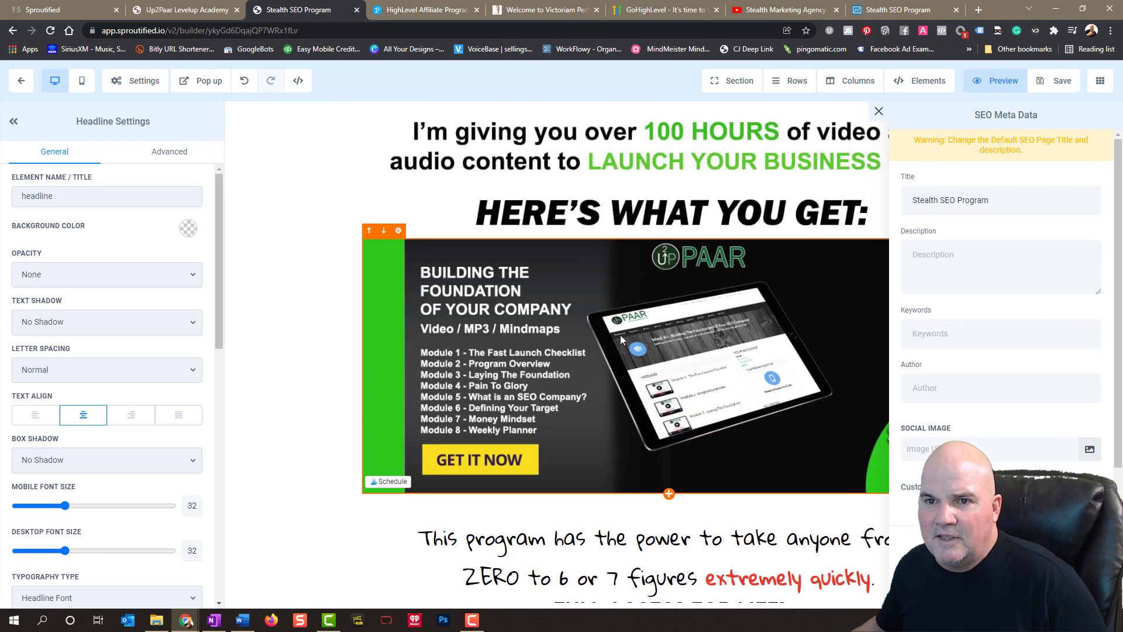
{"action": "scroll", "scroll_direction": "down", "scroll_amount": 3}
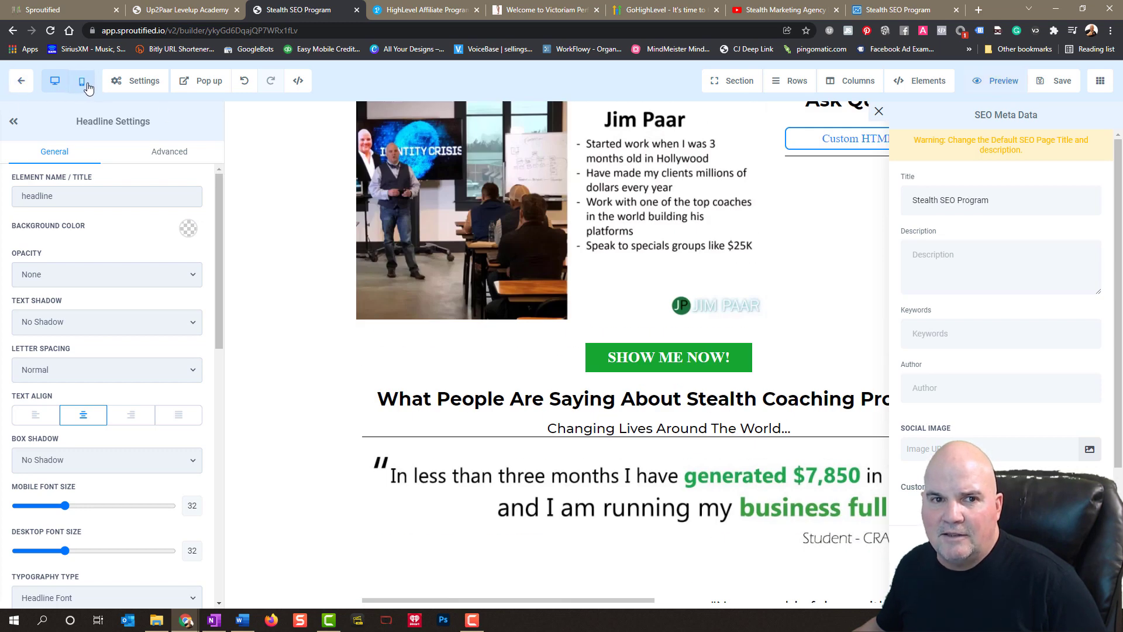
{"action": "left_click", "coordinate": [82, 80]}
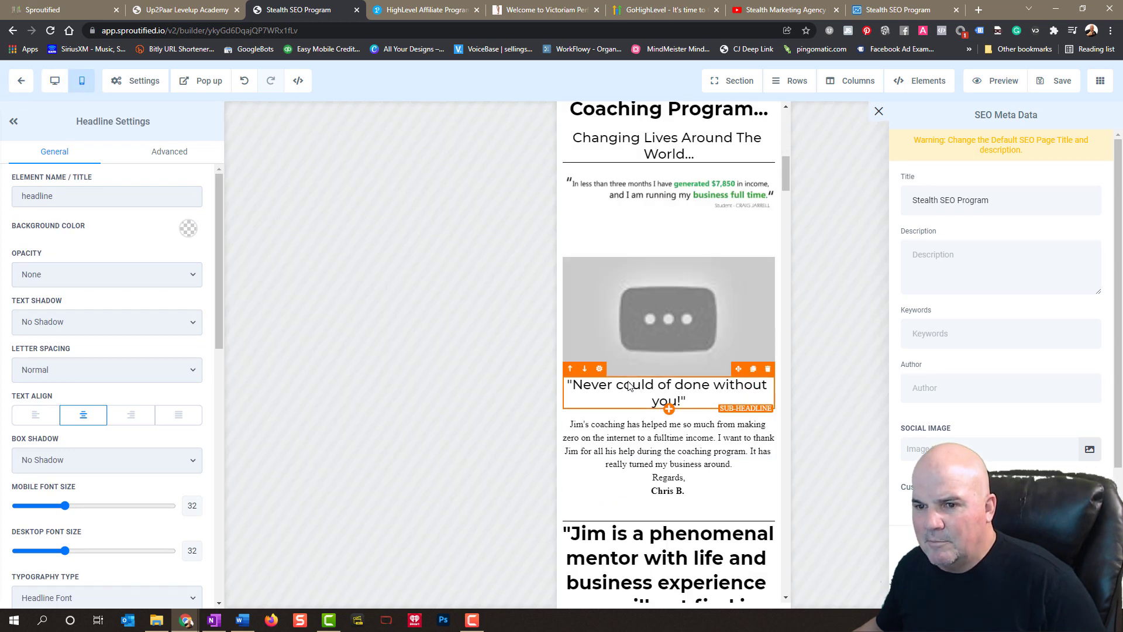
{"action": "scroll", "scroll_direction": "up", "scroll_amount": 3}
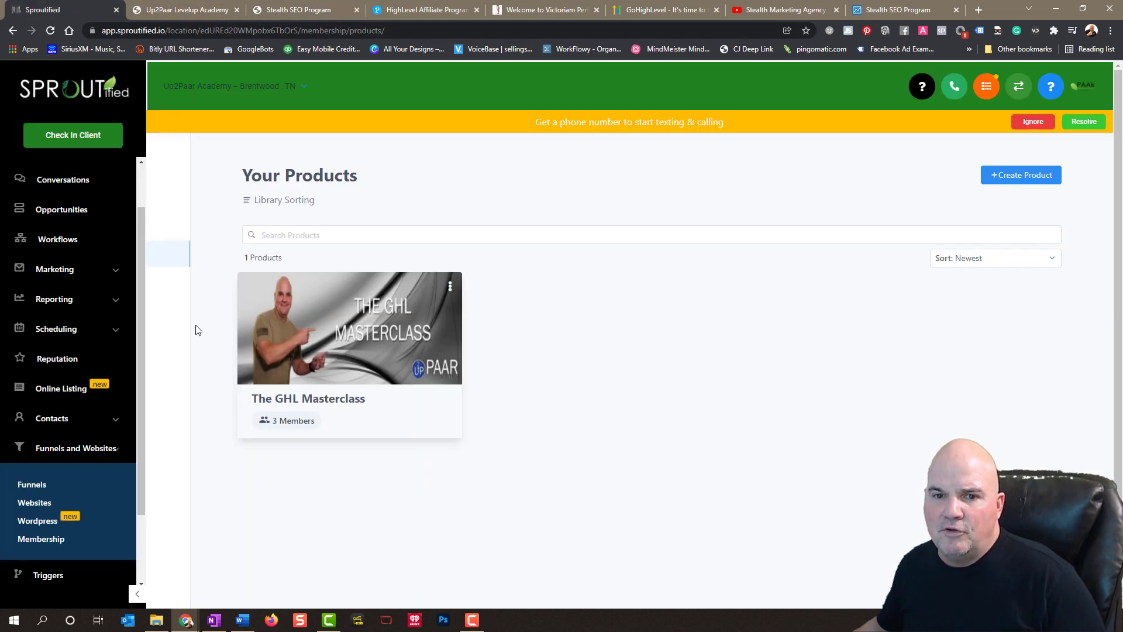
{"action": "mouse_move", "coordinate": [74, 447]}
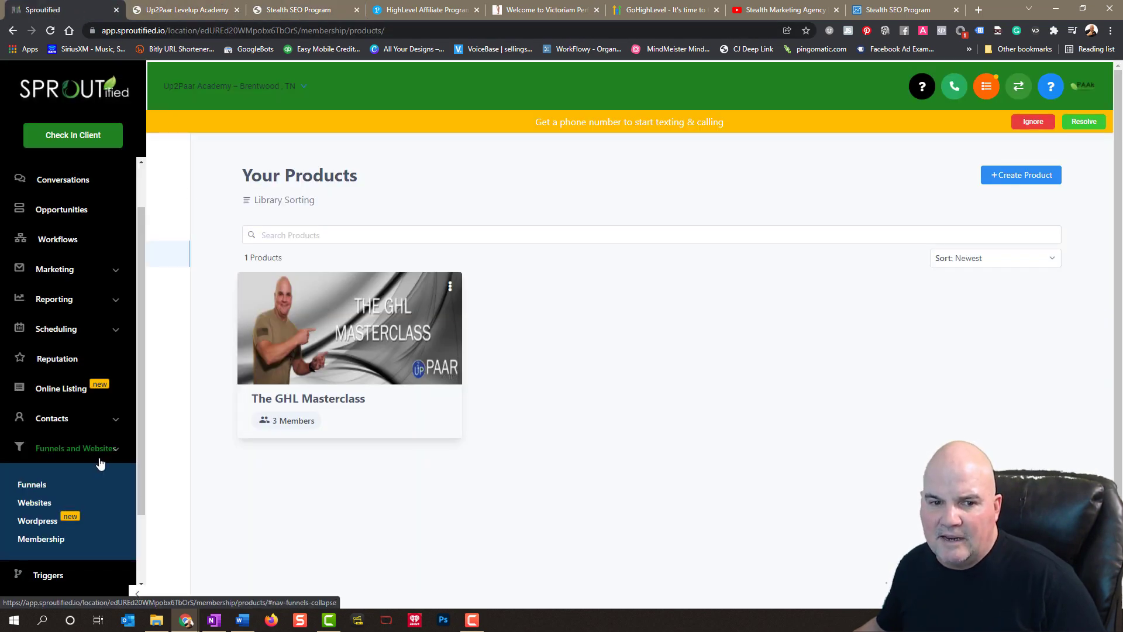
- Collapse the Funnels and Websites submenu in the sidebar
{"action": "left_click", "coordinate": [71, 451]}
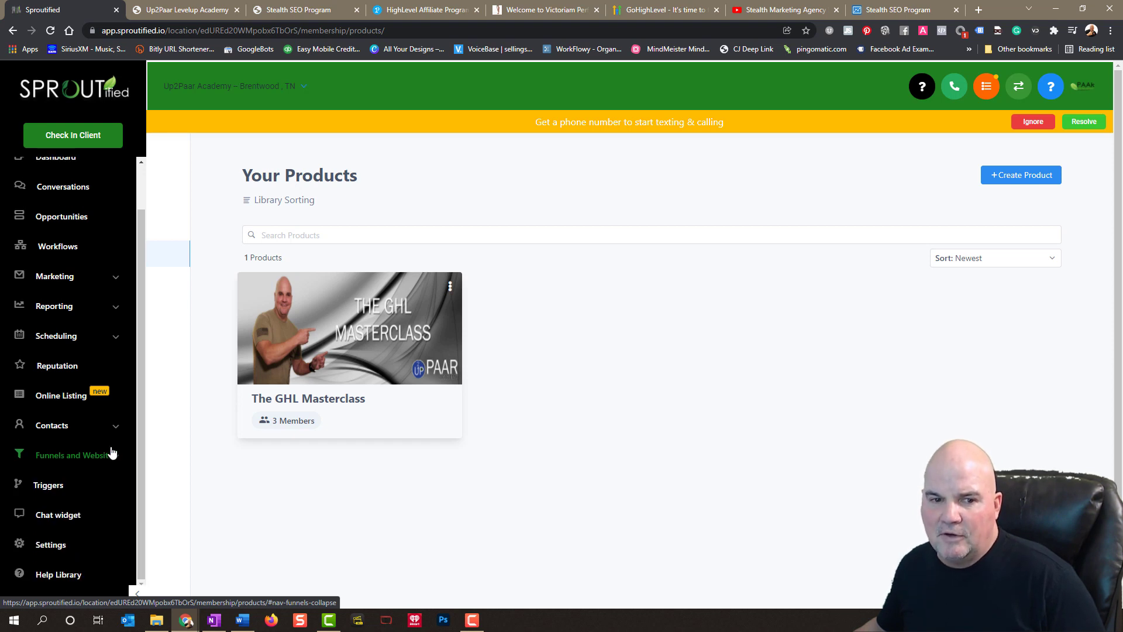
{"action": "mouse_move", "coordinate": [58, 514]}
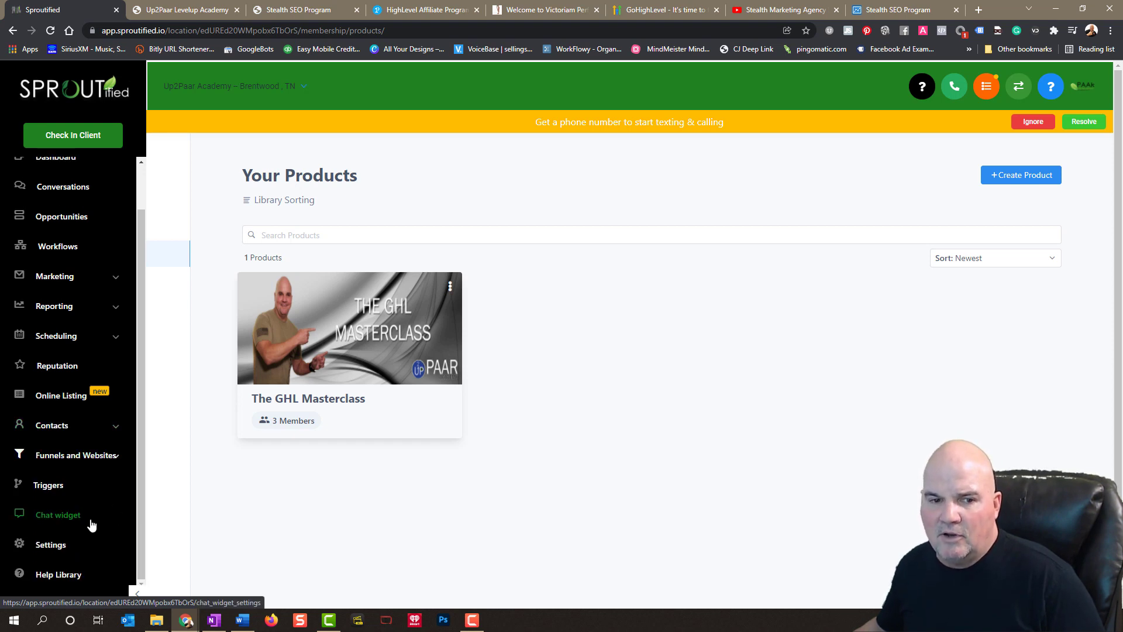
{"action": "mouse_move", "coordinate": [66, 526]}
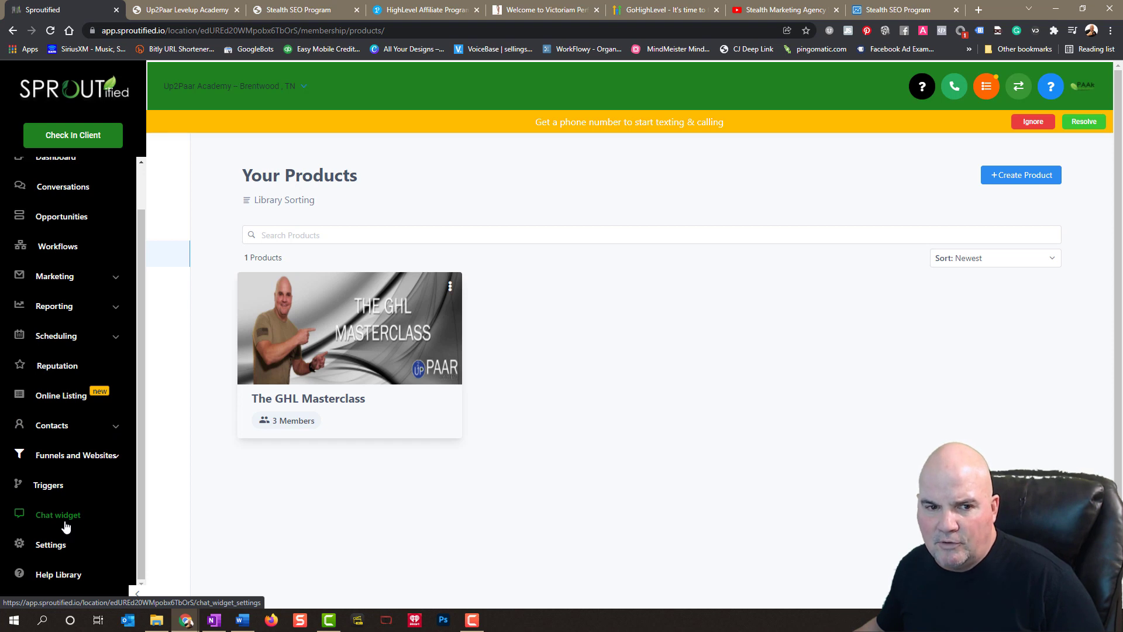
{"action": "mouse_move", "coordinate": [61, 520]}
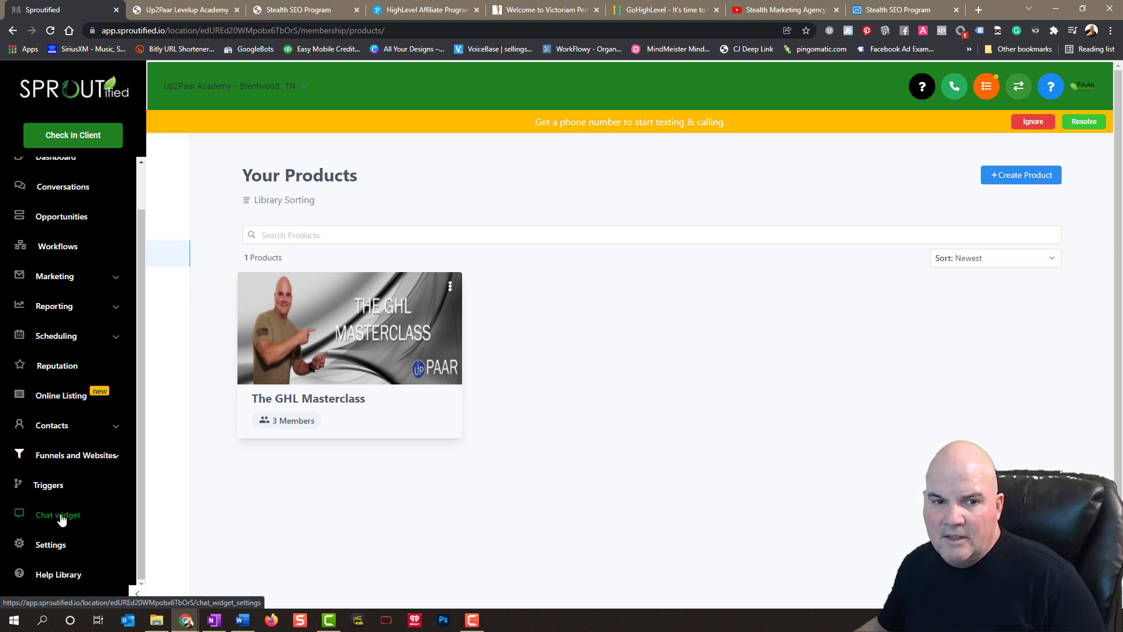
{"action": "mouse_move", "coordinate": [141, 450]}
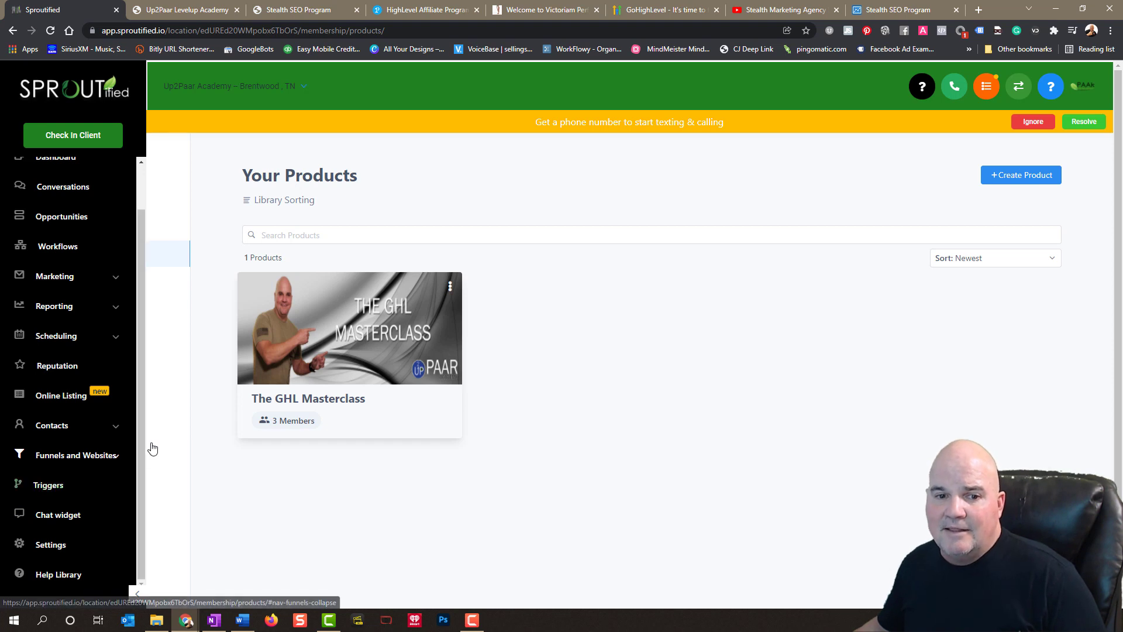
{"action": "mouse_move", "coordinate": [180, 448]}
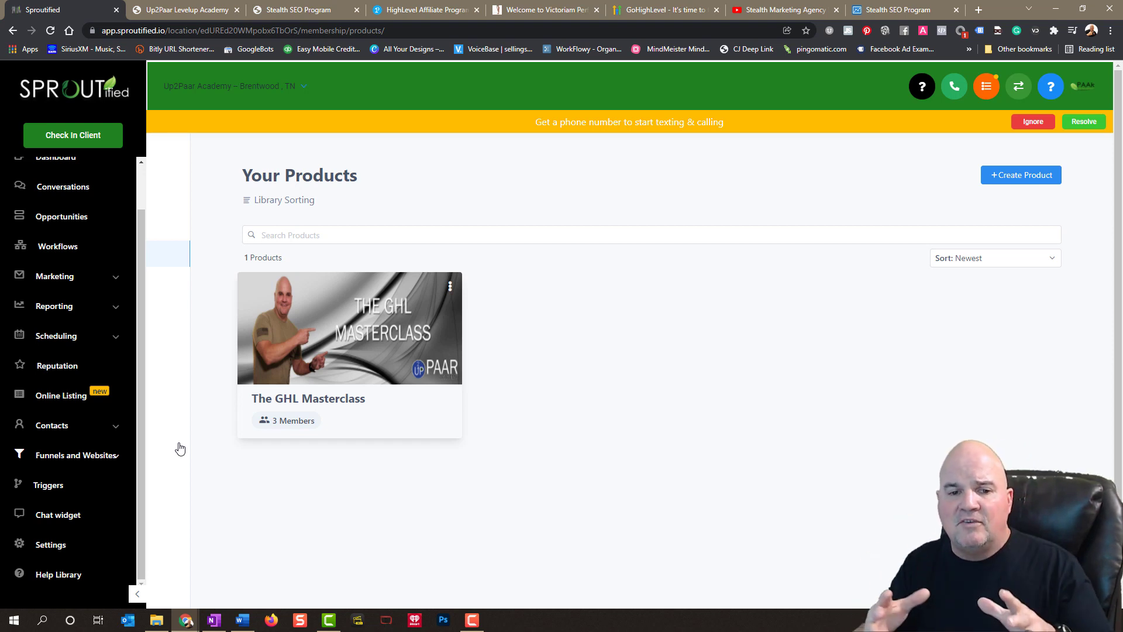
{"action": "mouse_move", "coordinate": [178, 438]}
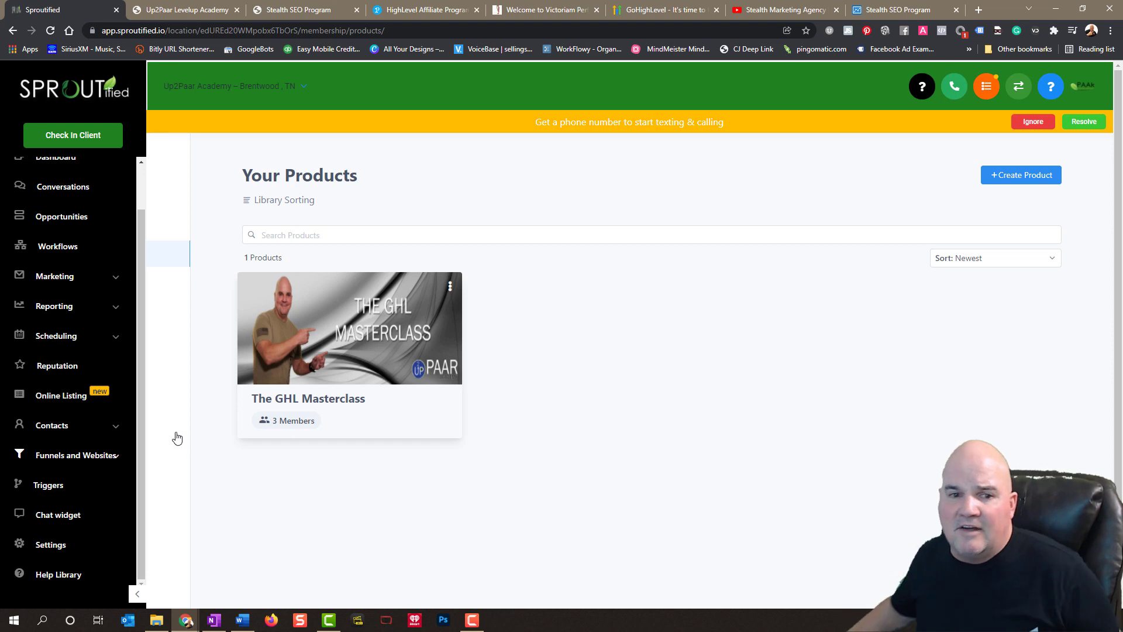
{"action": "mouse_move", "coordinate": [168, 219]}
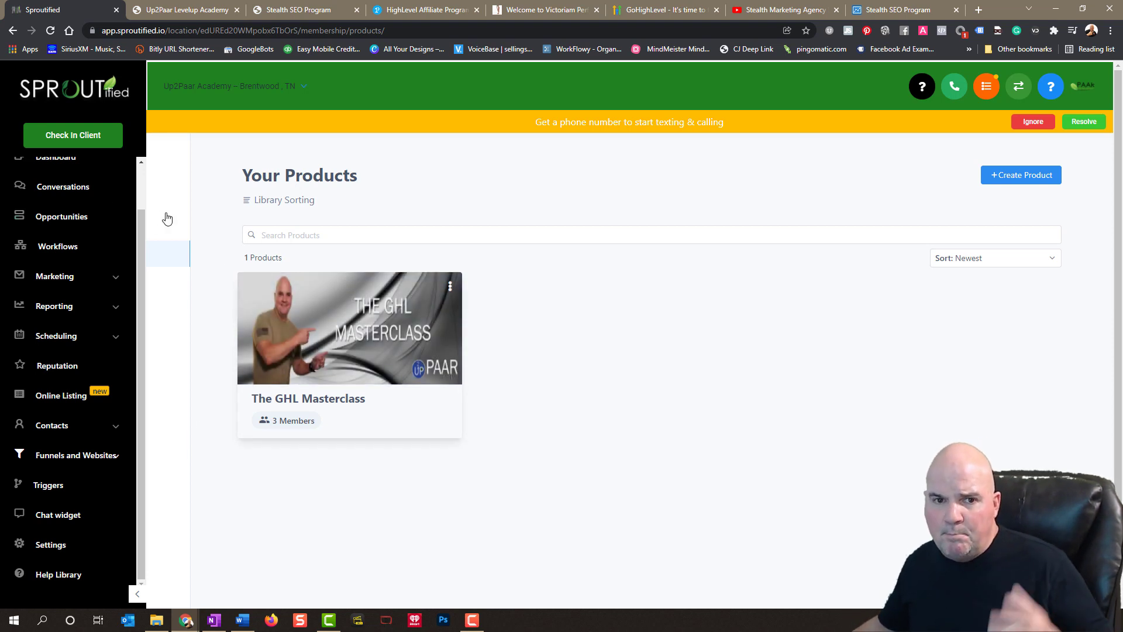
{"action": "mouse_move", "coordinate": [220, 67]}
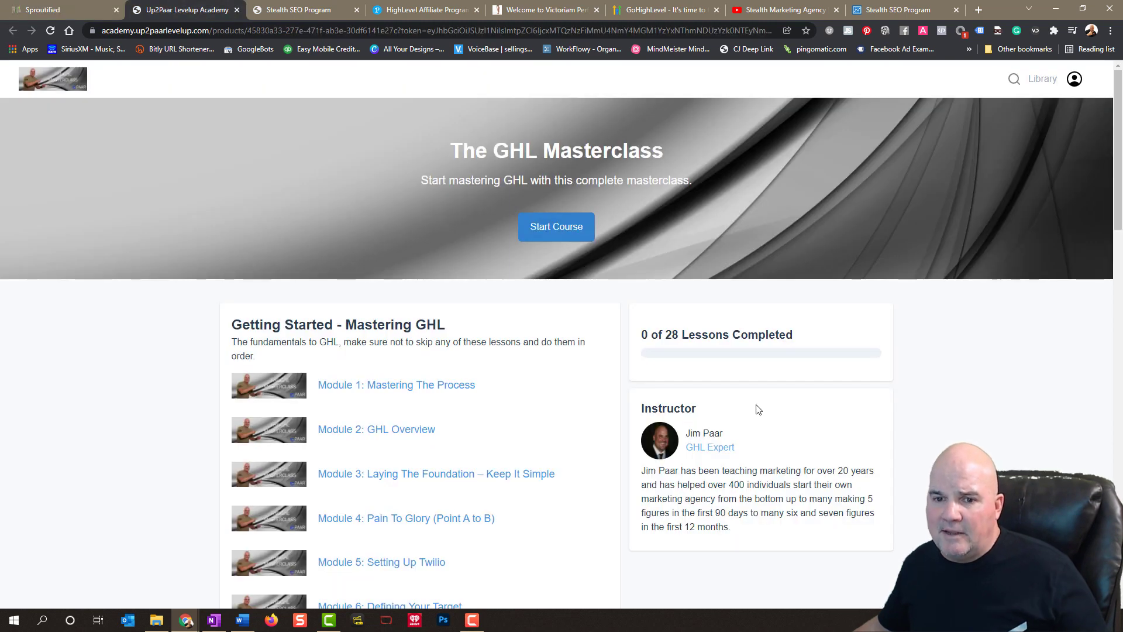
{"action": "mouse_move", "coordinate": [1053, 416]}
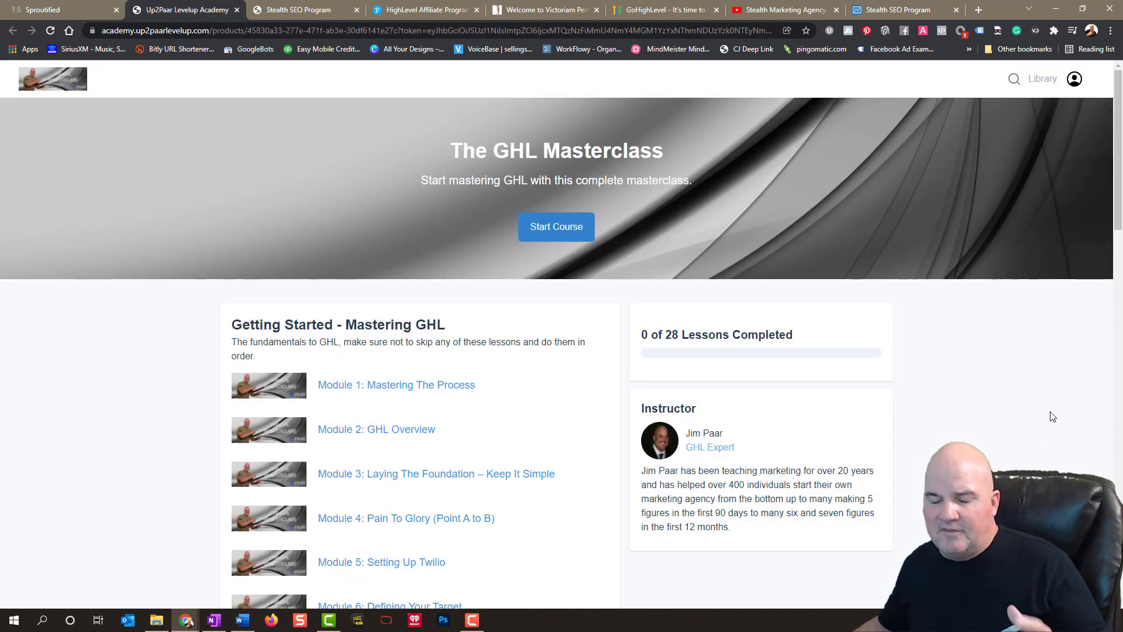
{"action": "mouse_move", "coordinate": [372, 485]}
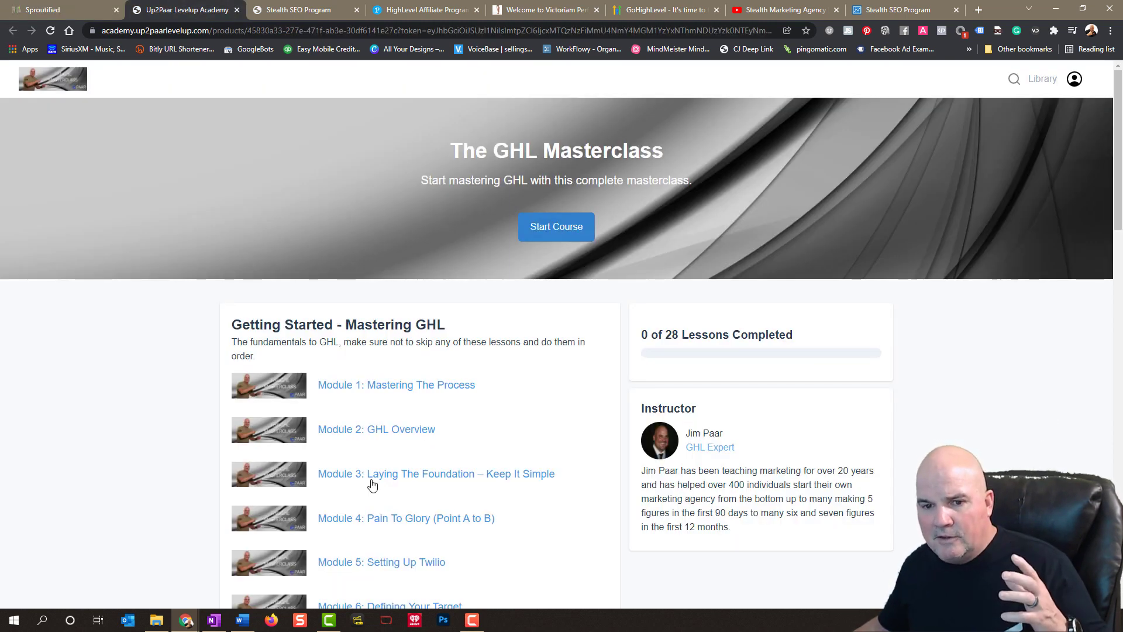
{"action": "mouse_move", "coordinate": [907, 474]}
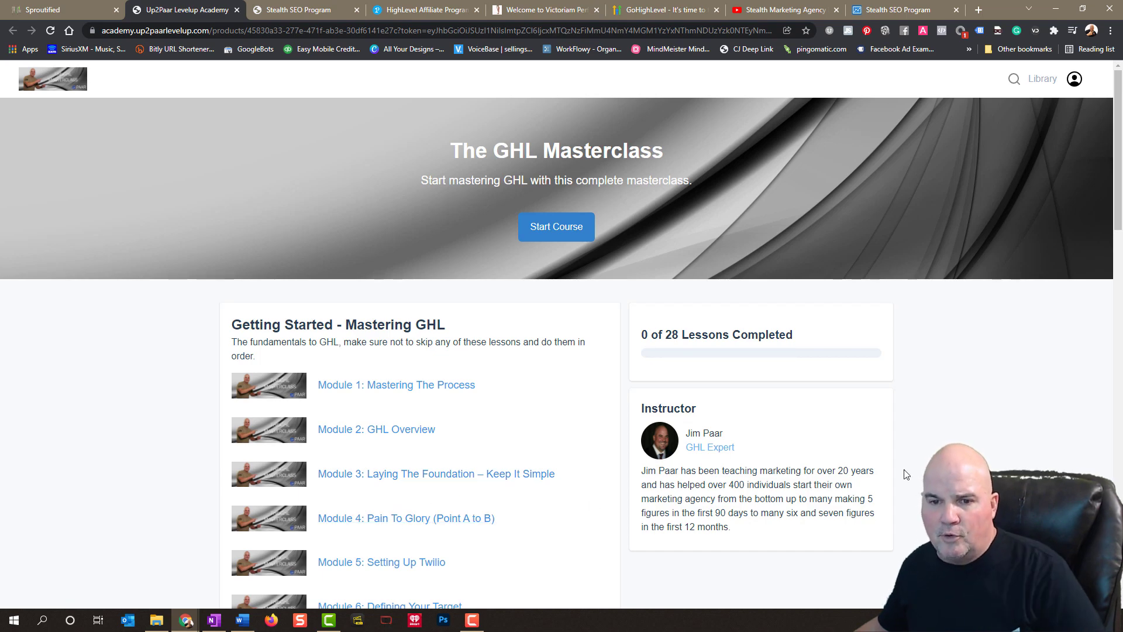
- Scroll The GHL Masterclass modules to Automation, then return to the products list
{"action": "scroll", "scroll_direction": "down", "scroll_amount": 3}
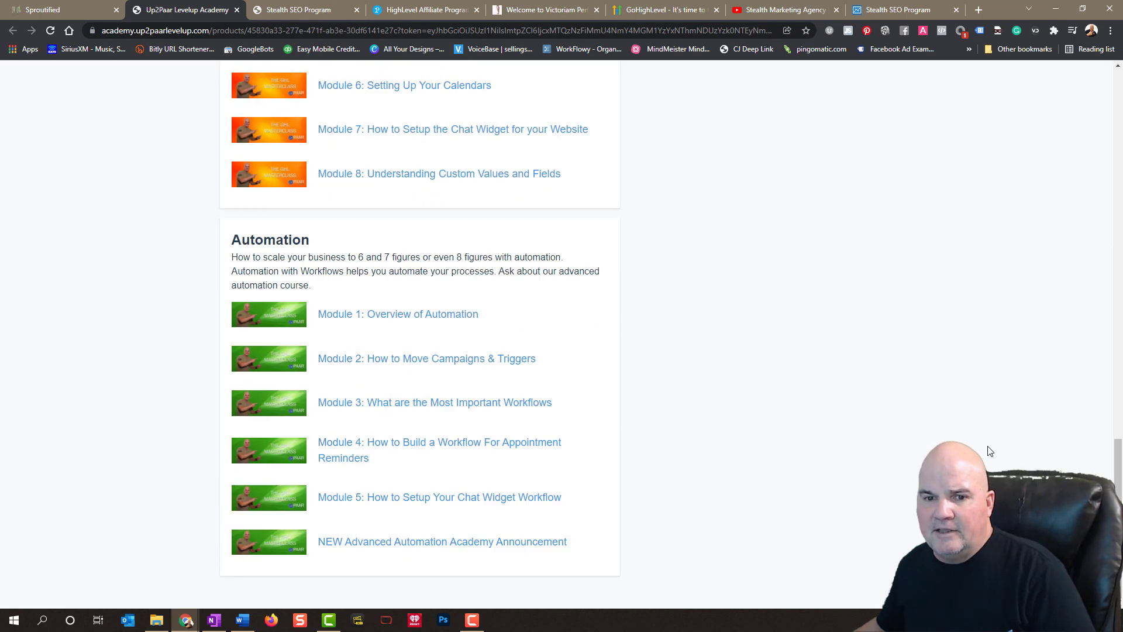
{"action": "scroll", "scroll_direction": "up", "scroll_amount": 3}
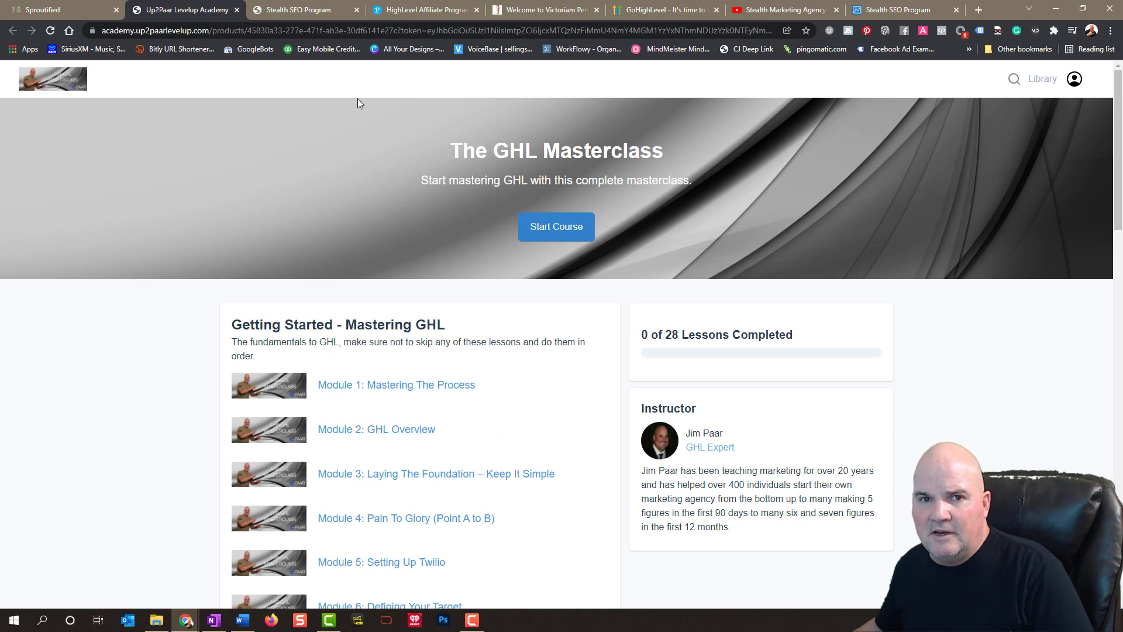
{"action": "mouse_move", "coordinate": [191, 105]}
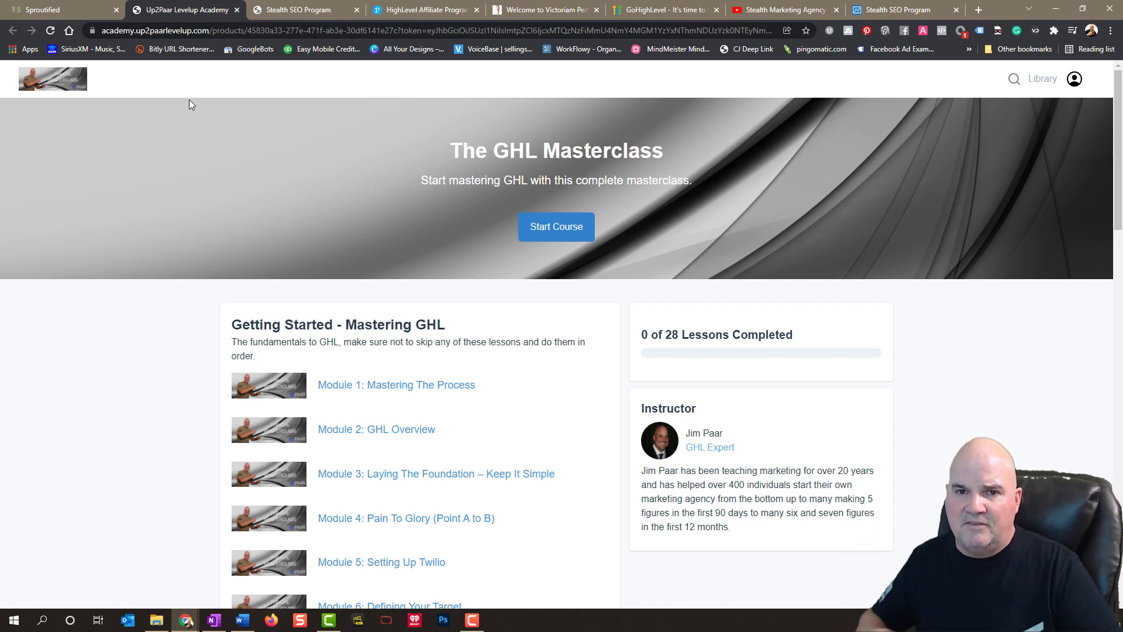
{"action": "mouse_move", "coordinate": [204, 407]}
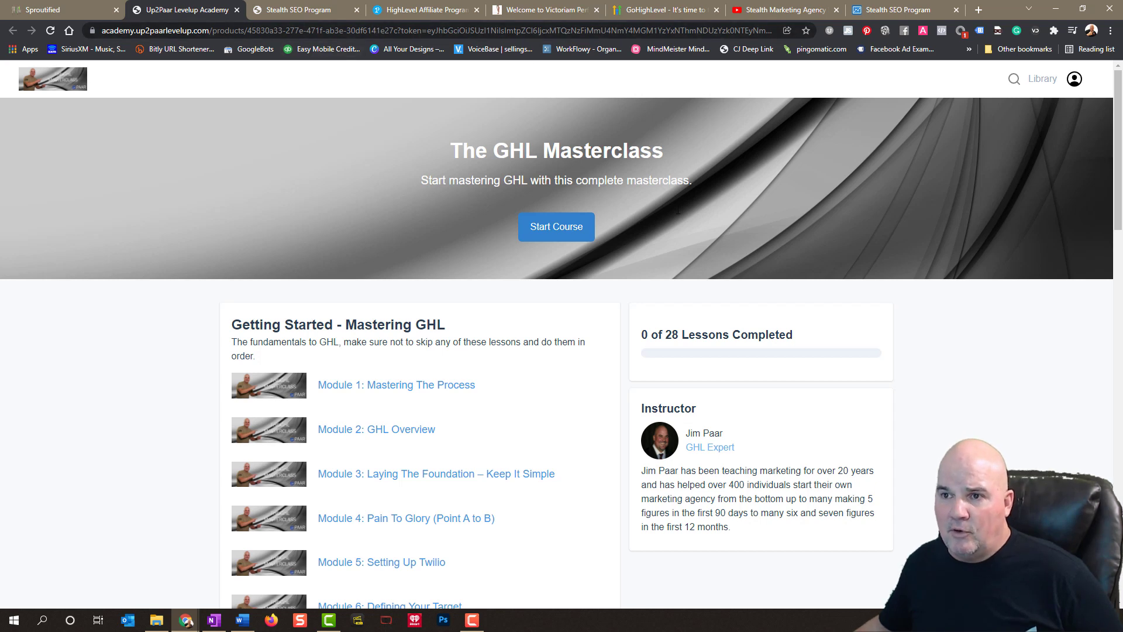
{"action": "mouse_move", "coordinate": [884, 466]}
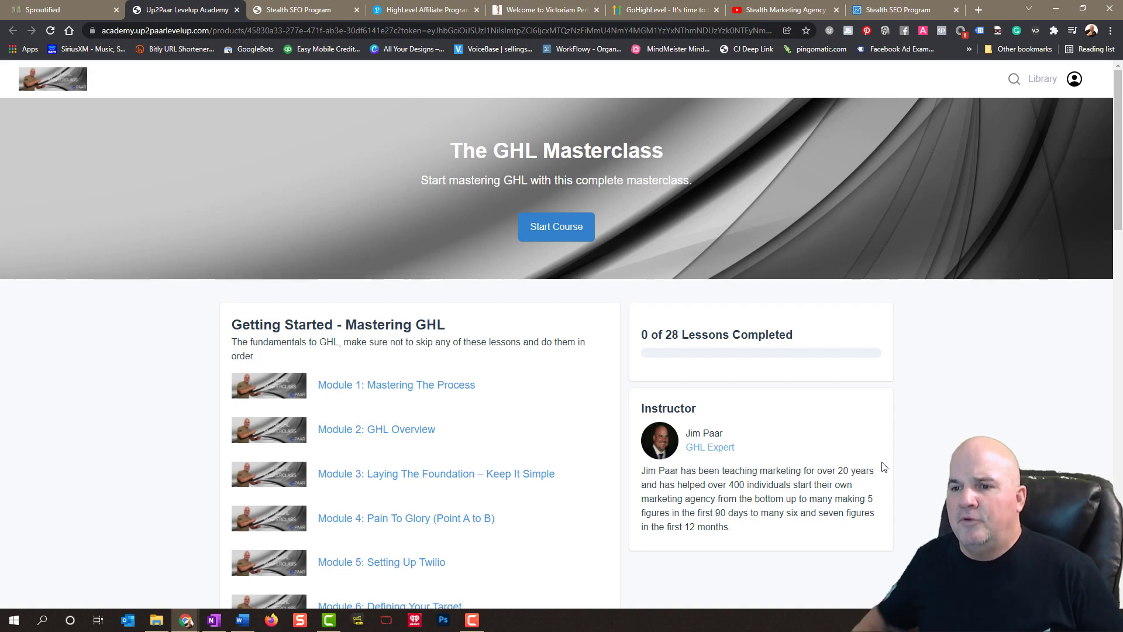
{"action": "left_click", "coordinate": [61, 10]}
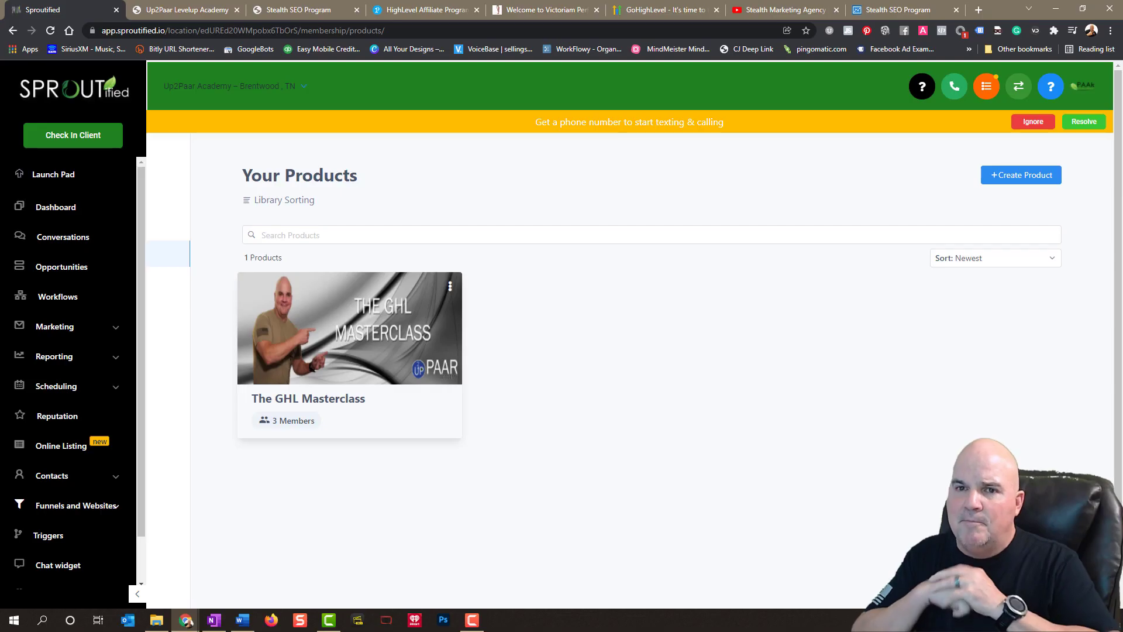